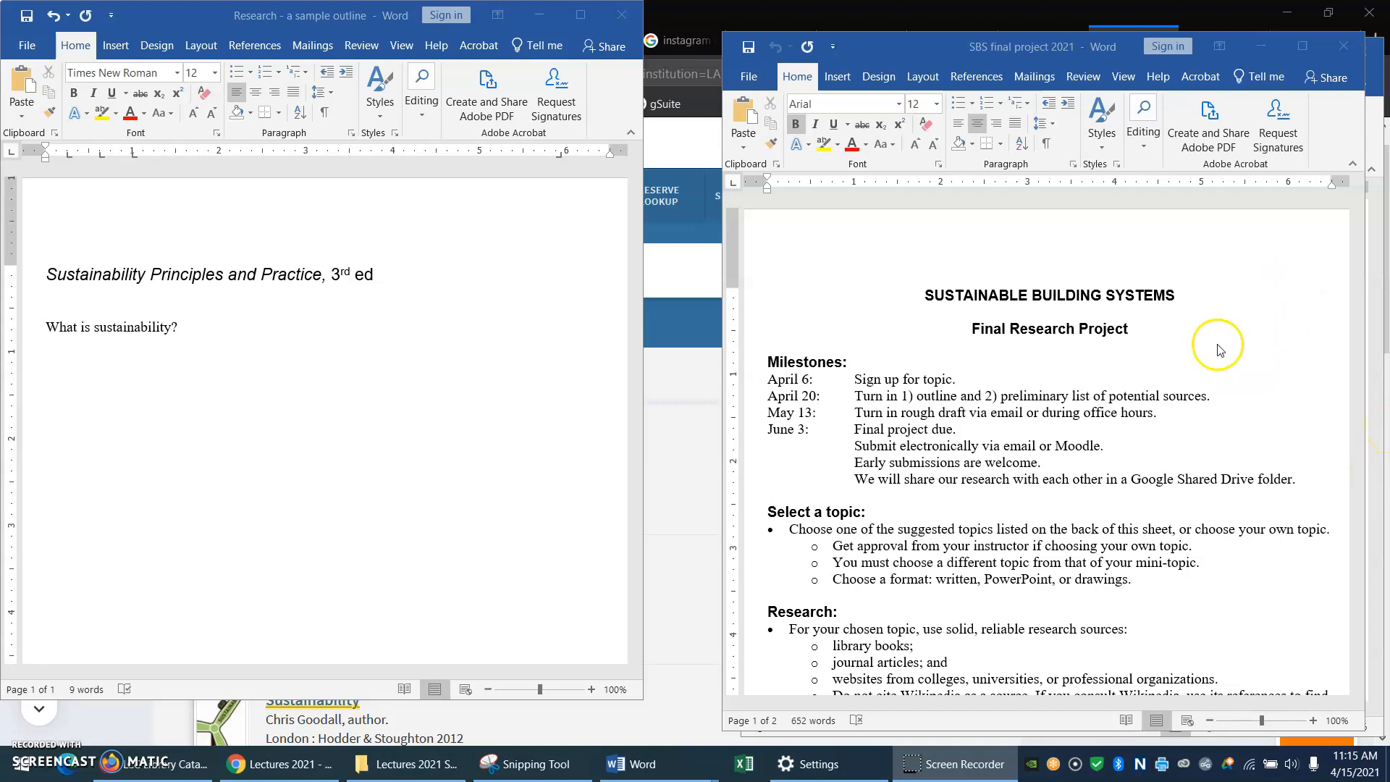
{"action": "mouse_move", "coordinate": [1099, 391]}
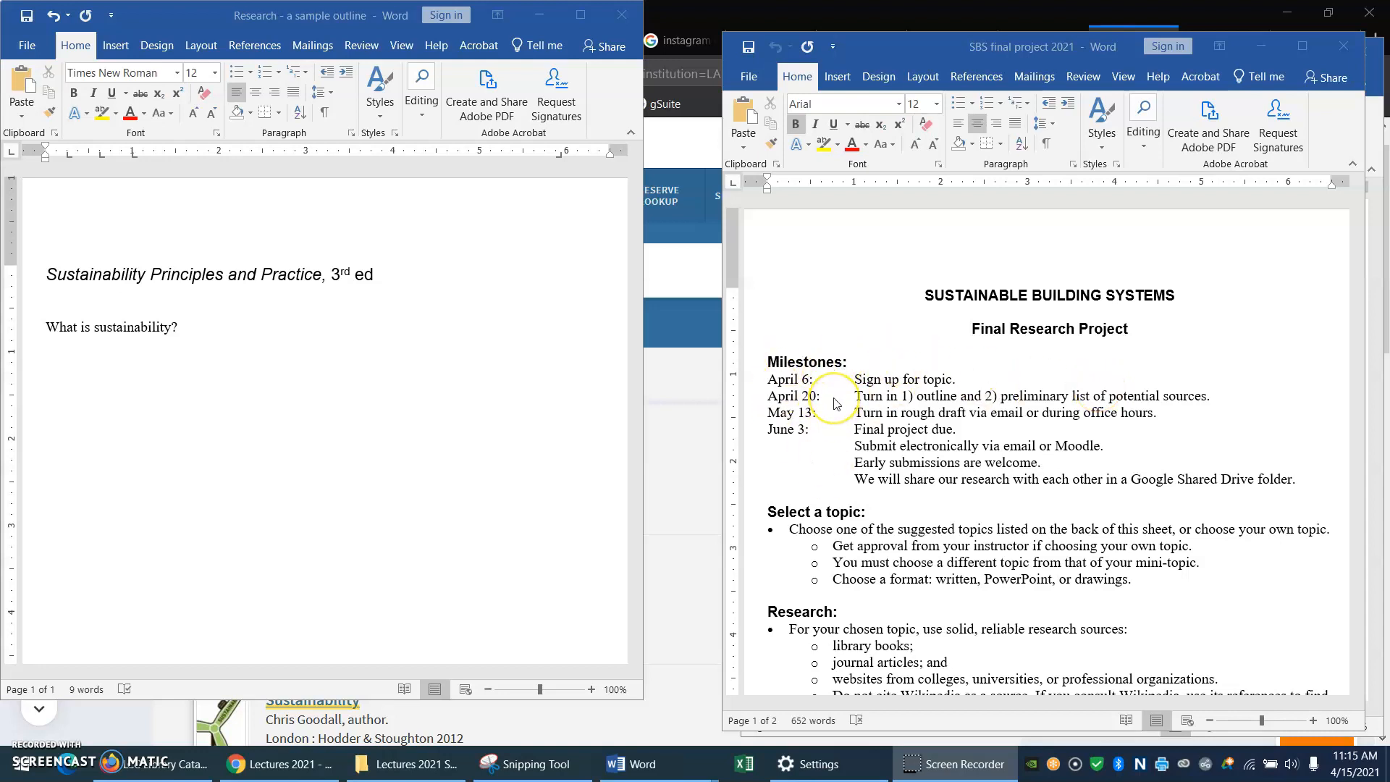
{"action": "mouse_move", "coordinate": [817, 419]}
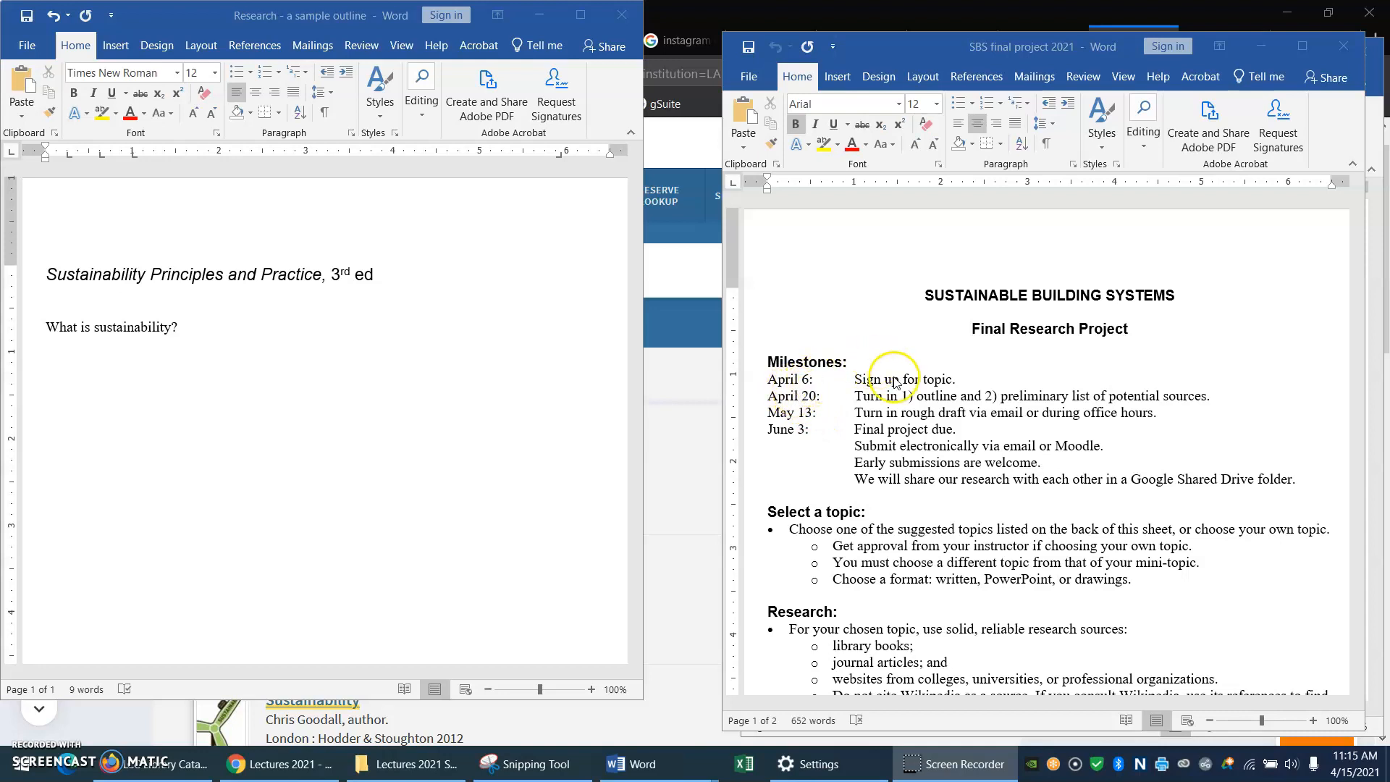
{"action": "mouse_move", "coordinate": [902, 390]}
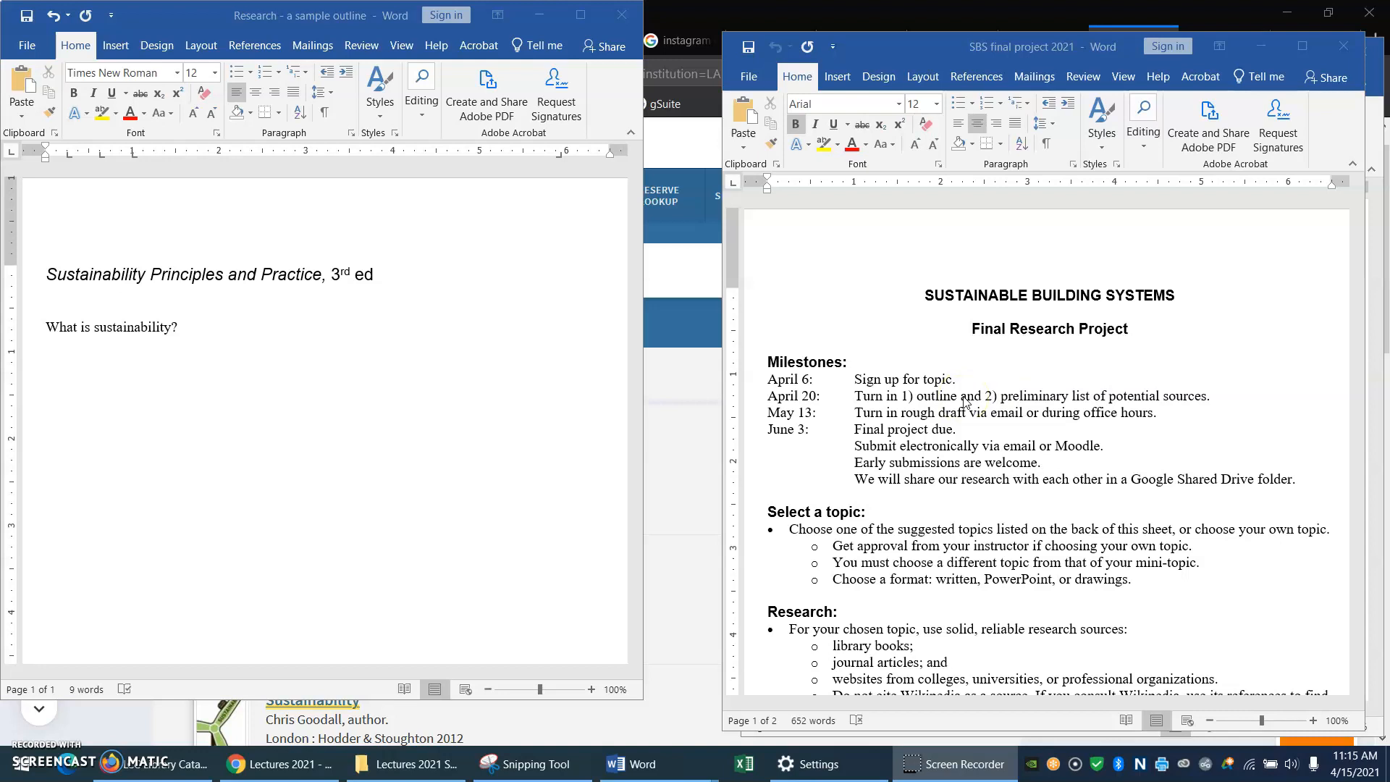
{"action": "mouse_move", "coordinate": [1285, 275]}
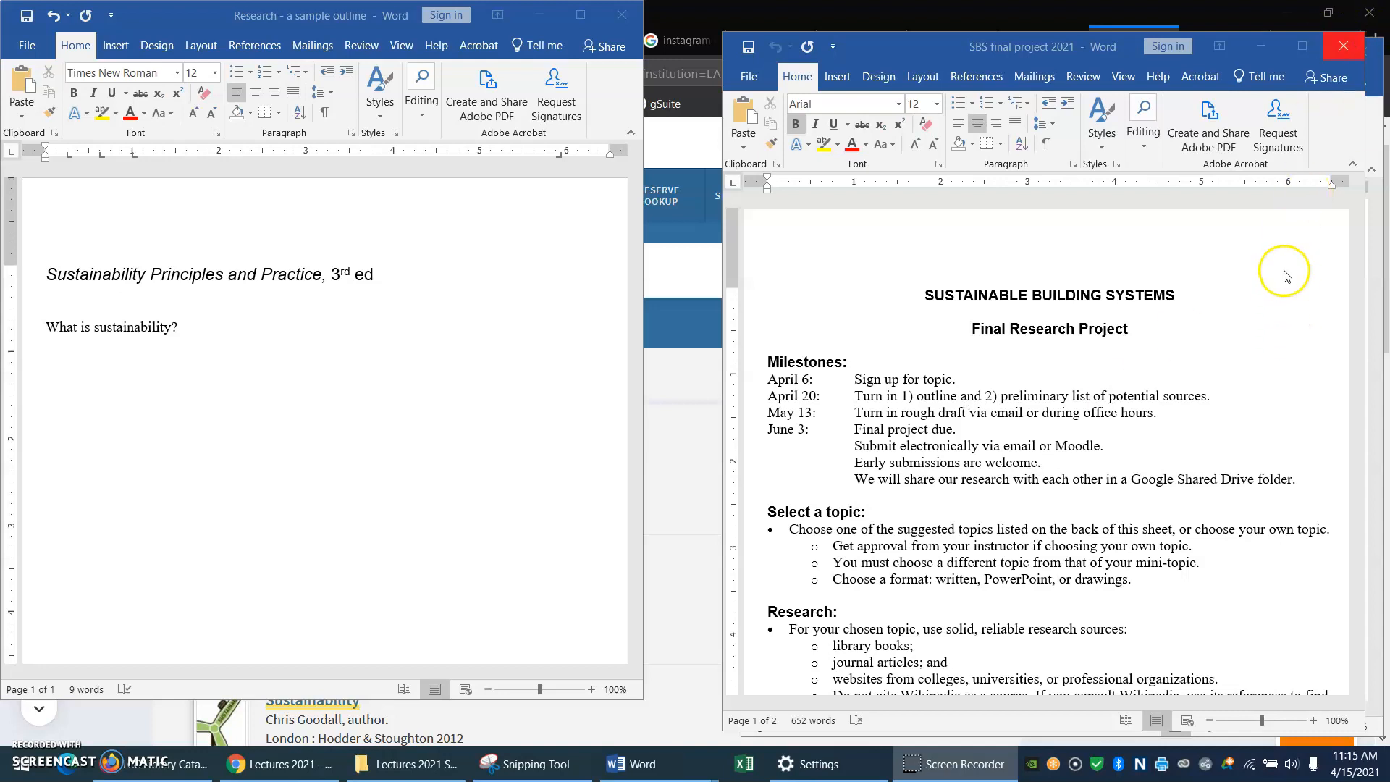
{"action": "mouse_move", "coordinate": [1266, 45]}
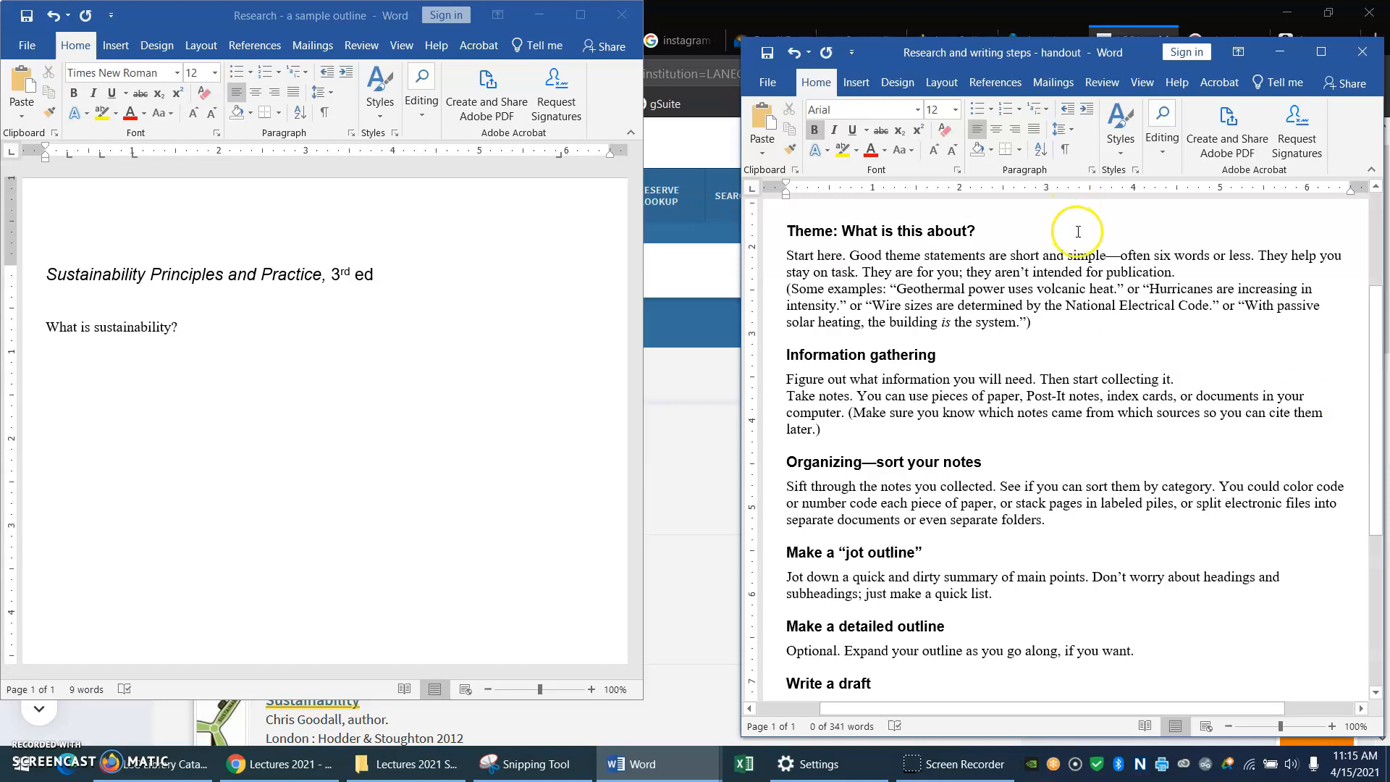
{"action": "mouse_move", "coordinate": [1024, 242]}
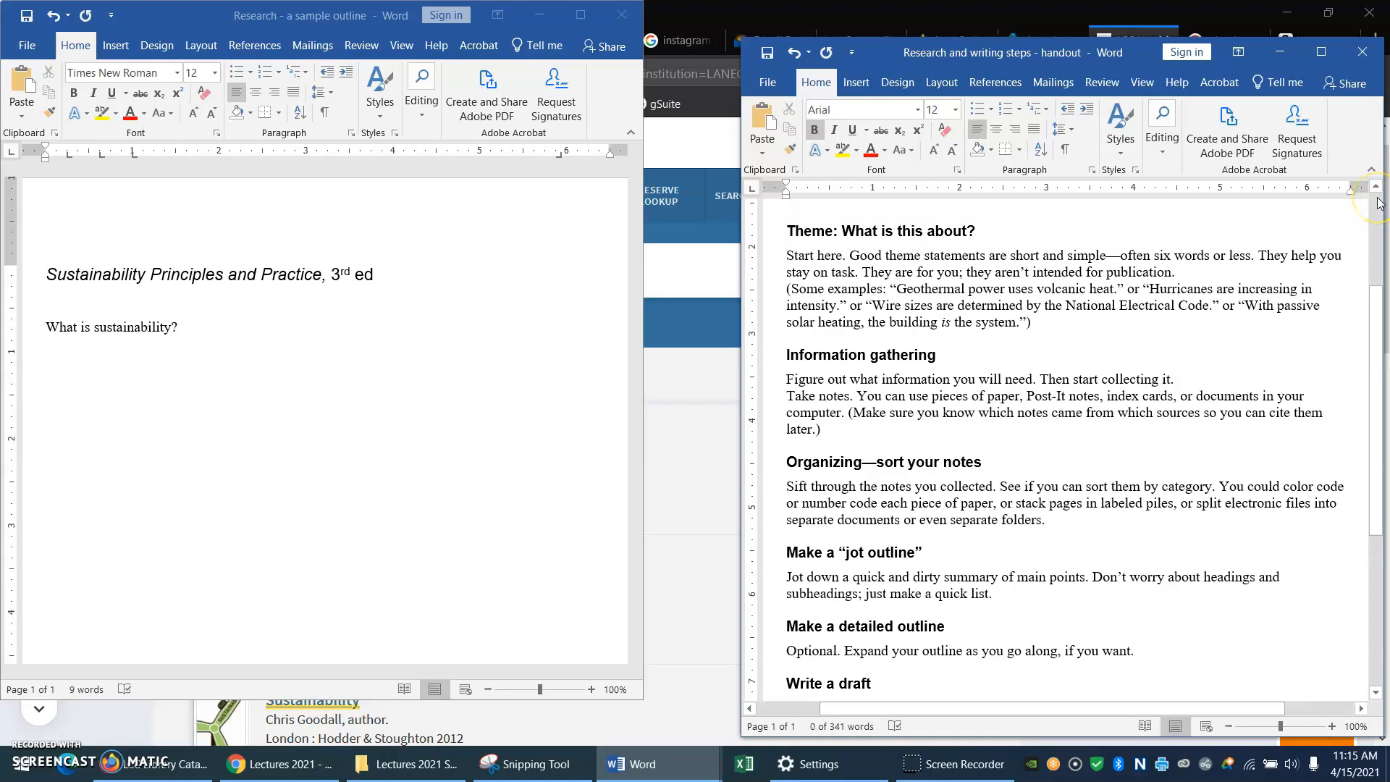
{"action": "mouse_move", "coordinate": [1206, 256]}
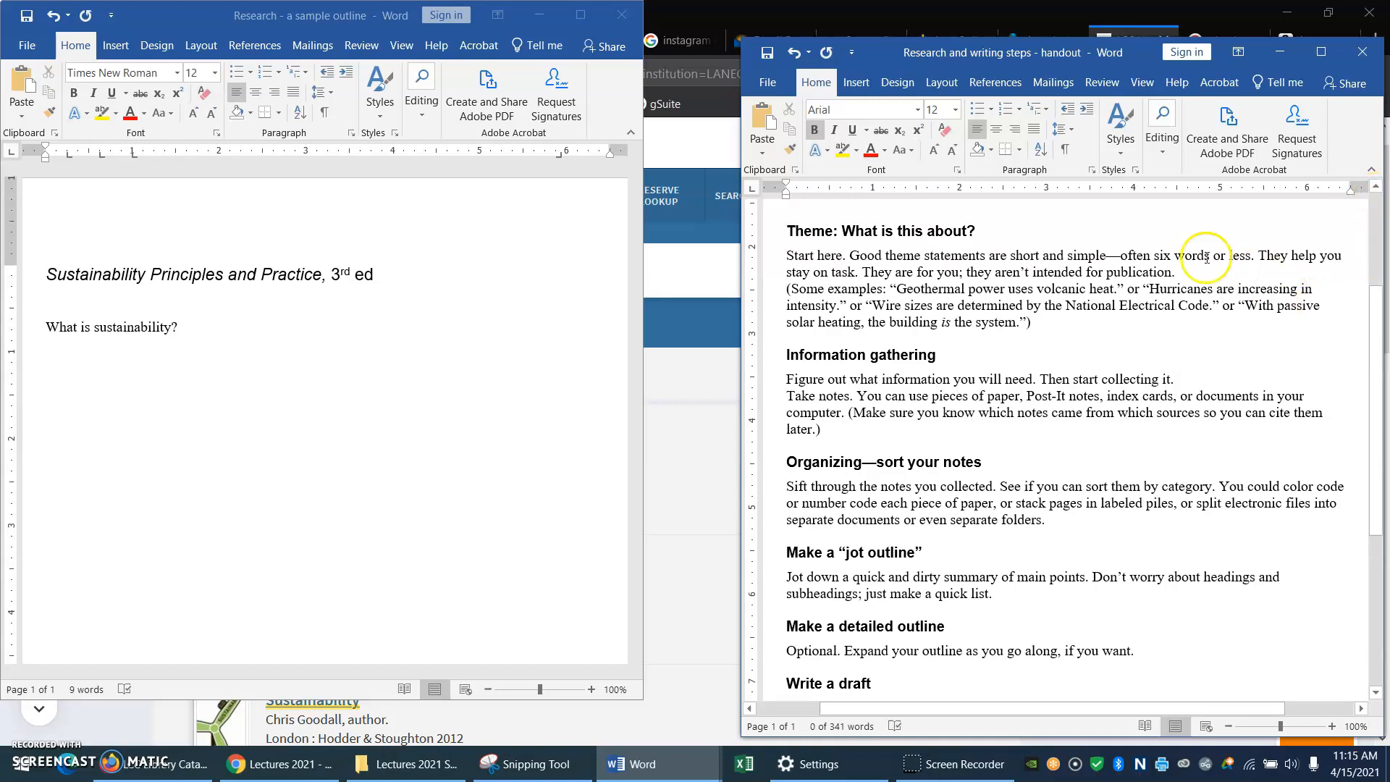
{"action": "mouse_move", "coordinate": [838, 197]}
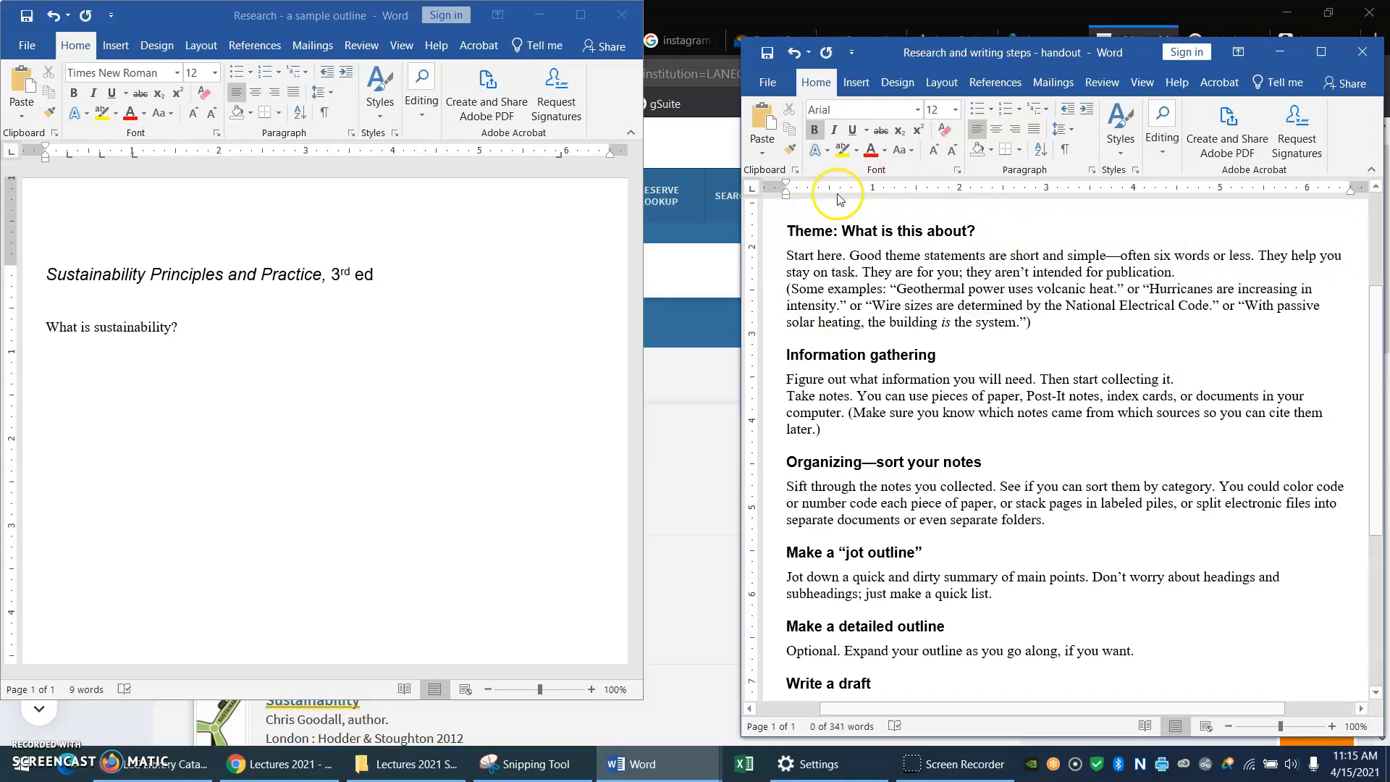
{"action": "mouse_move", "coordinate": [1377, 310]}
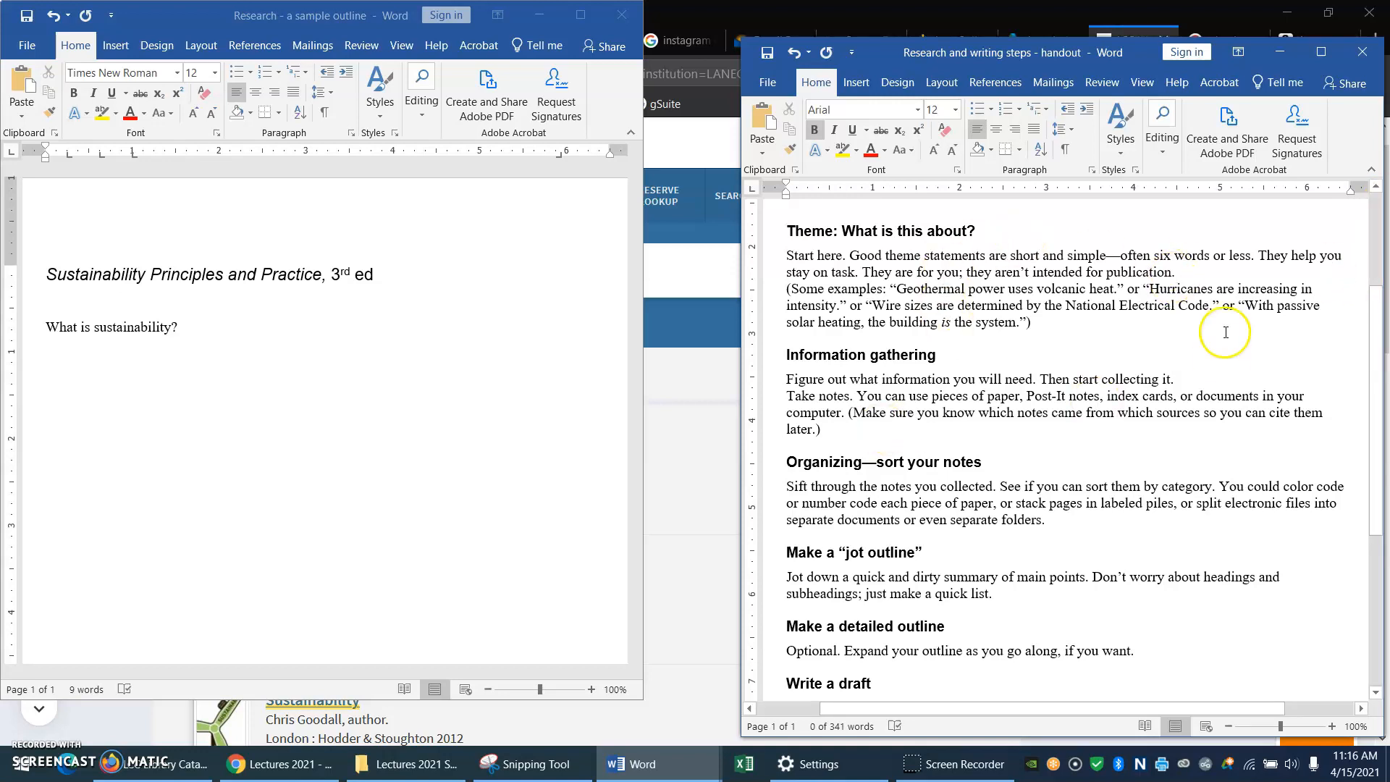
{"action": "mouse_move", "coordinate": [1177, 318]}
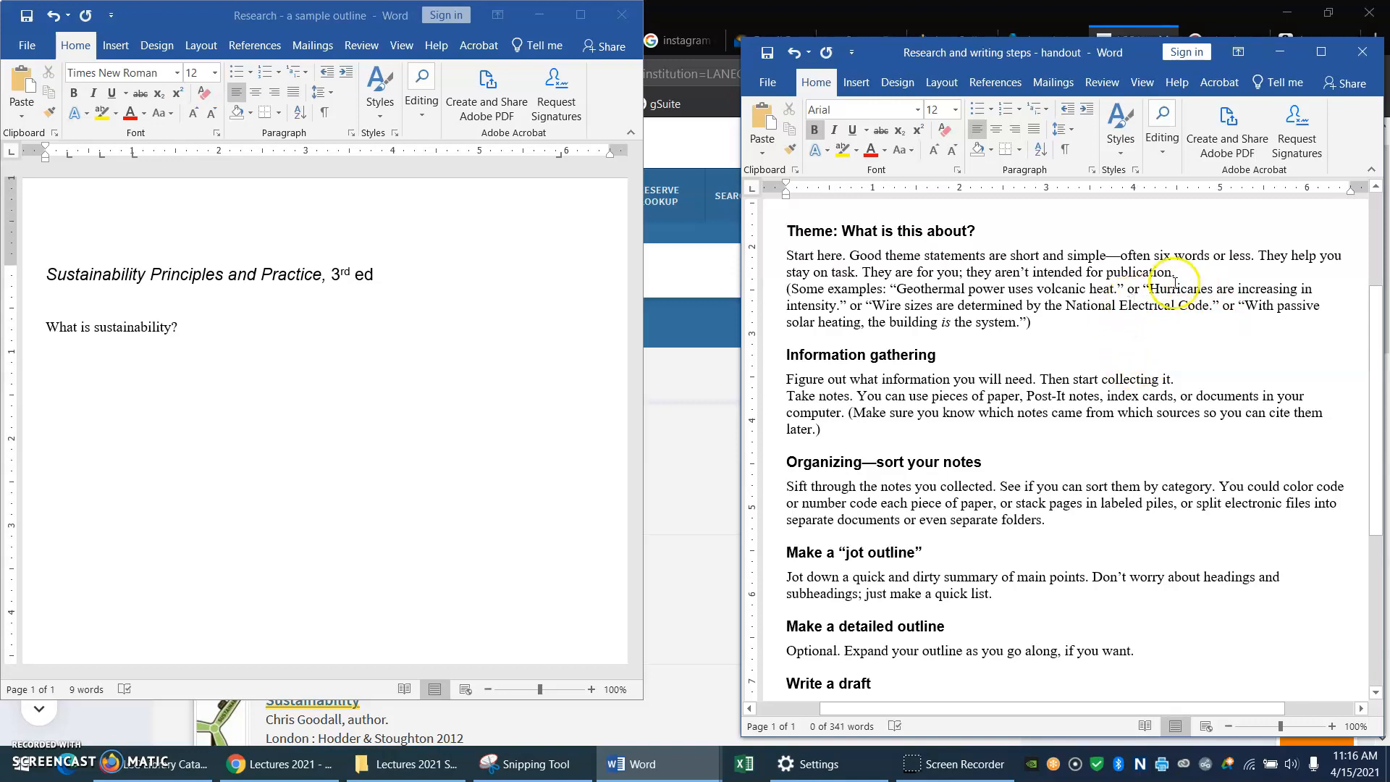
{"action": "mouse_move", "coordinate": [1197, 335]}
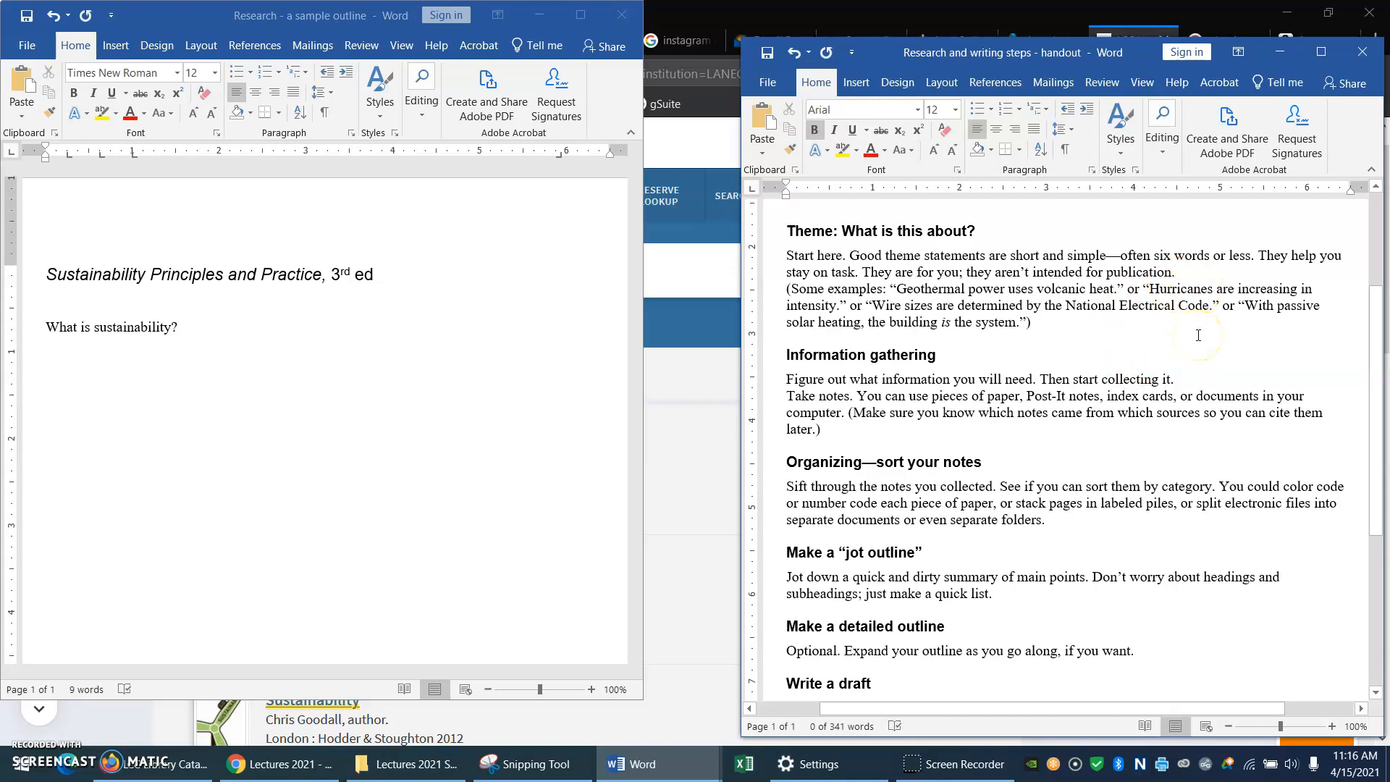
{"action": "mouse_move", "coordinate": [1056, 274]}
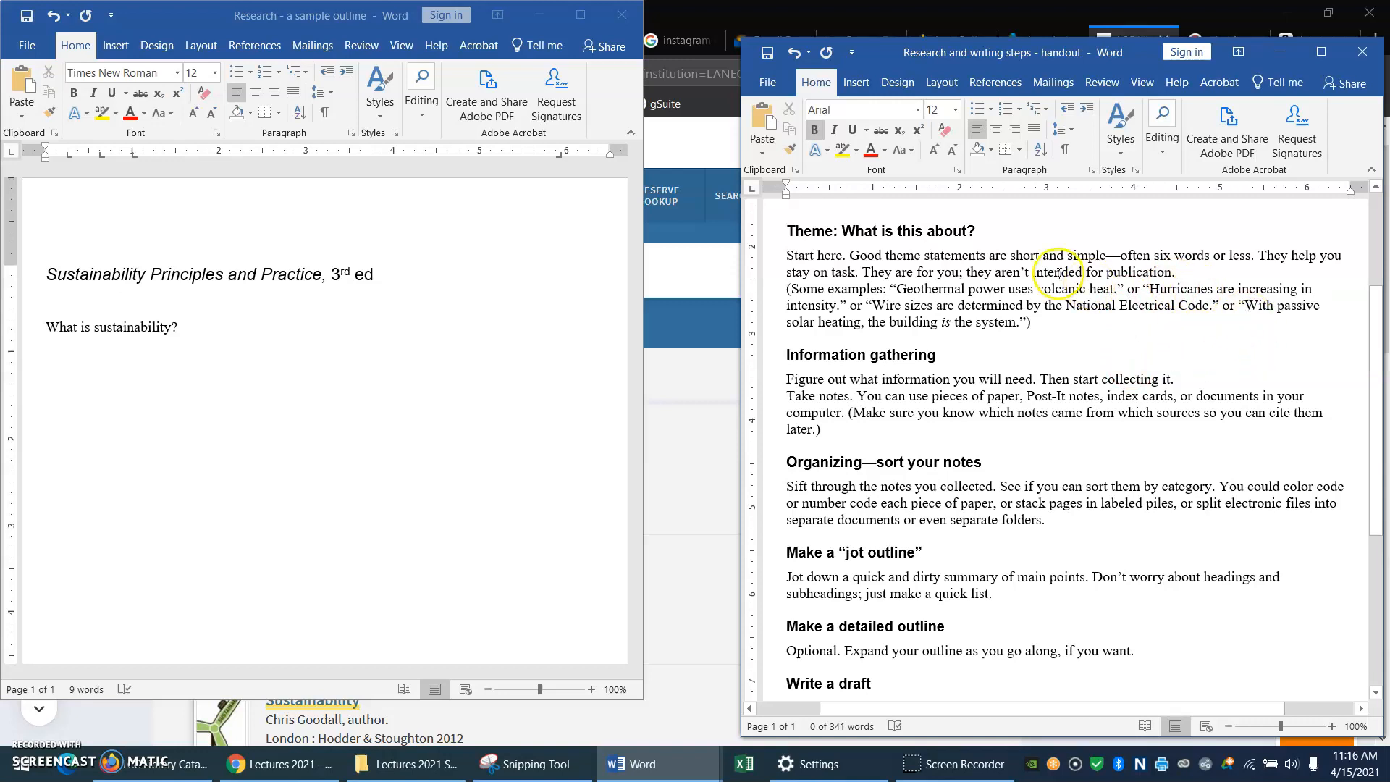
{"action": "mouse_move", "coordinate": [1097, 323]}
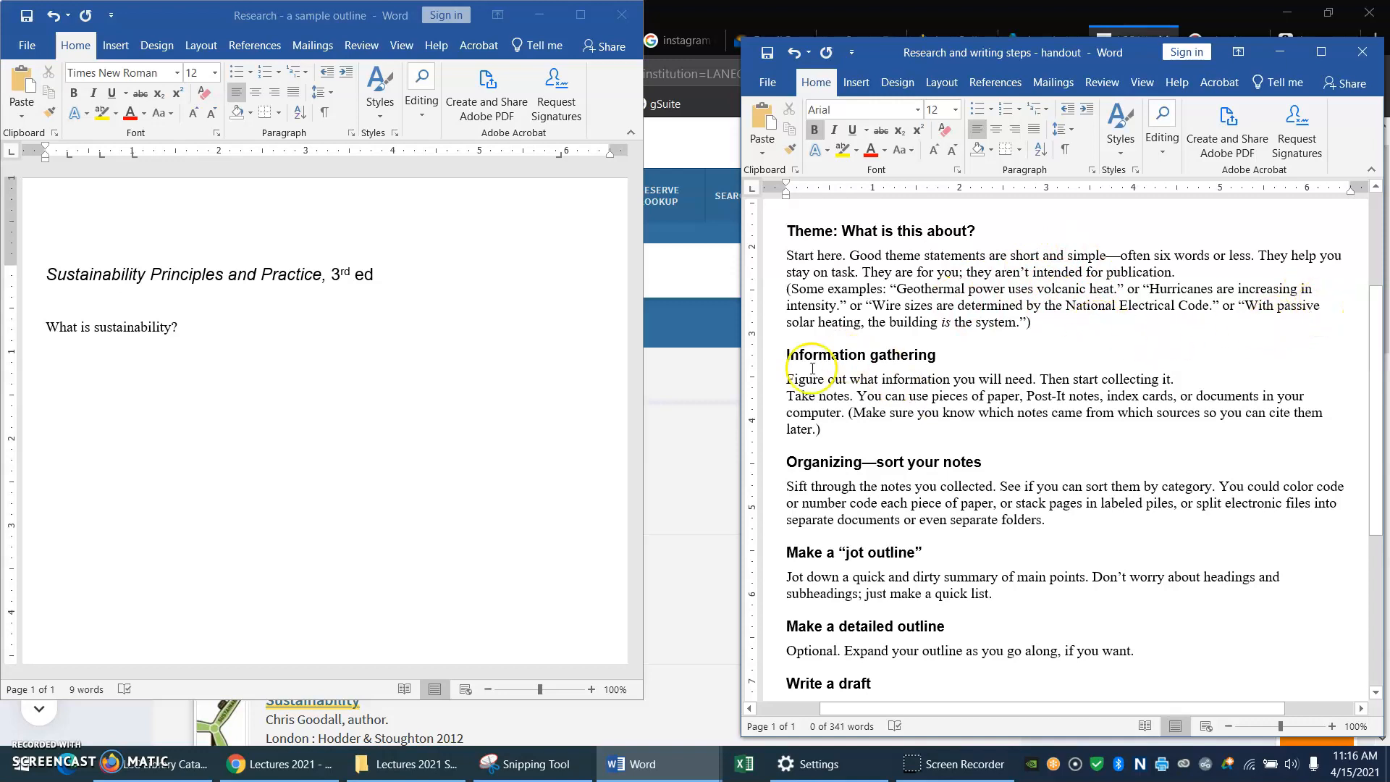
{"action": "mouse_move", "coordinate": [1378, 257]}
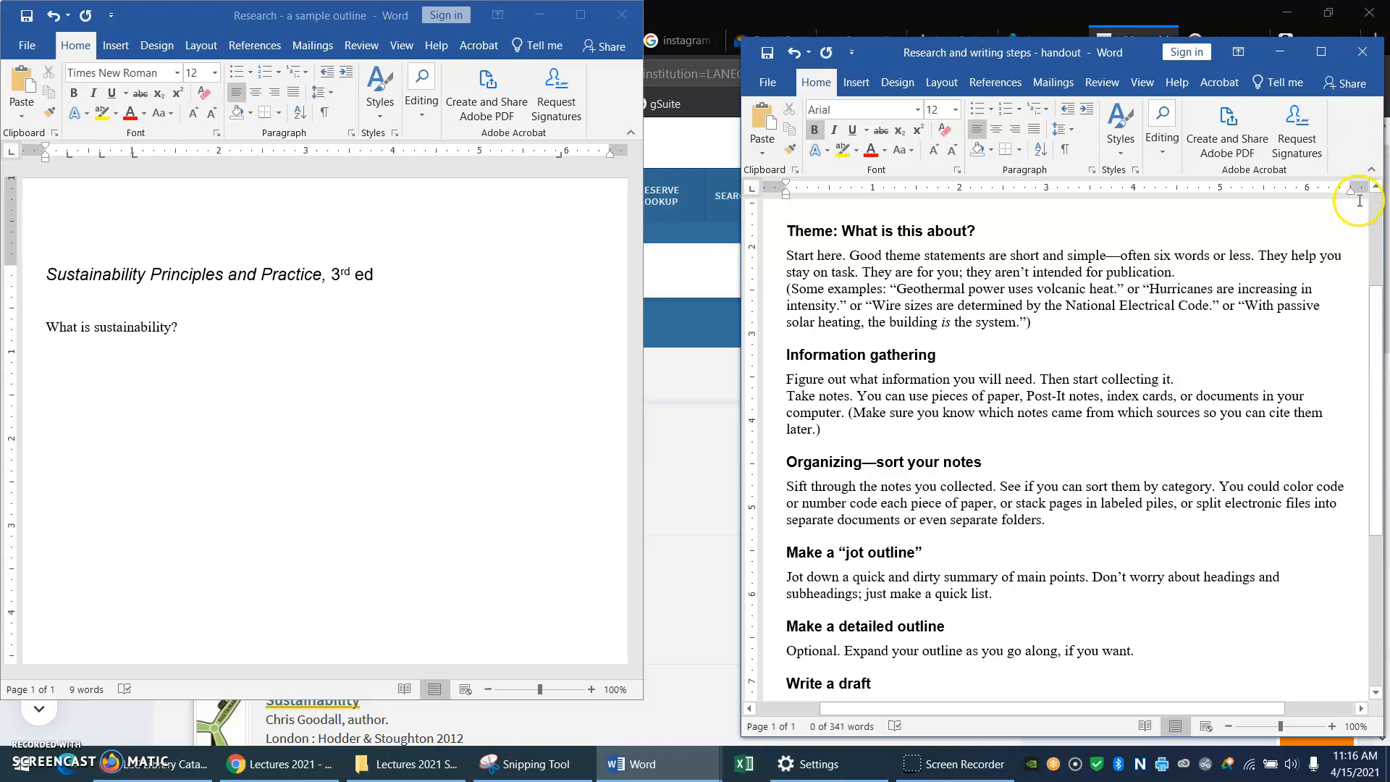
{"action": "mouse_move", "coordinate": [1057, 222]}
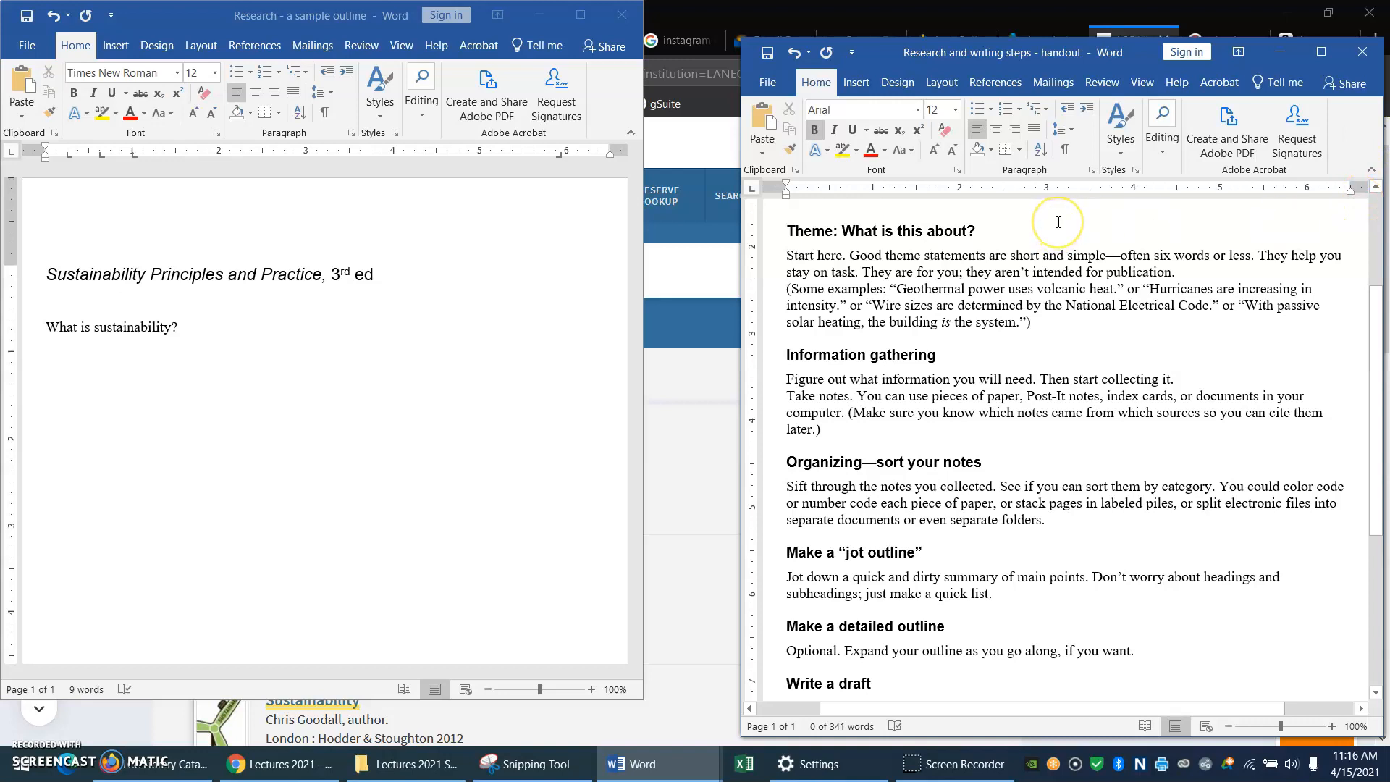
{"action": "mouse_move", "coordinate": [1057, 220]}
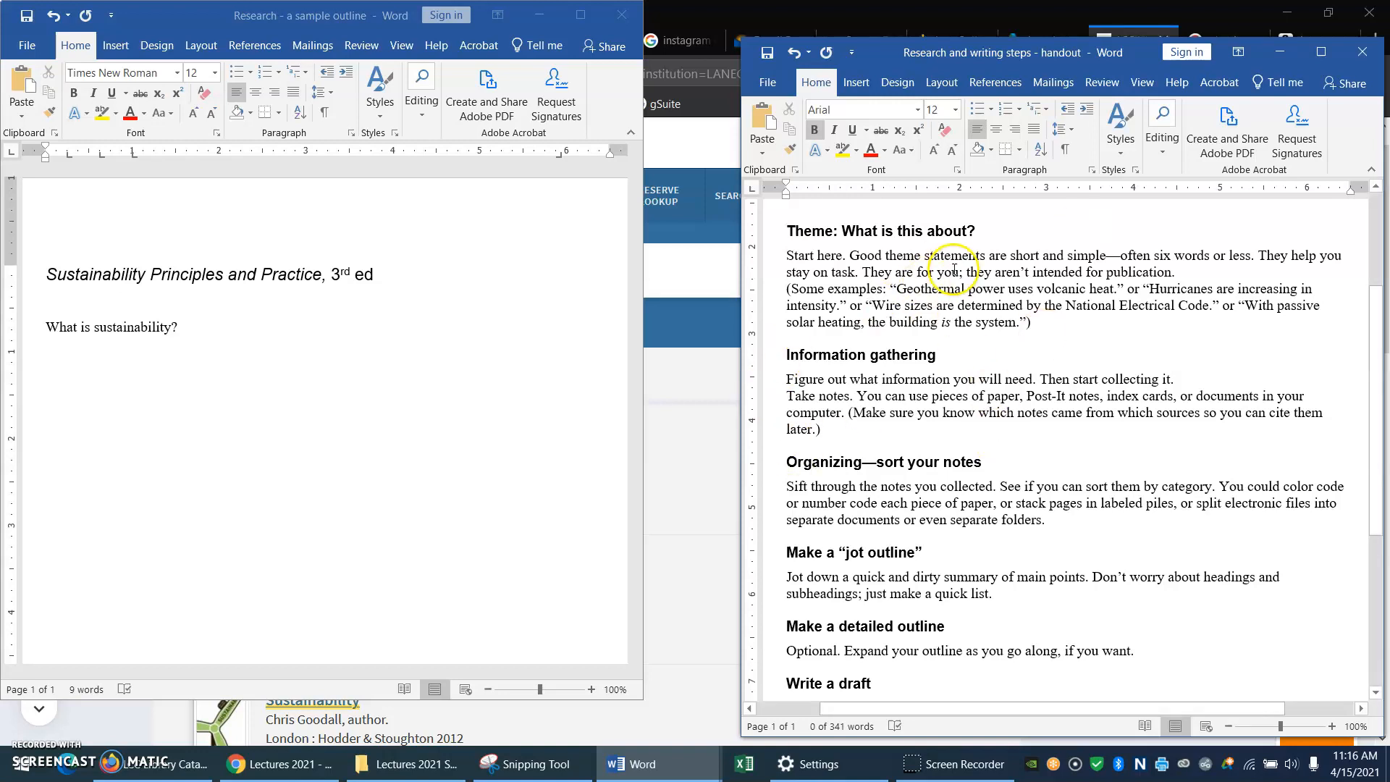
{"action": "mouse_move", "coordinate": [944, 310]}
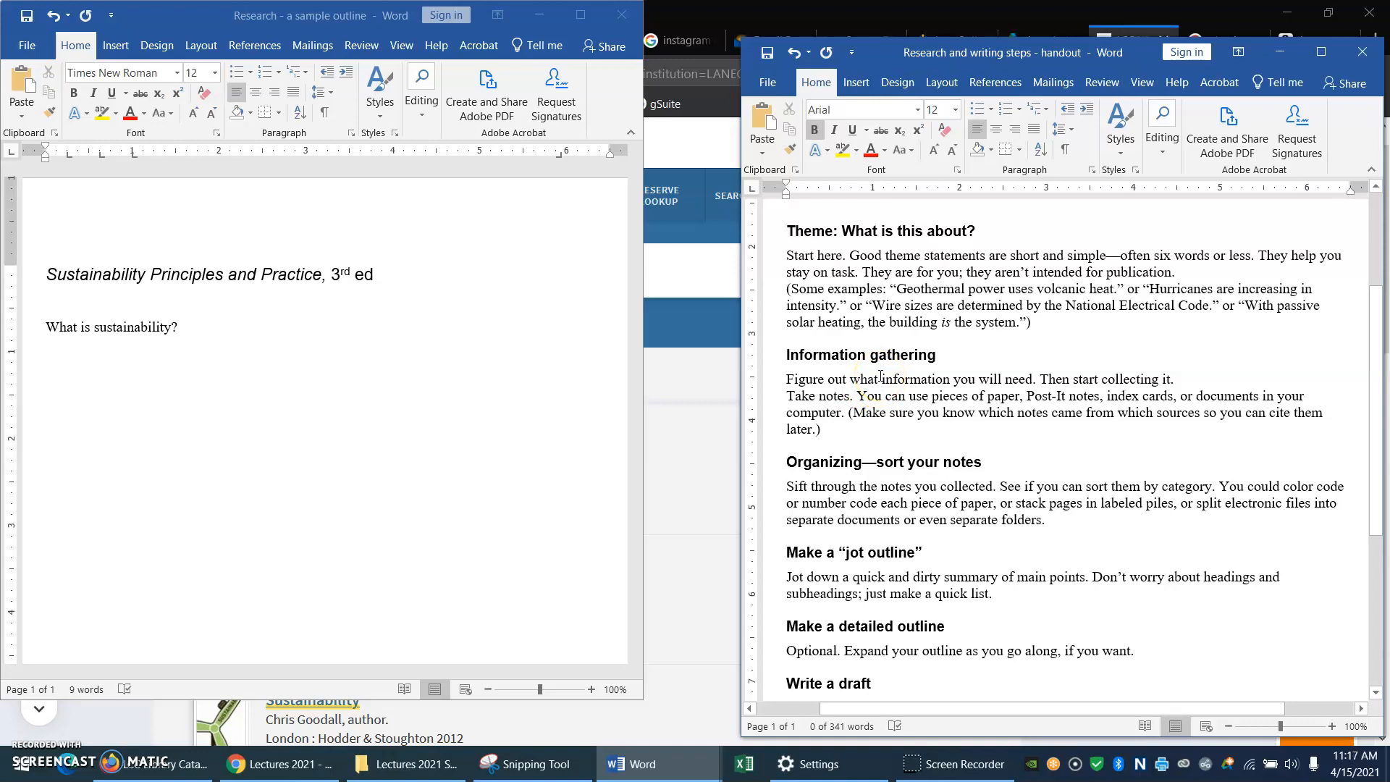
{"action": "mouse_move", "coordinate": [1261, 436]}
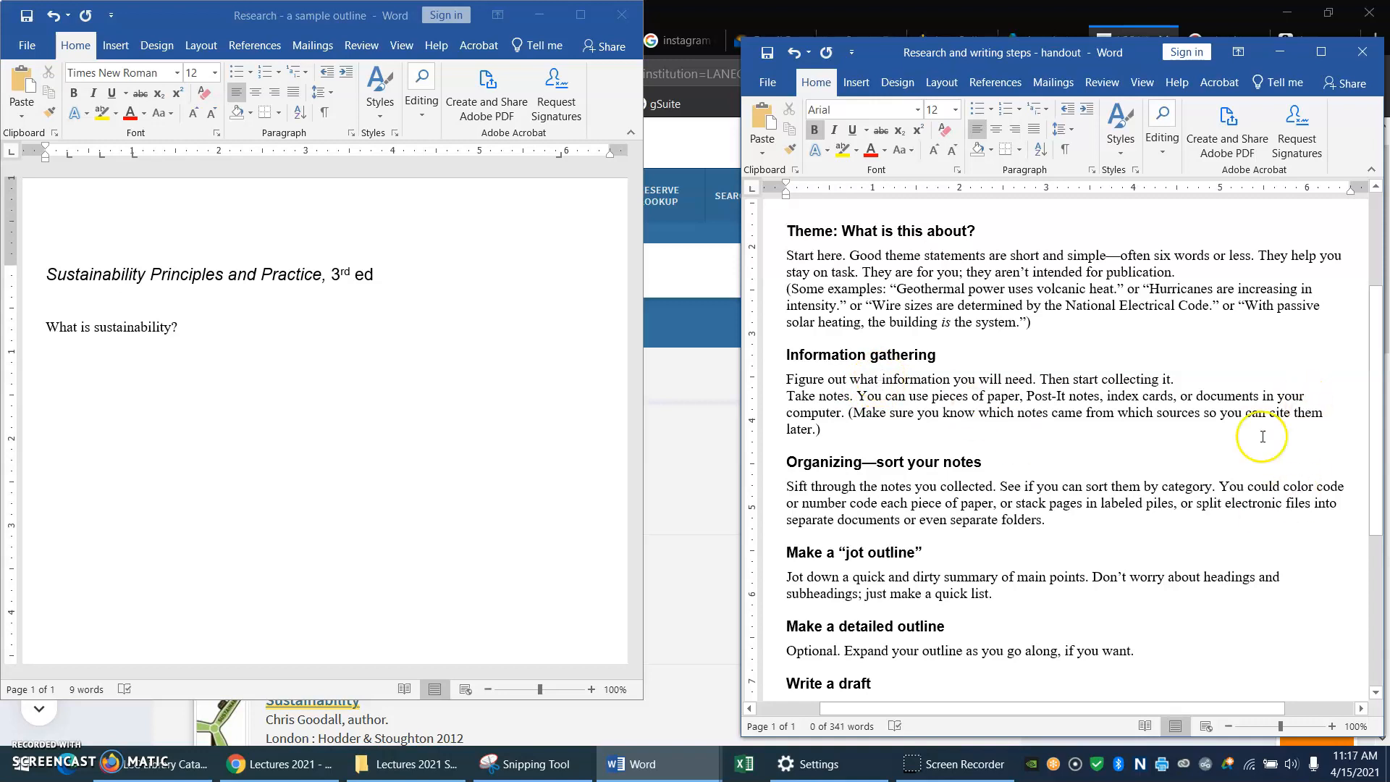
{"action": "mouse_move", "coordinate": [1116, 368]}
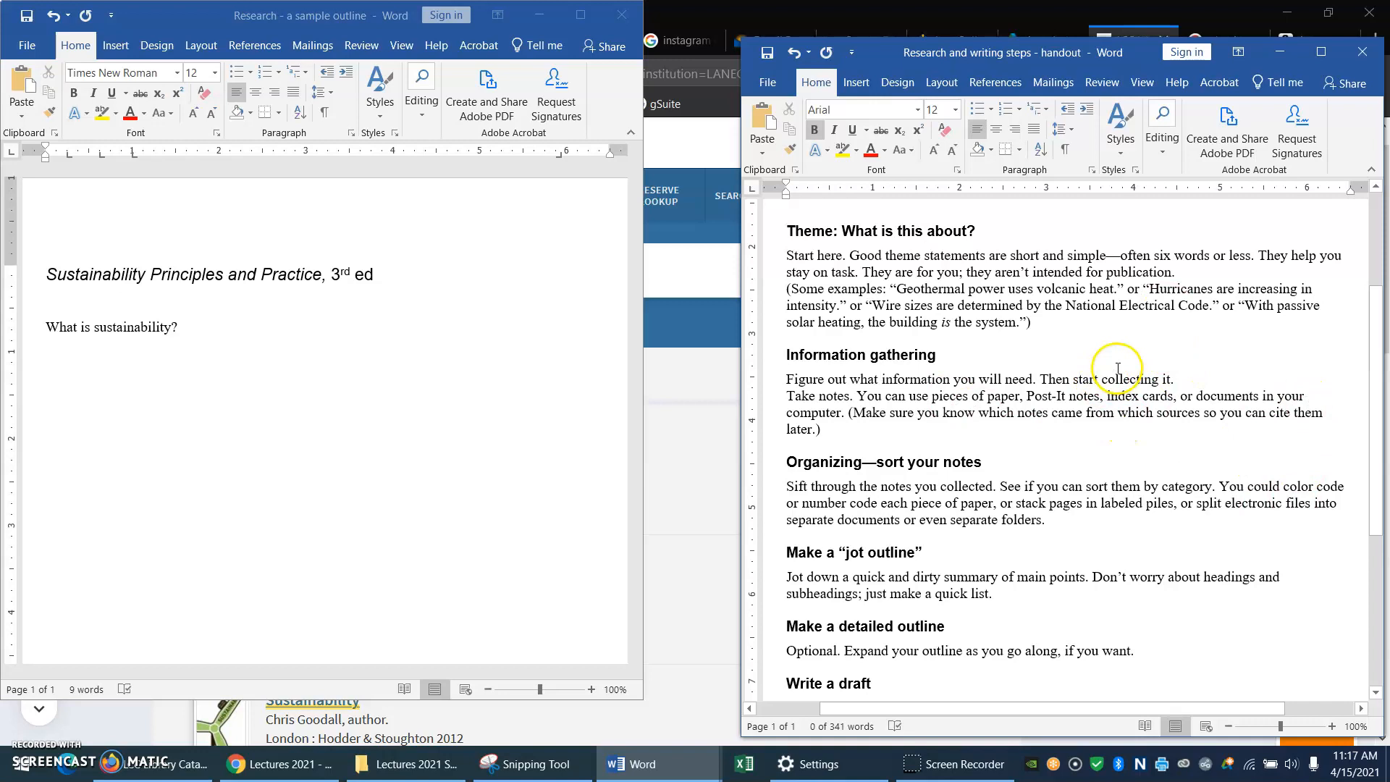
{"action": "mouse_move", "coordinate": [325, 499]}
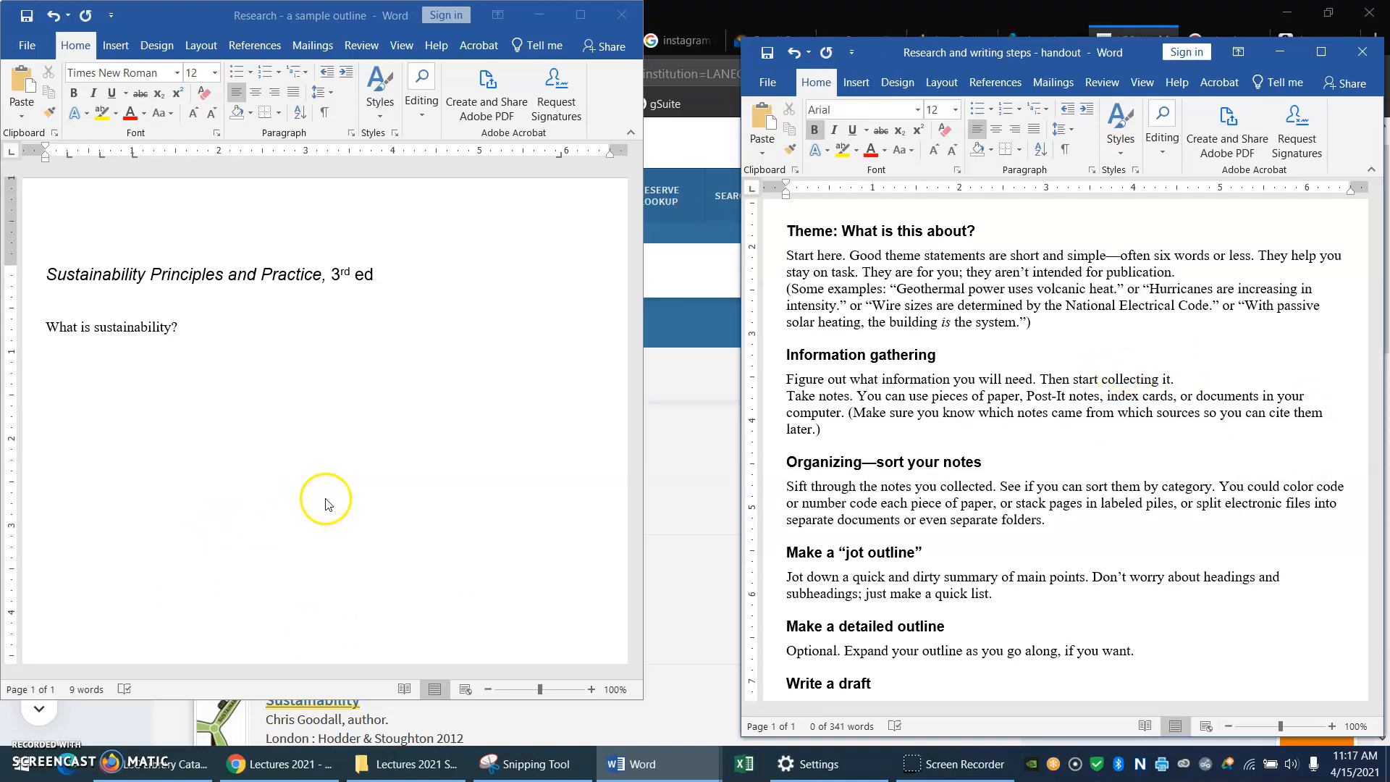
{"action": "mouse_move", "coordinate": [176, 373]}
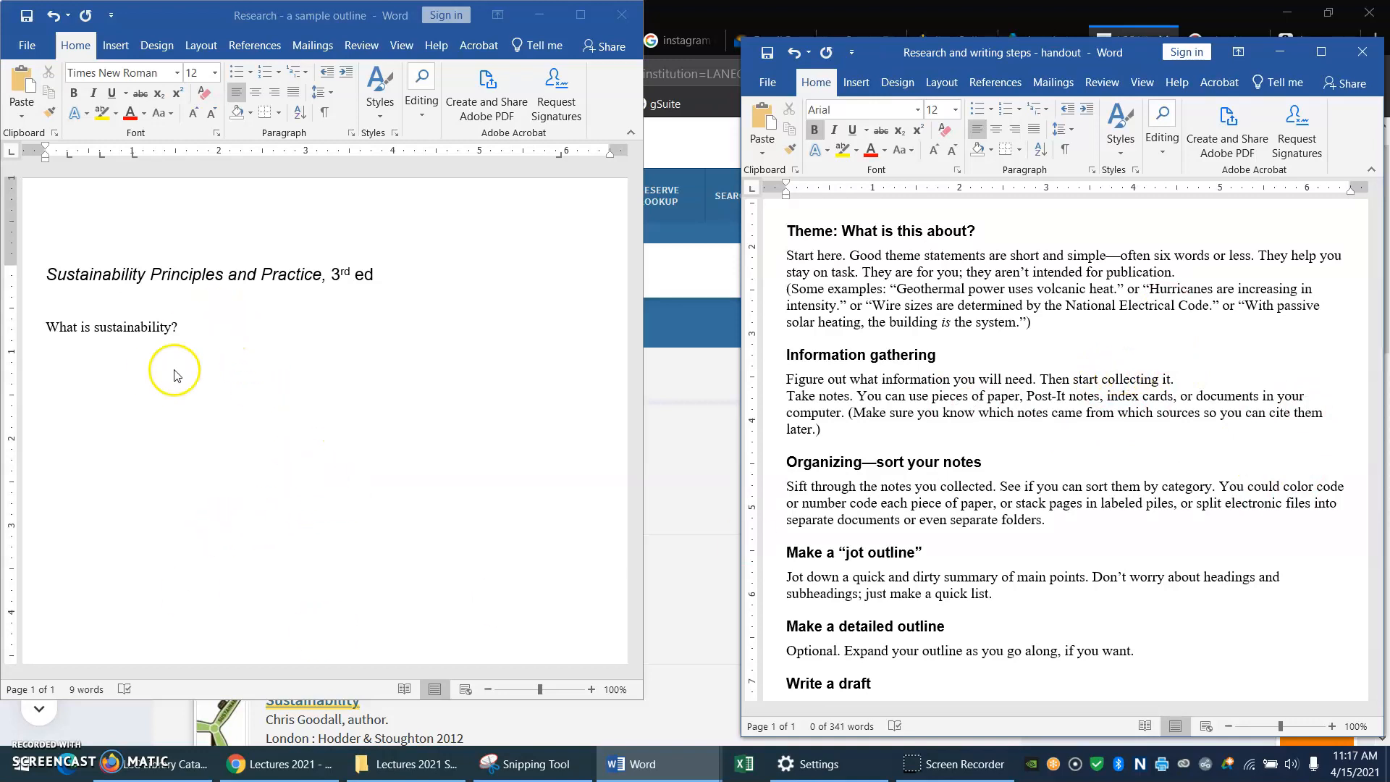
{"action": "mouse_move", "coordinate": [201, 330]}
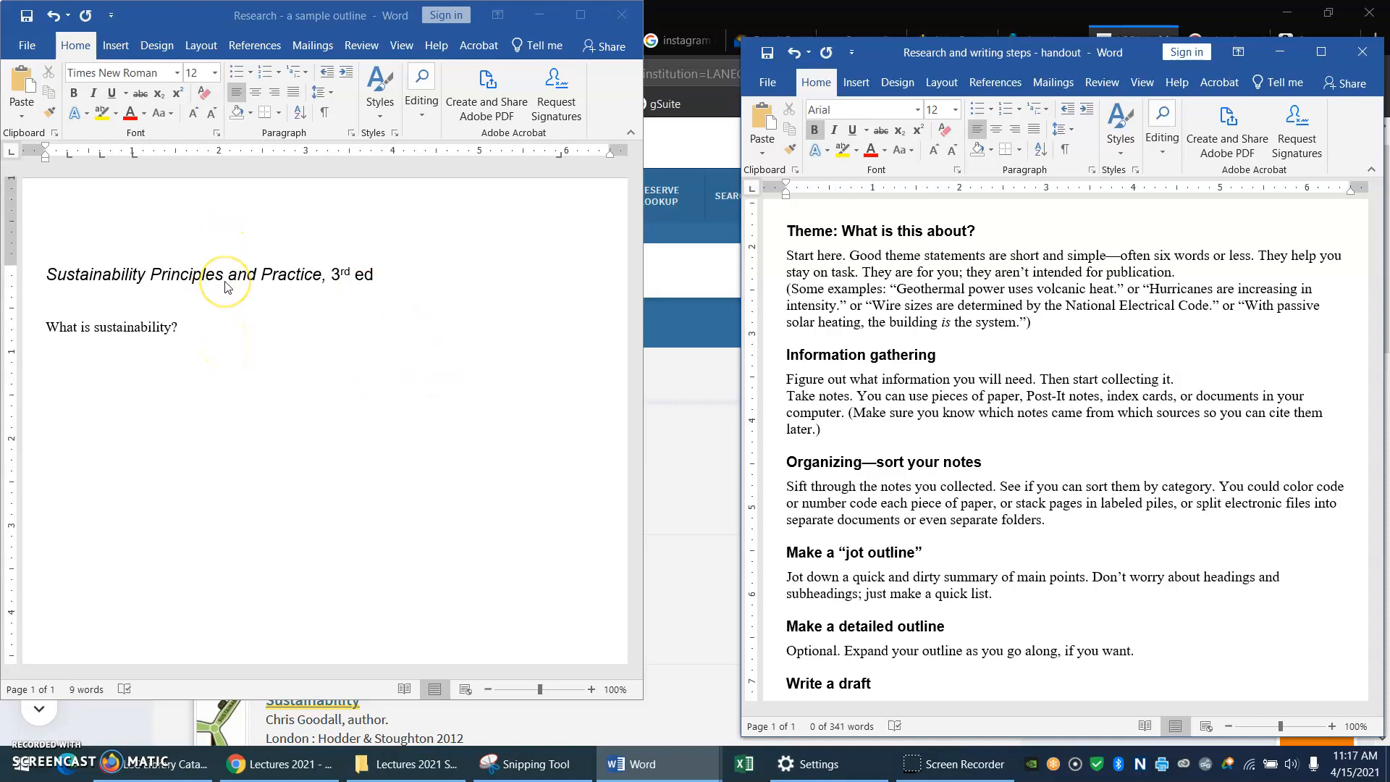
{"action": "mouse_move", "coordinate": [239, 311]}
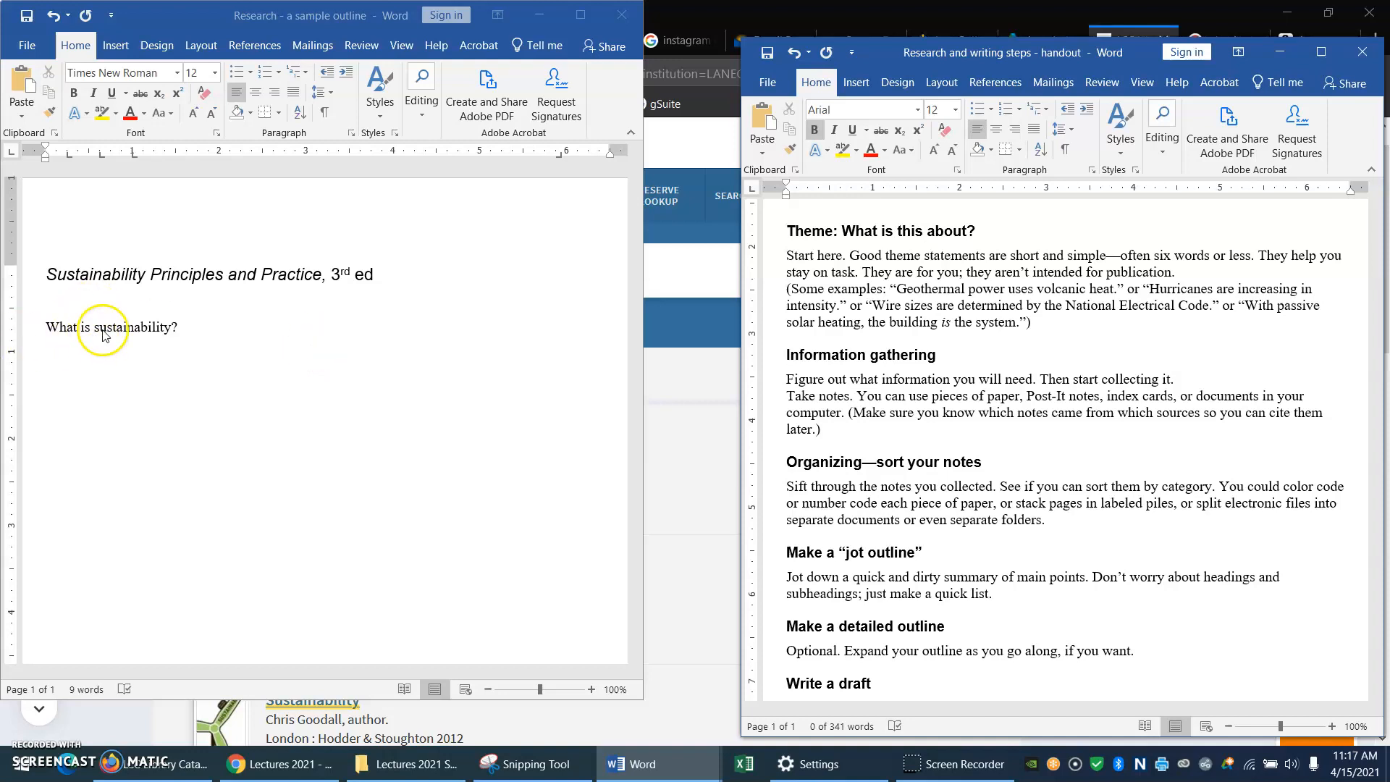
{"action": "mouse_move", "coordinate": [333, 350]}
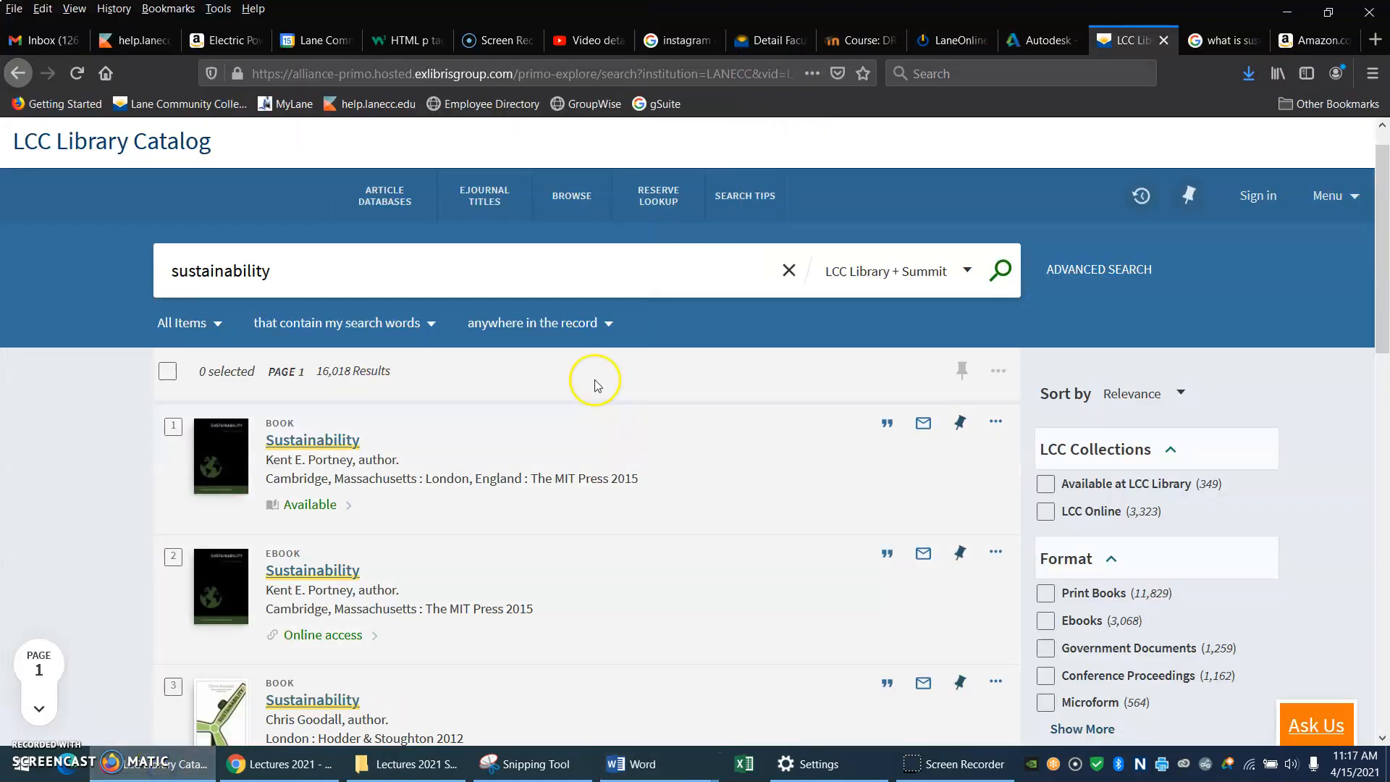
{"action": "mouse_move", "coordinate": [315, 252]}
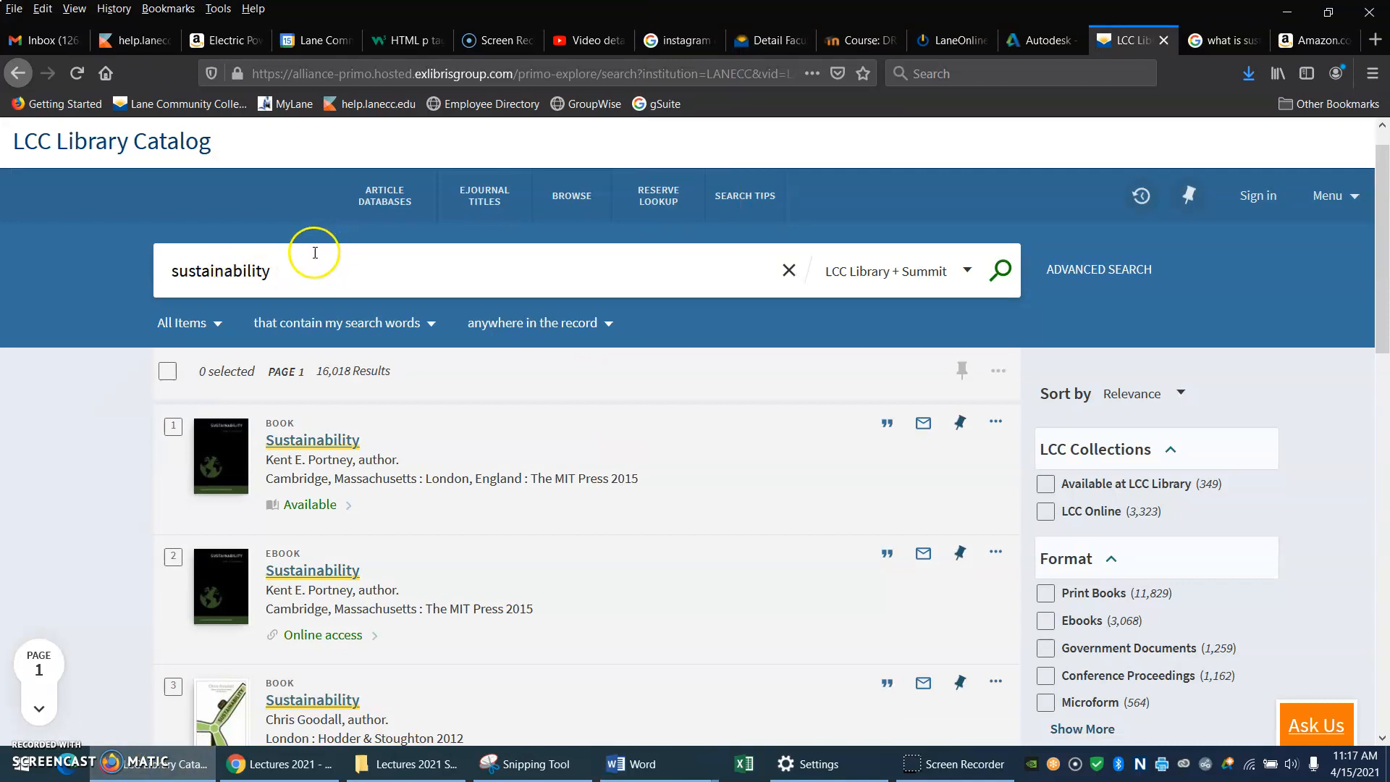
{"action": "mouse_move", "coordinate": [334, 280]}
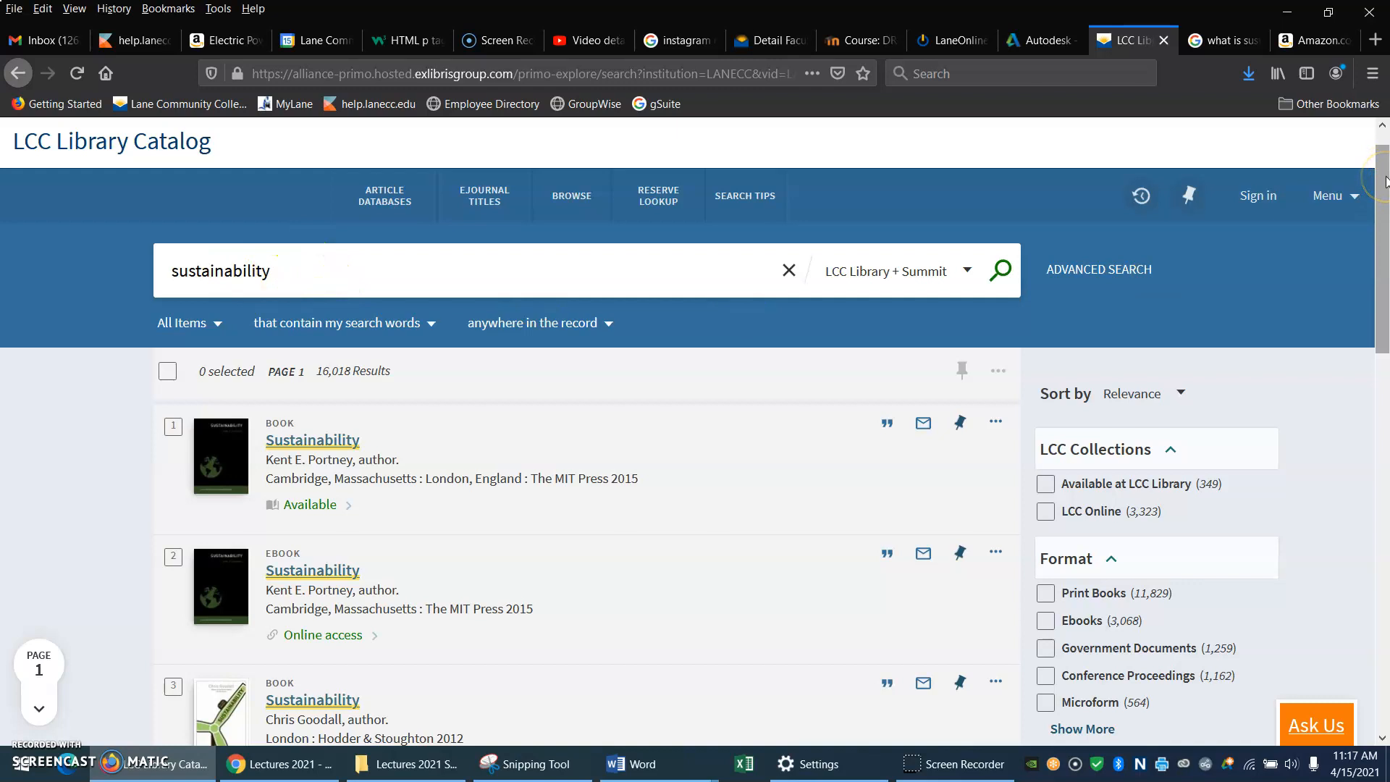
Step: Scroll down the first page of Primo sustainability results to the Load More Results point
{"action": "scroll", "scroll_direction": "down", "scroll_amount": 3}
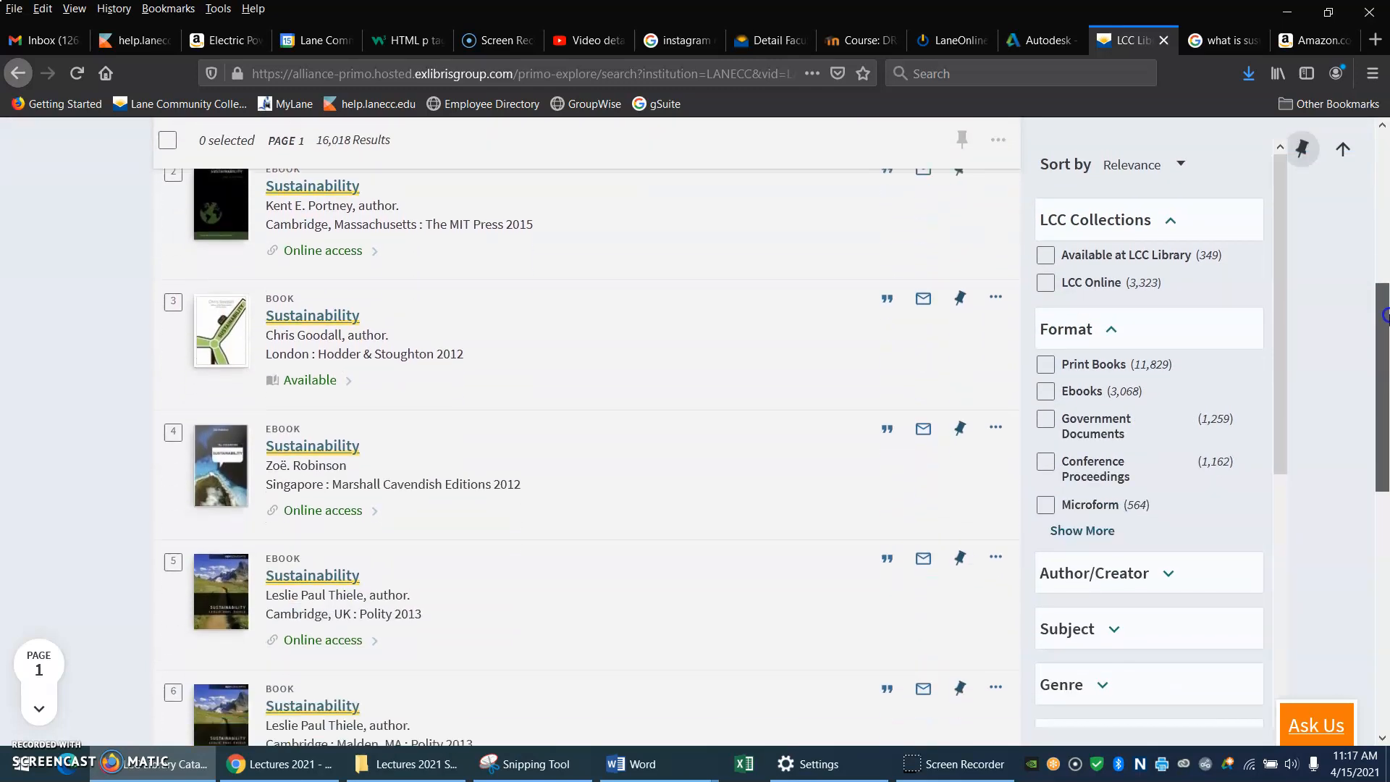
{"action": "scroll", "scroll_direction": "down", "scroll_amount": 3}
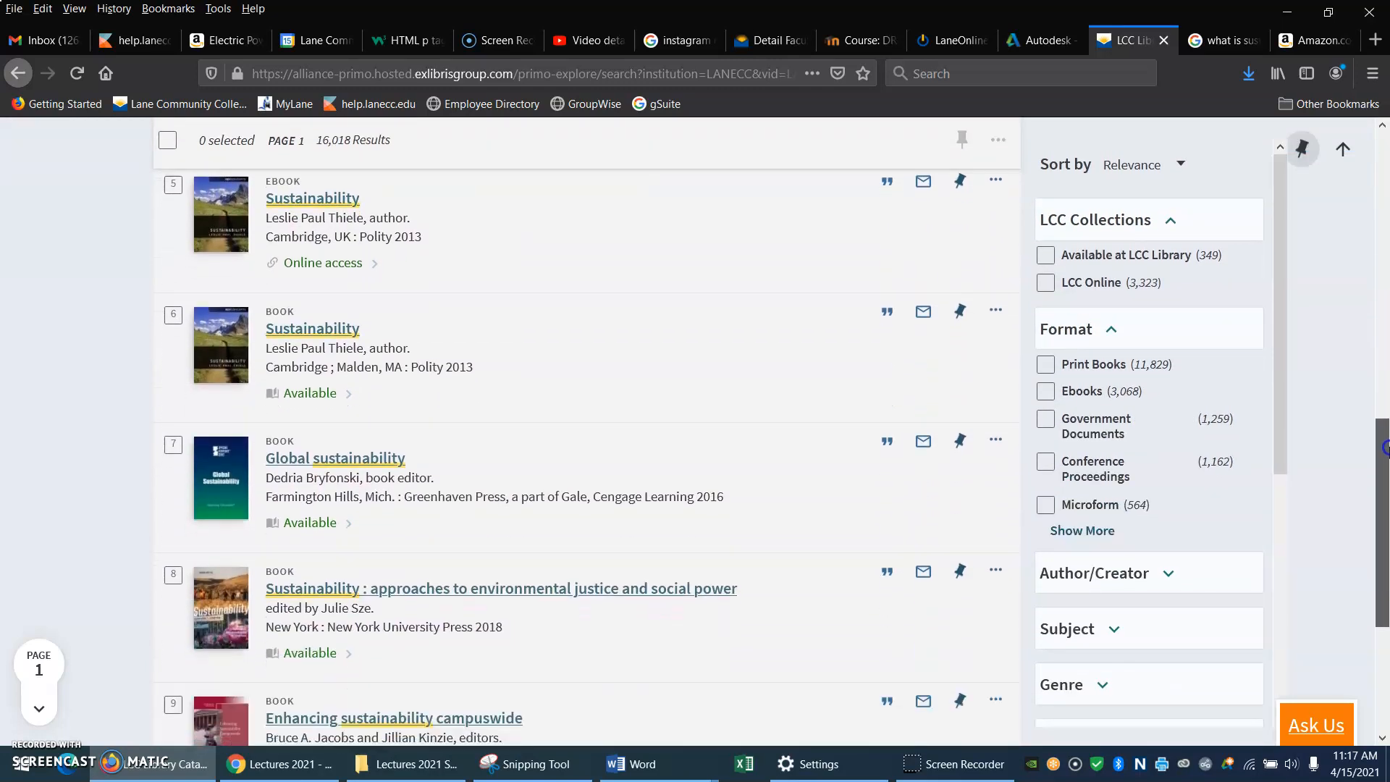
{"action": "scroll", "scroll_direction": "down", "scroll_amount": 3}
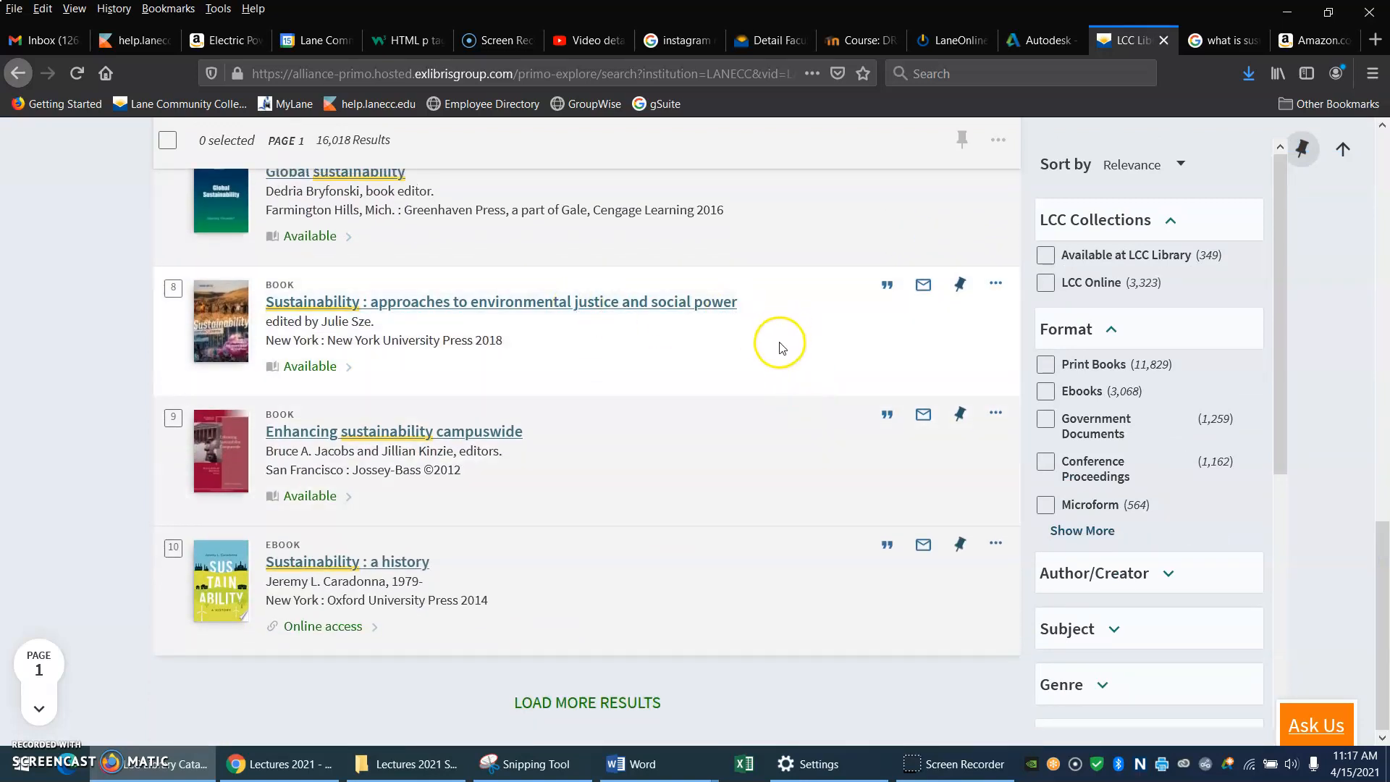
{"action": "mouse_move", "coordinate": [634, 301]}
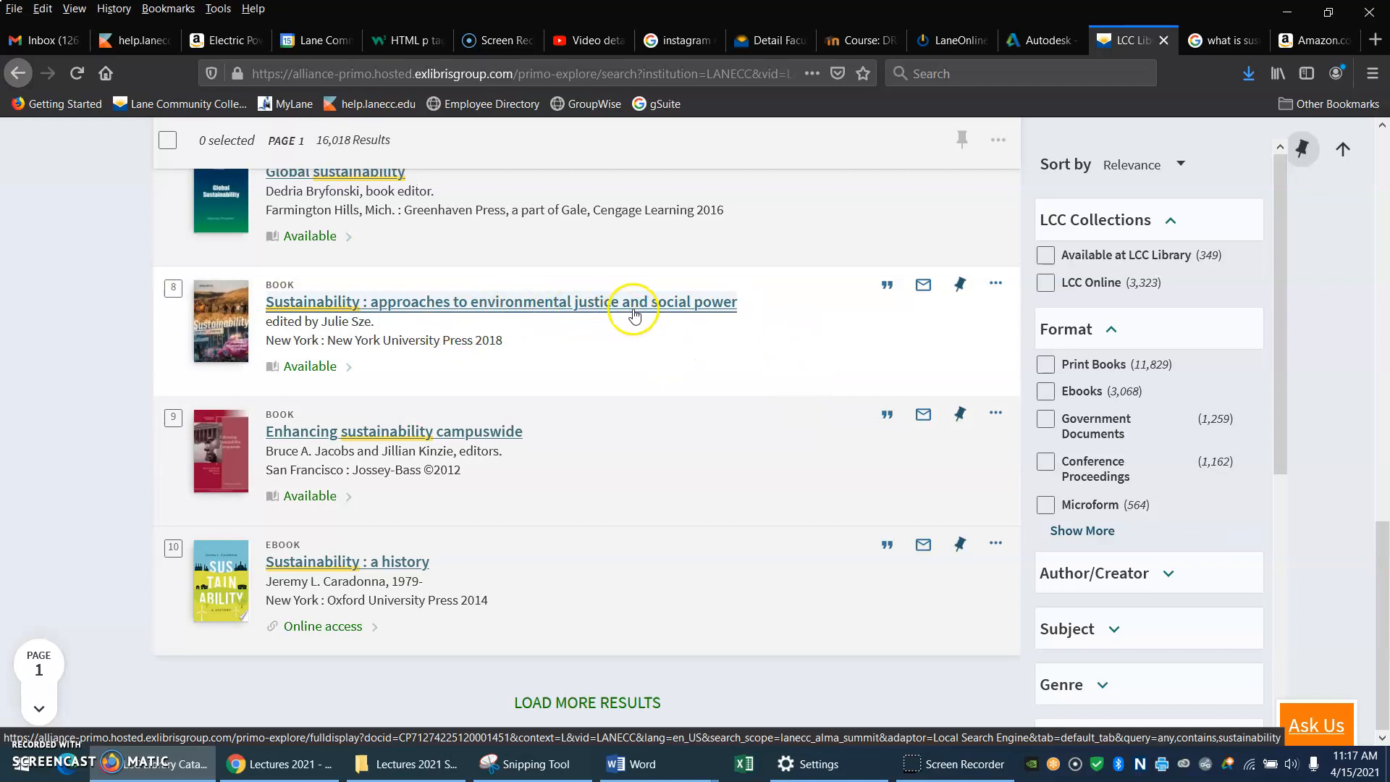
{"action": "mouse_move", "coordinate": [576, 311]}
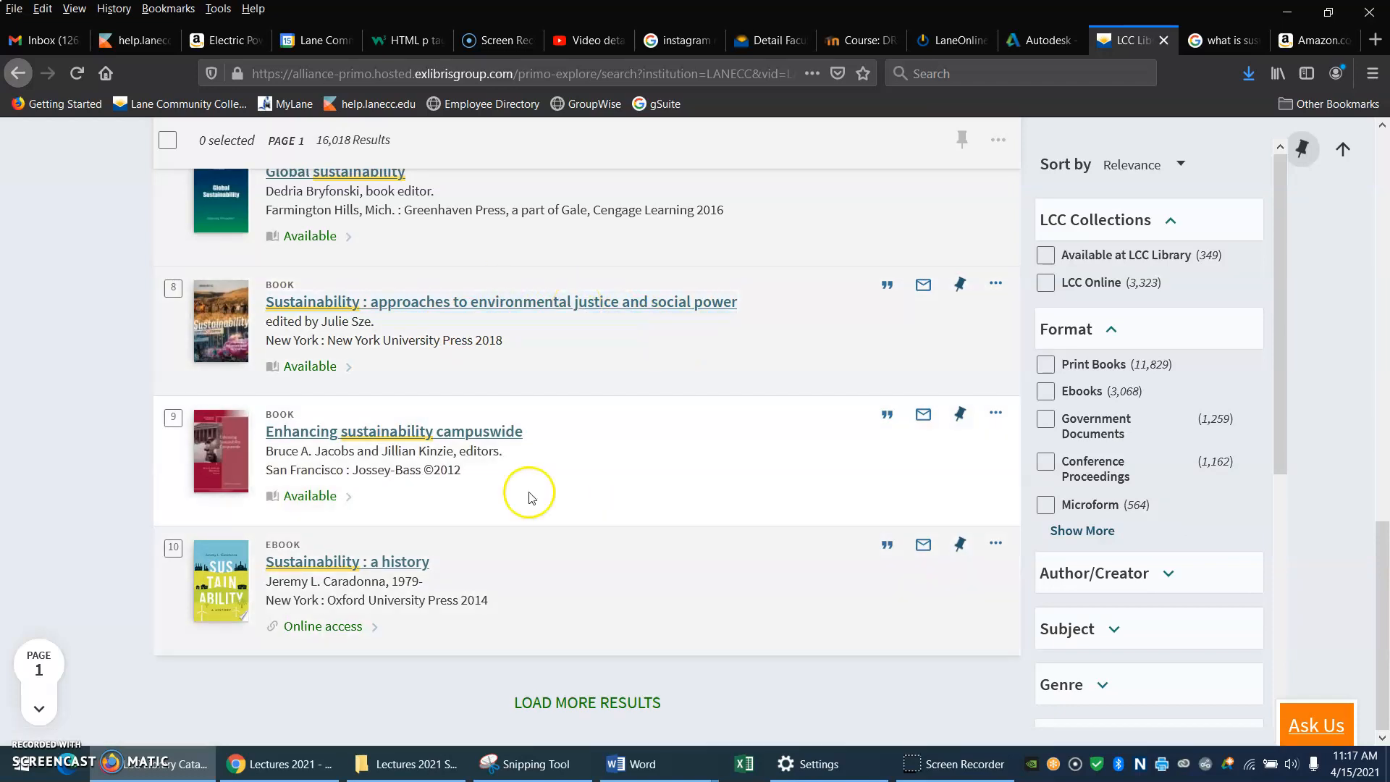
{"action": "mouse_move", "coordinate": [394, 432]}
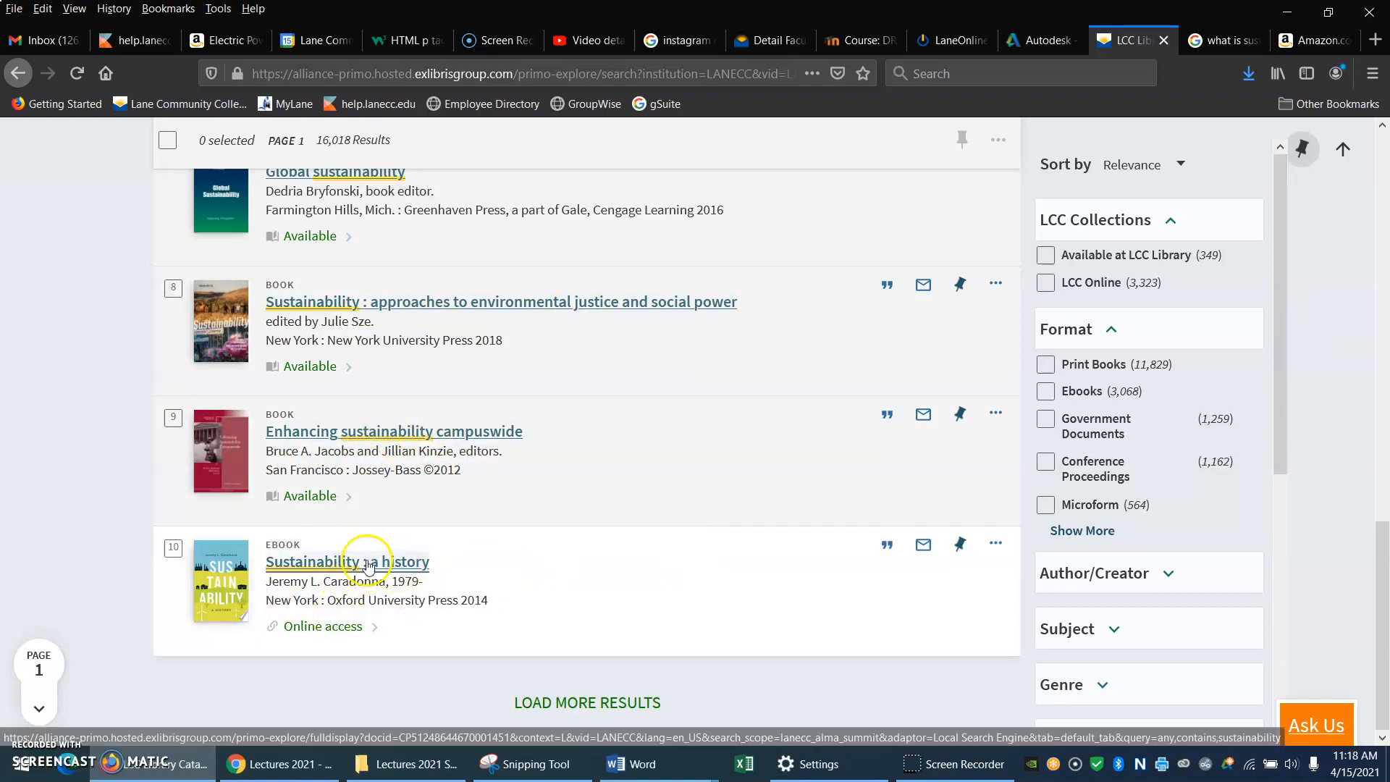
{"action": "mouse_move", "coordinate": [656, 592]}
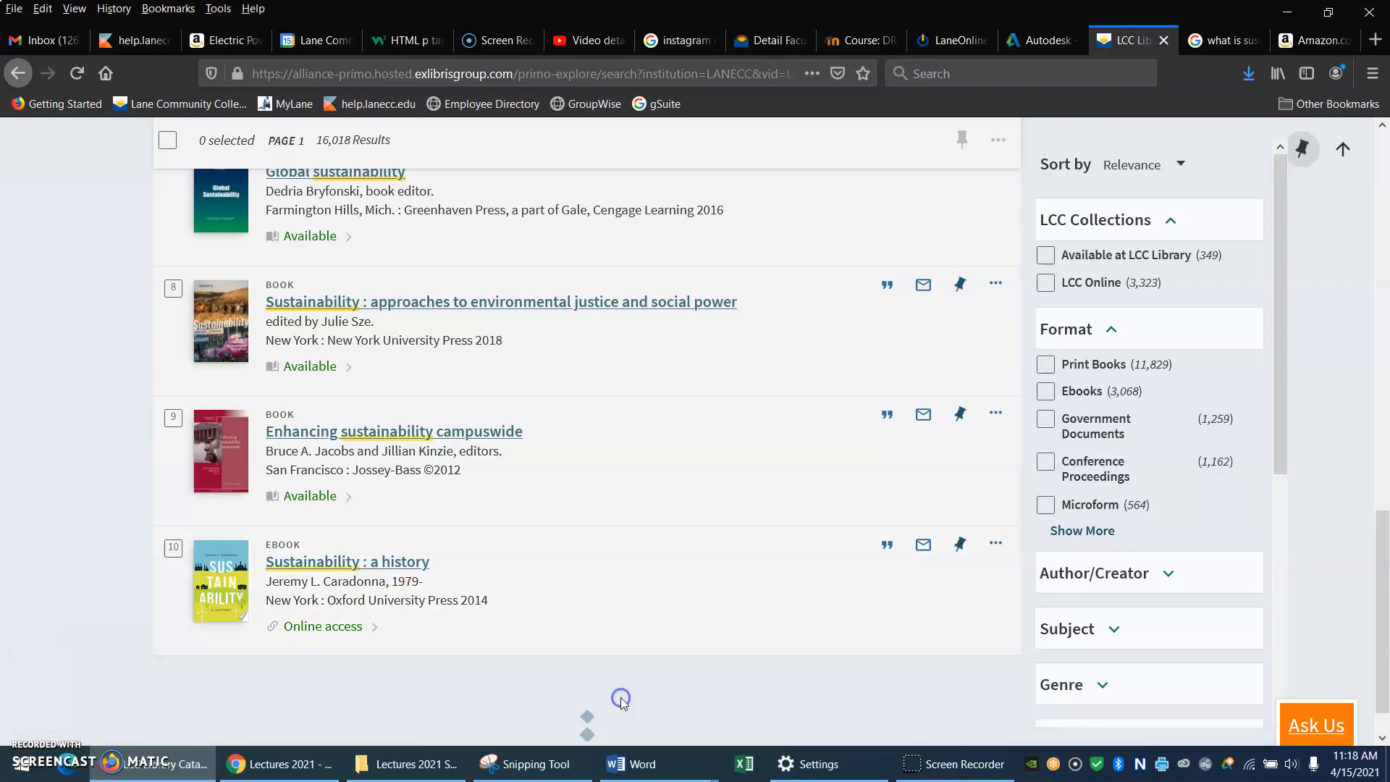
Step: Browse page 2 down to the Robertson Sustainability principles and practice ebook, then return to the top
{"action": "scroll", "scroll_direction": "down", "scroll_amount": 3}
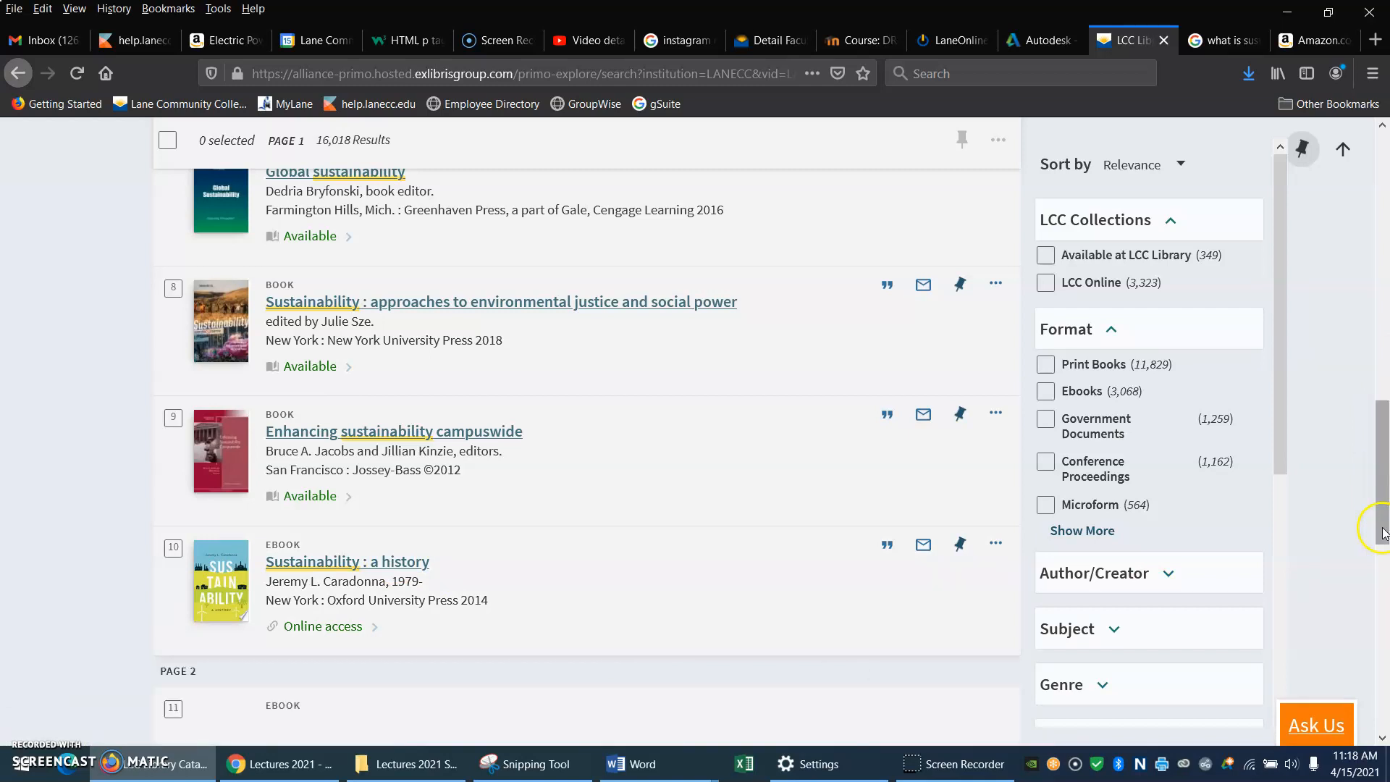
{"action": "scroll", "scroll_direction": "down", "scroll_amount": 3}
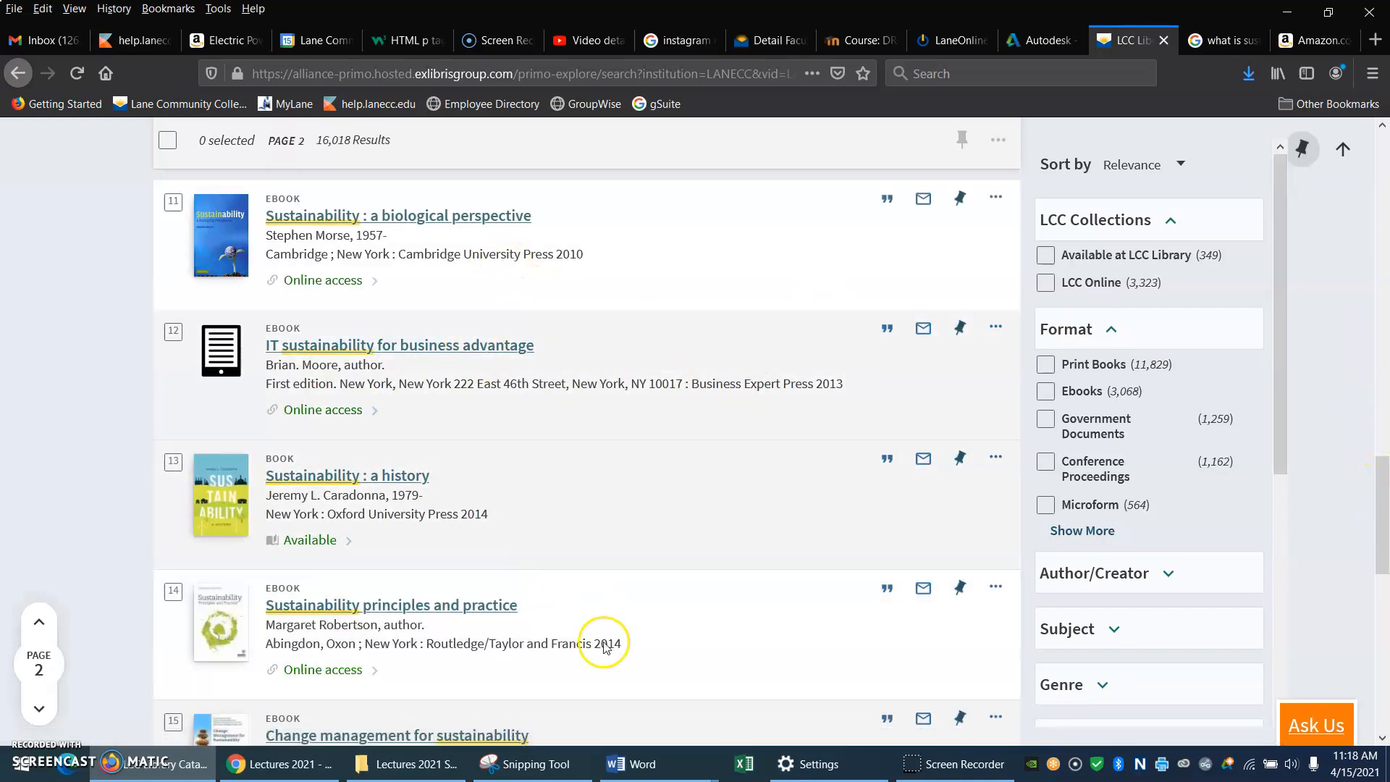
{"action": "mouse_move", "coordinate": [1354, 560]}
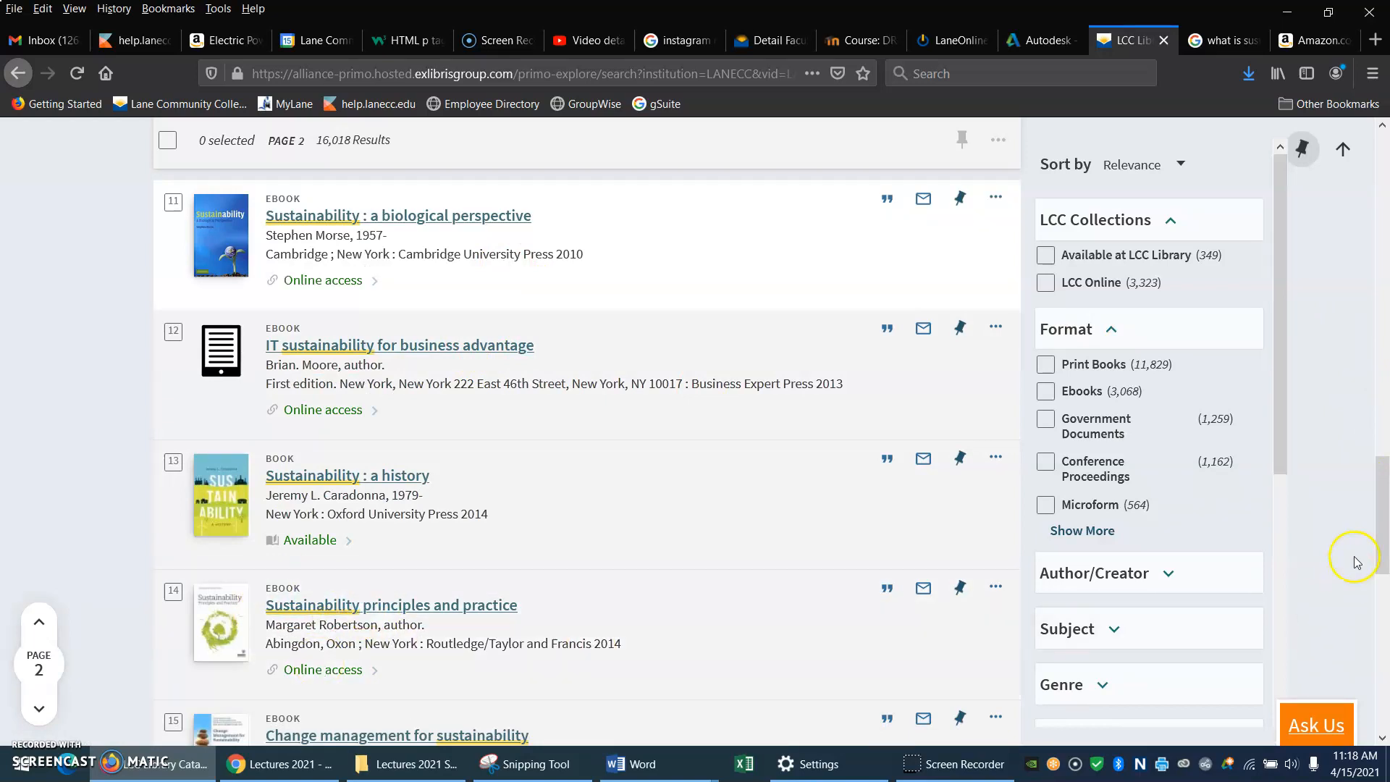
{"action": "scroll", "scroll_direction": "down", "scroll_amount": 3}
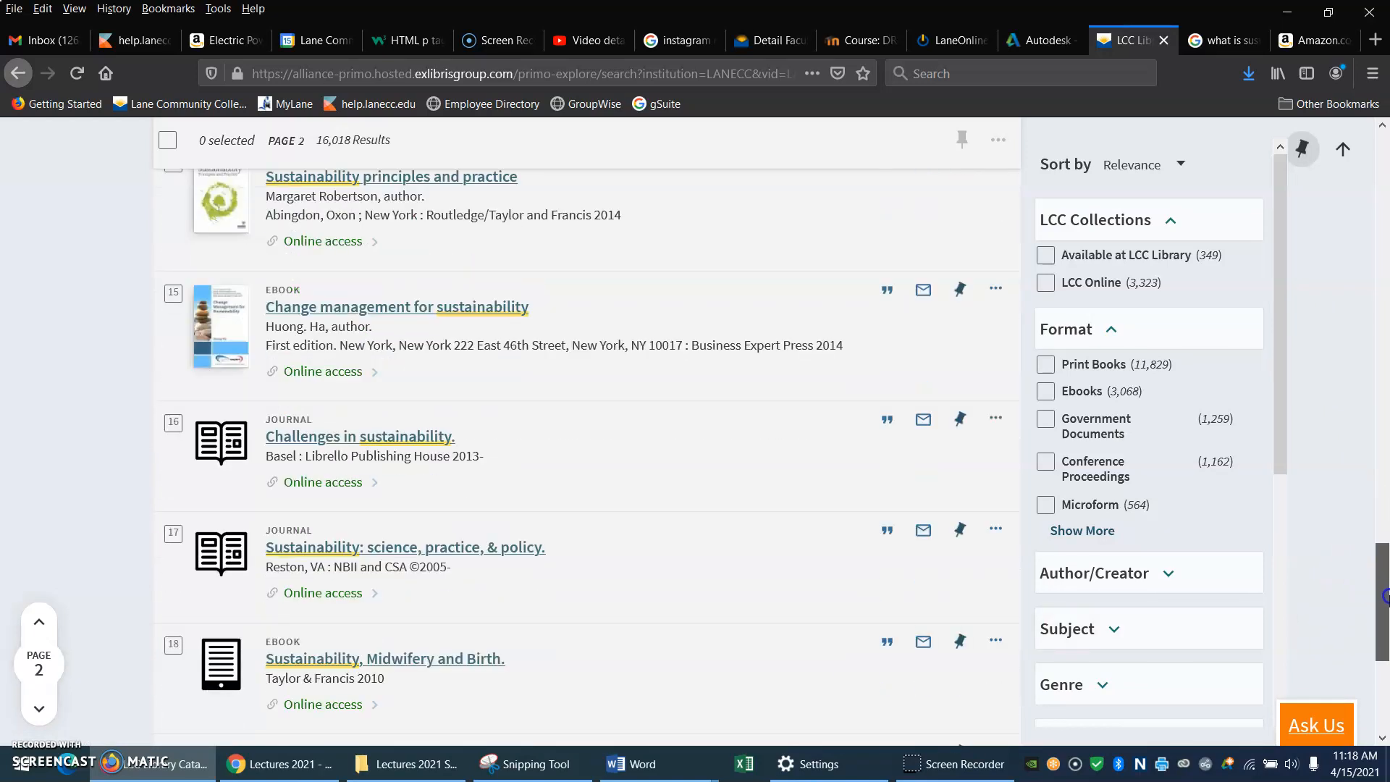
{"action": "scroll", "scroll_direction": "down", "scroll_amount": 3}
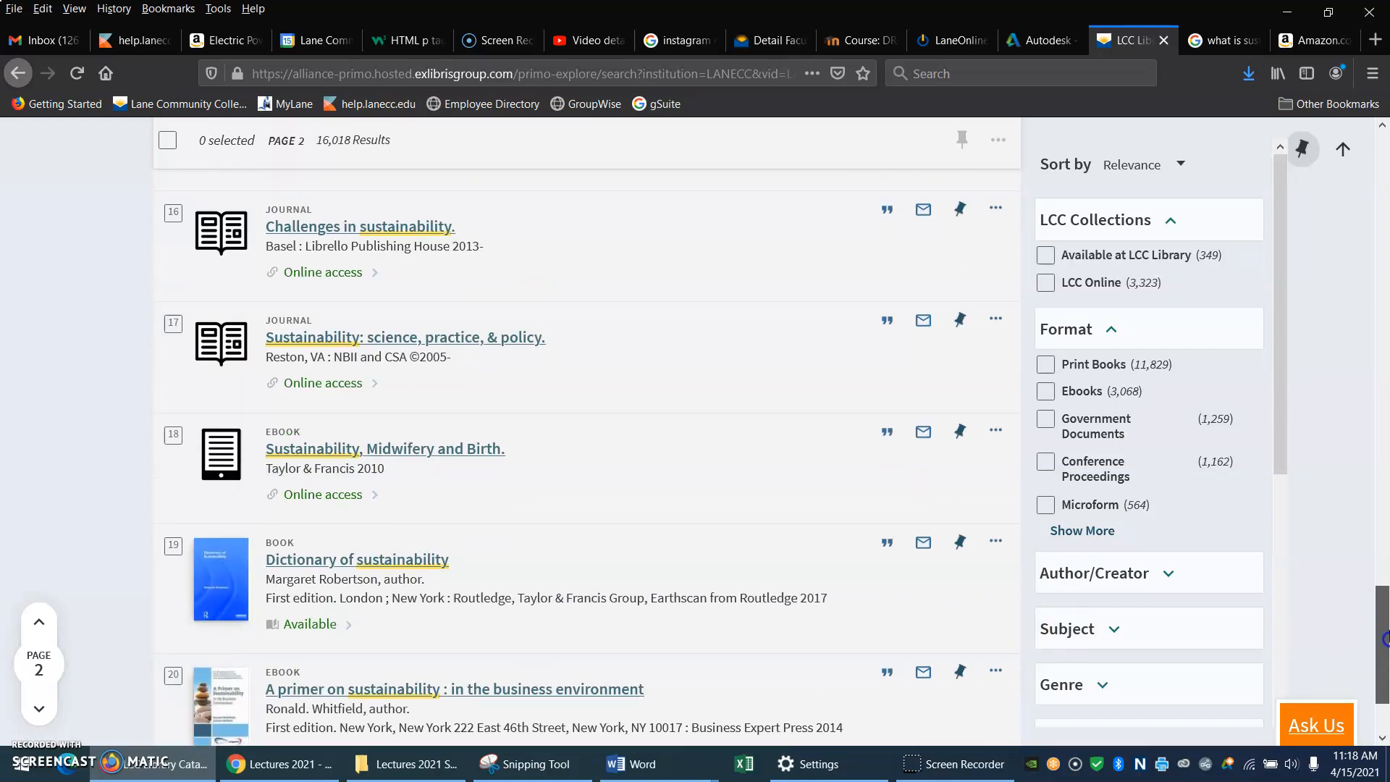
{"action": "scroll", "scroll_direction": "down", "scroll_amount": 3}
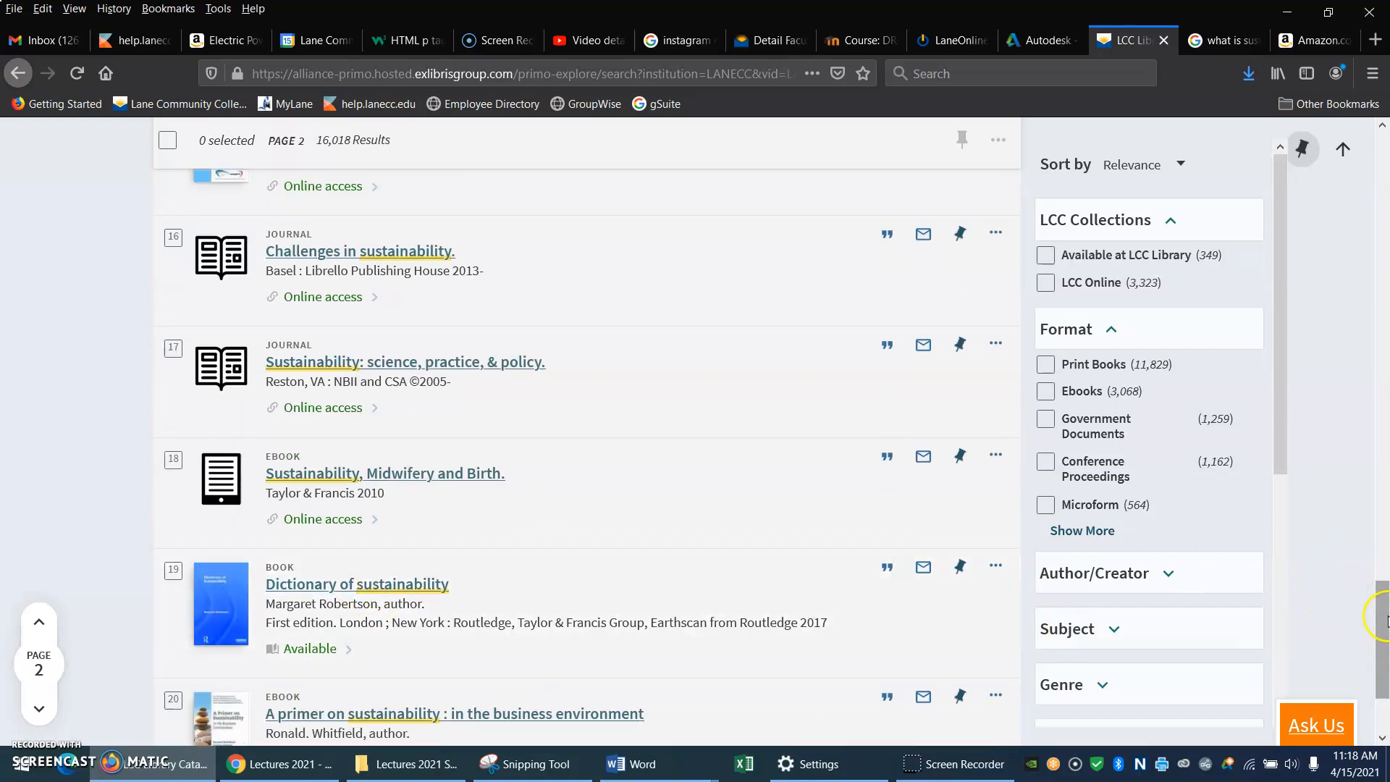
{"action": "scroll", "scroll_direction": "down", "scroll_amount": 3}
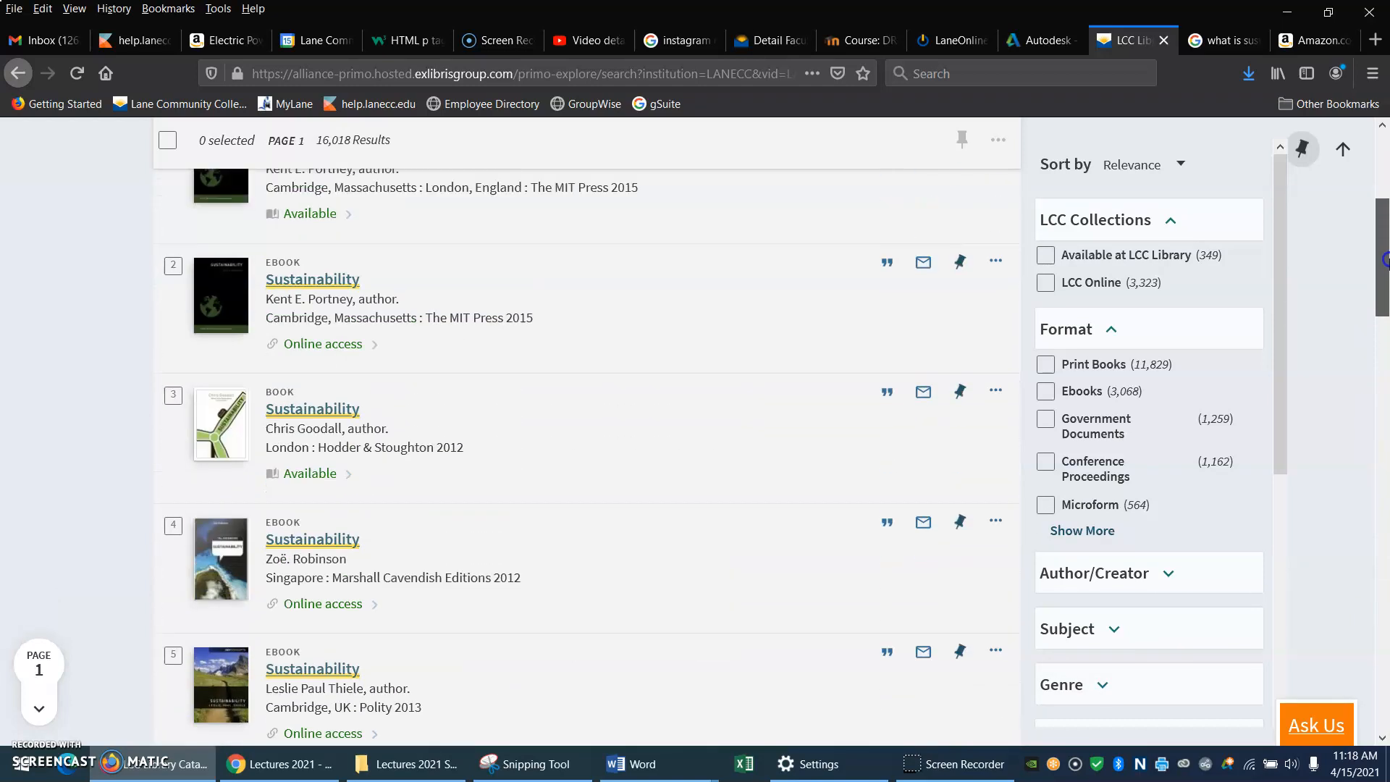
{"action": "scroll", "scroll_direction": "up", "scroll_amount": 3}
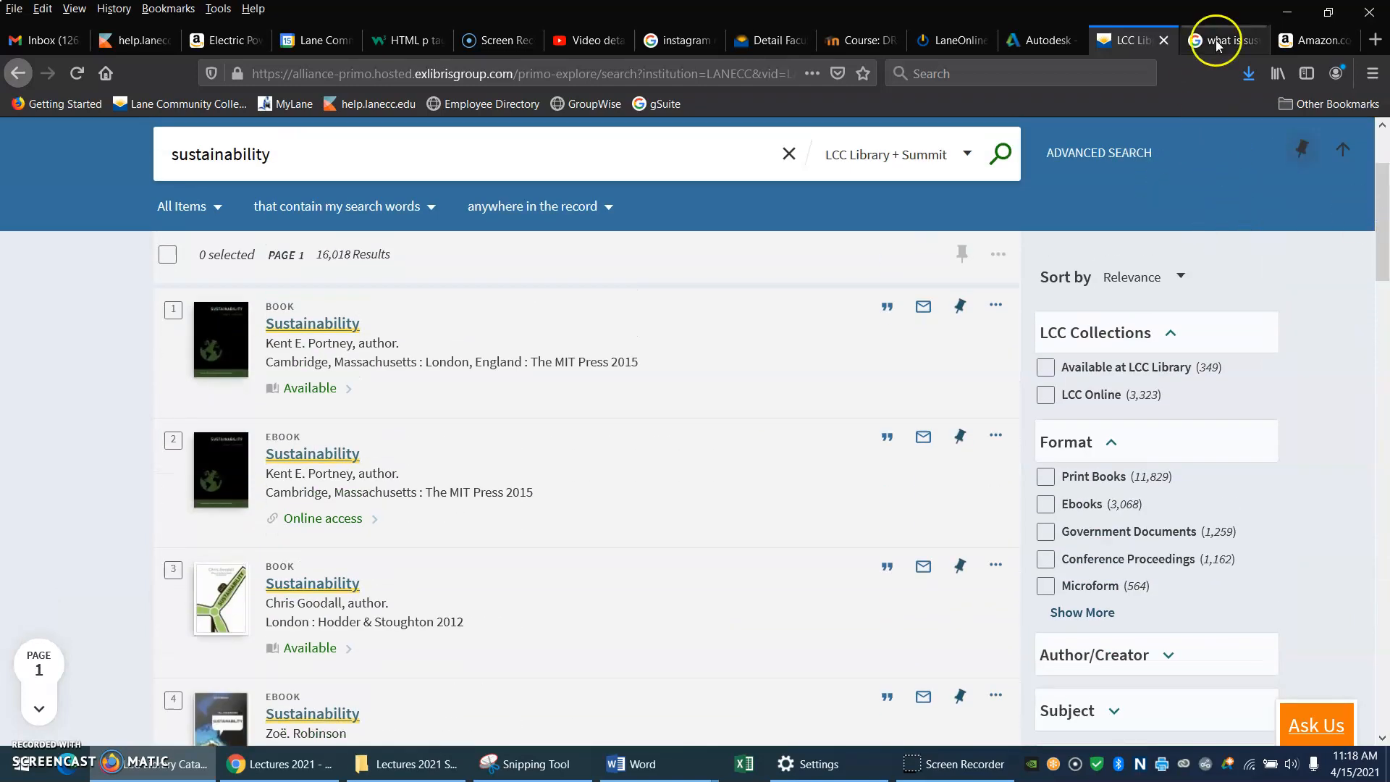
Step: Switch to the 'what is sustainability' Google results and open the 'Sustainability - Wikipedia' article
{"action": "left_click", "coordinate": [1226, 40]}
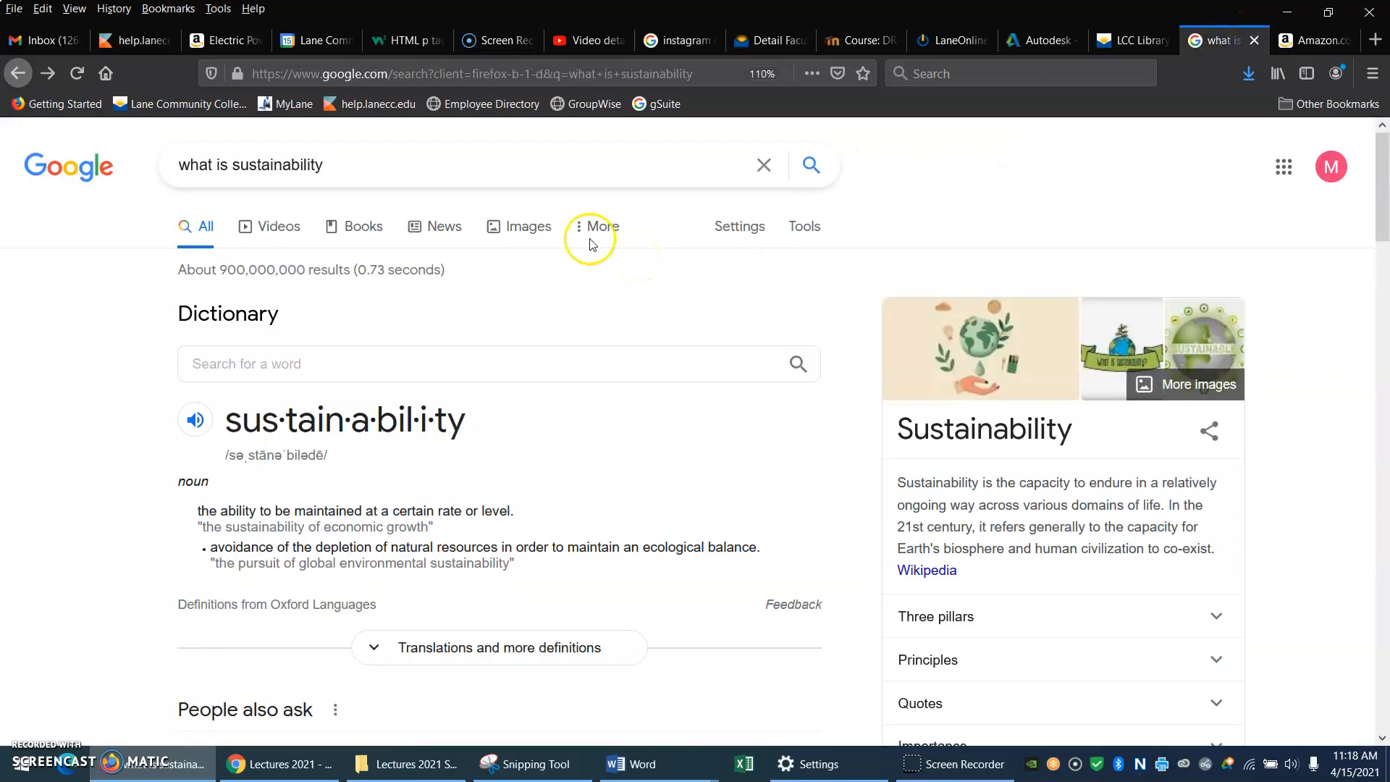
{"action": "mouse_move", "coordinate": [717, 252]}
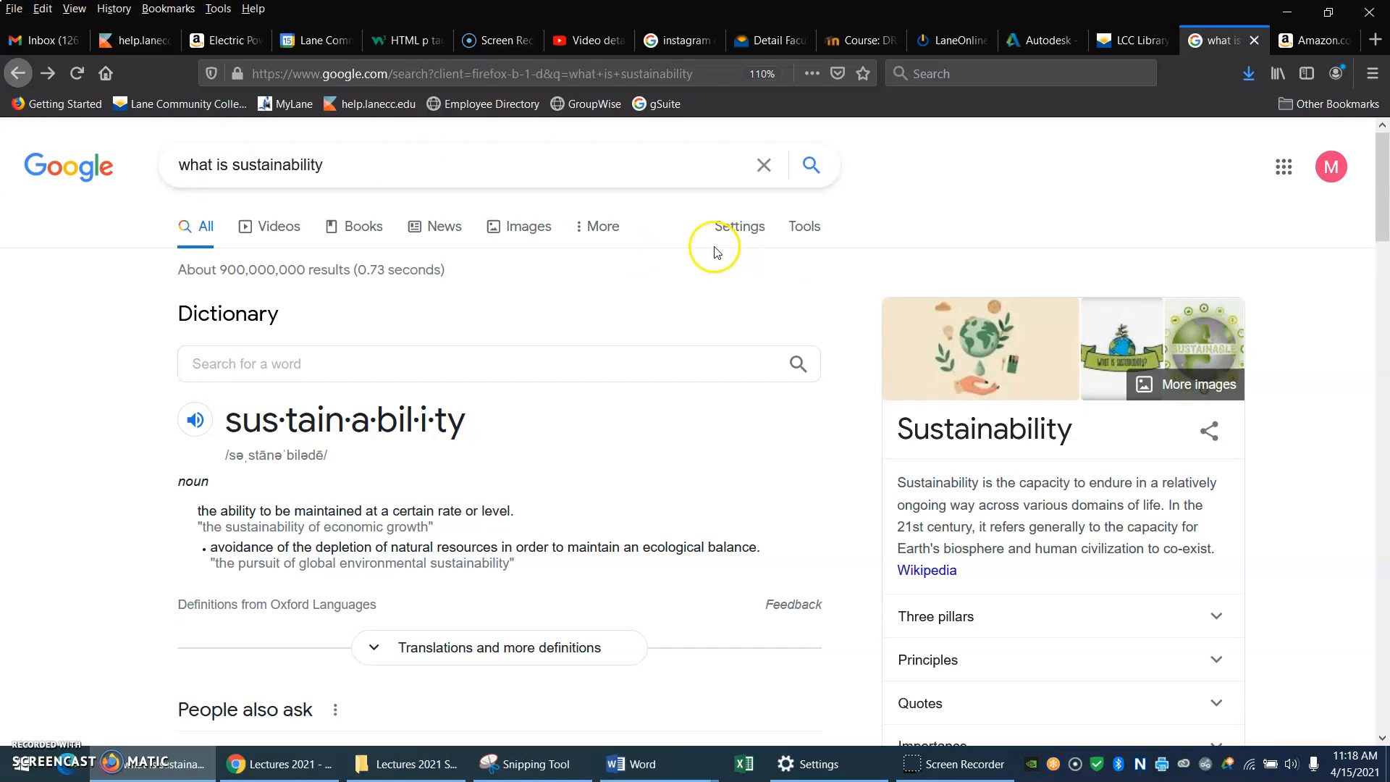
{"action": "mouse_move", "coordinate": [765, 484]}
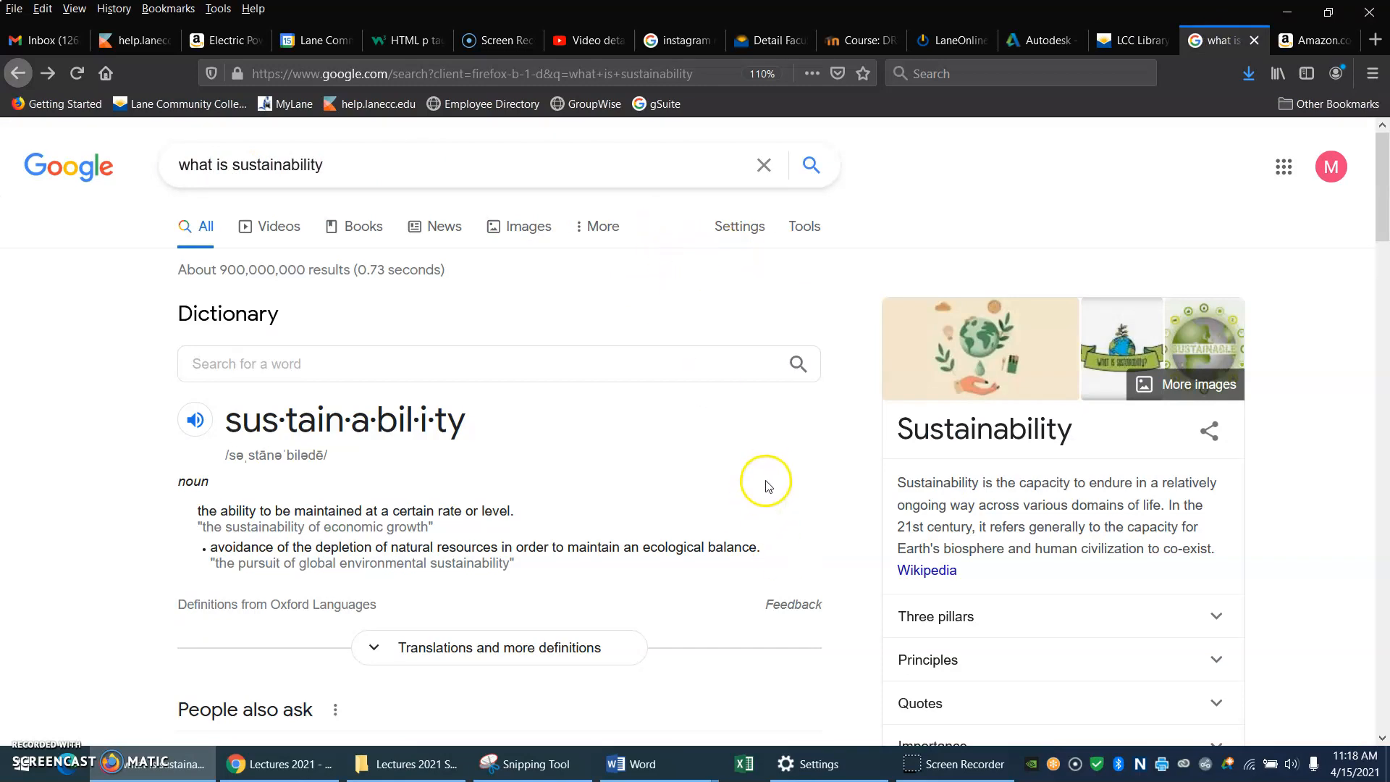
{"action": "mouse_move", "coordinate": [692, 441]}
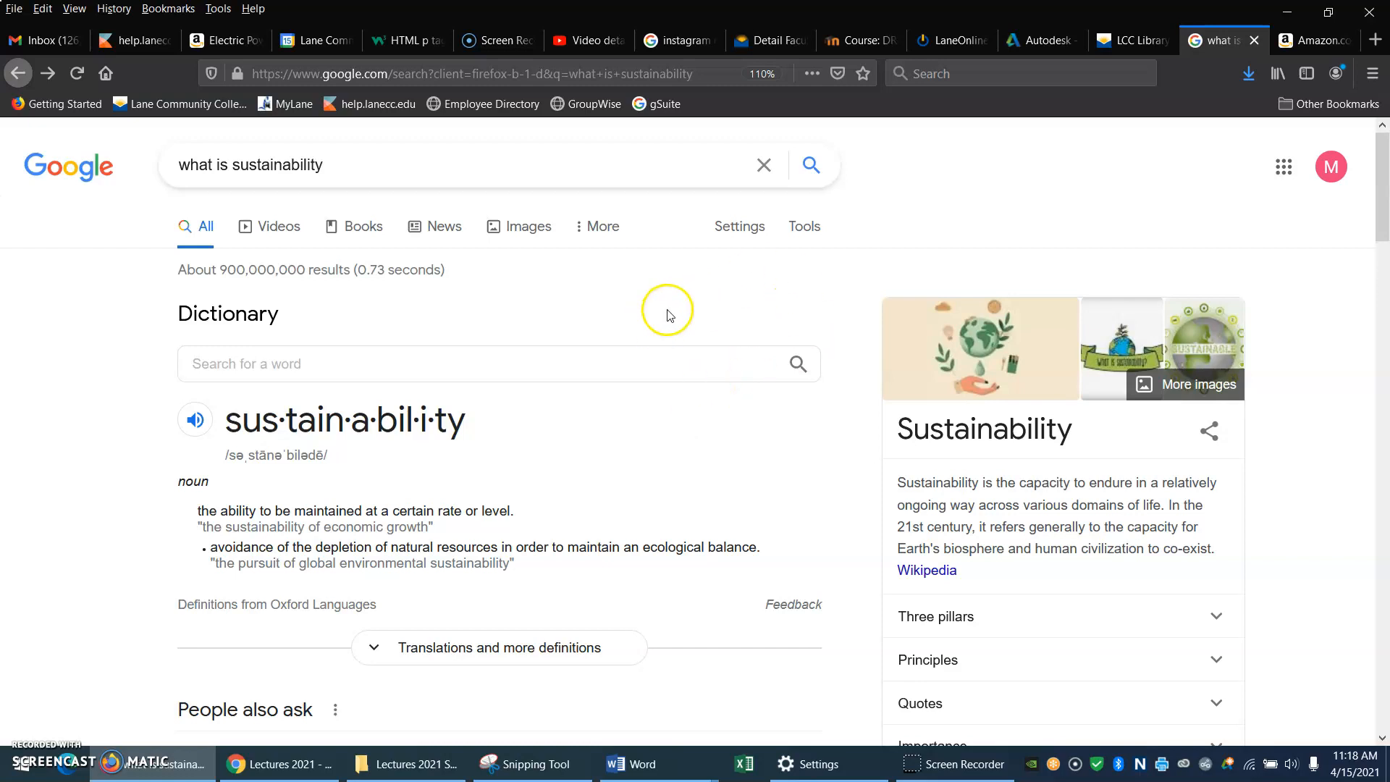
{"action": "mouse_move", "coordinate": [1380, 186]}
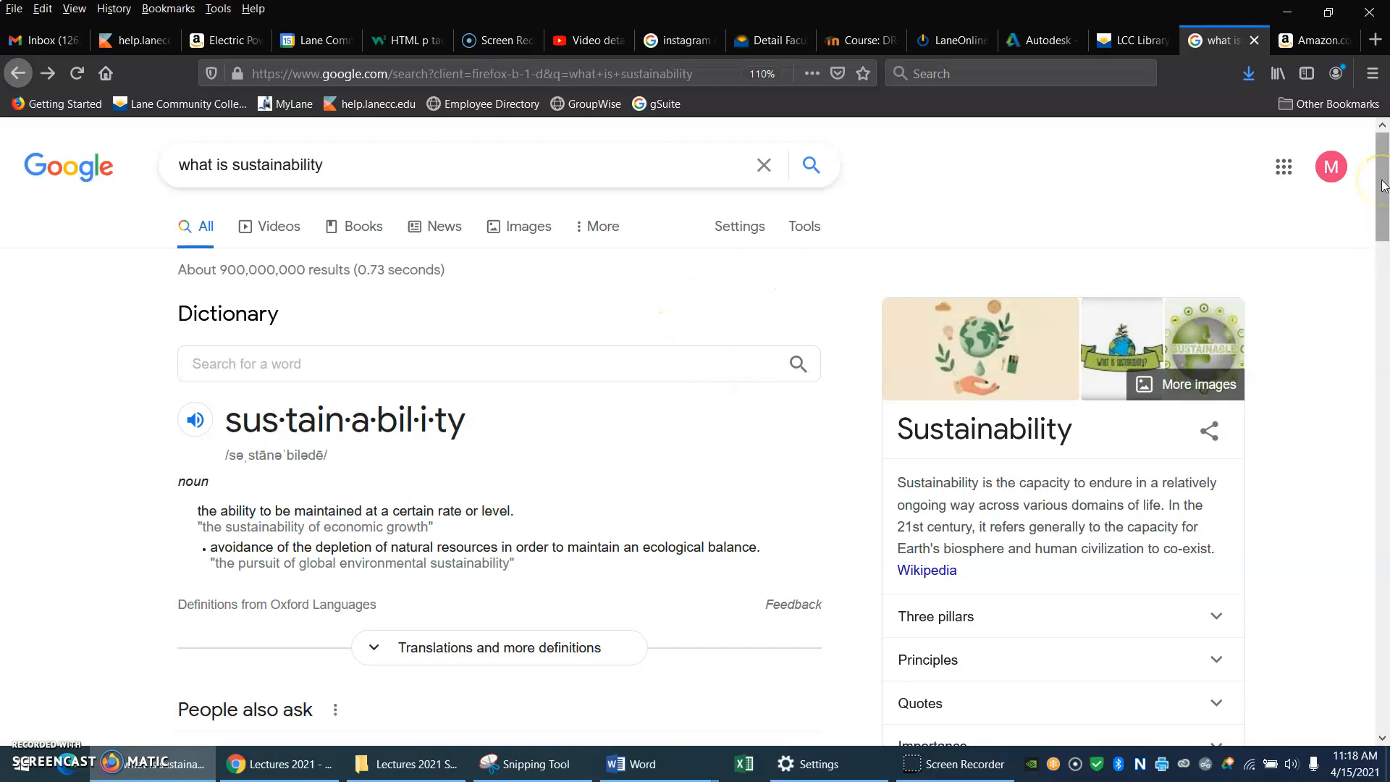
{"action": "mouse_move", "coordinate": [246, 601]}
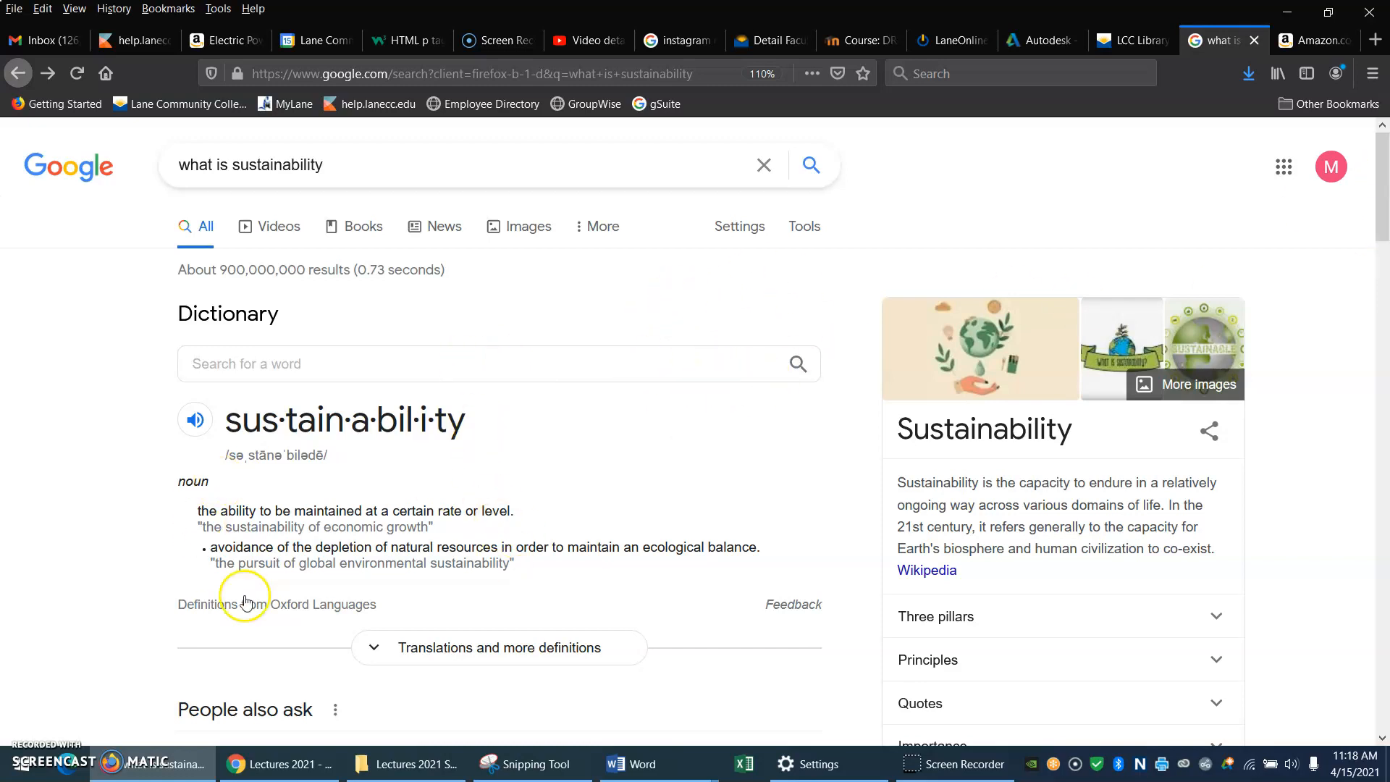
{"action": "mouse_move", "coordinate": [317, 615]}
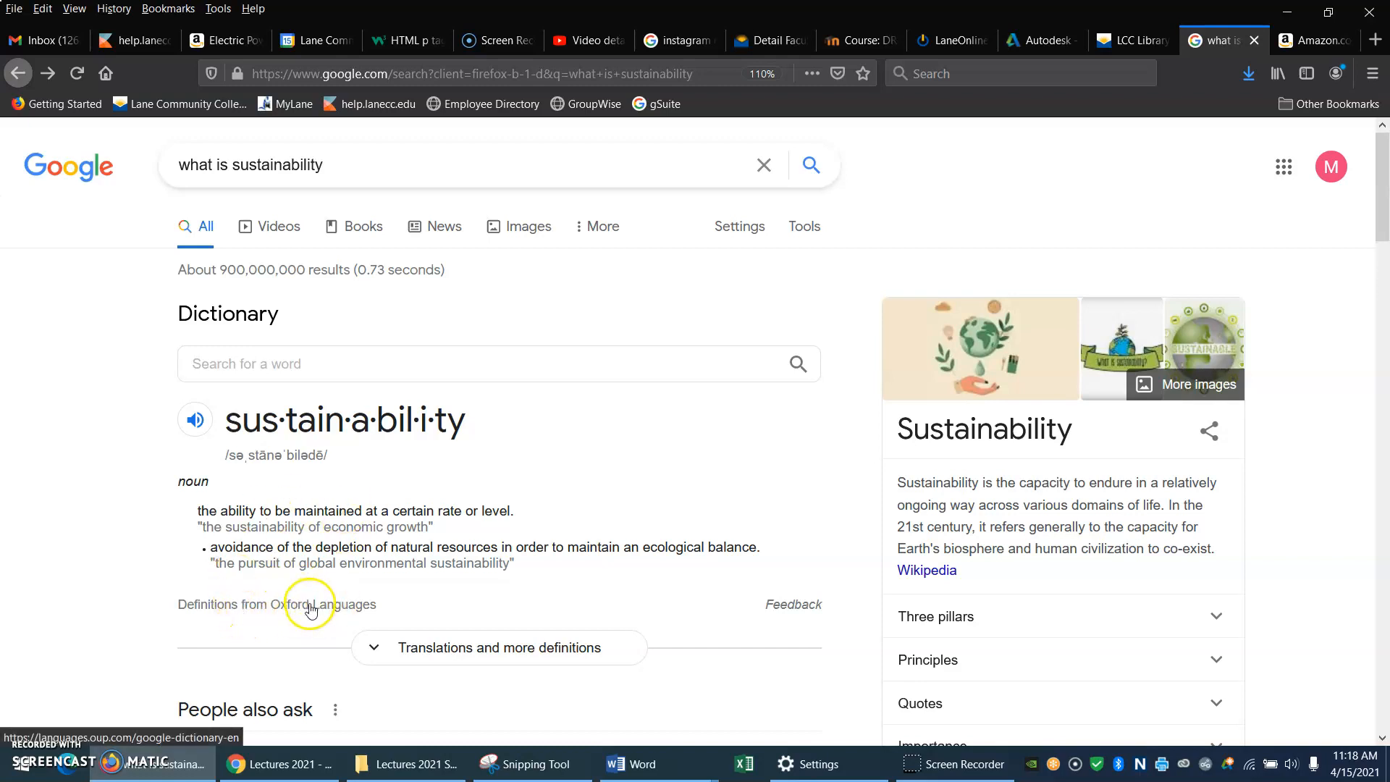
{"action": "mouse_move", "coordinate": [359, 531]}
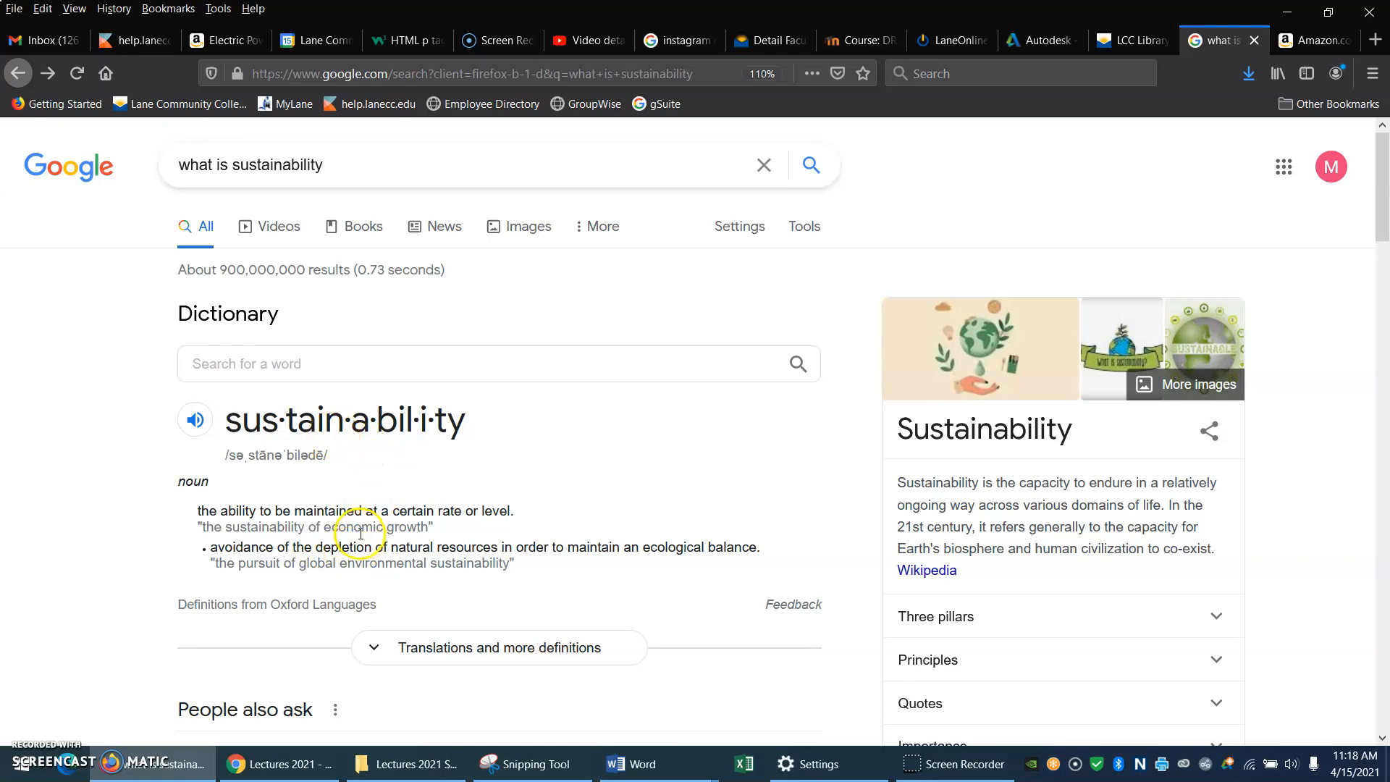
{"action": "scroll", "scroll_direction": "down", "scroll_amount": 3}
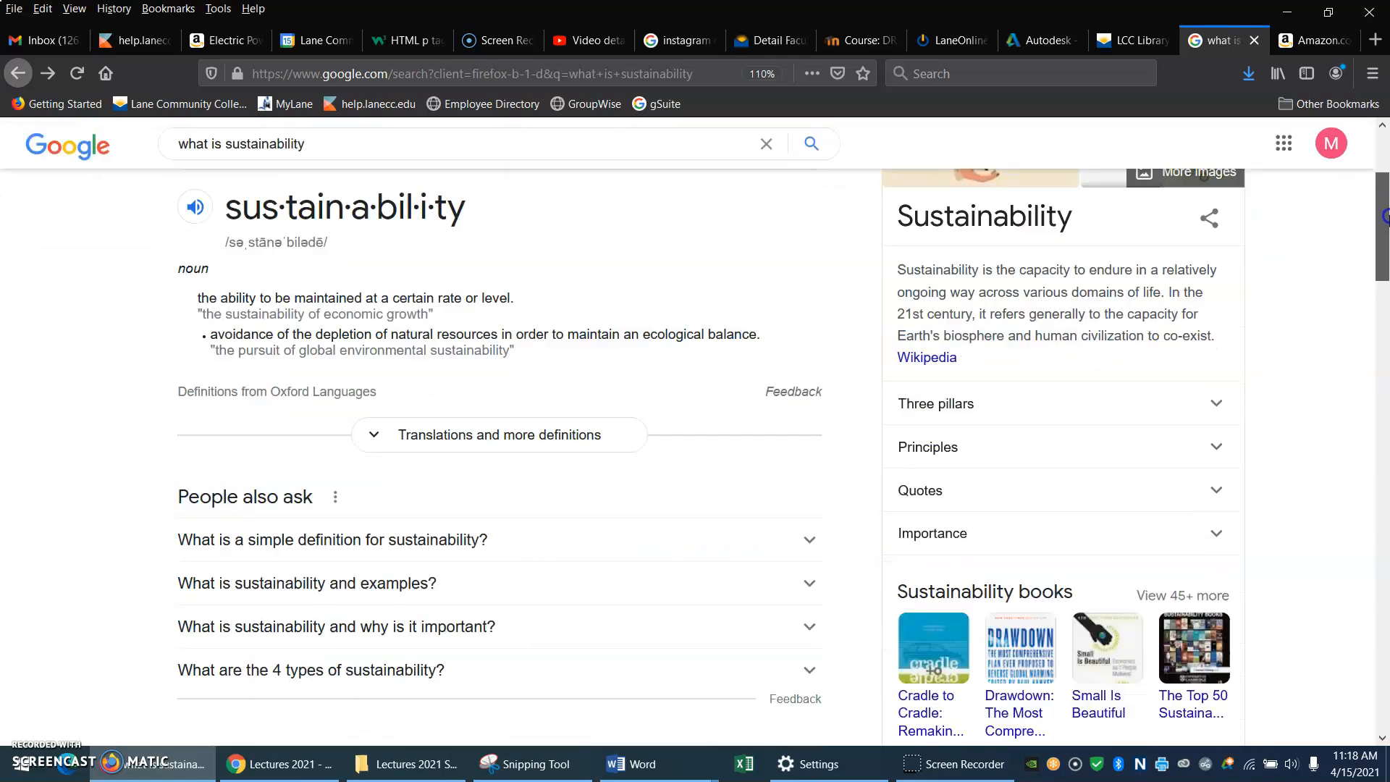
{"action": "scroll", "scroll_direction": "down", "scroll_amount": 3}
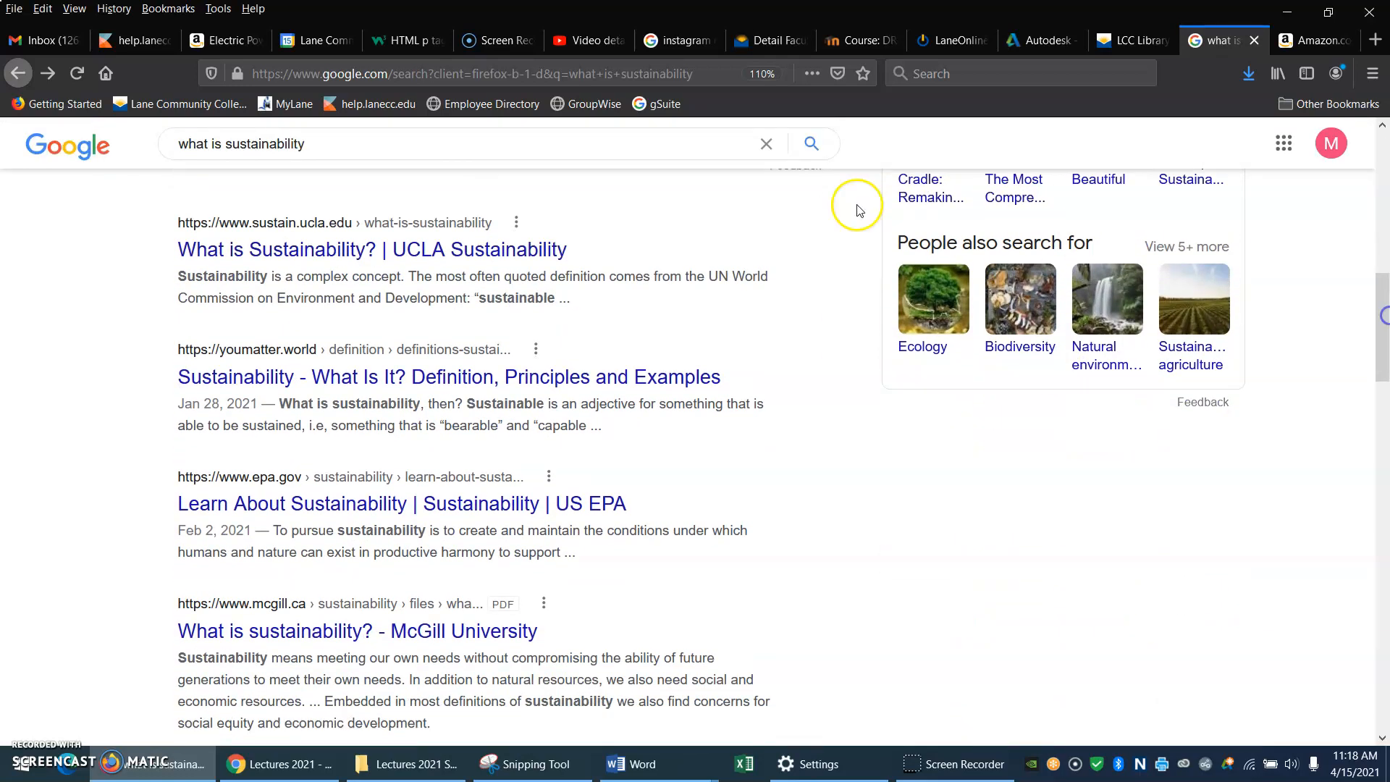
{"action": "mouse_move", "coordinate": [329, 283]}
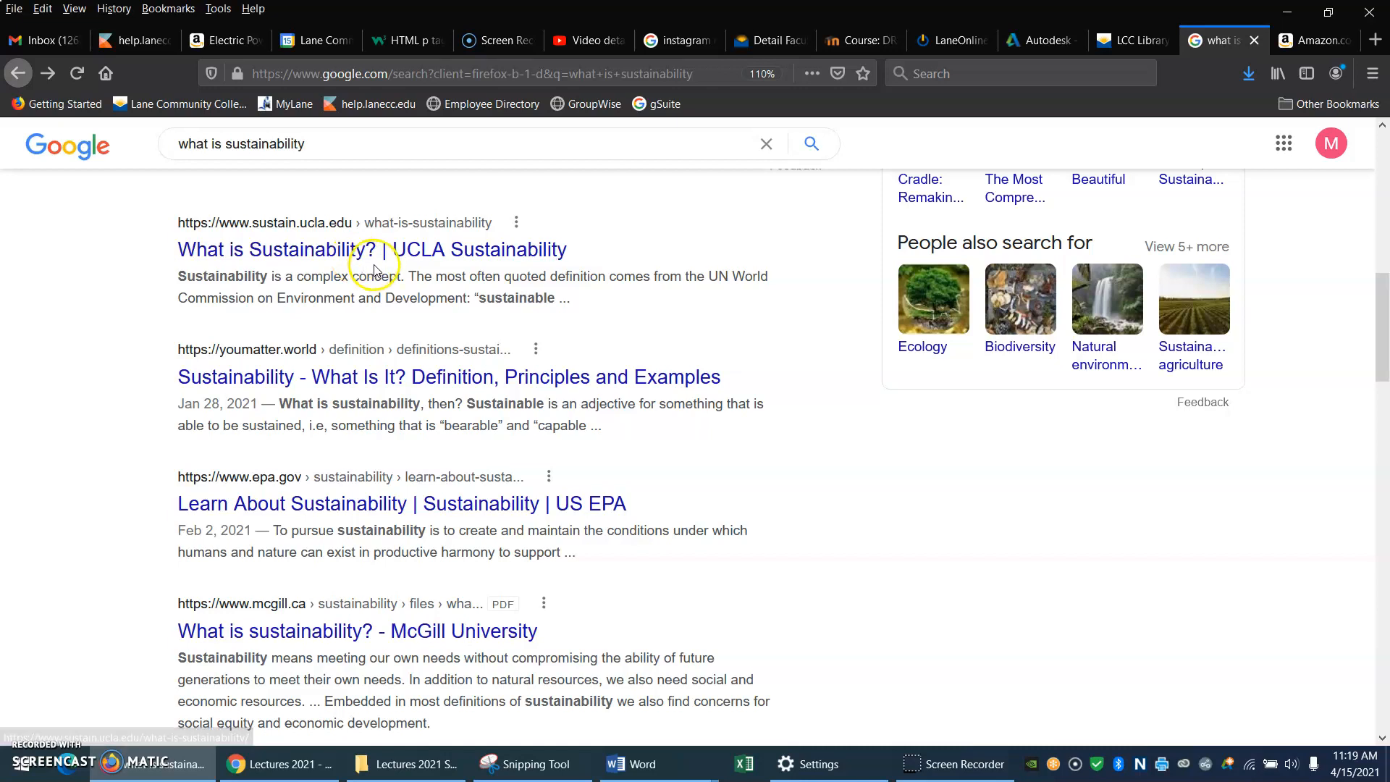
{"action": "mouse_move", "coordinate": [435, 251]}
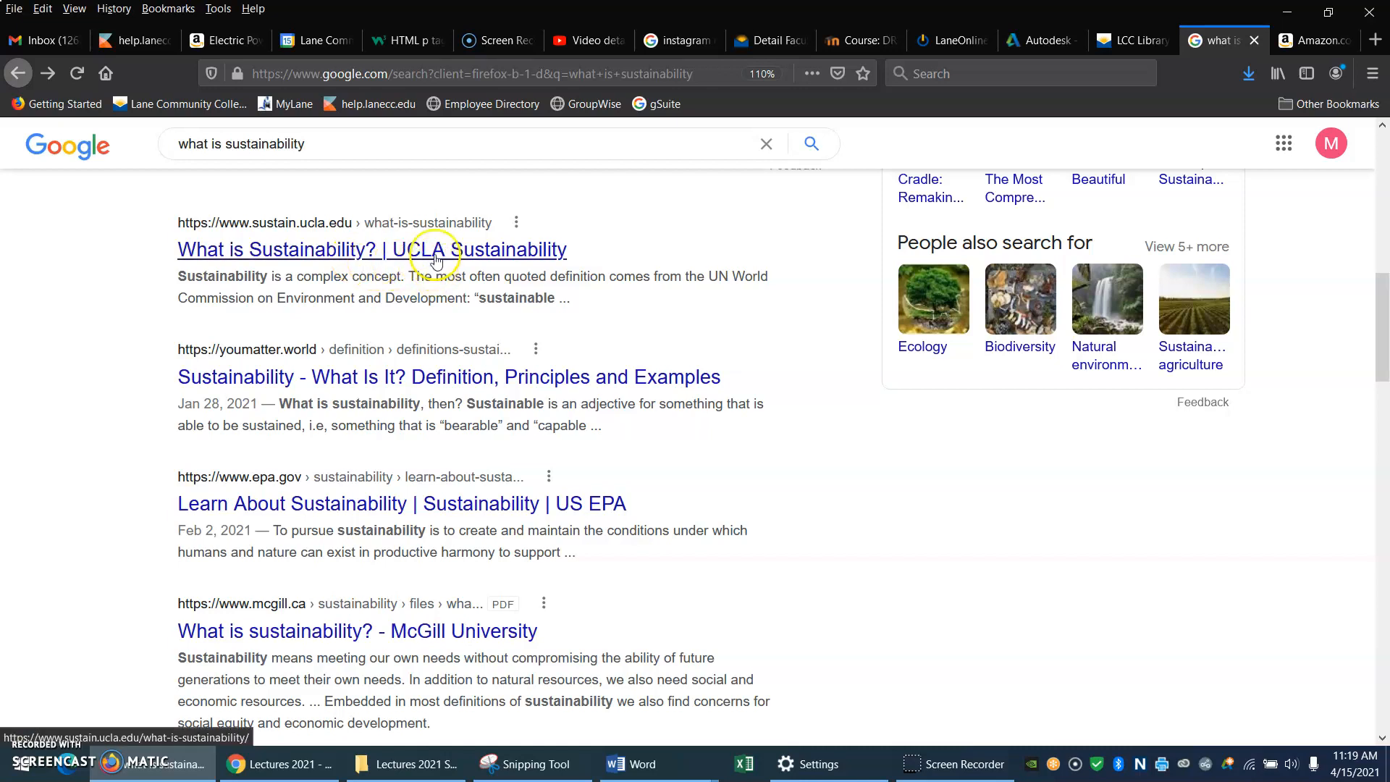
{"action": "mouse_move", "coordinate": [351, 271]}
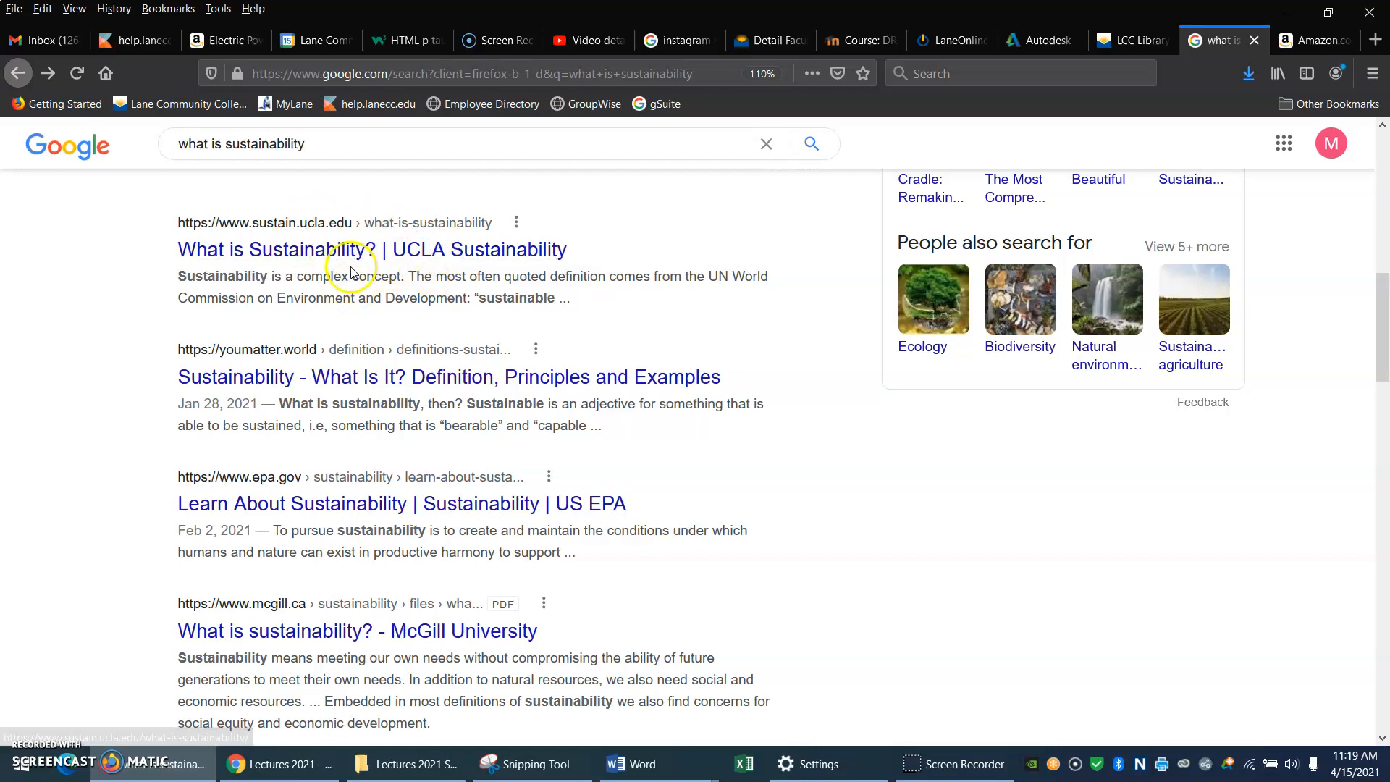
{"action": "mouse_move", "coordinate": [434, 271]}
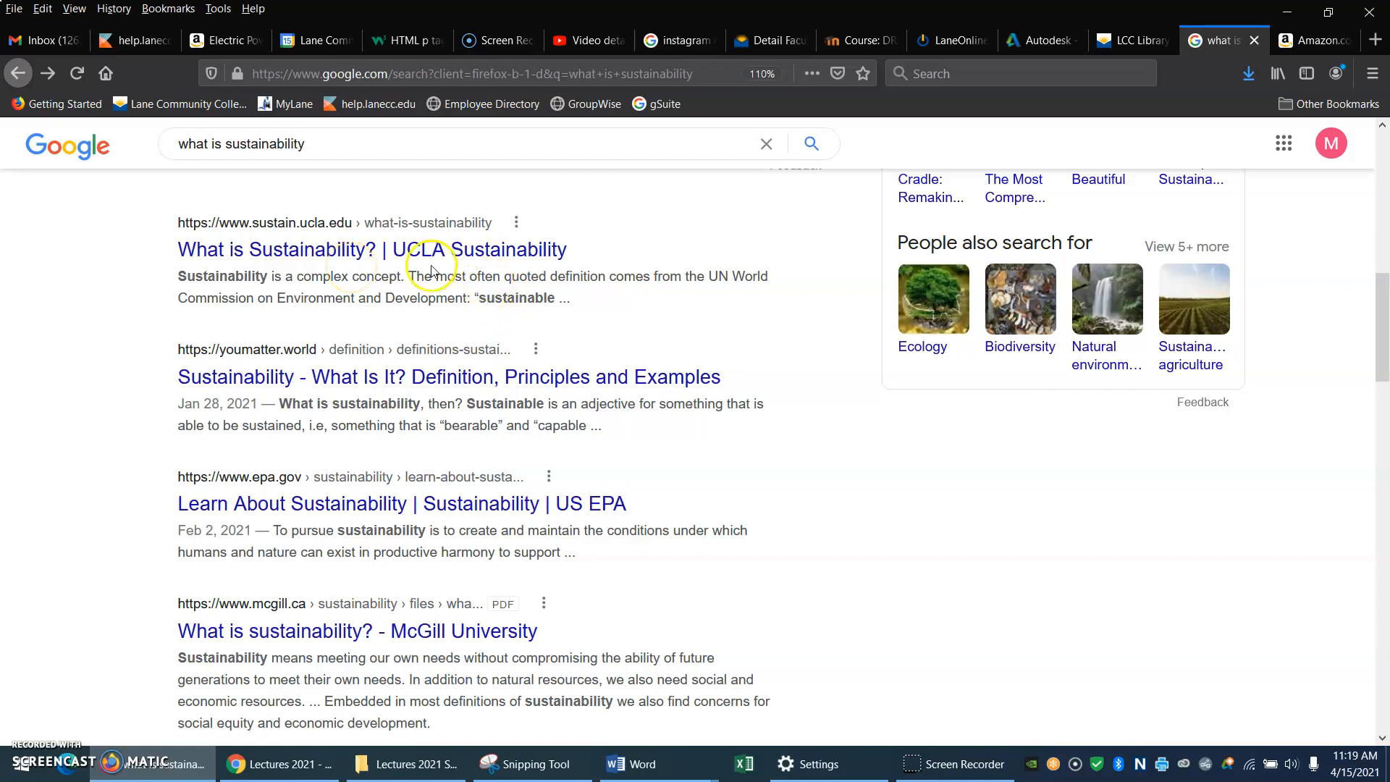
{"action": "mouse_move", "coordinate": [319, 344]}
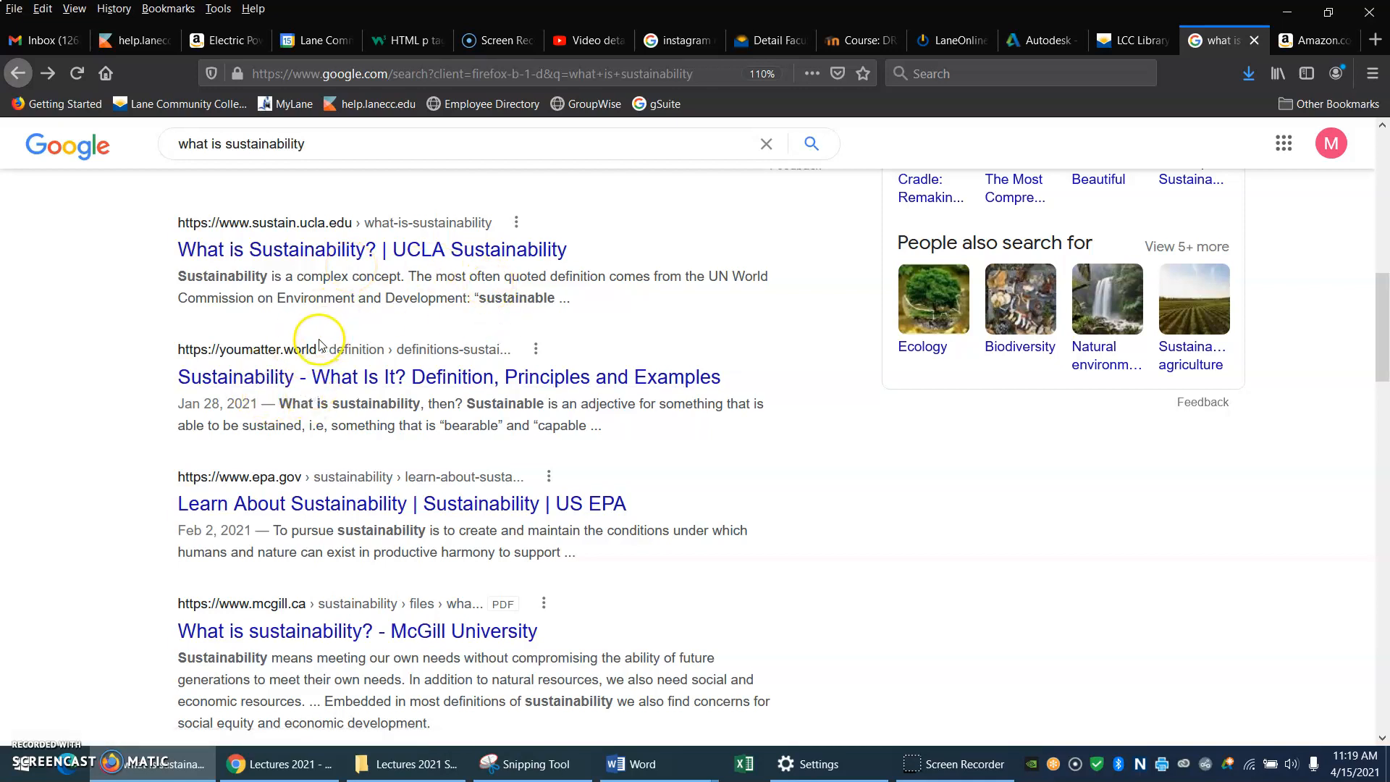
{"action": "mouse_move", "coordinate": [314, 365]}
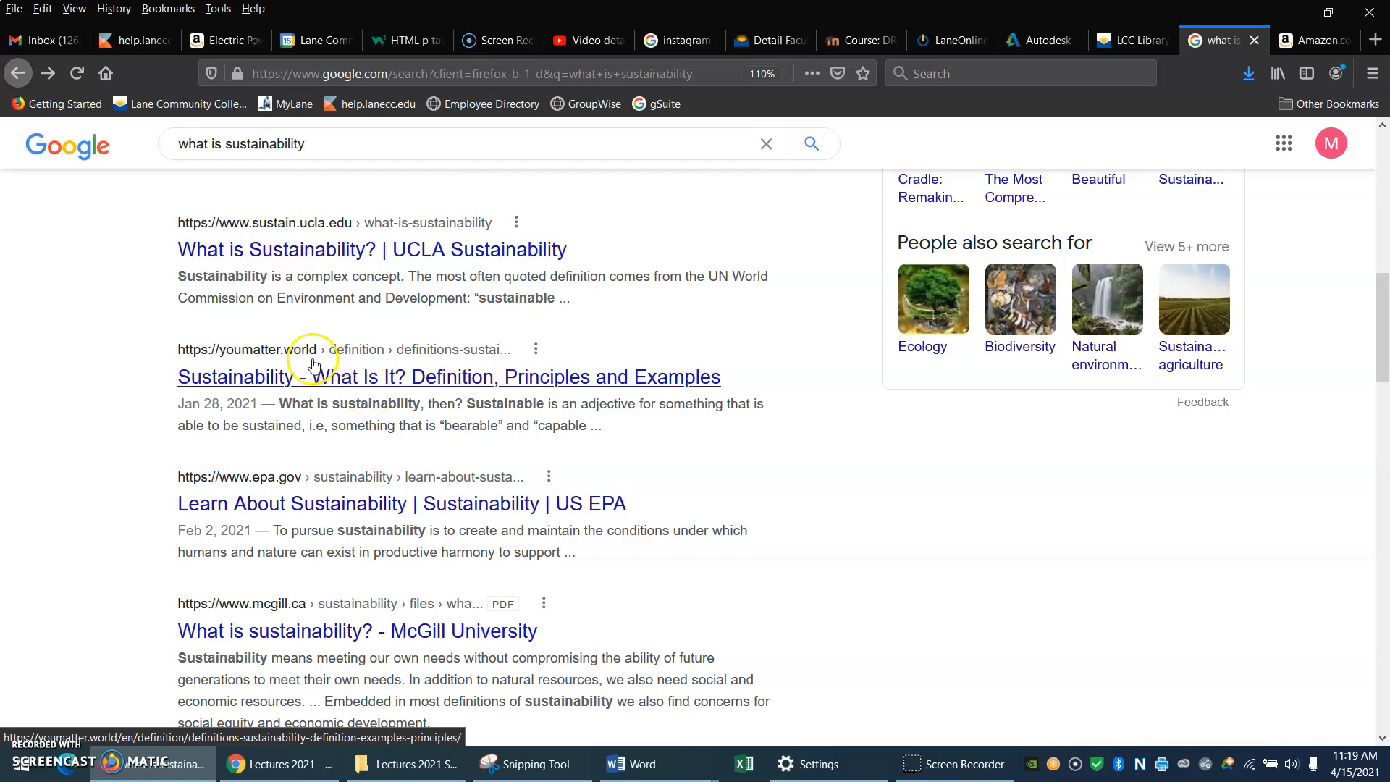
{"action": "mouse_move", "coordinate": [310, 363]}
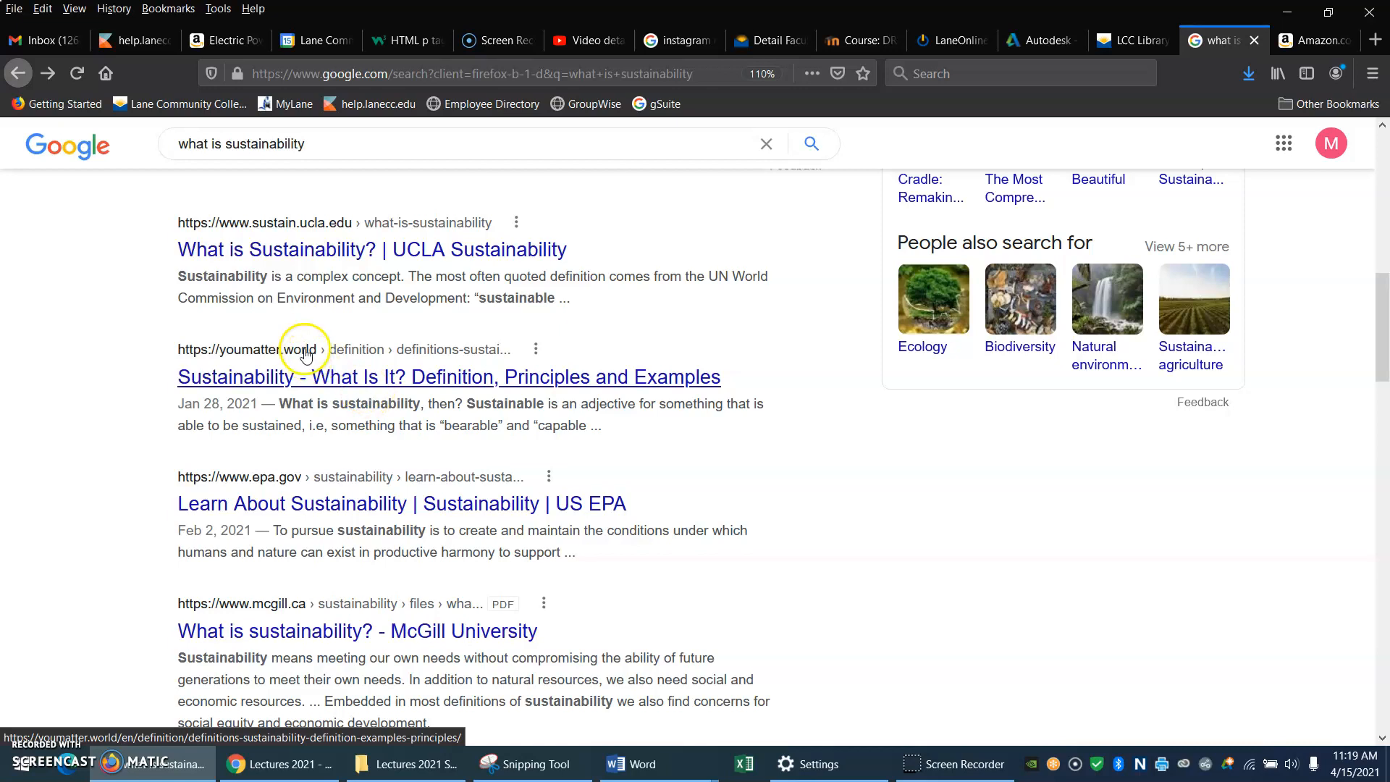
{"action": "mouse_move", "coordinate": [262, 355]}
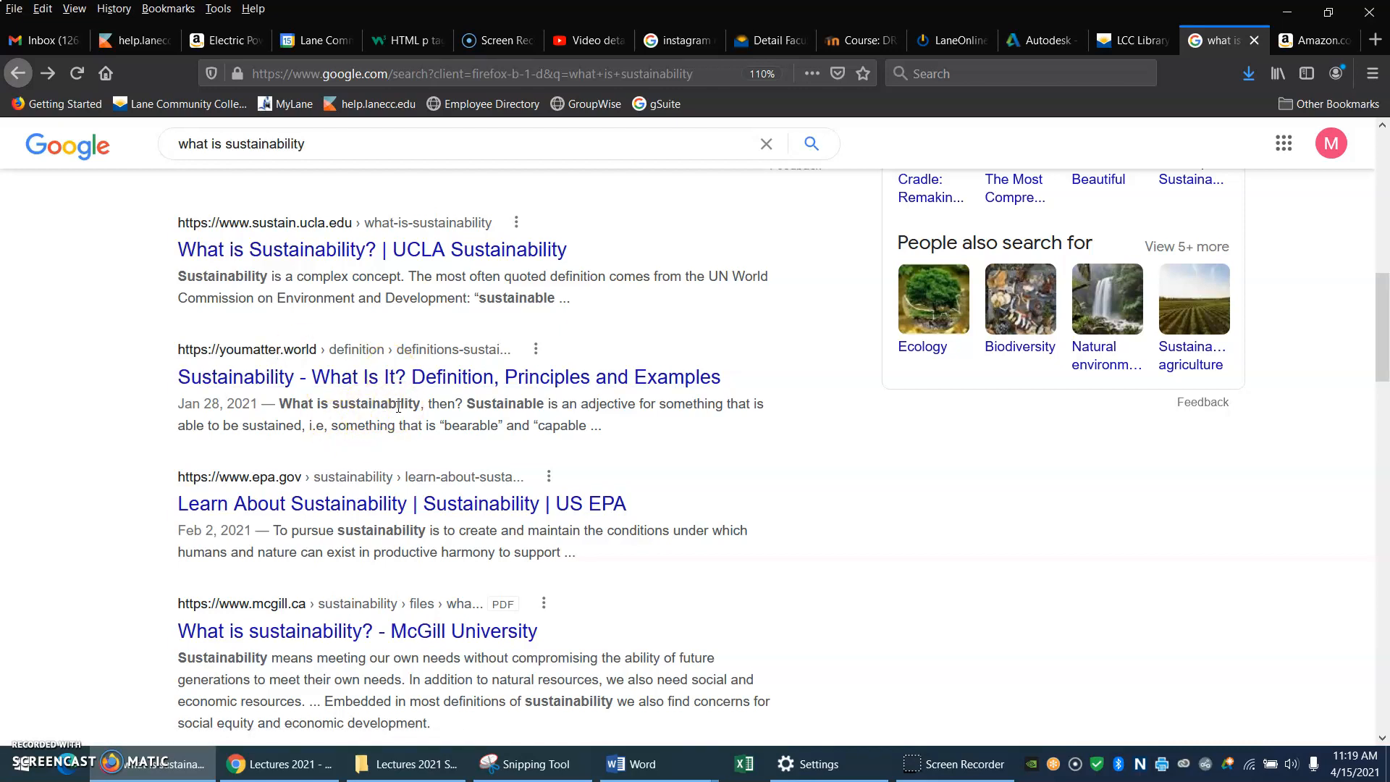
{"action": "mouse_move", "coordinate": [315, 514]}
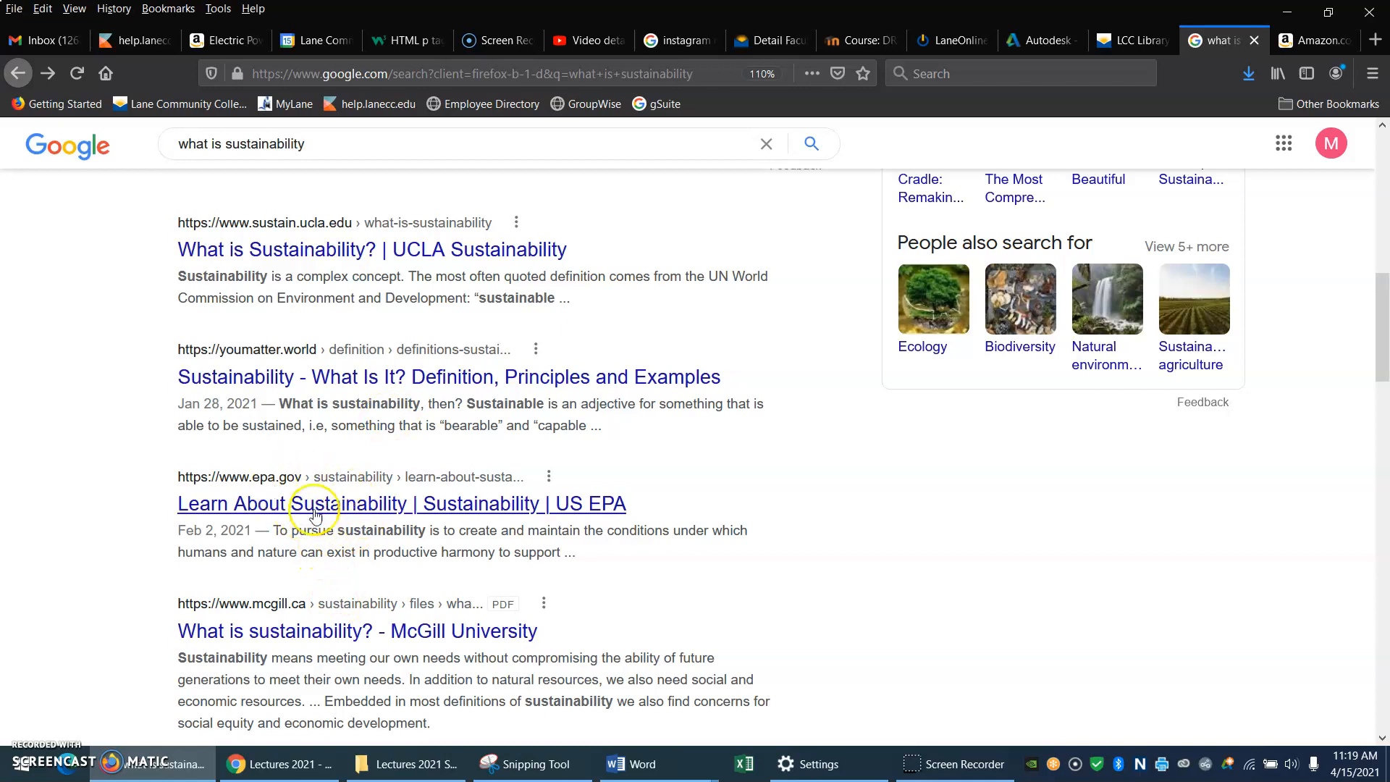
{"action": "mouse_move", "coordinate": [396, 530]}
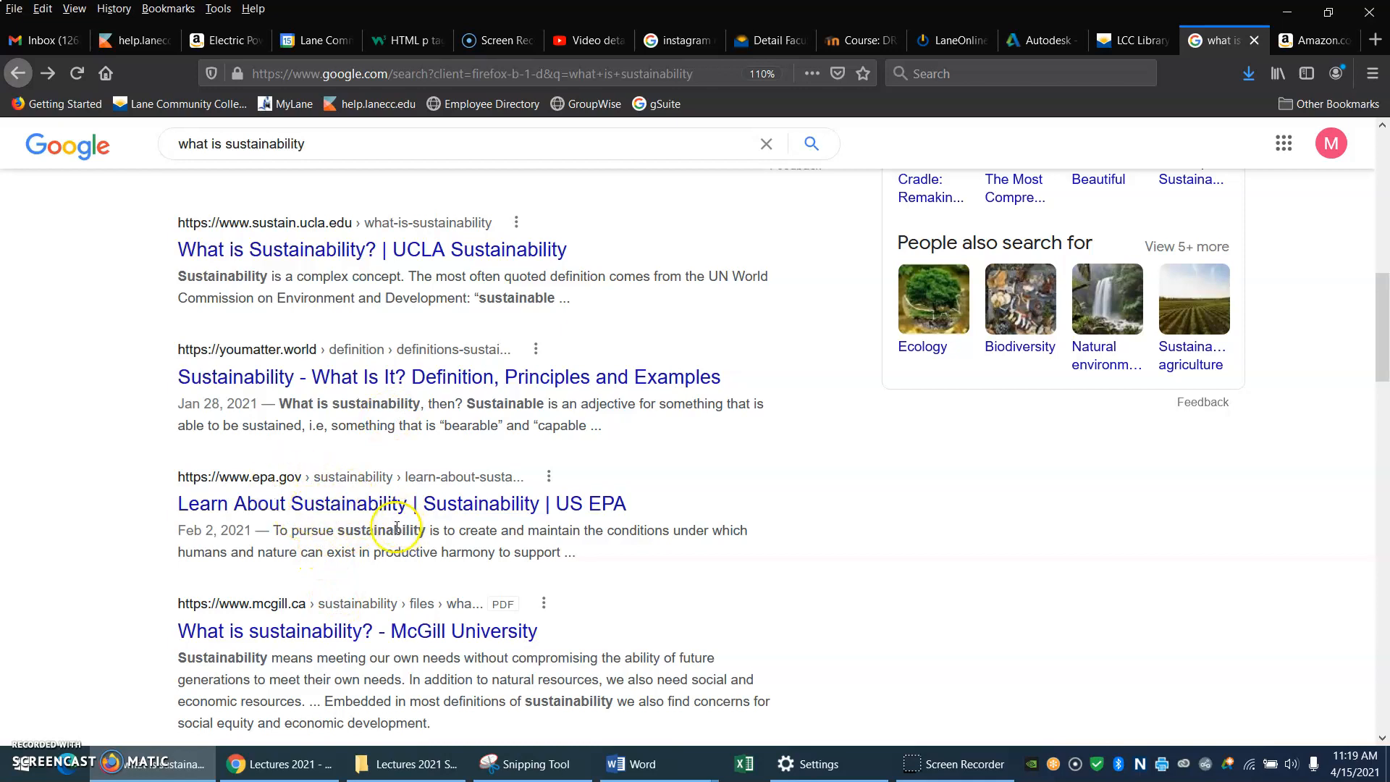
{"action": "mouse_move", "coordinate": [480, 536]}
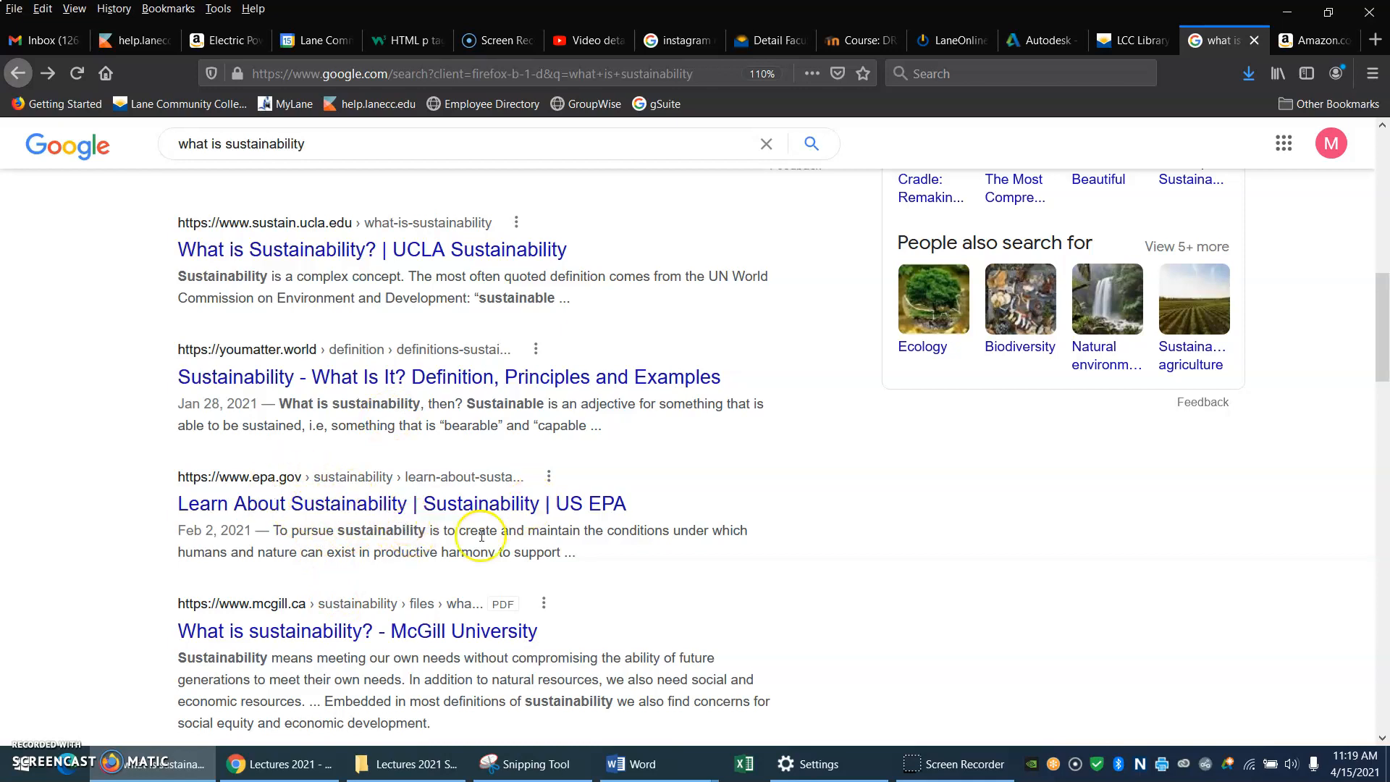
{"action": "mouse_move", "coordinate": [334, 535]}
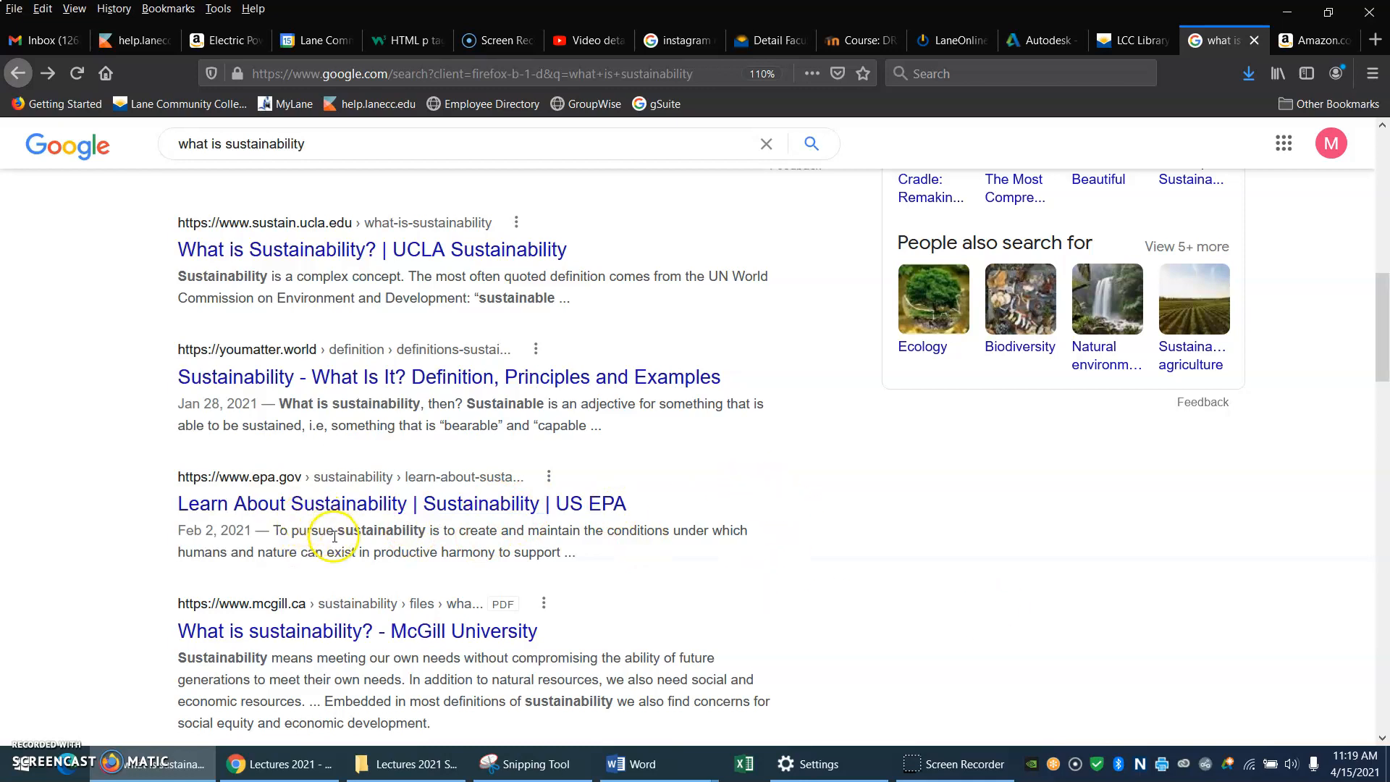
{"action": "scroll", "scroll_direction": "down", "scroll_amount": 3}
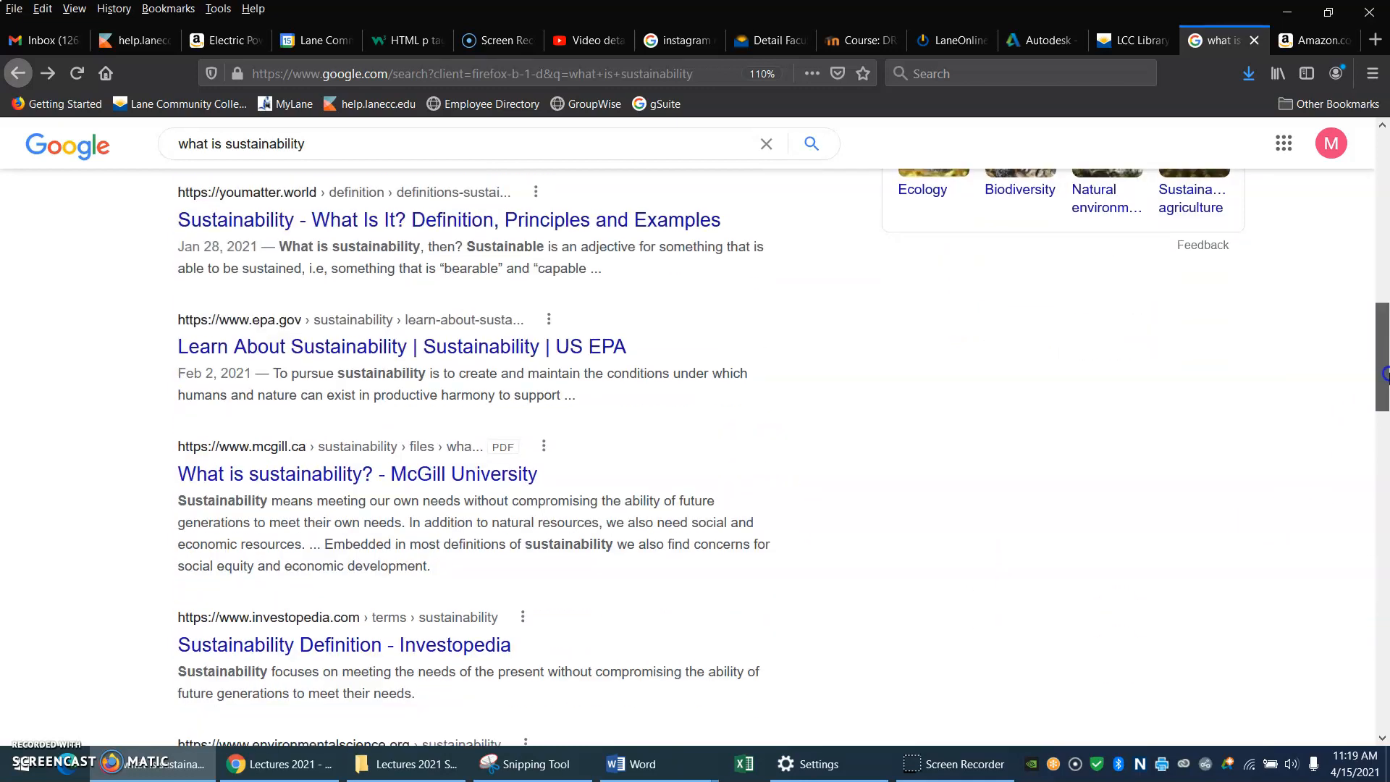
{"action": "scroll", "scroll_direction": "down", "scroll_amount": 3}
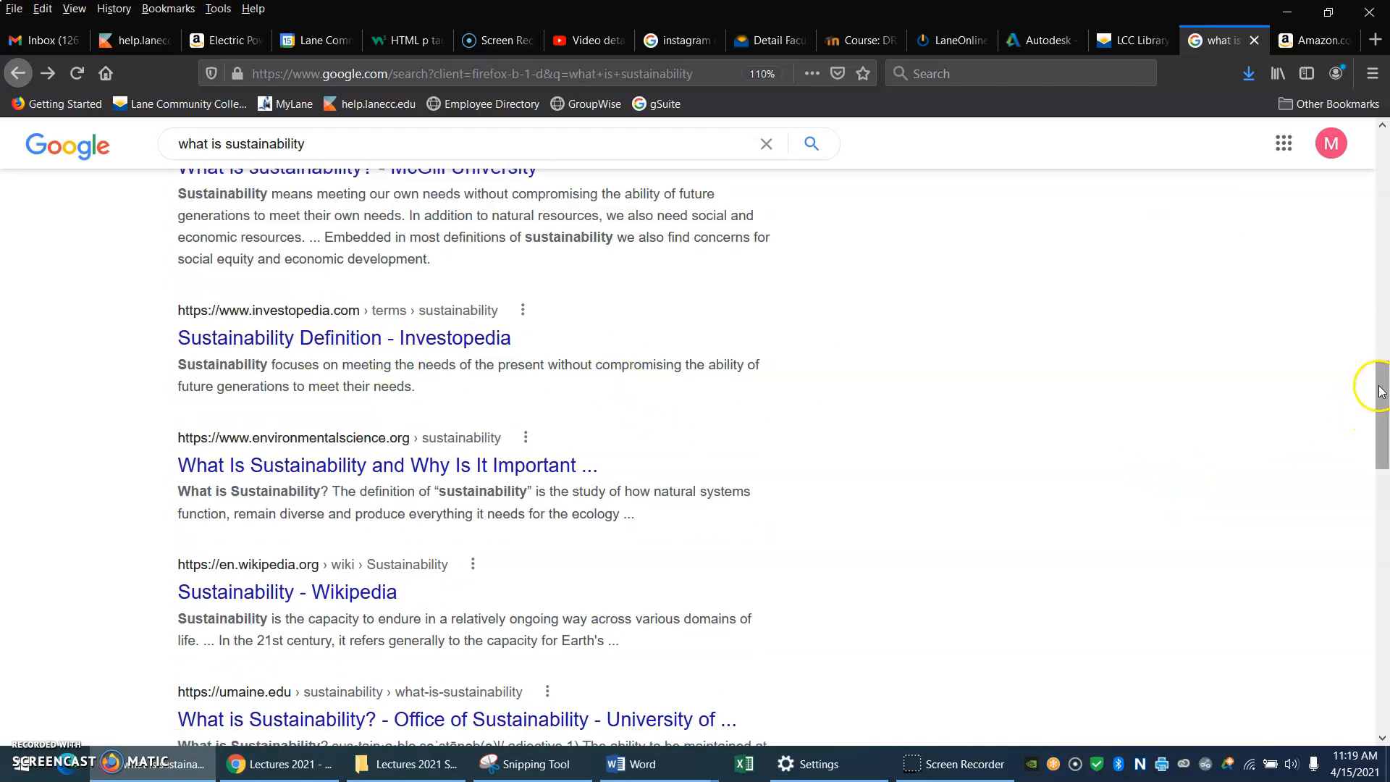
{"action": "scroll", "scroll_direction": "down", "scroll_amount": 3}
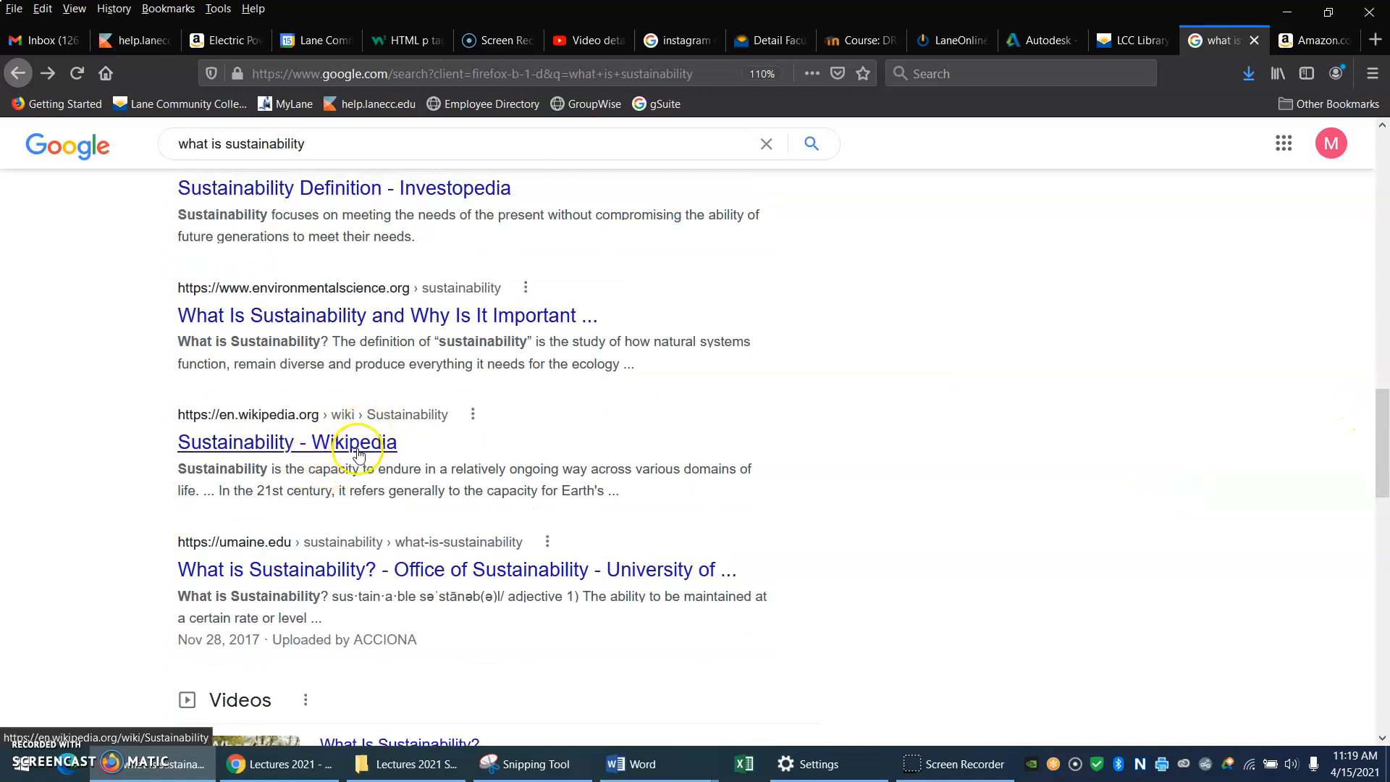
{"action": "mouse_move", "coordinate": [692, 424]}
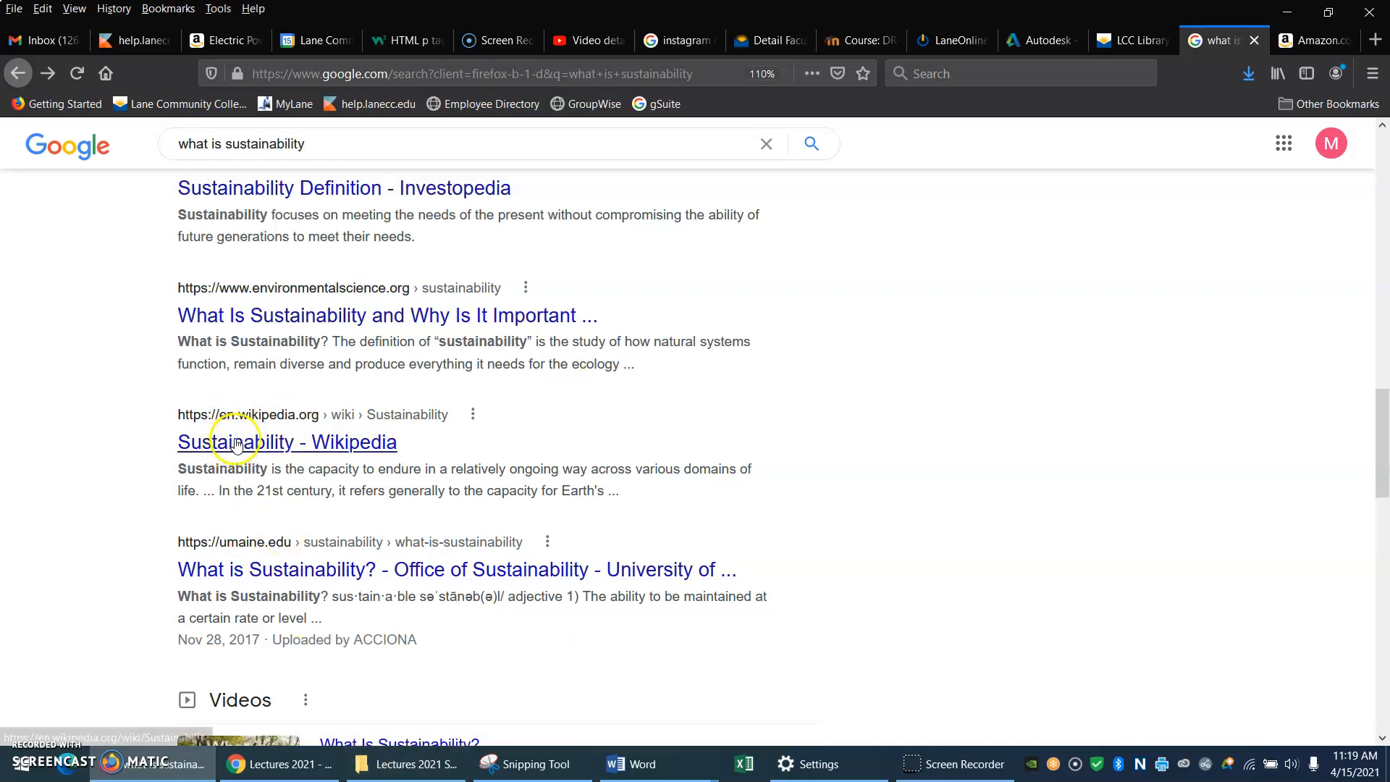
{"action": "left_click", "coordinate": [287, 441]}
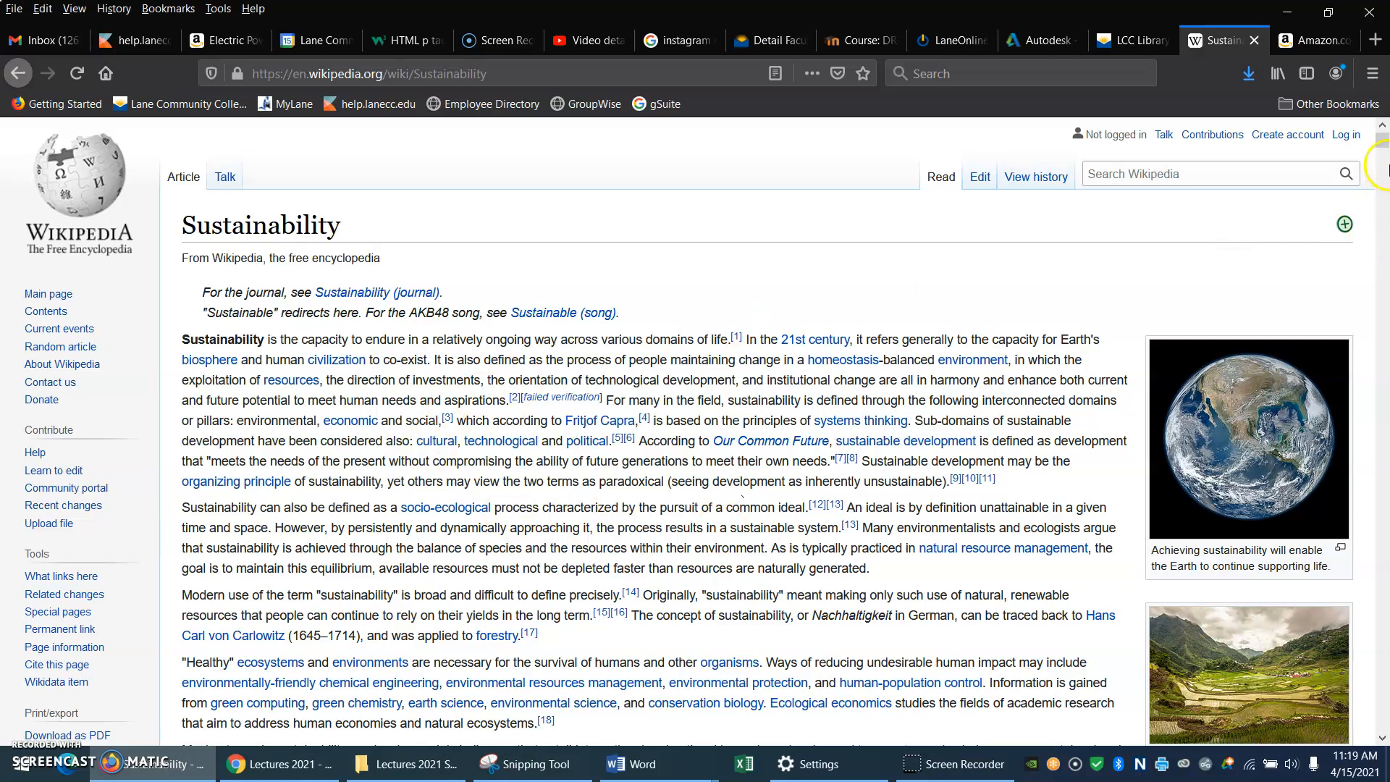
{"action": "mouse_move", "coordinate": [436, 250]}
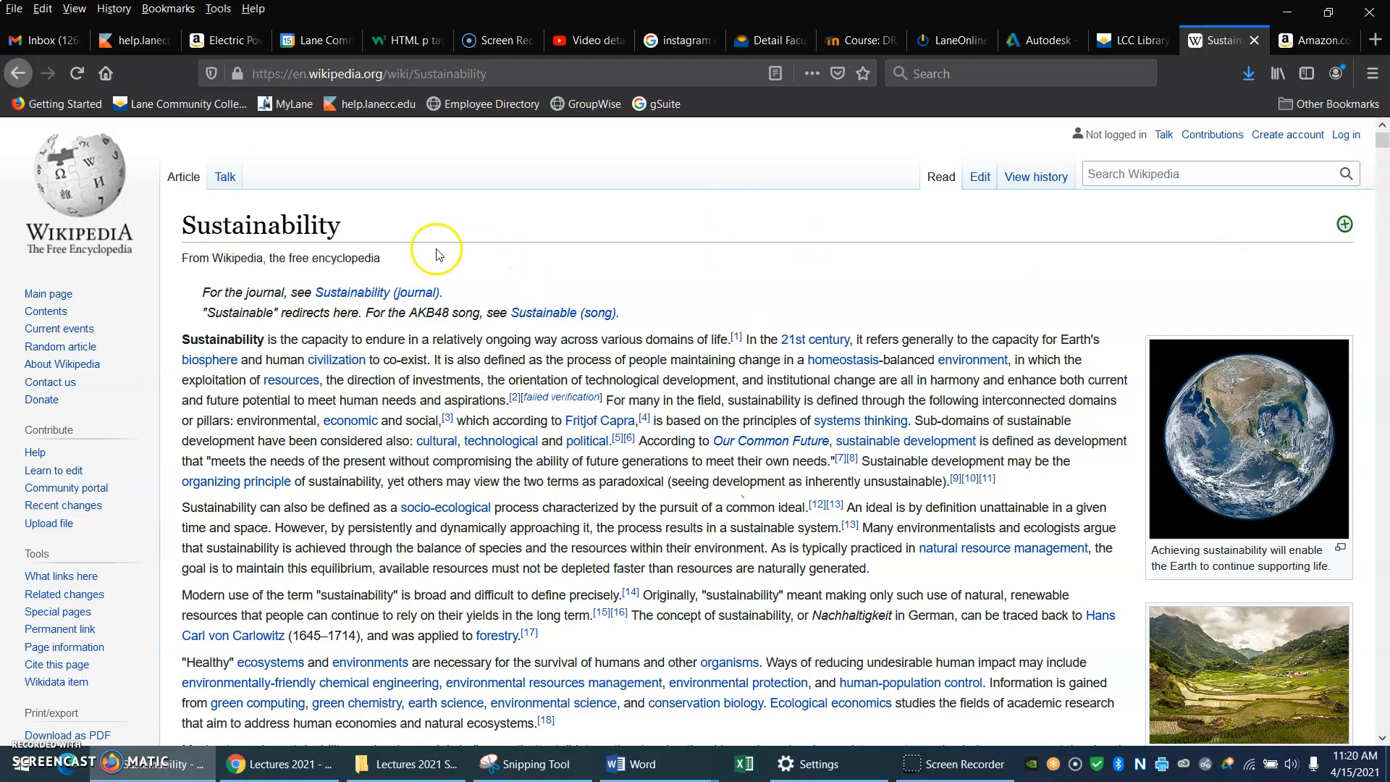
{"action": "mouse_move", "coordinate": [350, 341]}
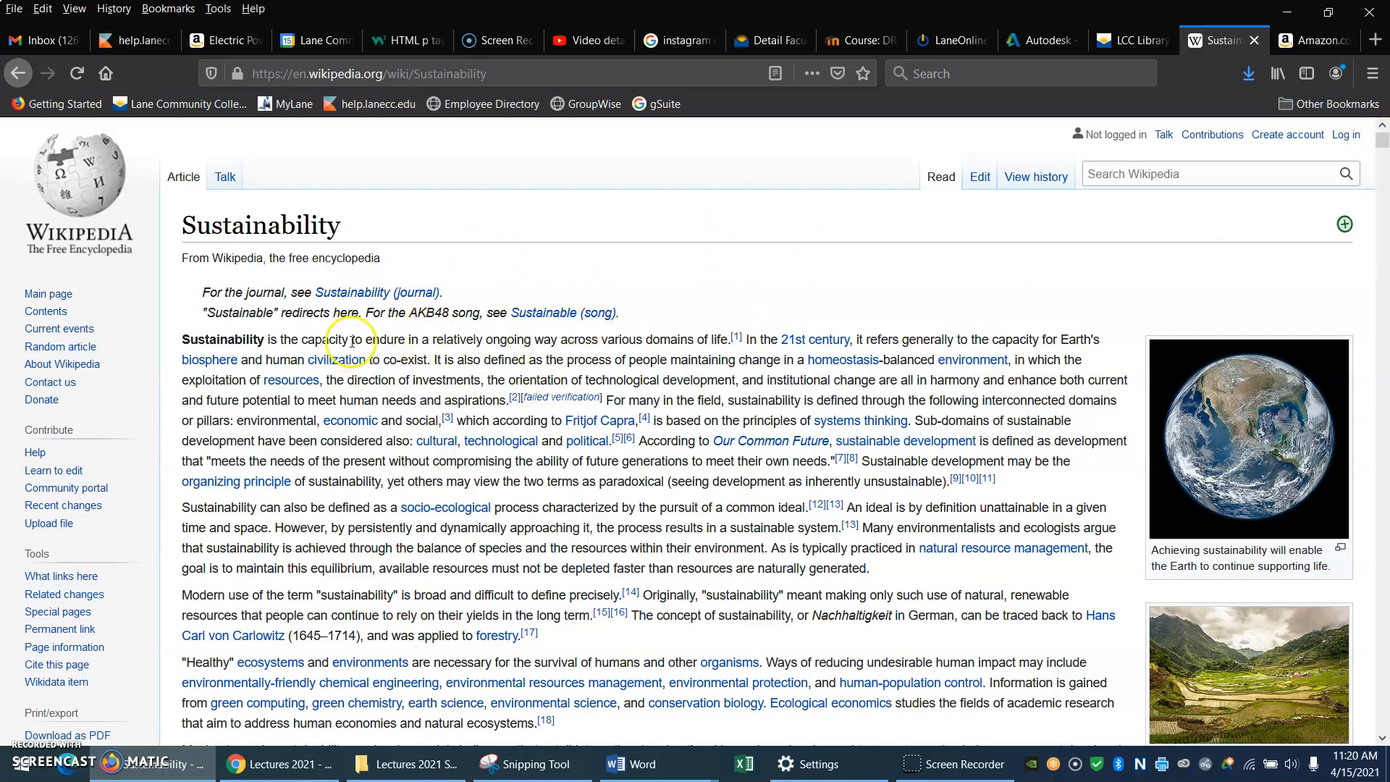
{"action": "mouse_move", "coordinate": [500, 334]}
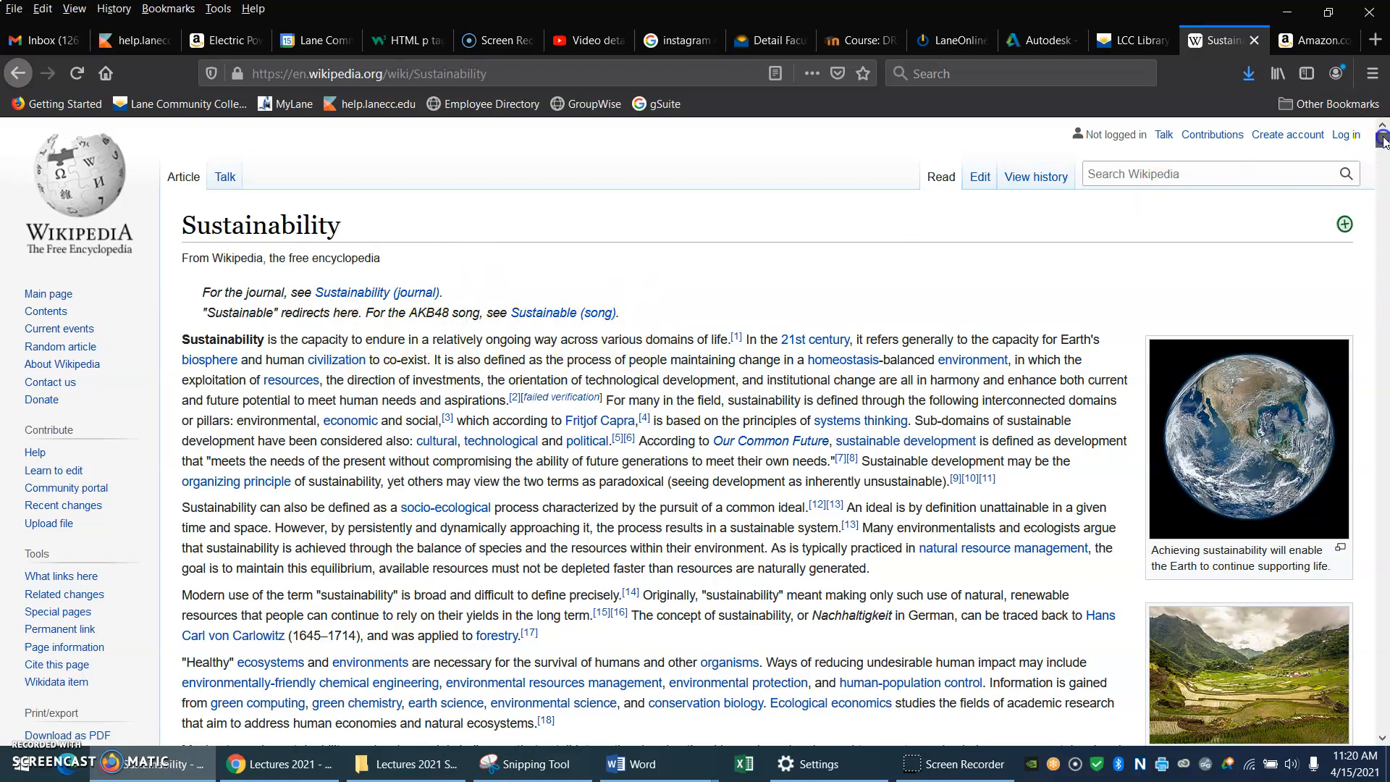
Step: Skim the Wikipedia Sustainability article's sections, then switch to the Amazon sustainability book results
{"action": "scroll", "scroll_direction": "down", "scroll_amount": 3}
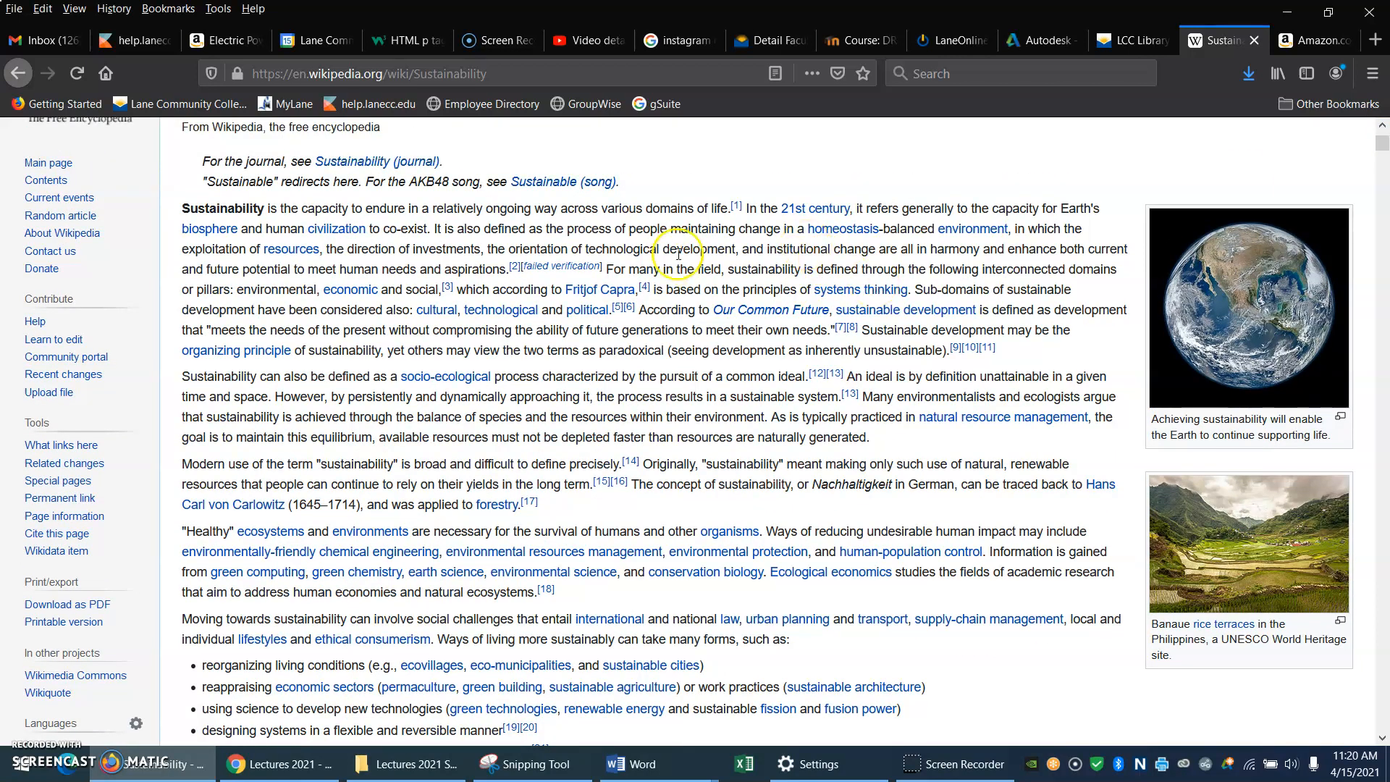
{"action": "mouse_move", "coordinate": [594, 319]}
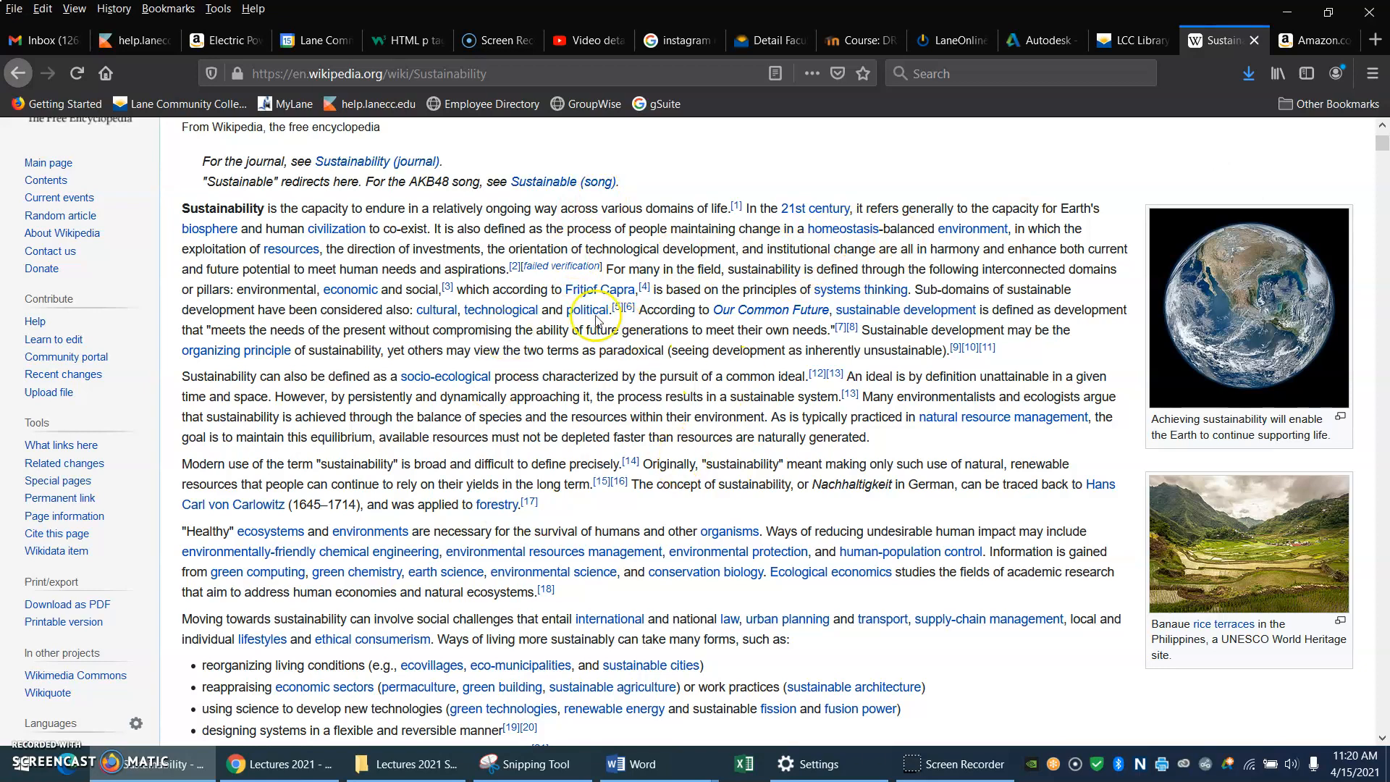
{"action": "scroll", "scroll_direction": "down", "scroll_amount": 3}
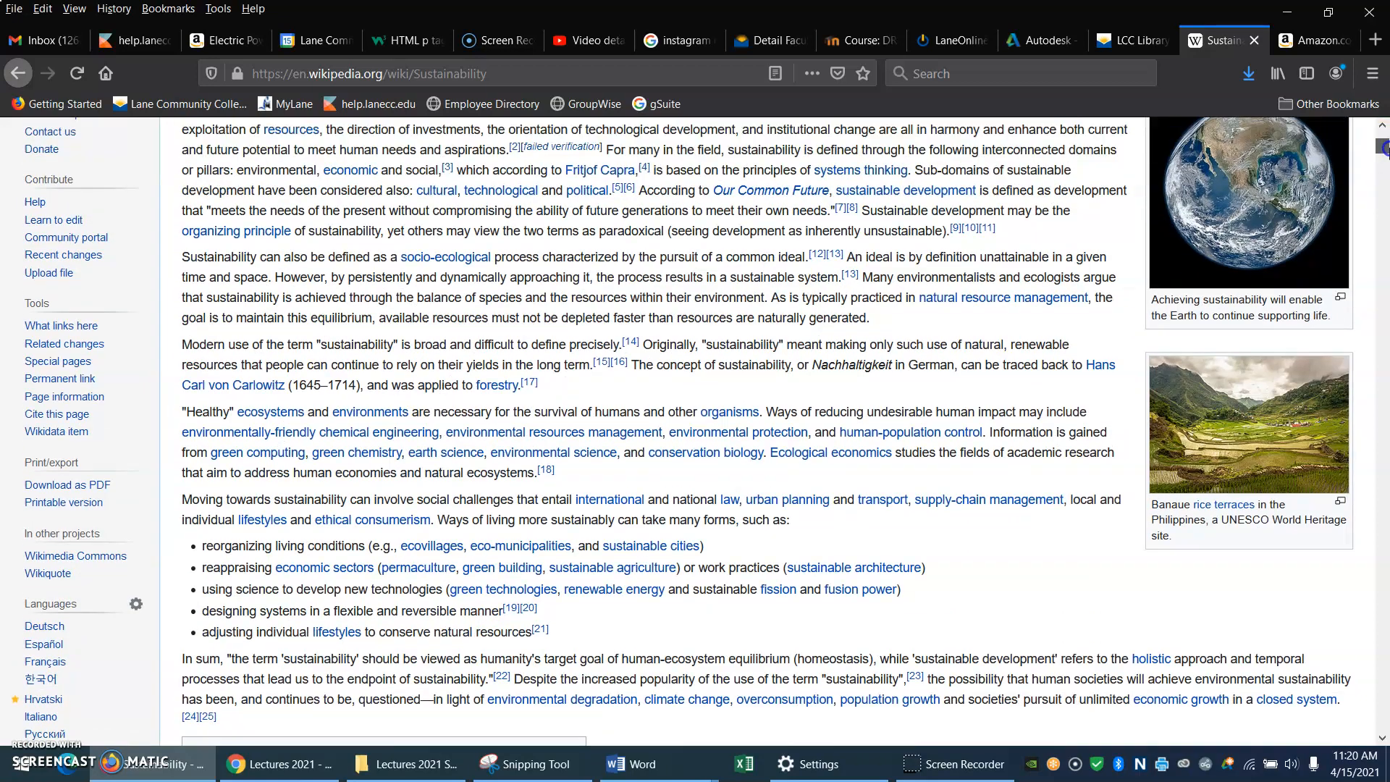
{"action": "scroll", "scroll_direction": "down", "scroll_amount": 3}
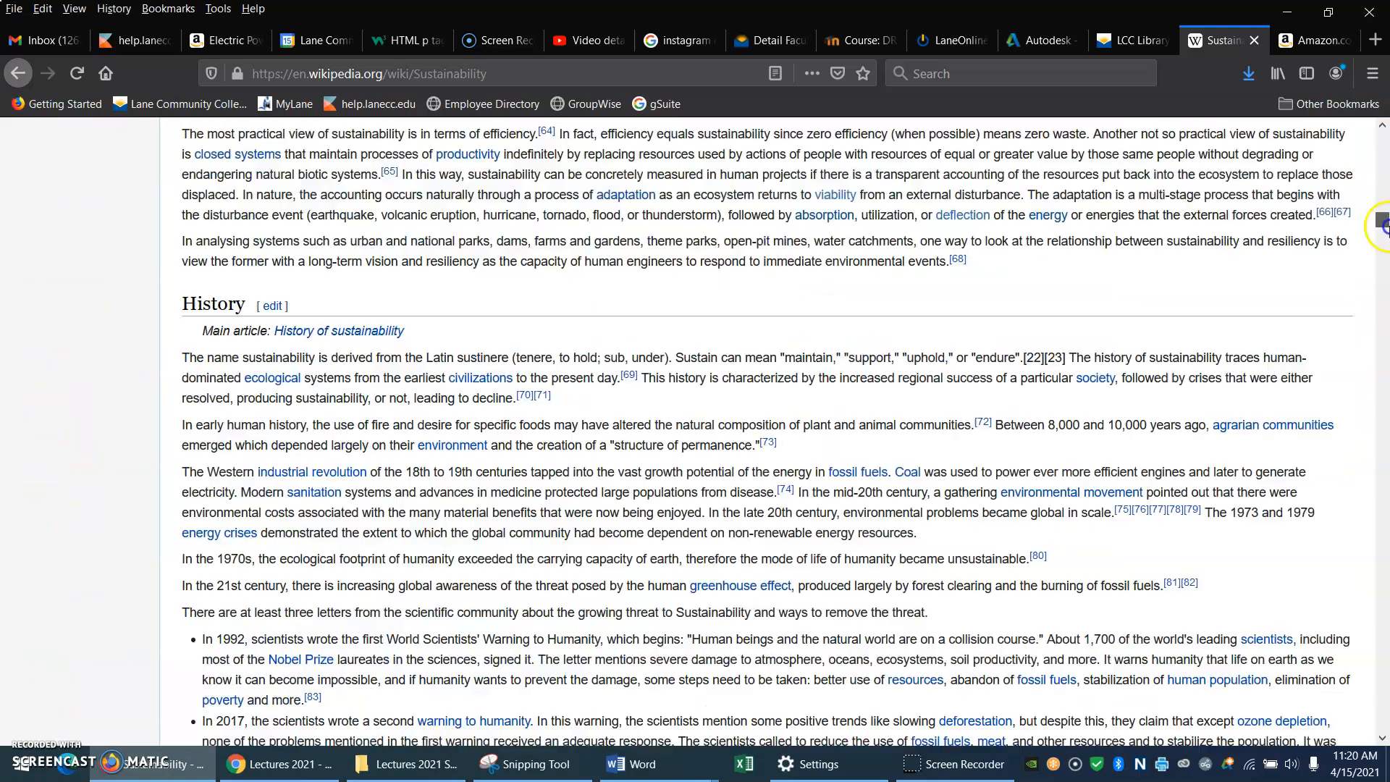
{"action": "scroll", "scroll_direction": "down", "scroll_amount": 3}
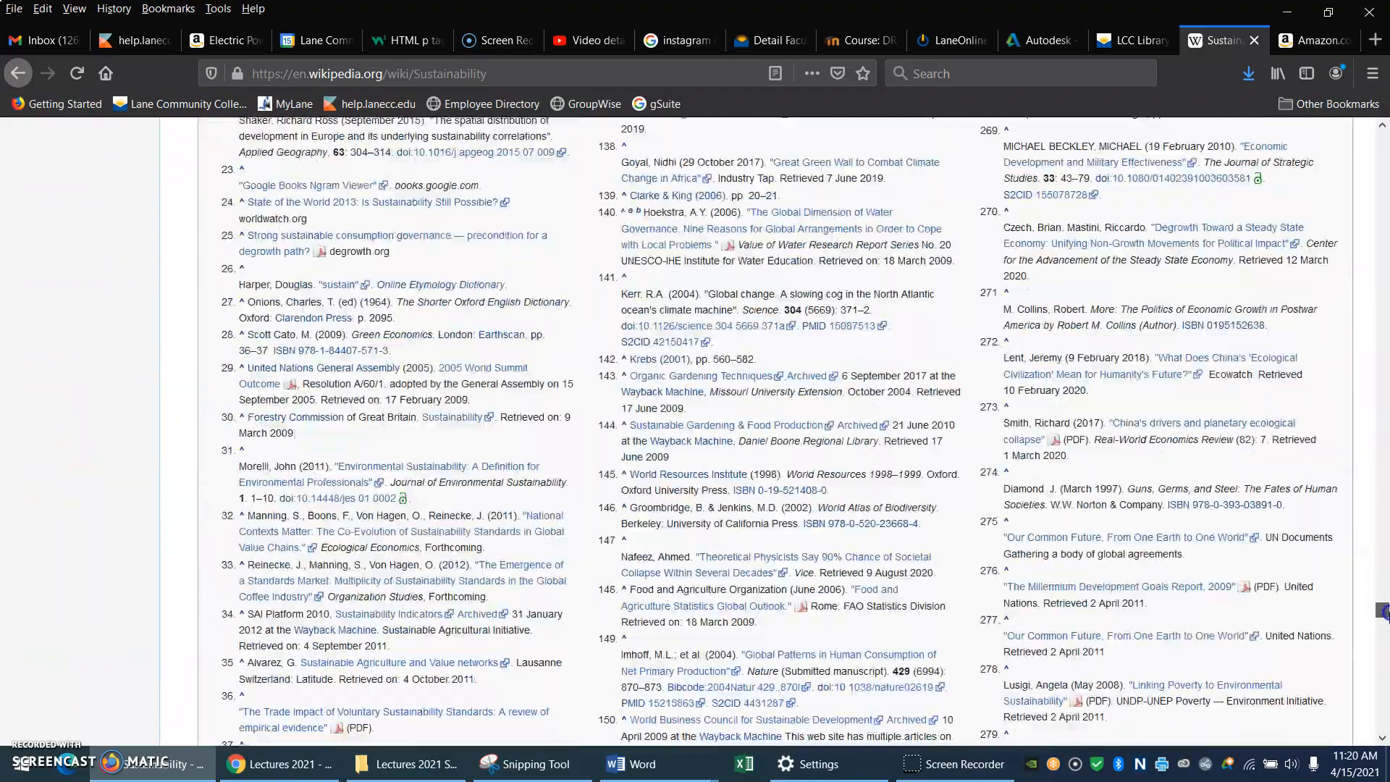
{"action": "scroll", "scroll_direction": "up", "scroll_amount": 3}
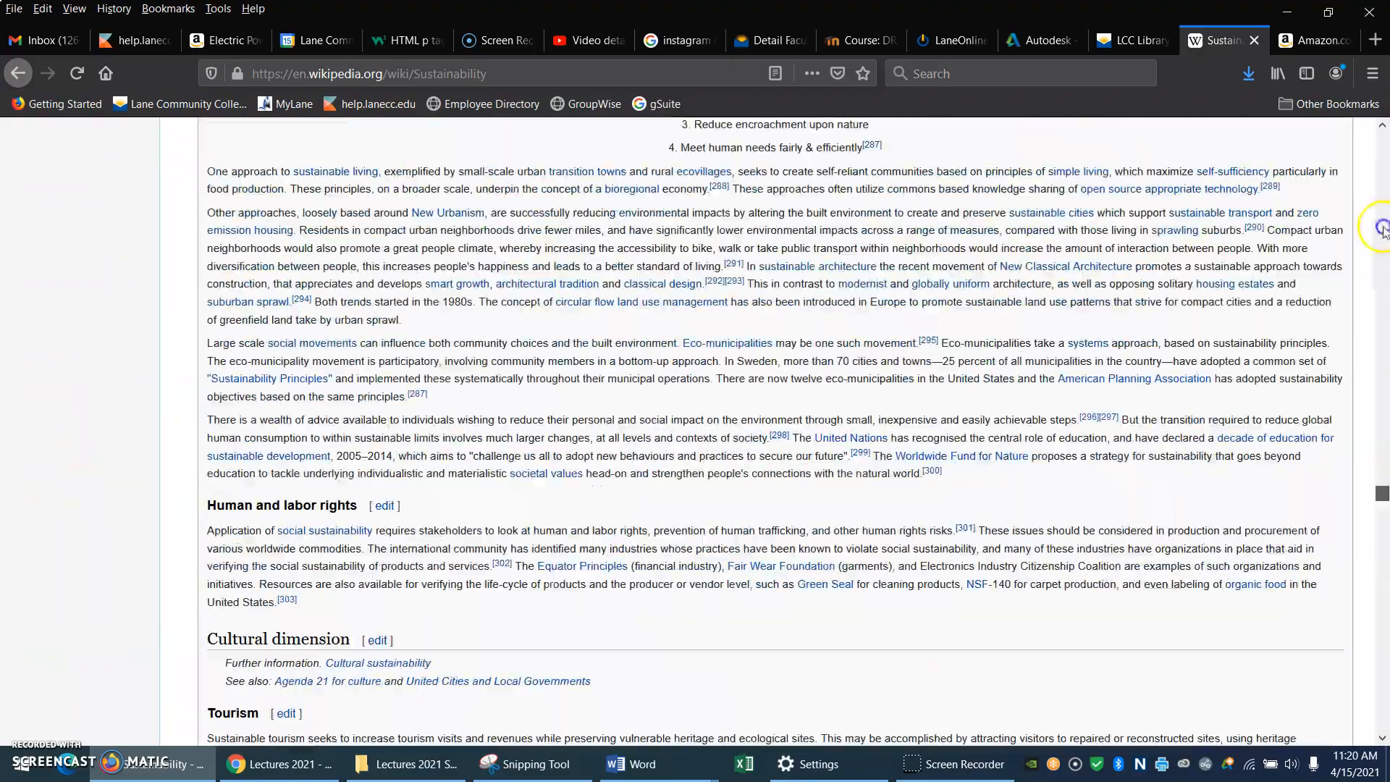
{"action": "scroll", "scroll_direction": "up", "scroll_amount": 3}
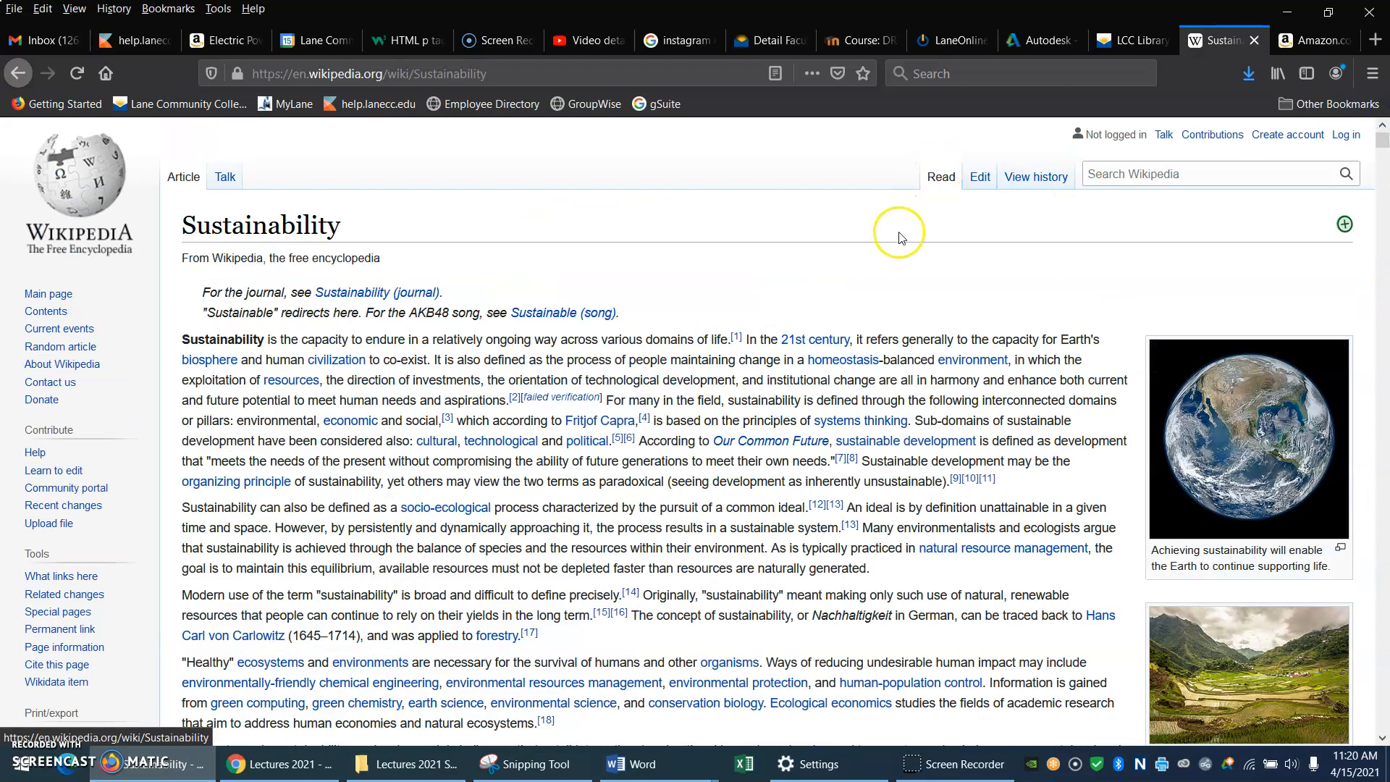
{"action": "mouse_move", "coordinate": [729, 381]}
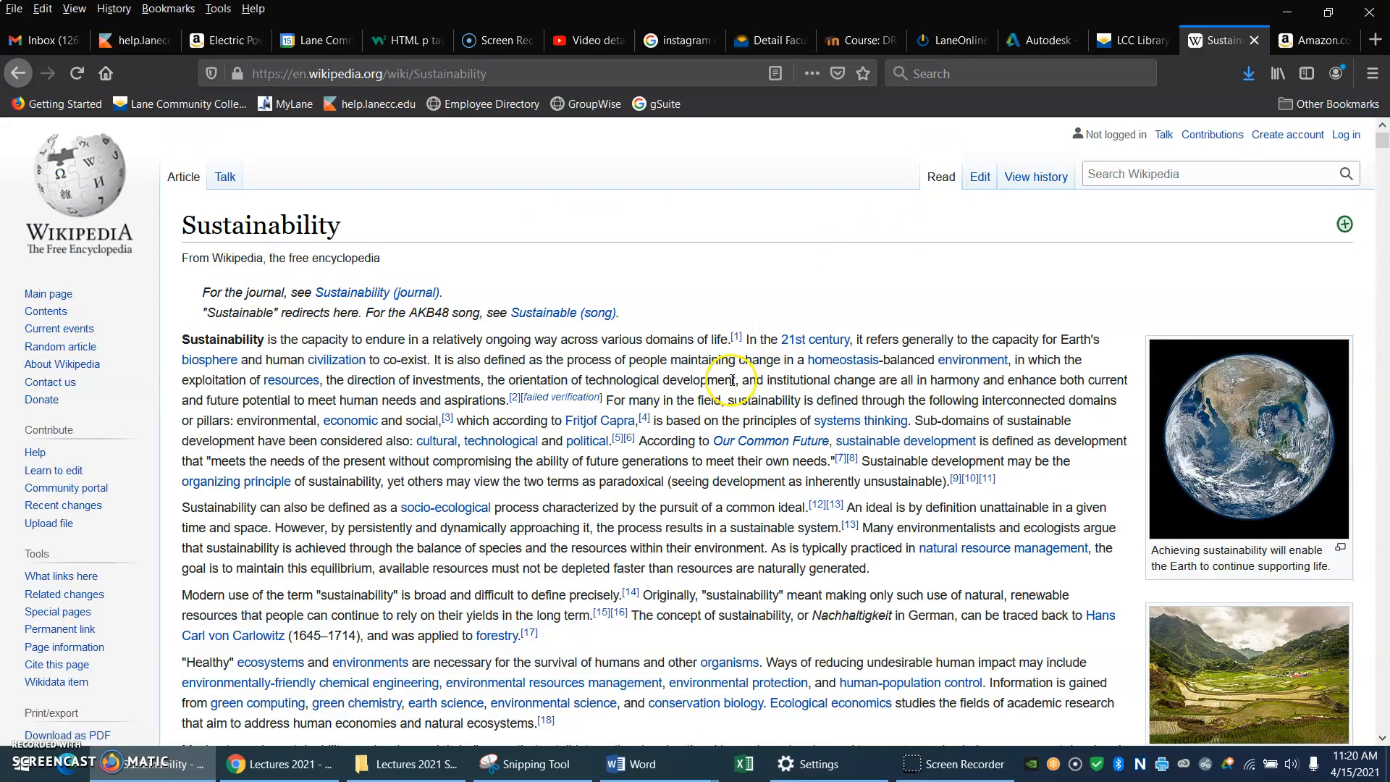
{"action": "mouse_move", "coordinate": [1380, 141]}
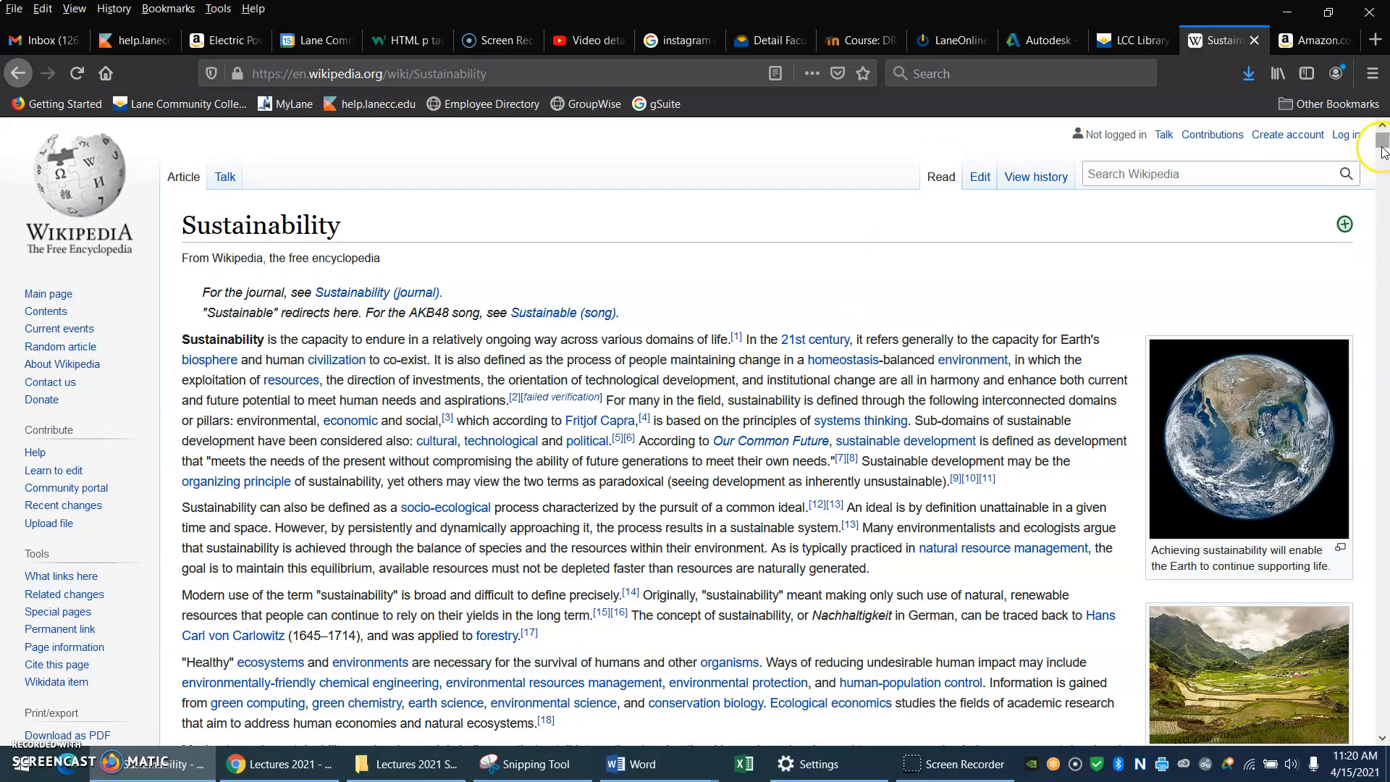
{"action": "scroll", "scroll_direction": "down", "scroll_amount": 3}
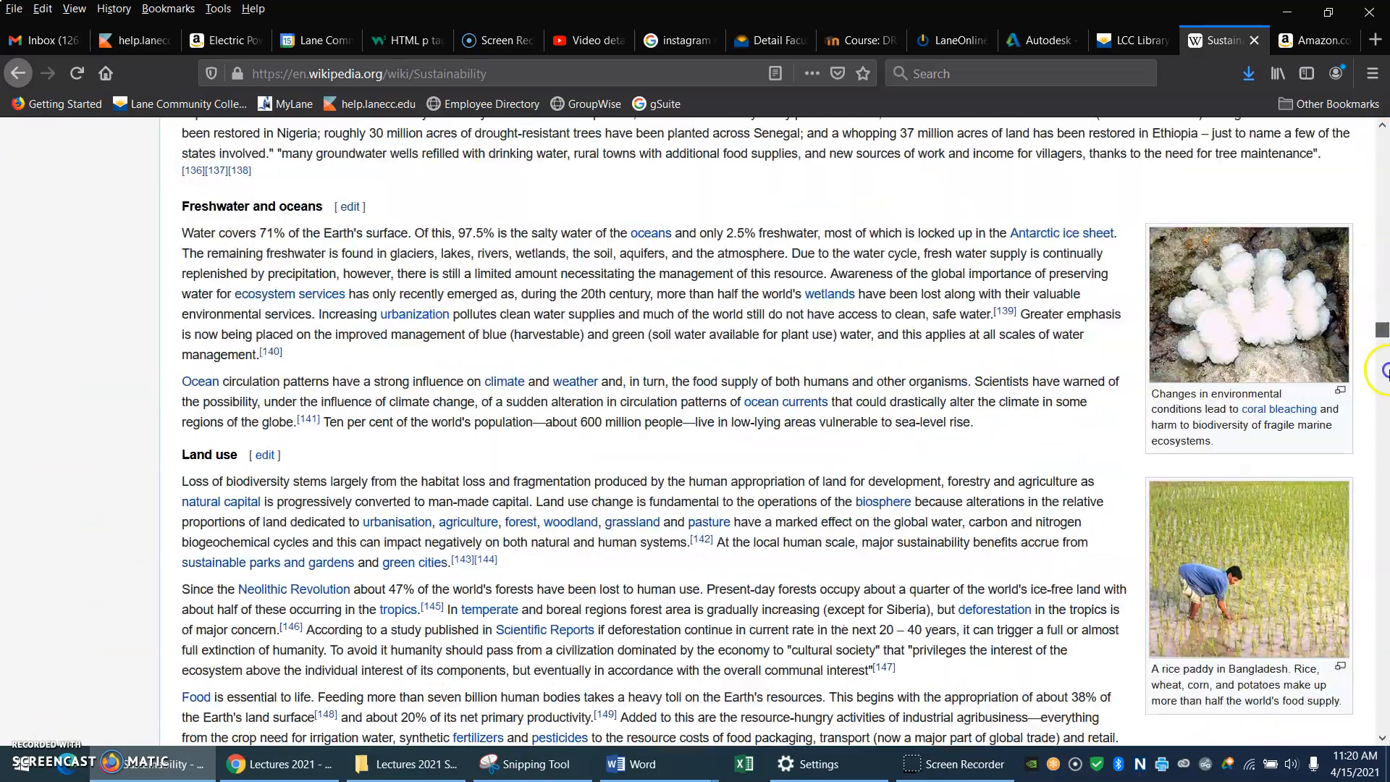
{"action": "scroll", "scroll_direction": "down", "scroll_amount": 3}
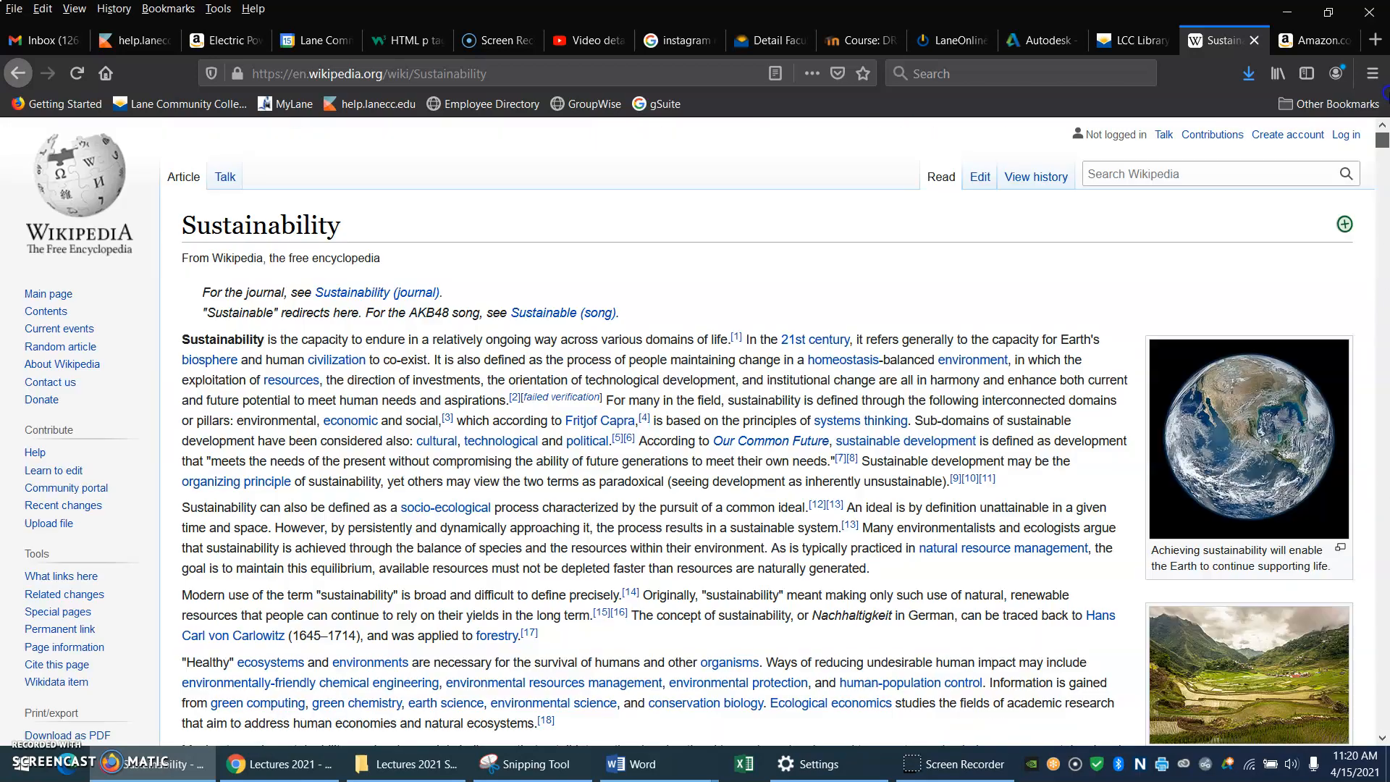
{"action": "mouse_move", "coordinate": [736, 249]}
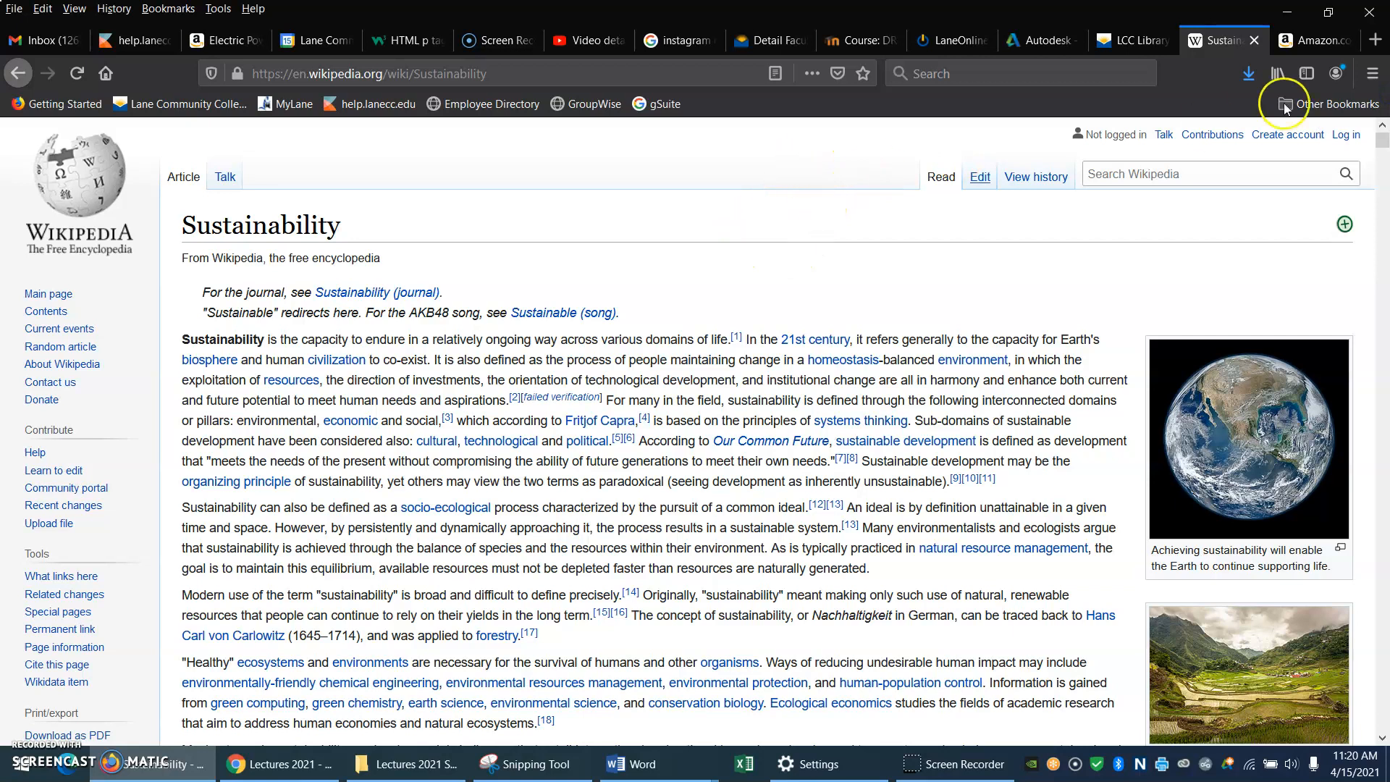
{"action": "left_click", "coordinate": [1314, 41]}
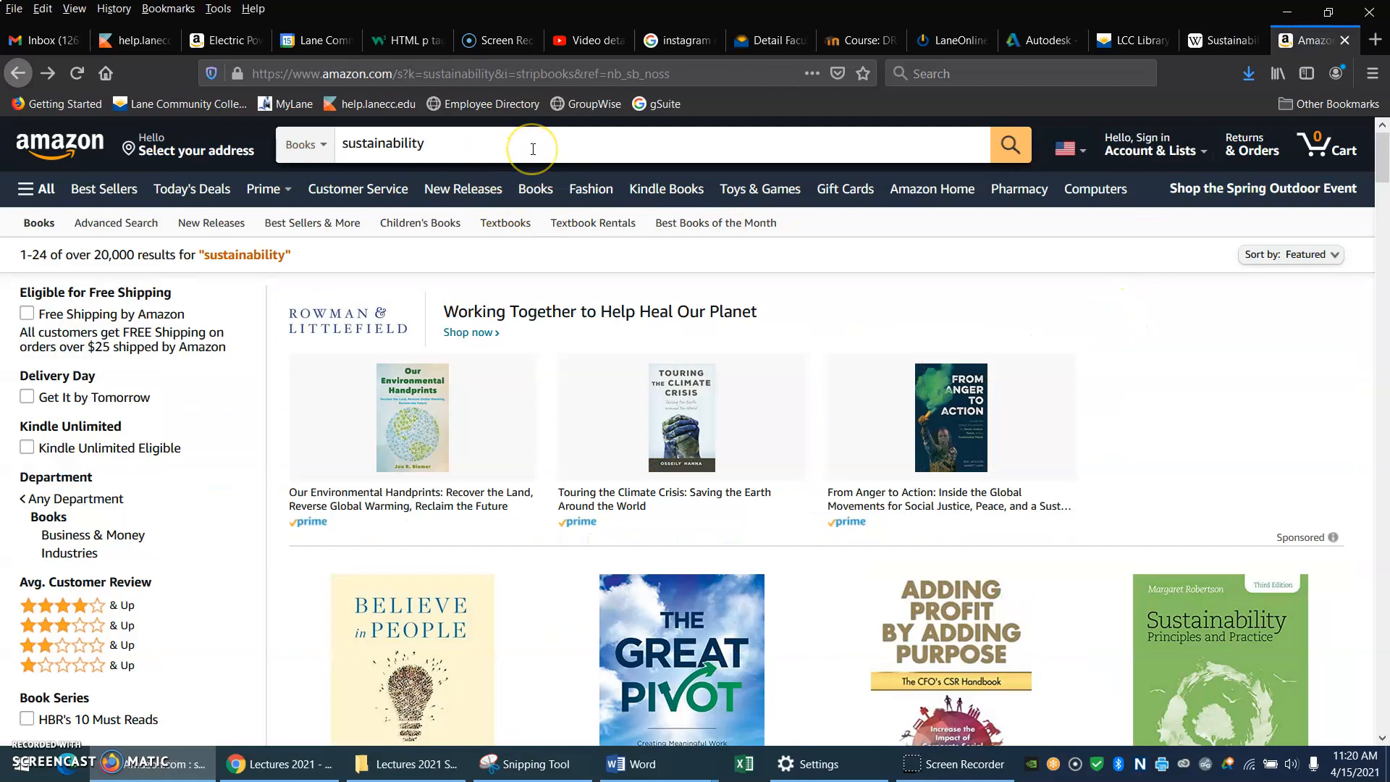
{"action": "mouse_move", "coordinate": [459, 143]}
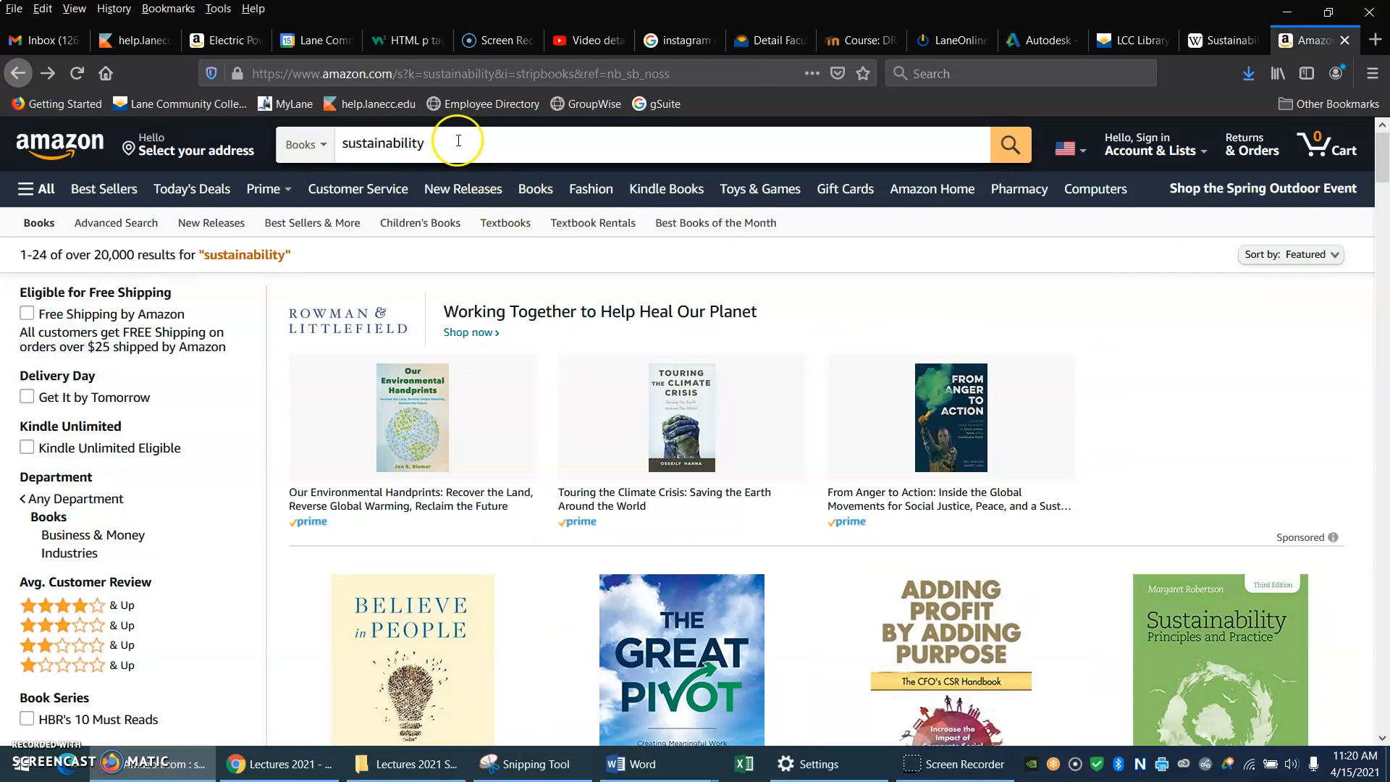
{"action": "mouse_move", "coordinate": [373, 136]}
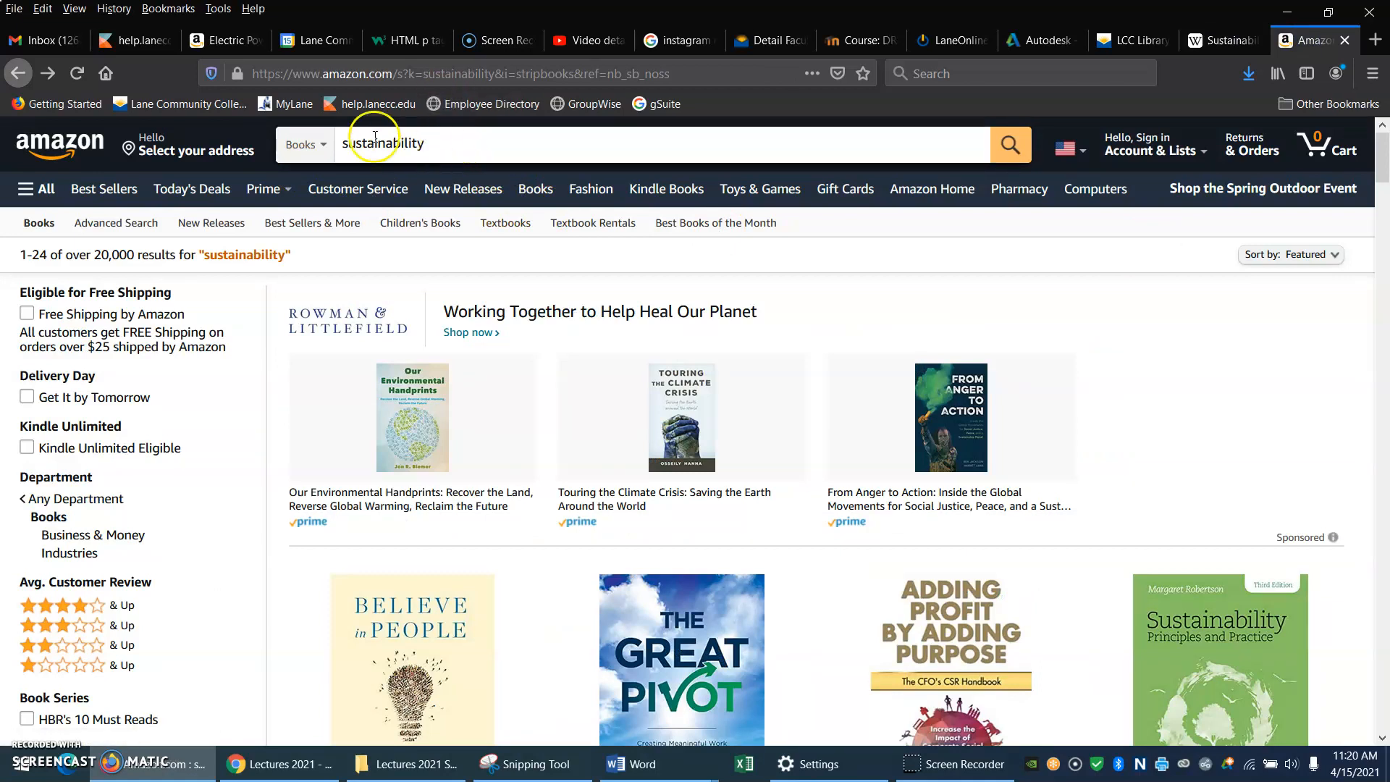
{"action": "mouse_move", "coordinate": [447, 165]}
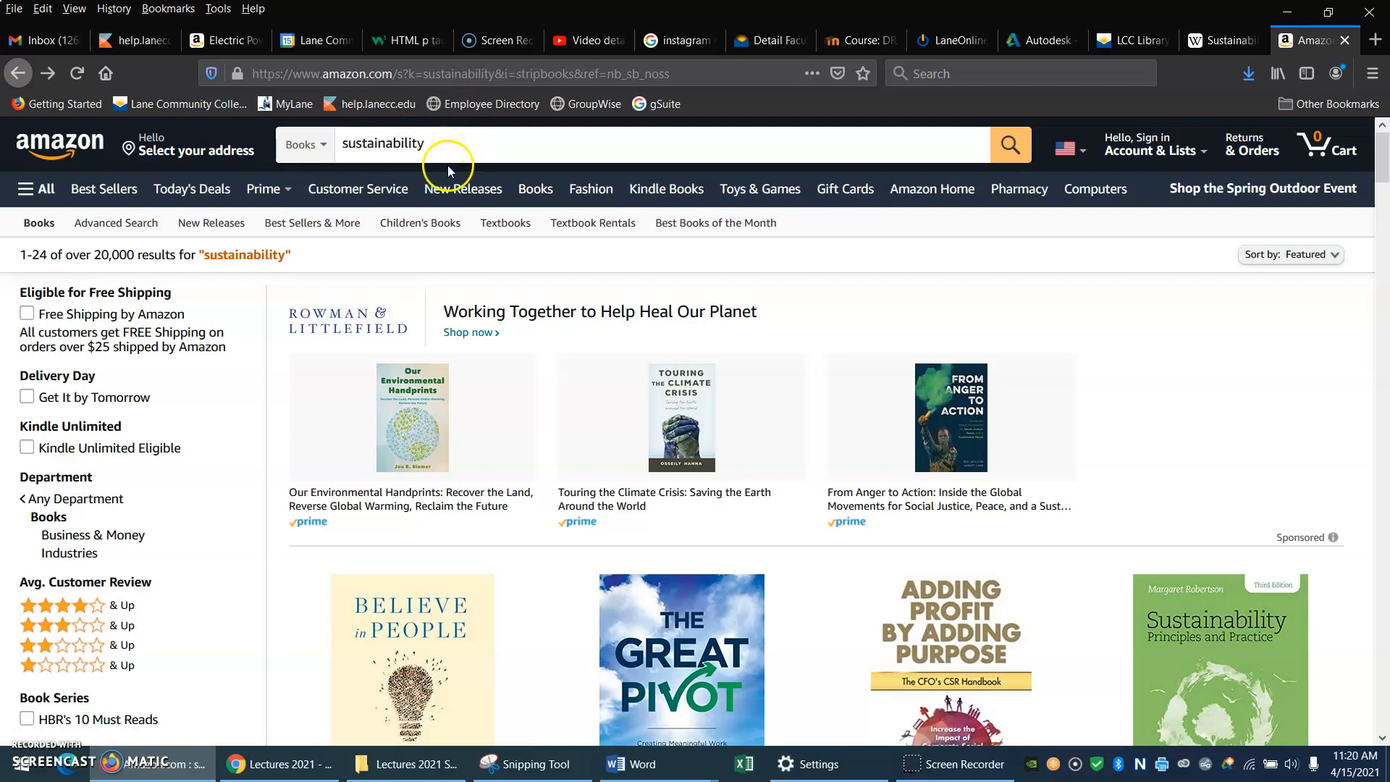
{"action": "mouse_move", "coordinate": [1023, 306]}
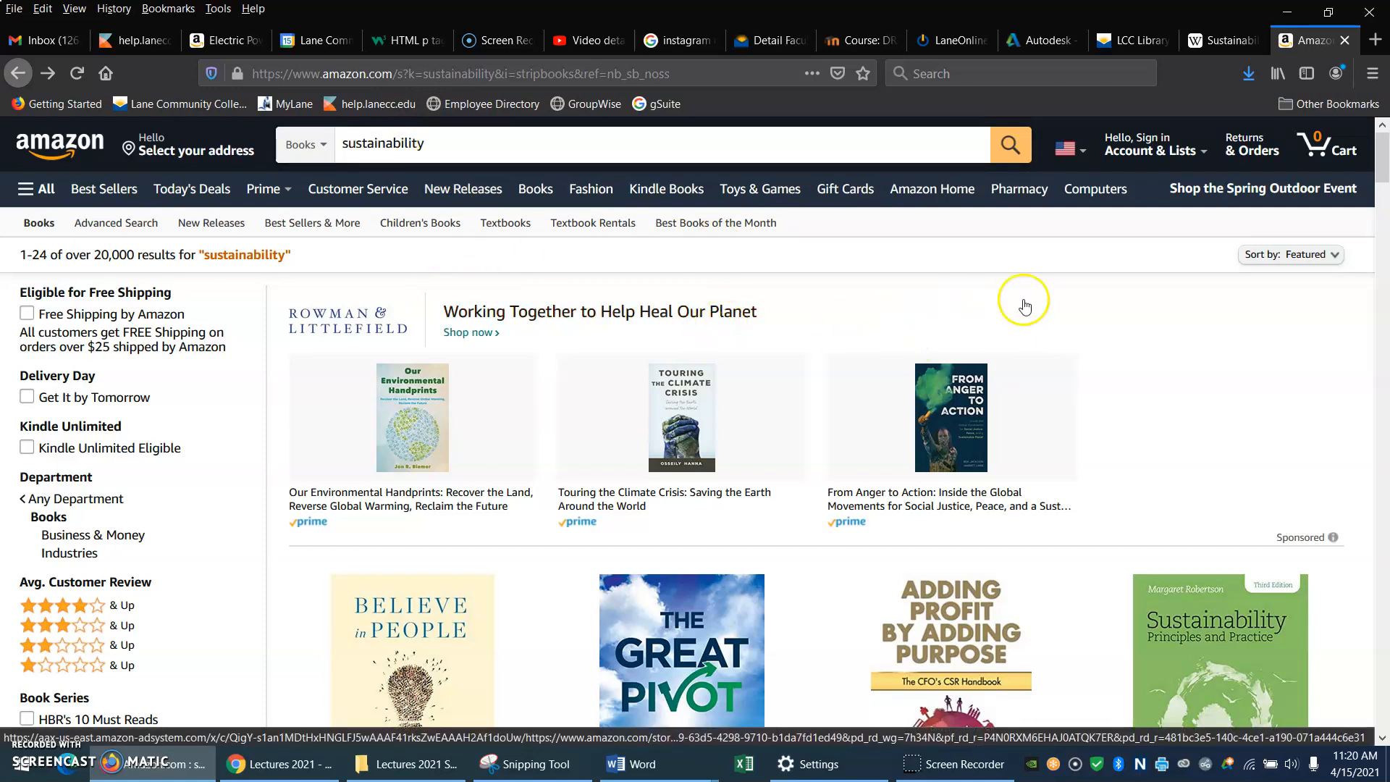
{"action": "mouse_move", "coordinate": [124, 260]}
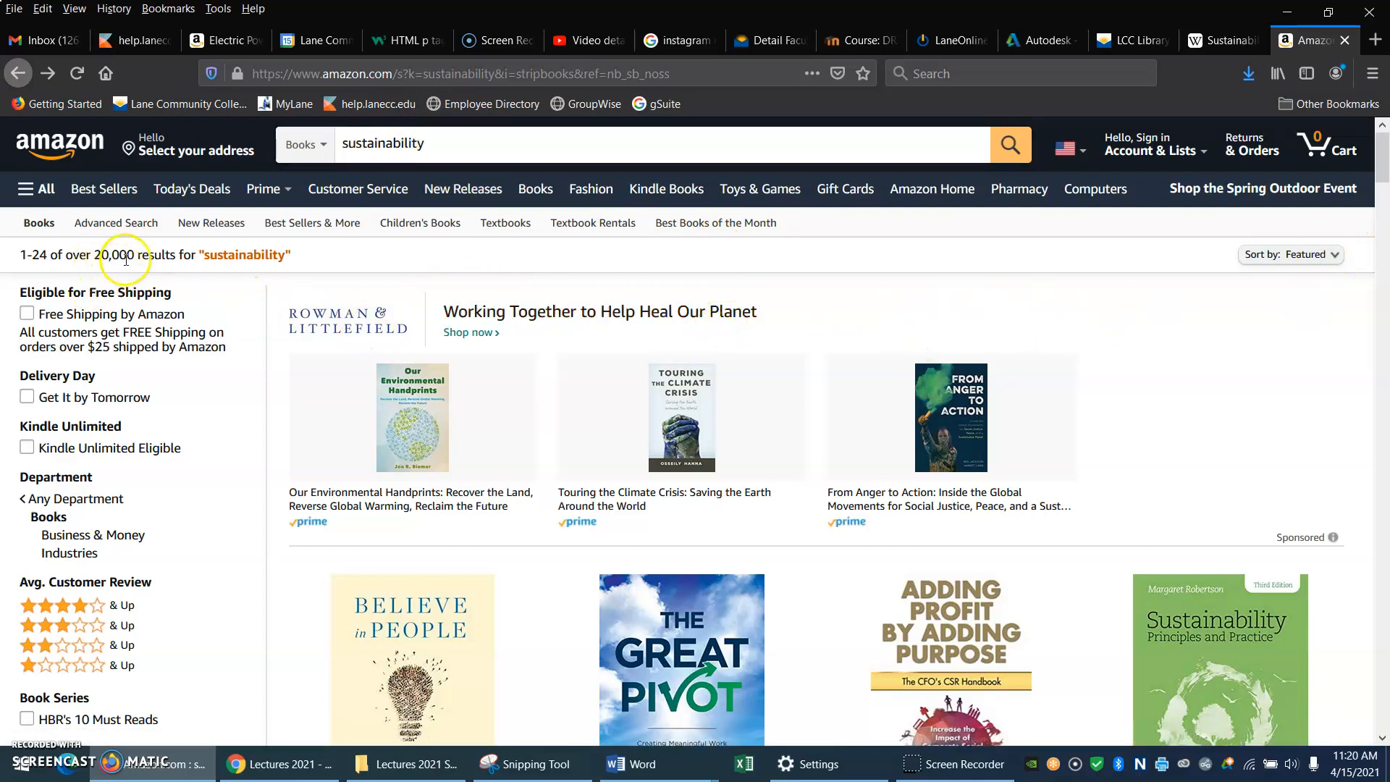
{"action": "mouse_move", "coordinate": [1196, 393]}
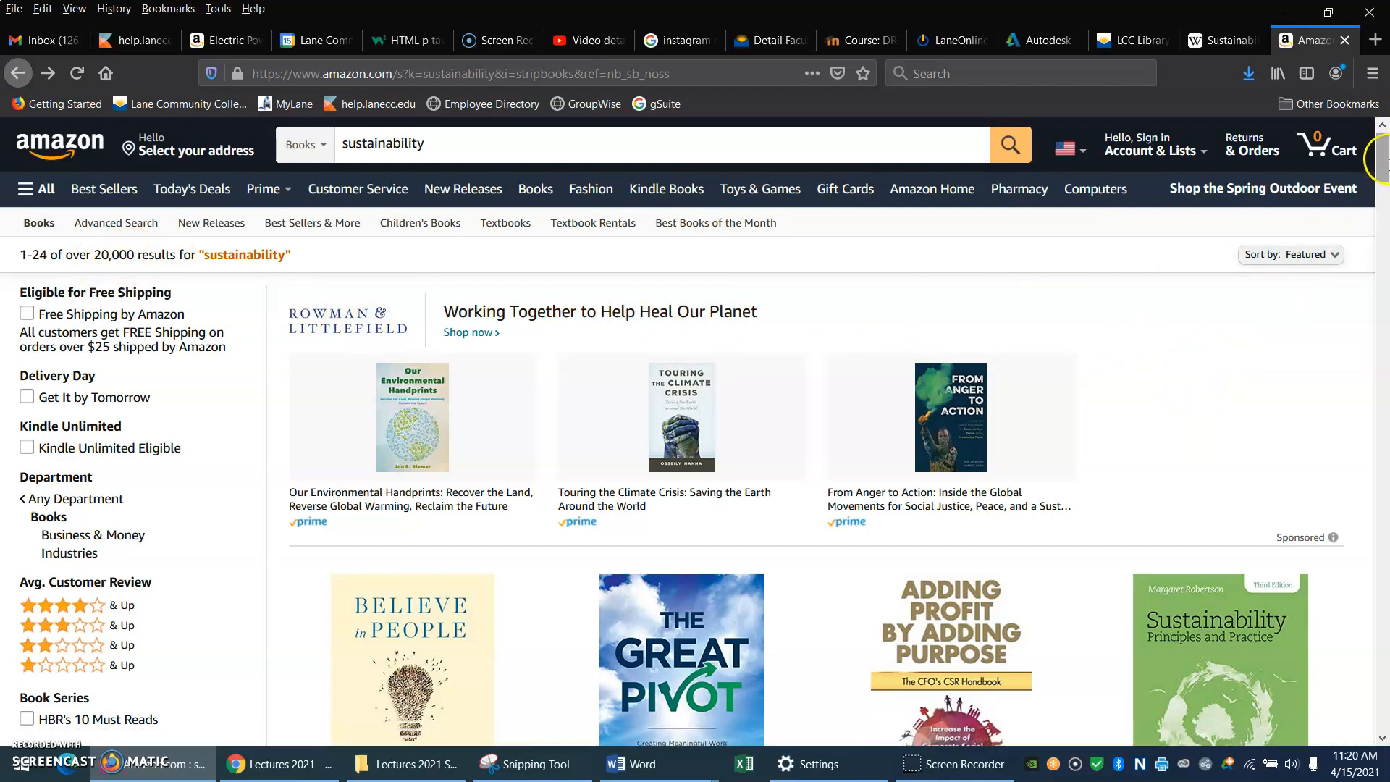
Step: Scroll the Sustainability Principles and Practice product page and open its Look Inside sample preview
{"action": "scroll", "scroll_direction": "down", "scroll_amount": 3}
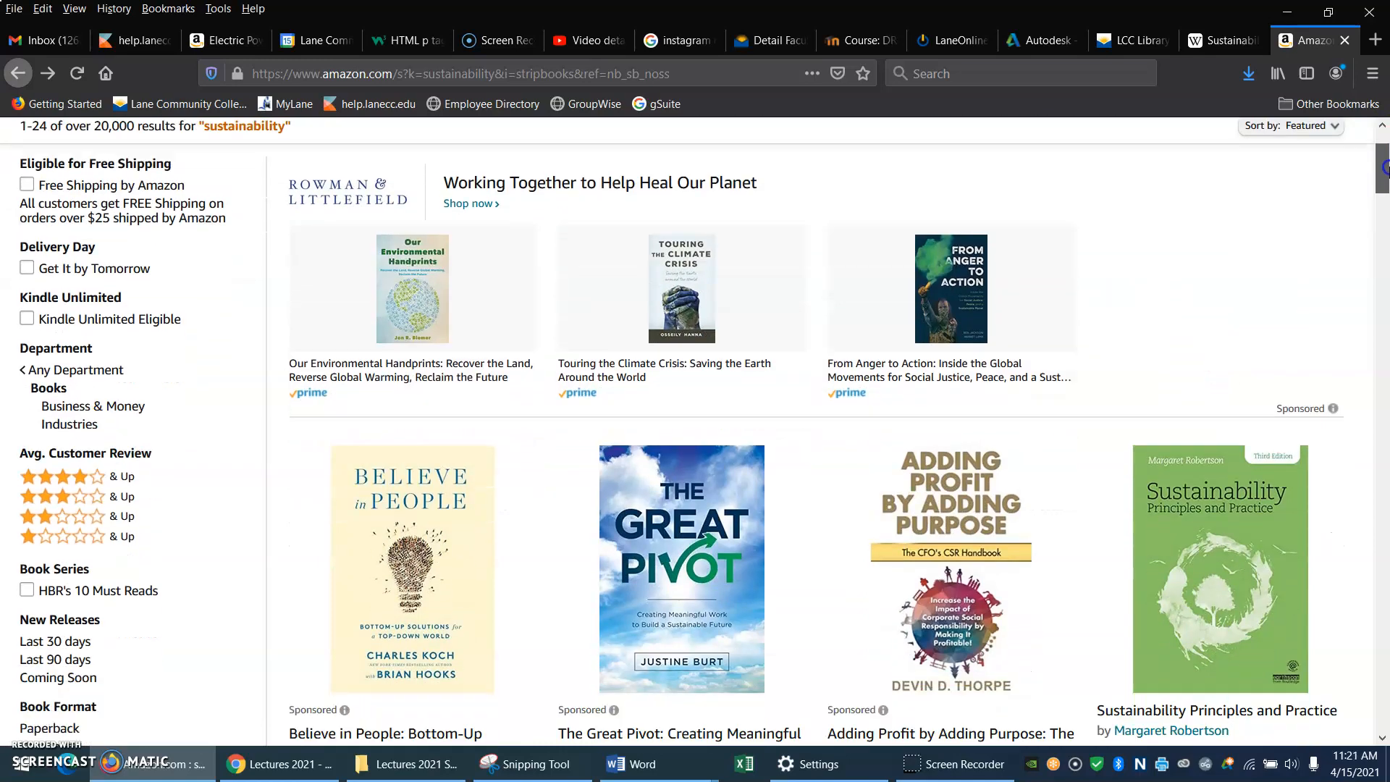
{"action": "scroll", "scroll_direction": "down", "scroll_amount": 3}
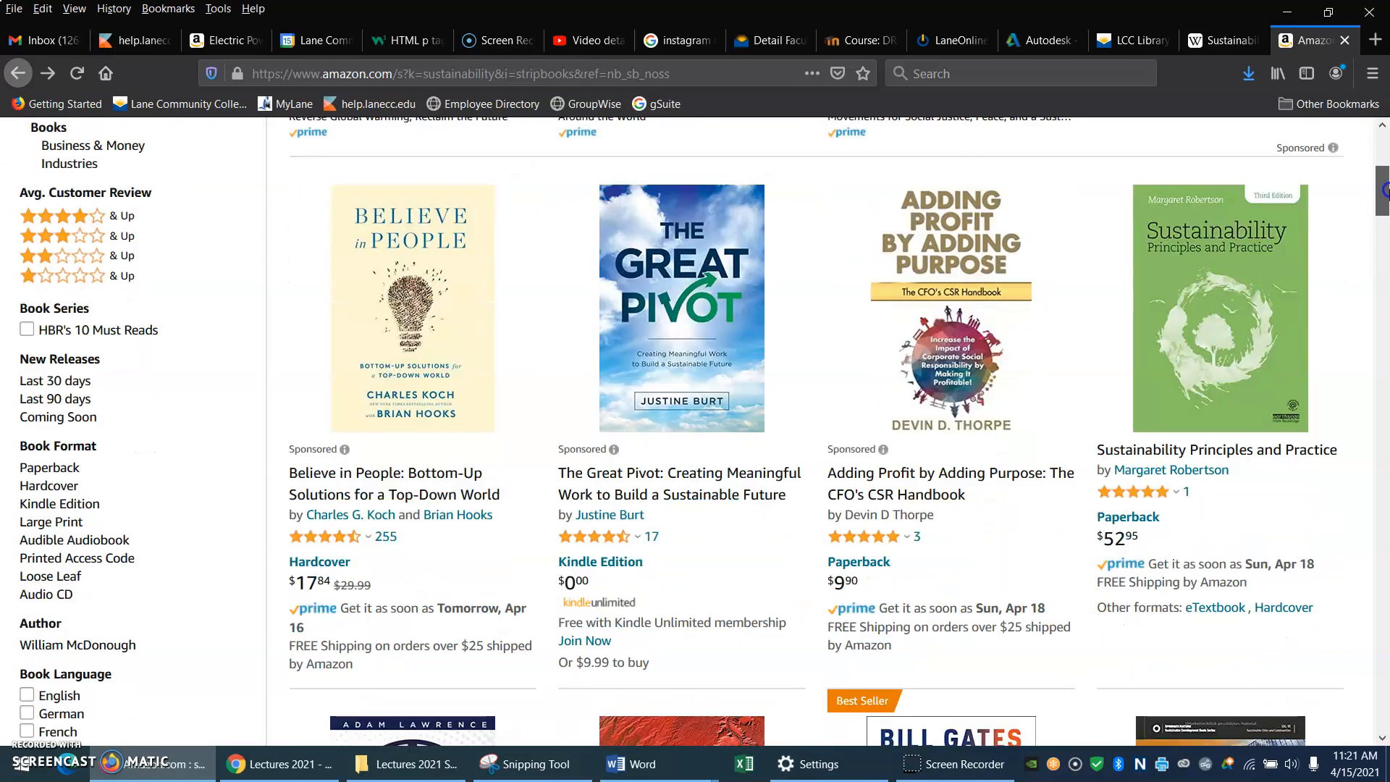
{"action": "scroll", "scroll_direction": "down", "scroll_amount": 3}
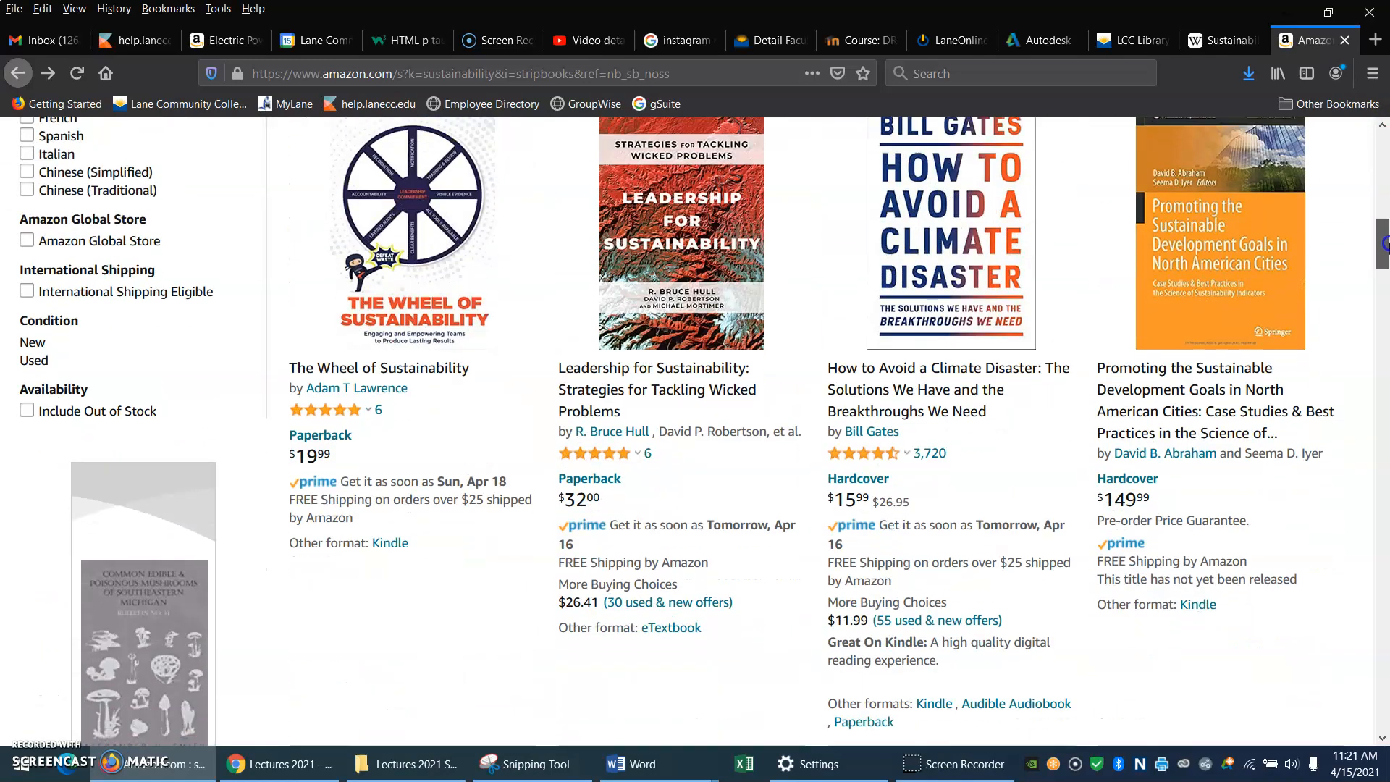
{"action": "scroll", "scroll_direction": "down", "scroll_amount": 3}
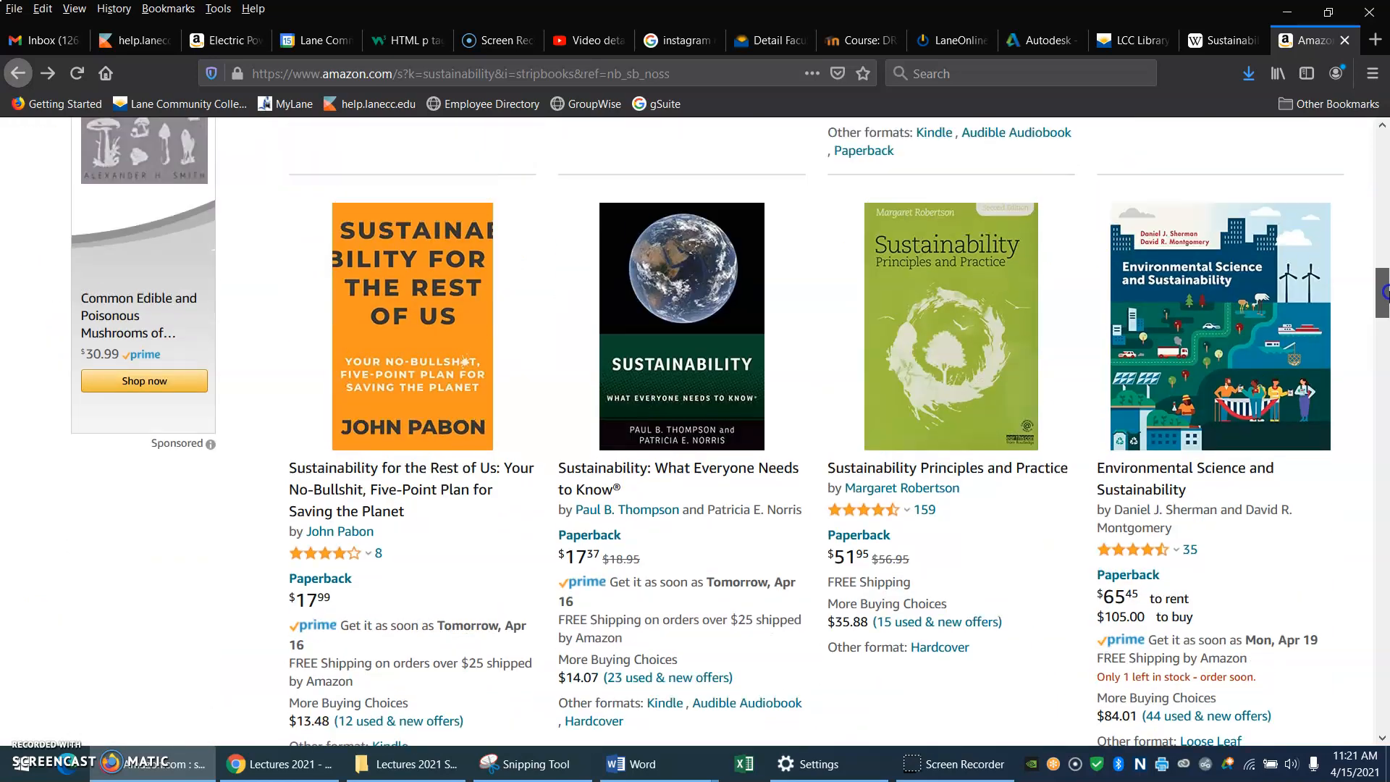
{"action": "scroll", "scroll_direction": "up", "scroll_amount": 3}
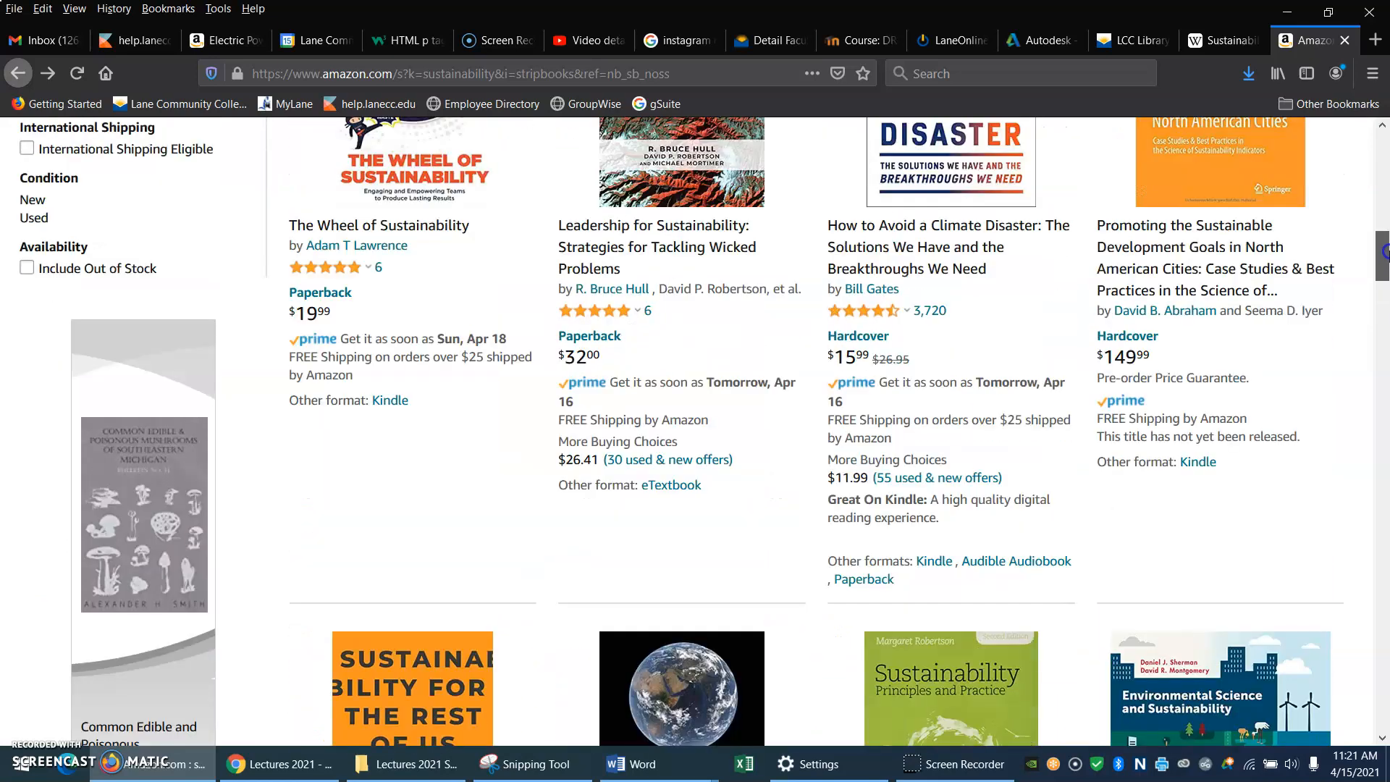
{"action": "scroll", "scroll_direction": "down", "scroll_amount": 3}
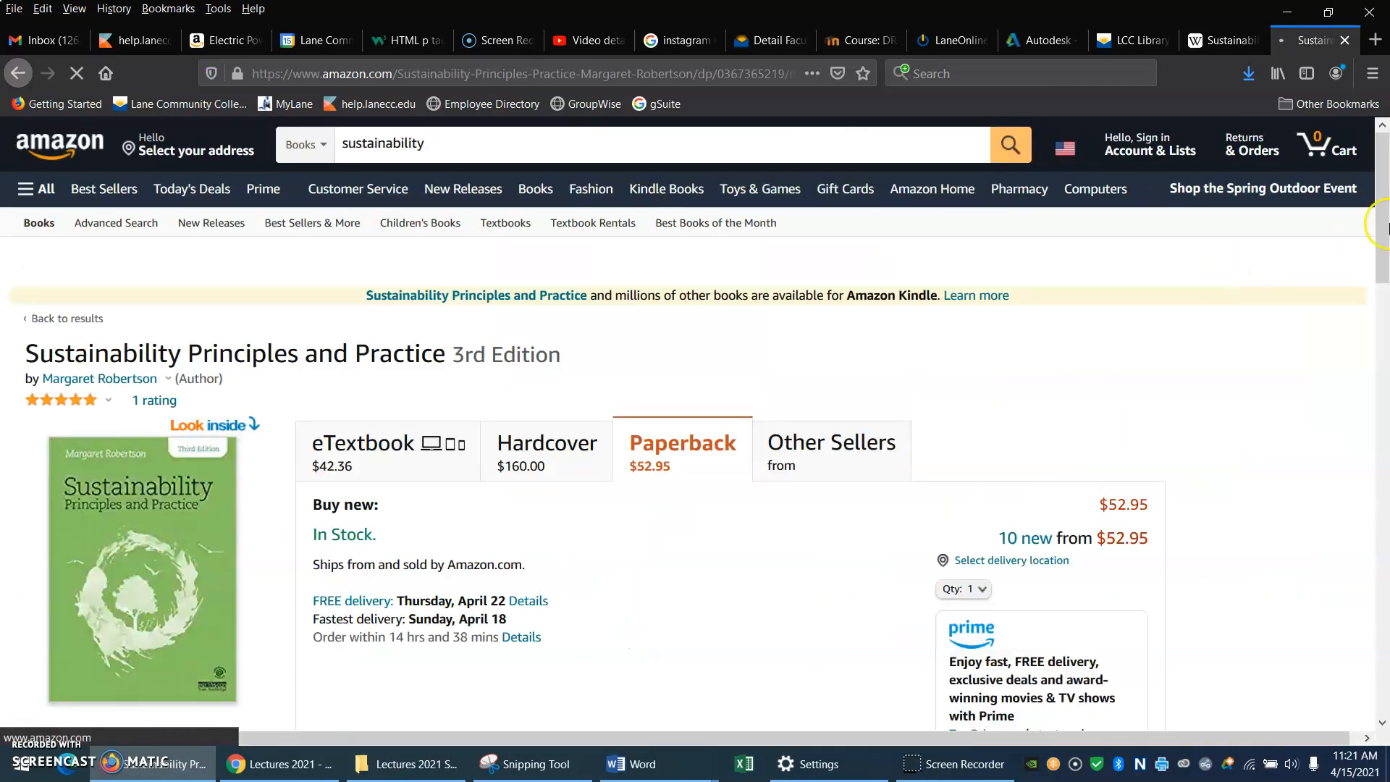
{"action": "scroll", "scroll_direction": "down", "scroll_amount": 3}
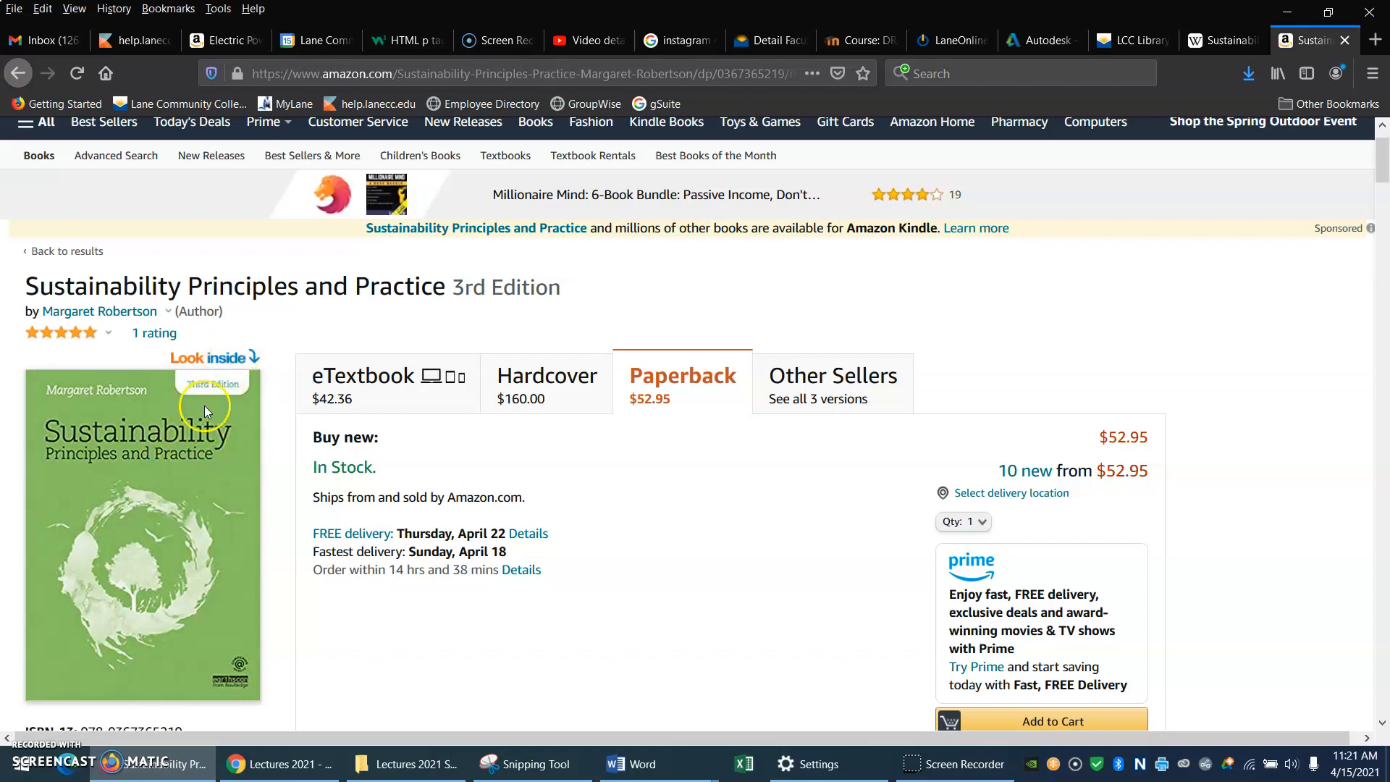
{"action": "left_click", "coordinate": [142, 531]}
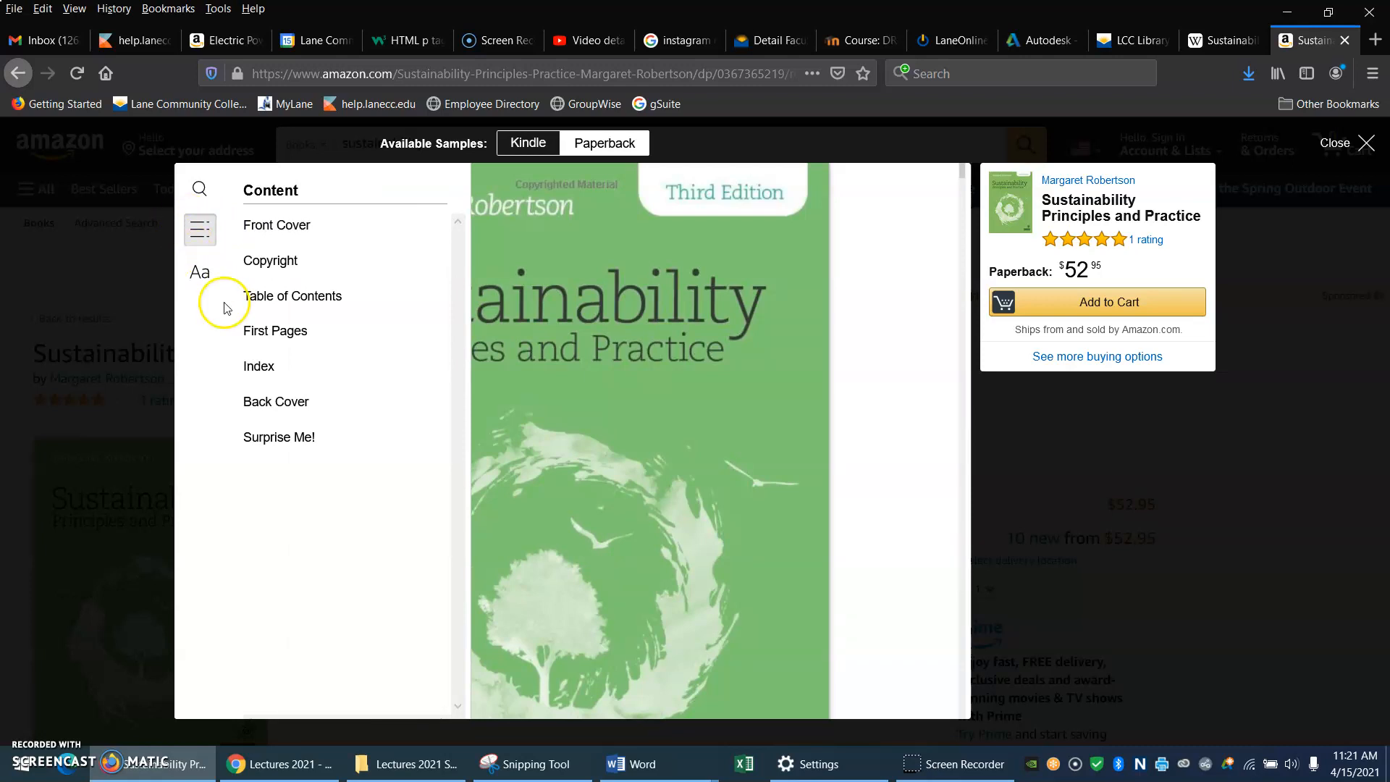
{"action": "mouse_move", "coordinate": [329, 298]}
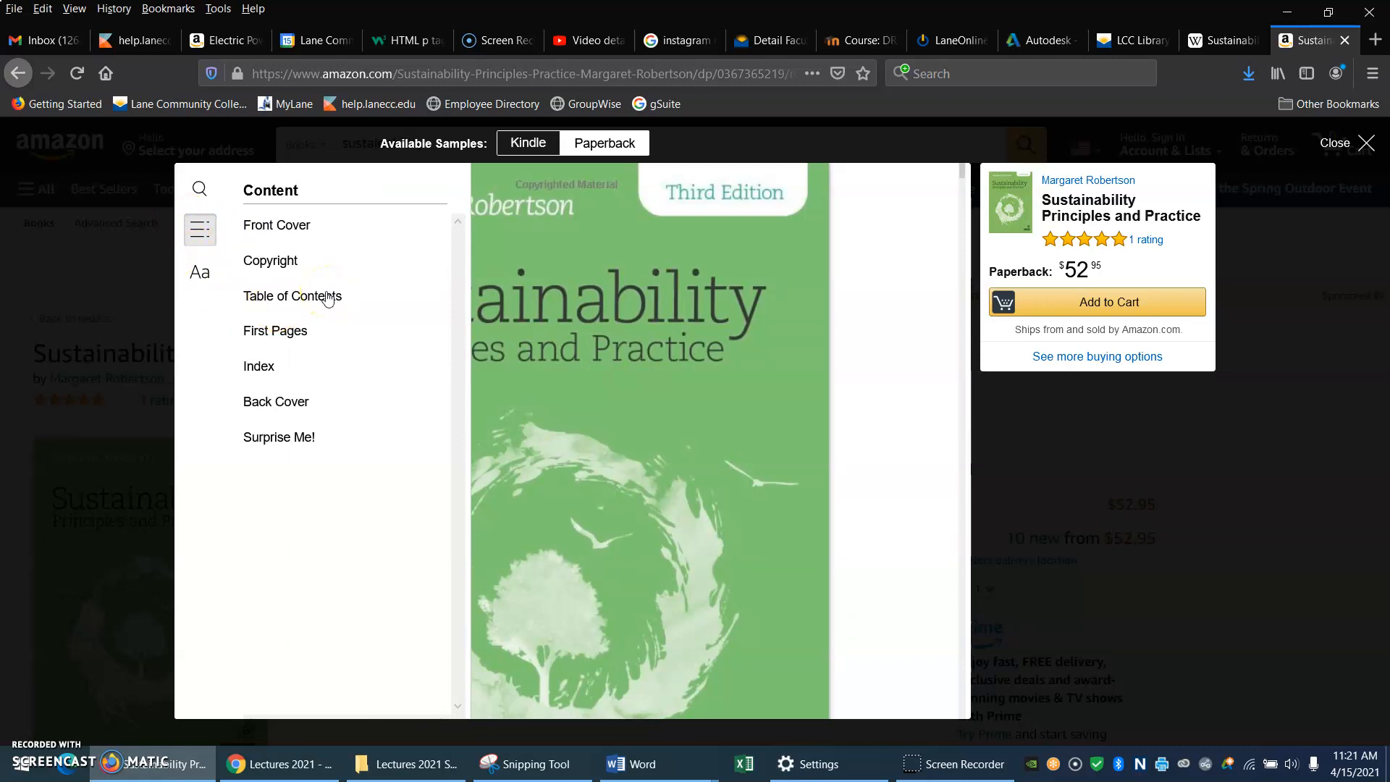
Step: Jump to the preview's Table of Contents and page through the first contents pages
{"action": "left_click", "coordinate": [291, 295]}
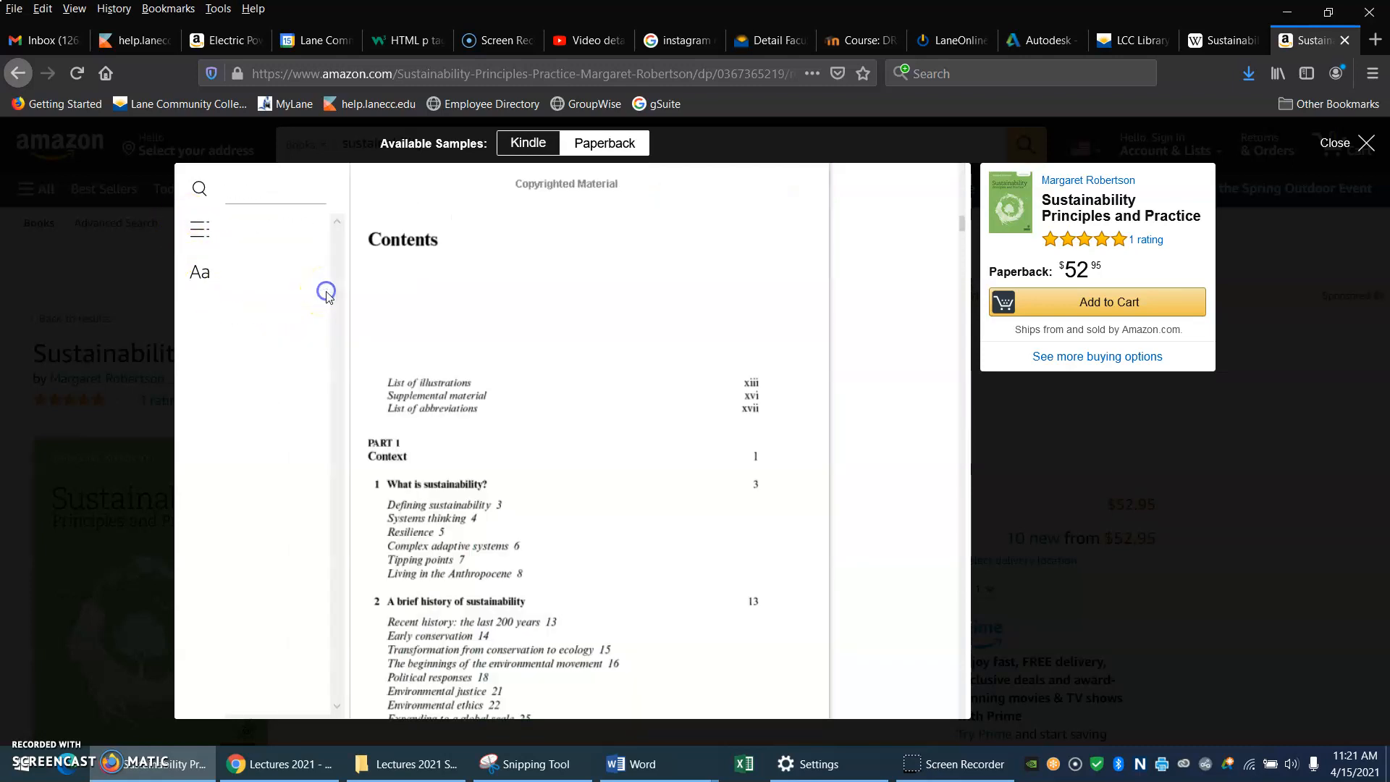
{"action": "mouse_move", "coordinate": [965, 321]}
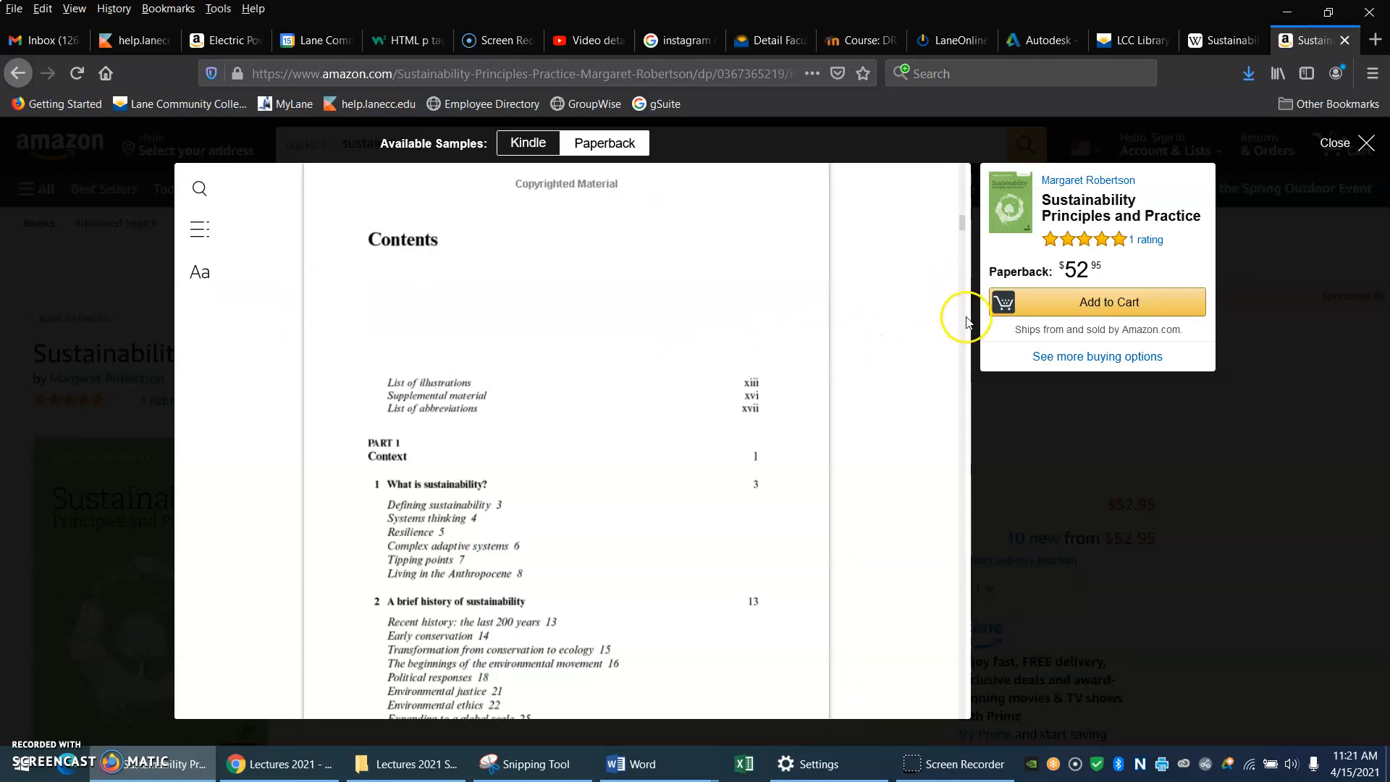
{"action": "mouse_move", "coordinate": [964, 224]}
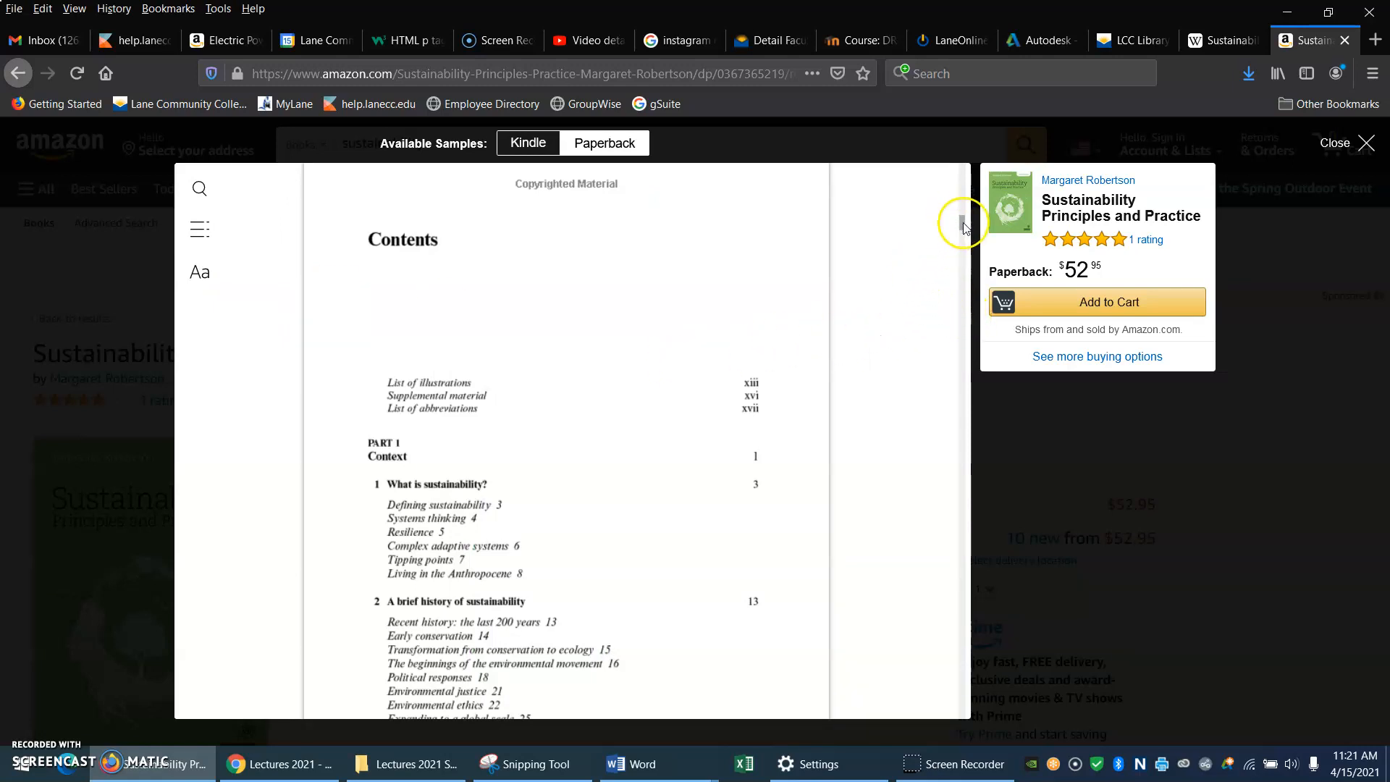
{"action": "scroll", "scroll_direction": "down", "scroll_amount": 3}
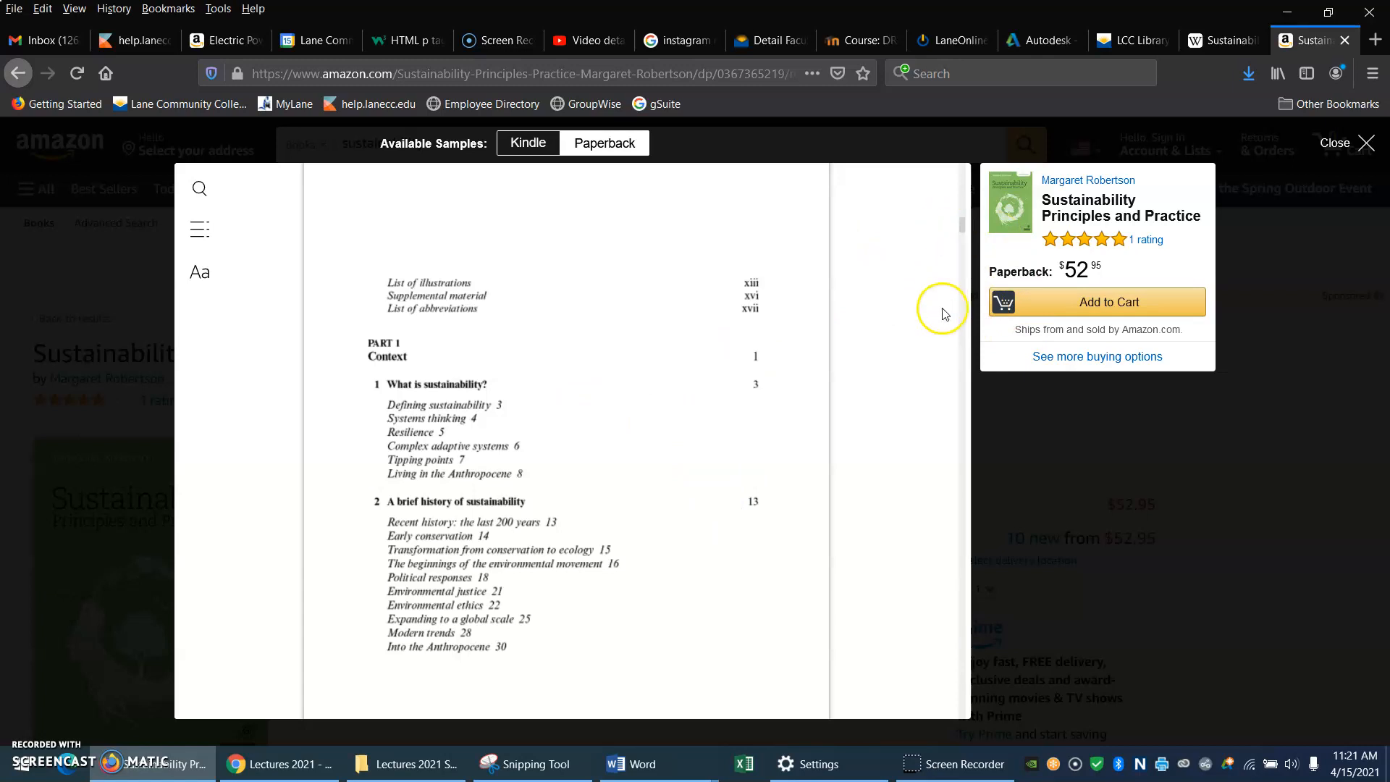
{"action": "mouse_move", "coordinate": [961, 268]}
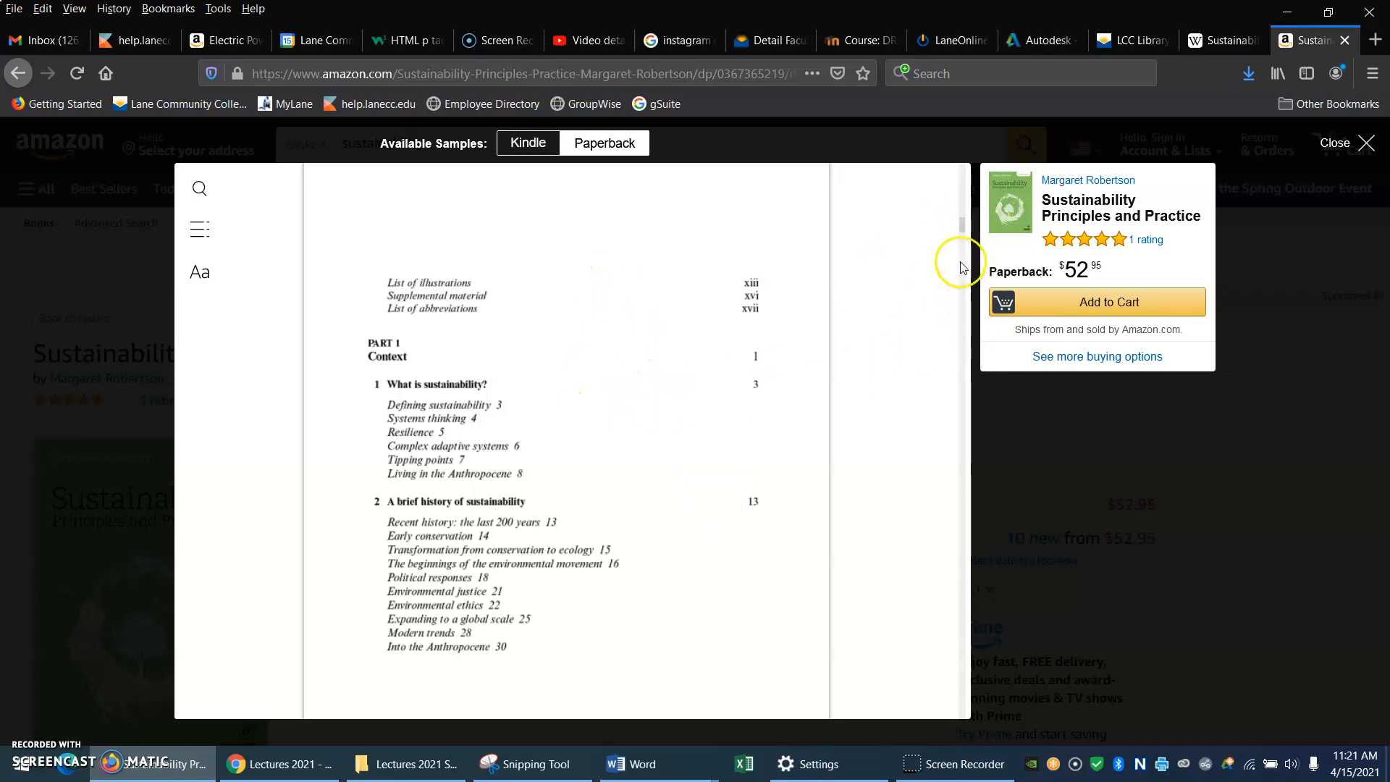
{"action": "mouse_move", "coordinate": [964, 233]}
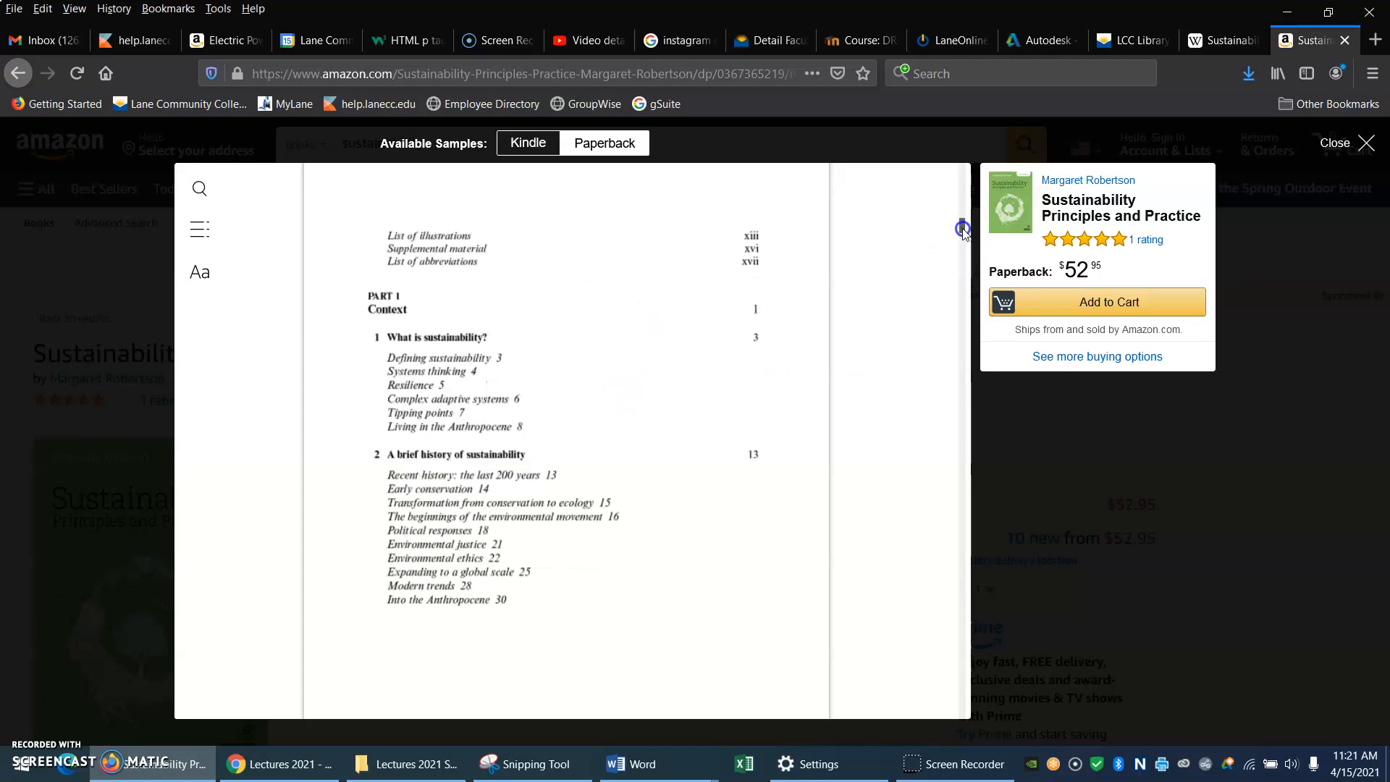
{"action": "scroll", "scroll_direction": "up", "scroll_amount": 3}
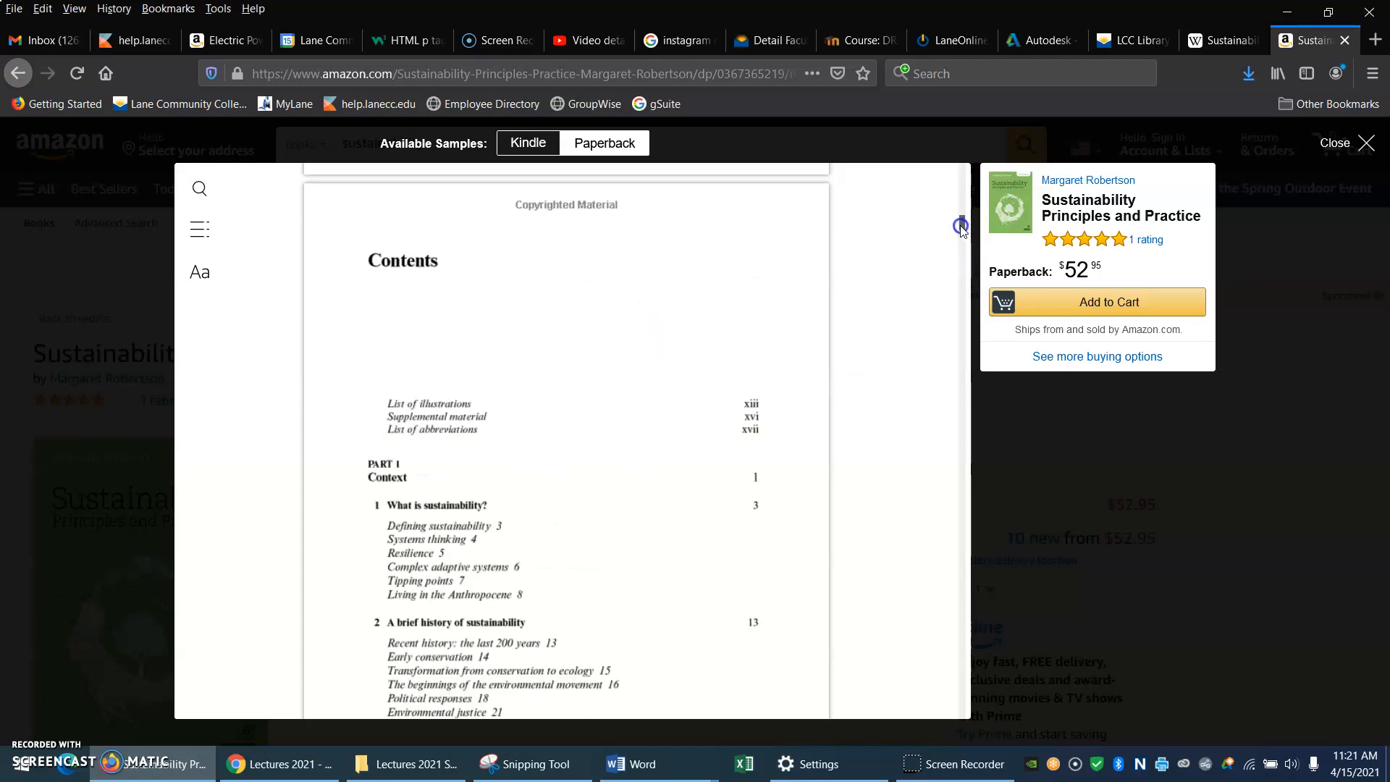
{"action": "scroll", "scroll_direction": "down", "scroll_amount": 3}
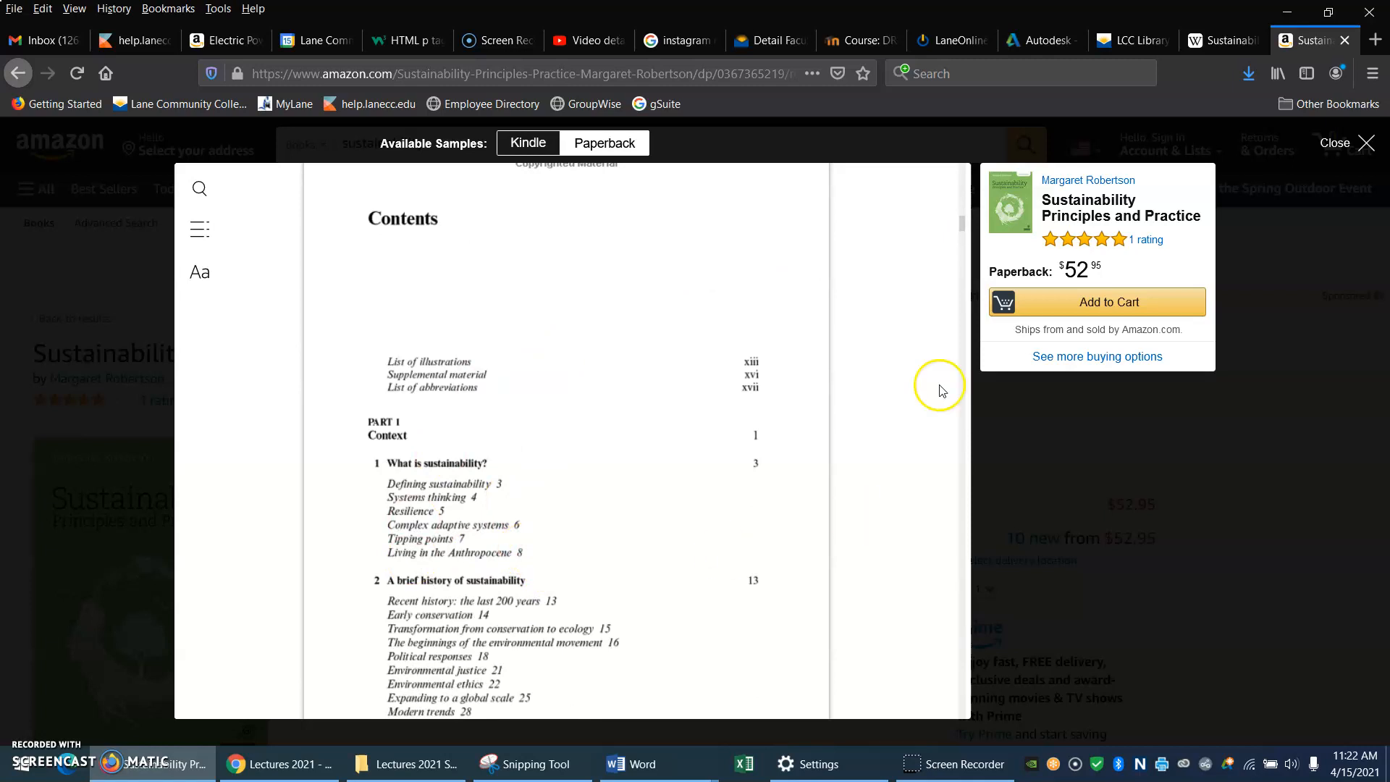
{"action": "scroll", "scroll_direction": "down", "scroll_amount": 3}
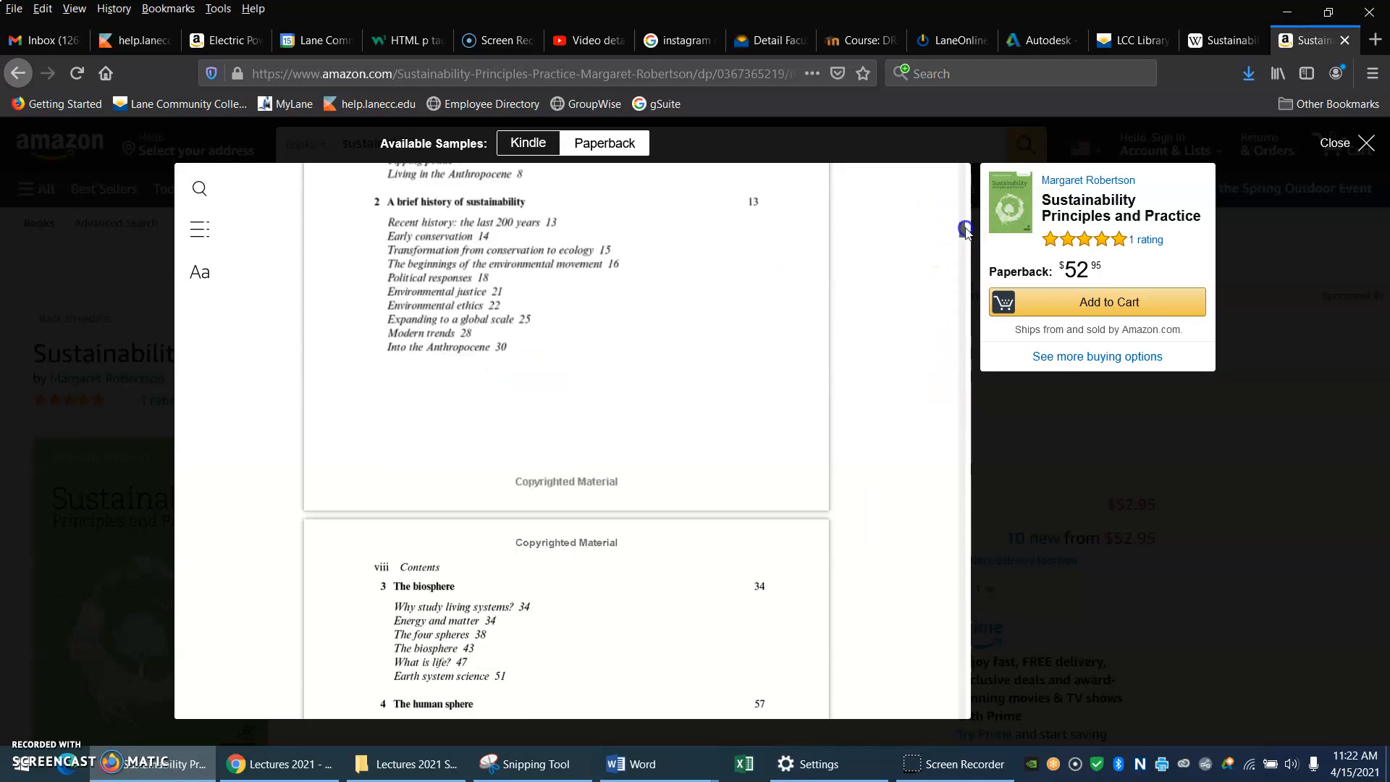
{"action": "scroll", "scroll_direction": "down", "scroll_amount": 3}
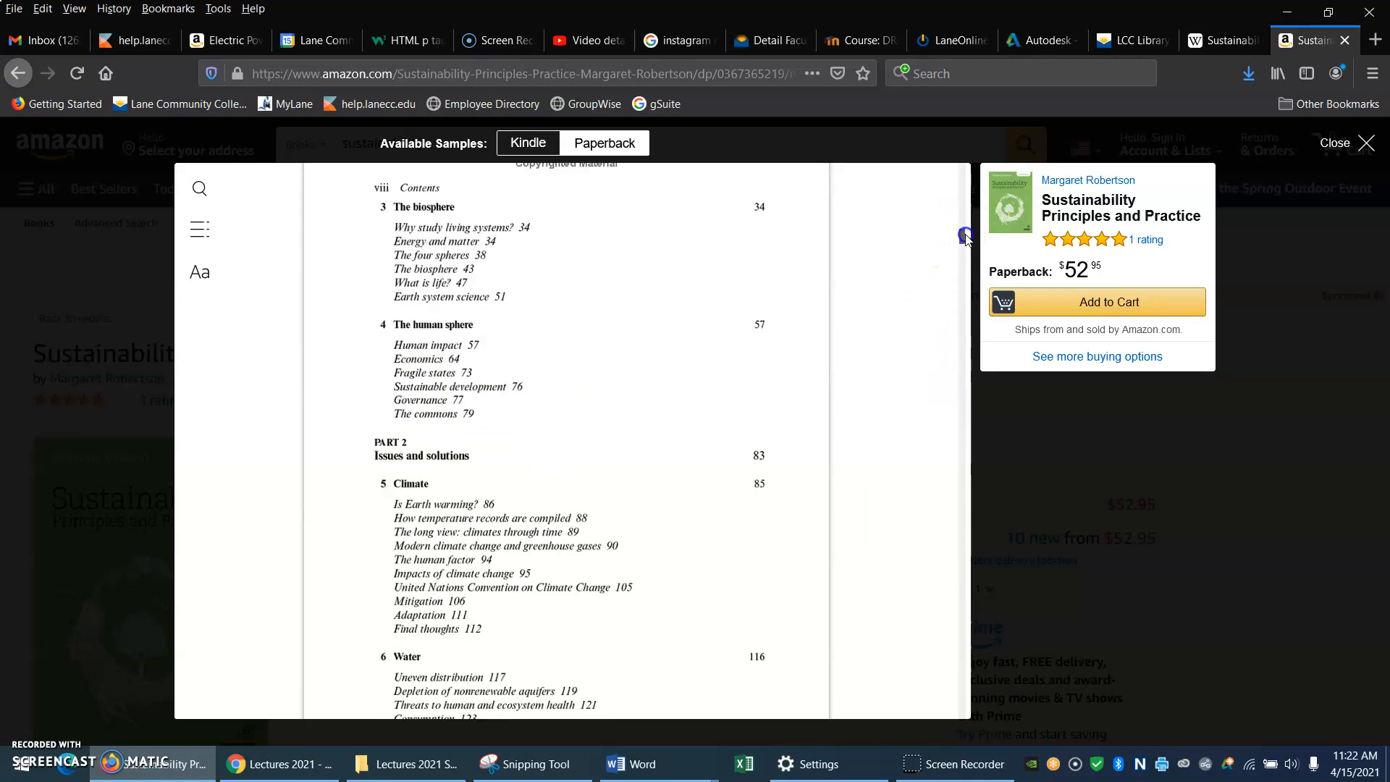
Step: Continue through the contents to Part 3, then close the preview back to the product page
{"action": "scroll", "scroll_direction": "up", "scroll_amount": 3}
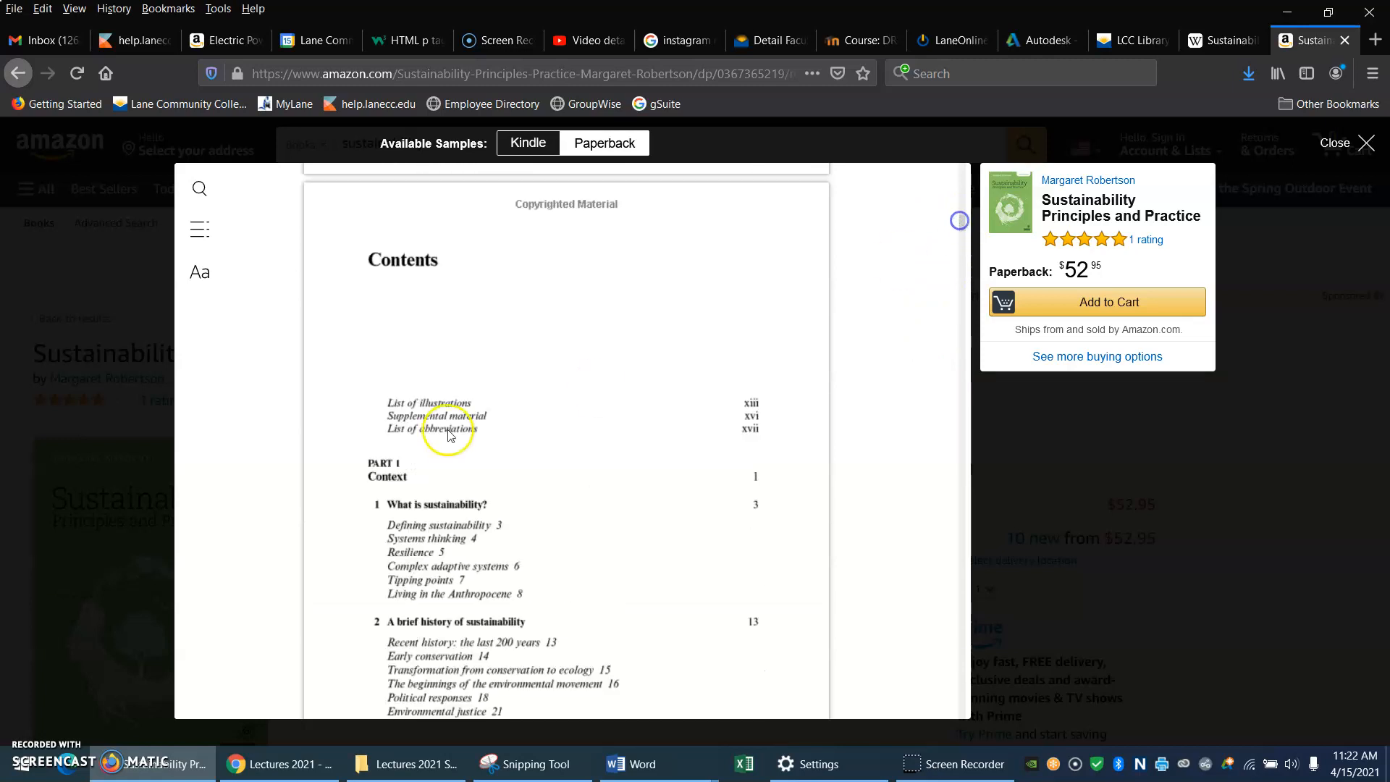
{"action": "mouse_move", "coordinate": [385, 465]}
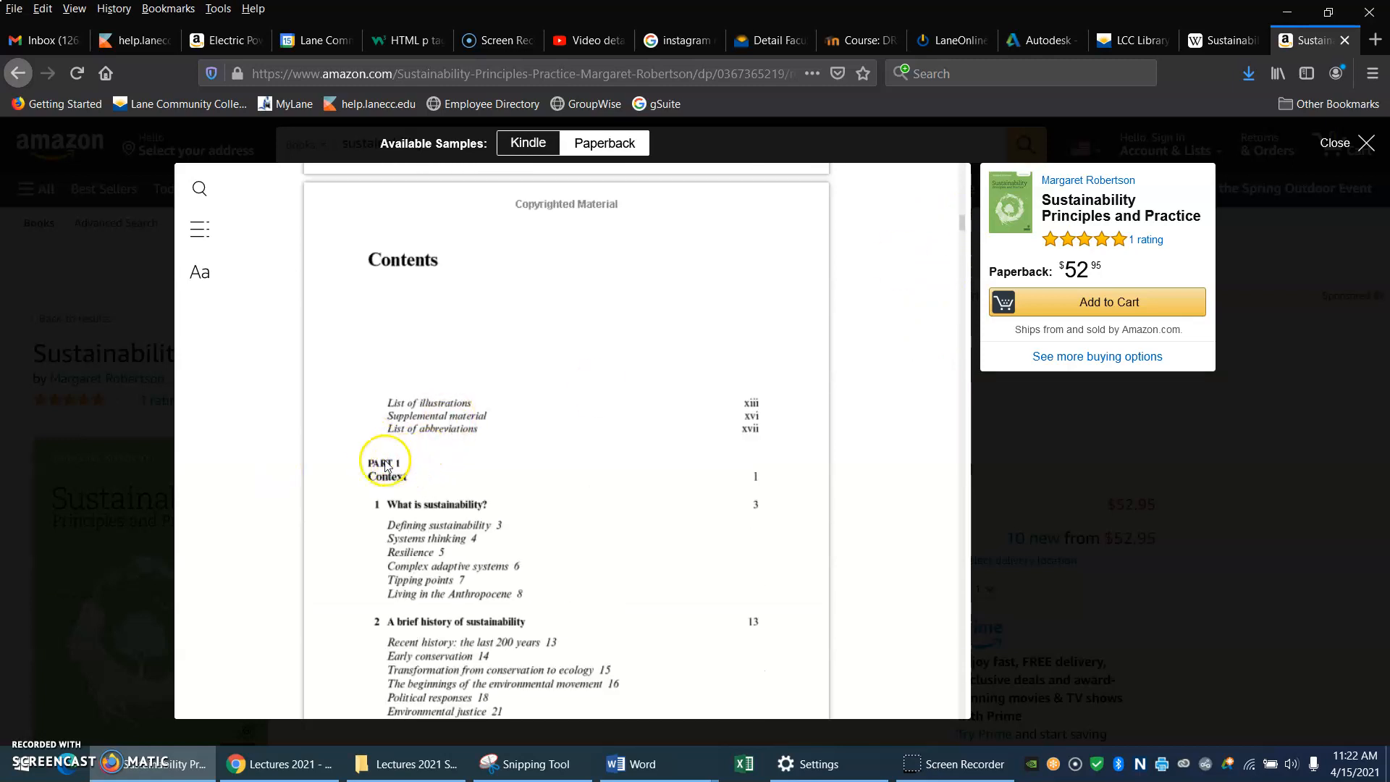
{"action": "scroll", "scroll_direction": "down", "scroll_amount": 3}
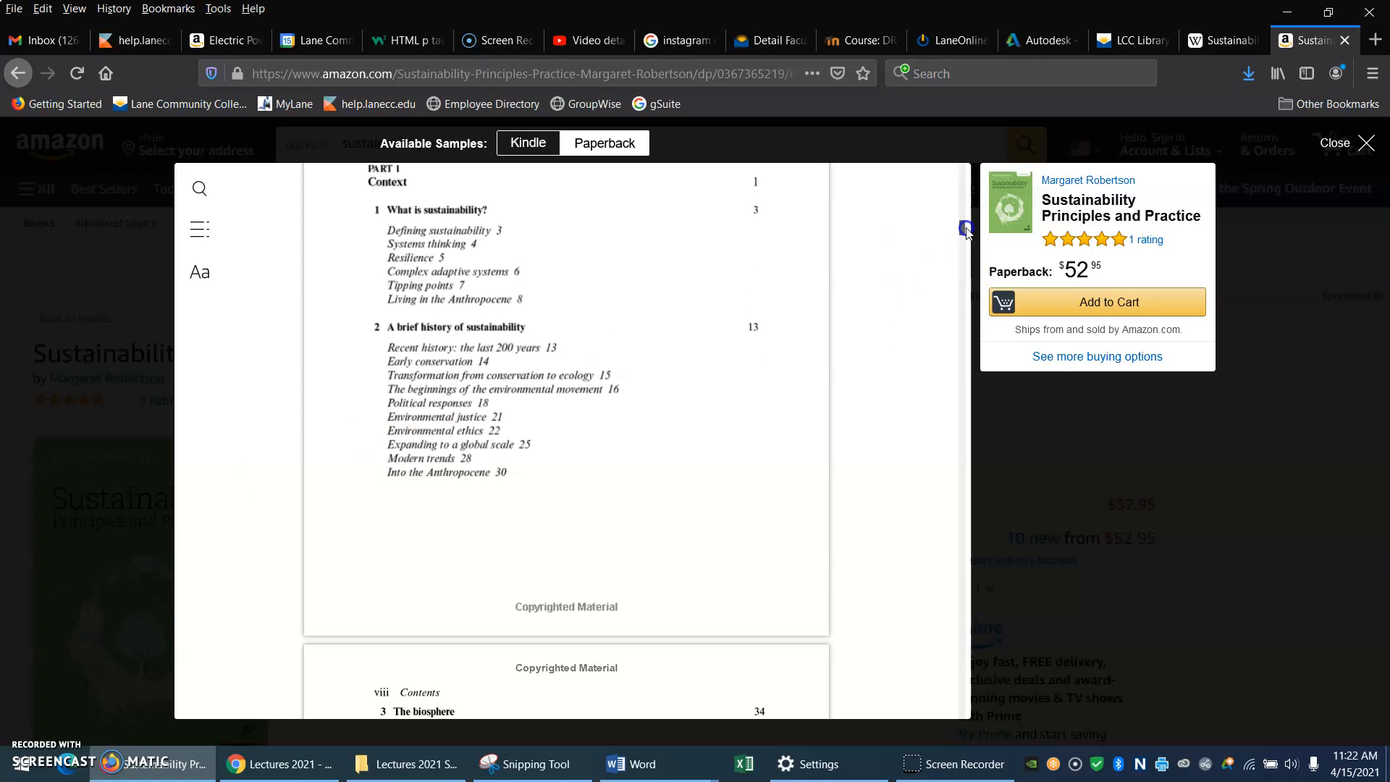
{"action": "scroll", "scroll_direction": "down", "scroll_amount": 3}
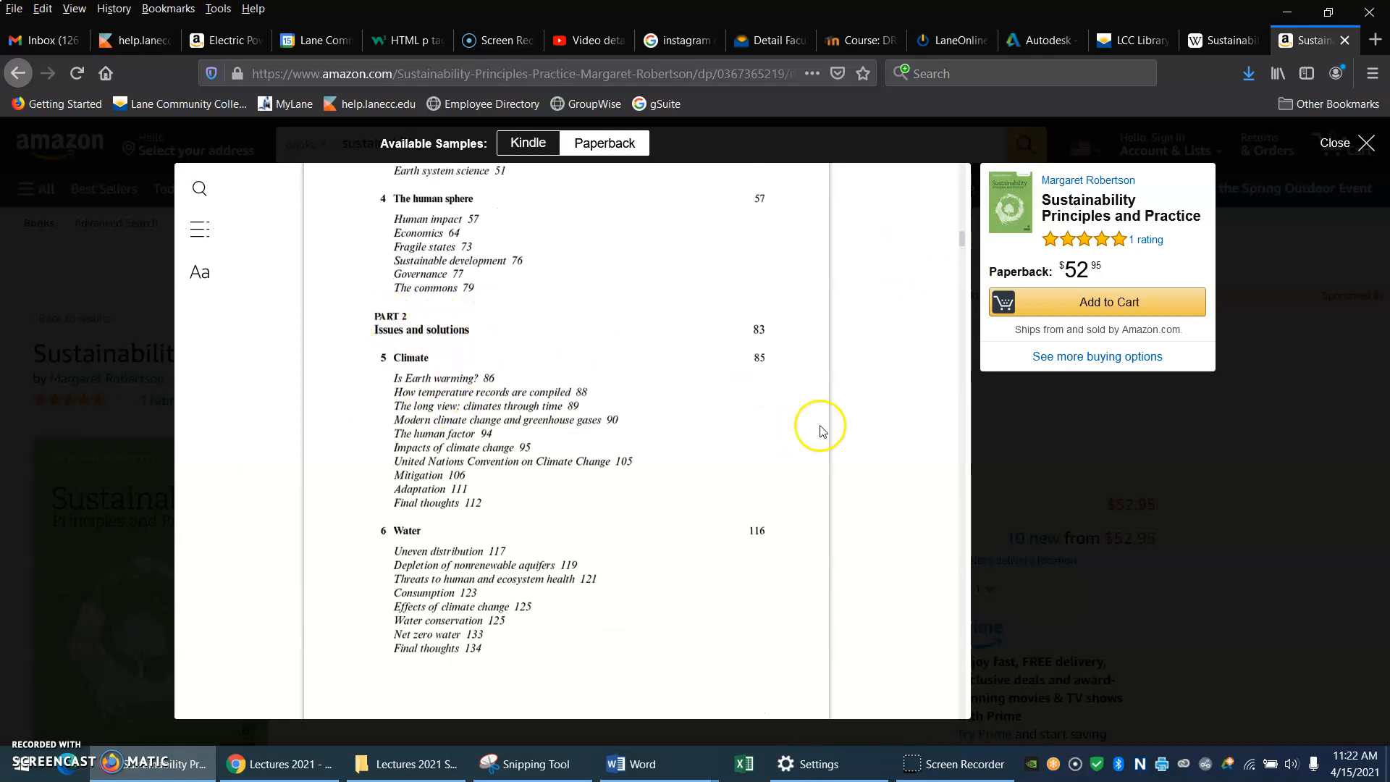
{"action": "scroll", "scroll_direction": "up", "scroll_amount": 3}
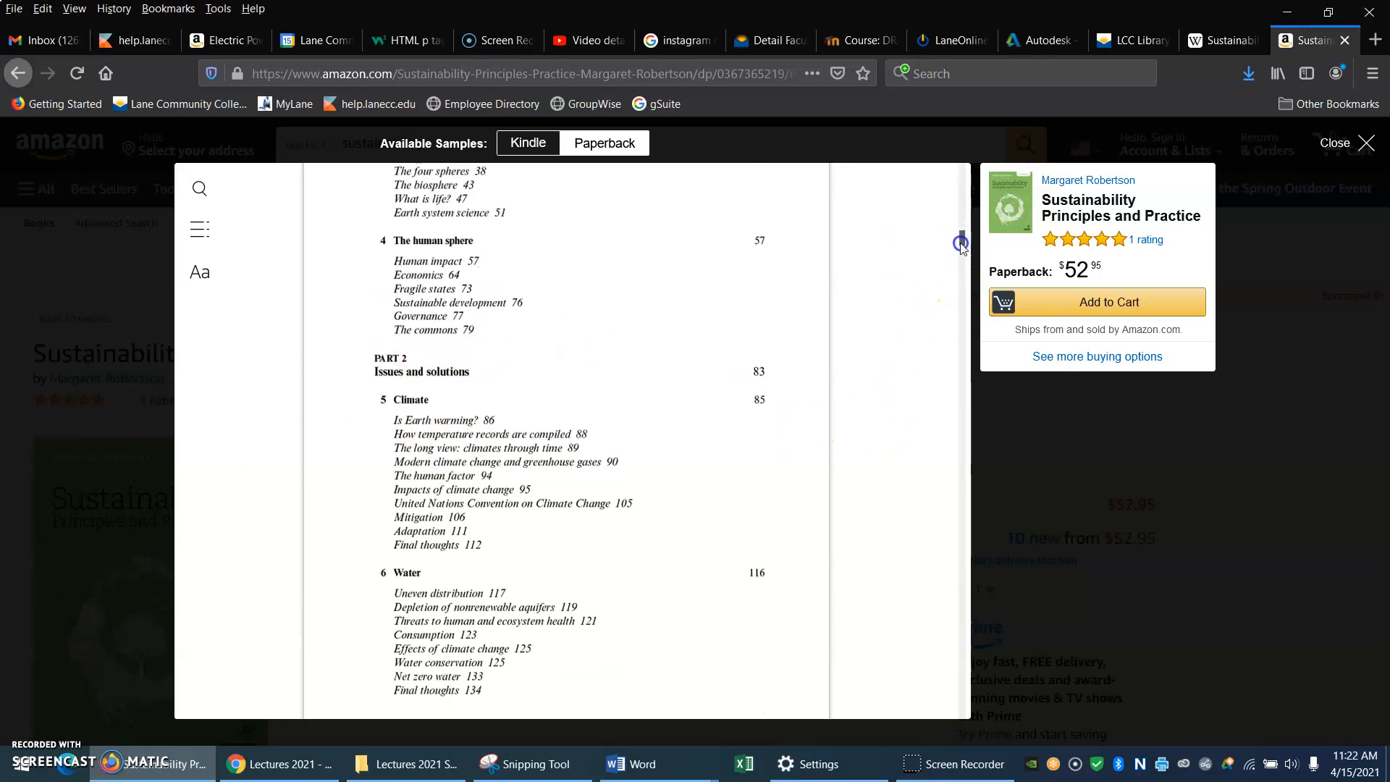
{"action": "scroll", "scroll_direction": "down", "scroll_amount": 3}
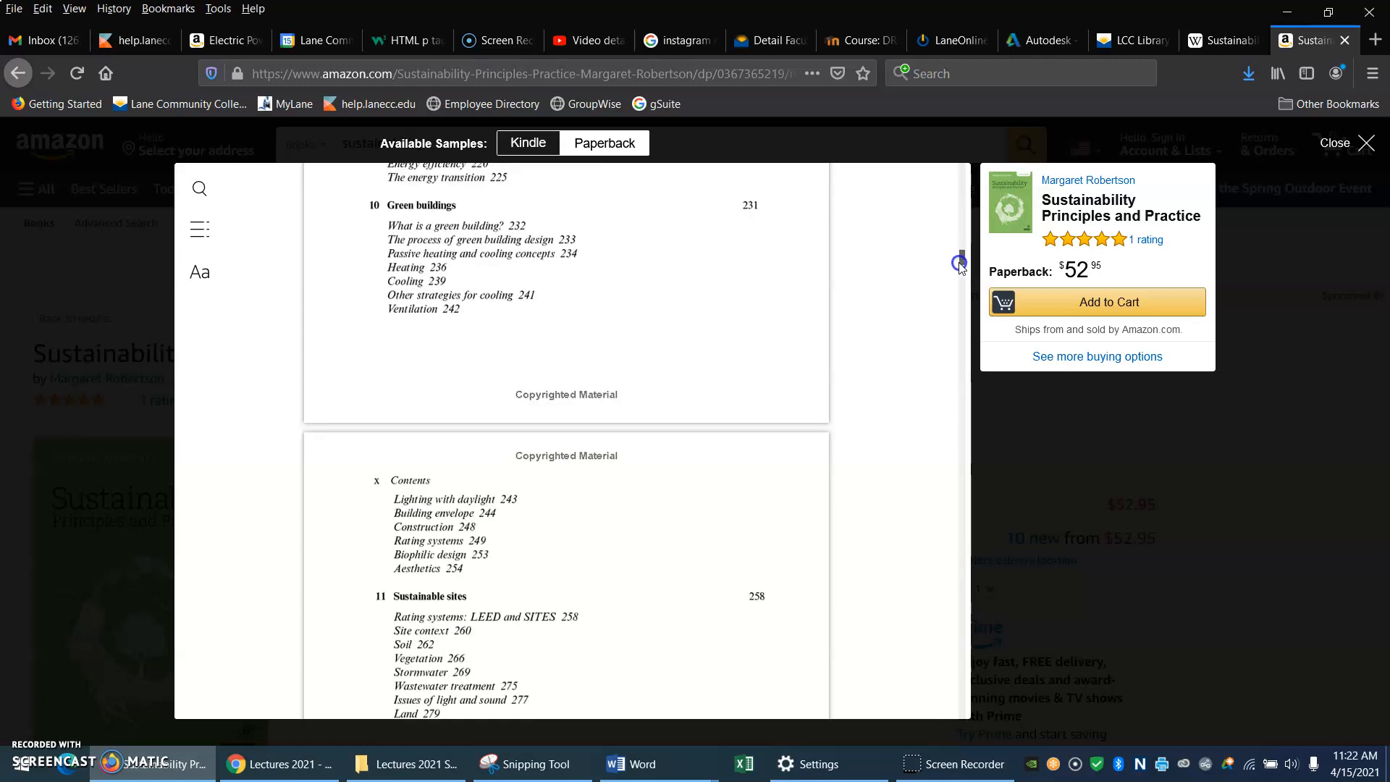
{"action": "scroll", "scroll_direction": "down", "scroll_amount": 3}
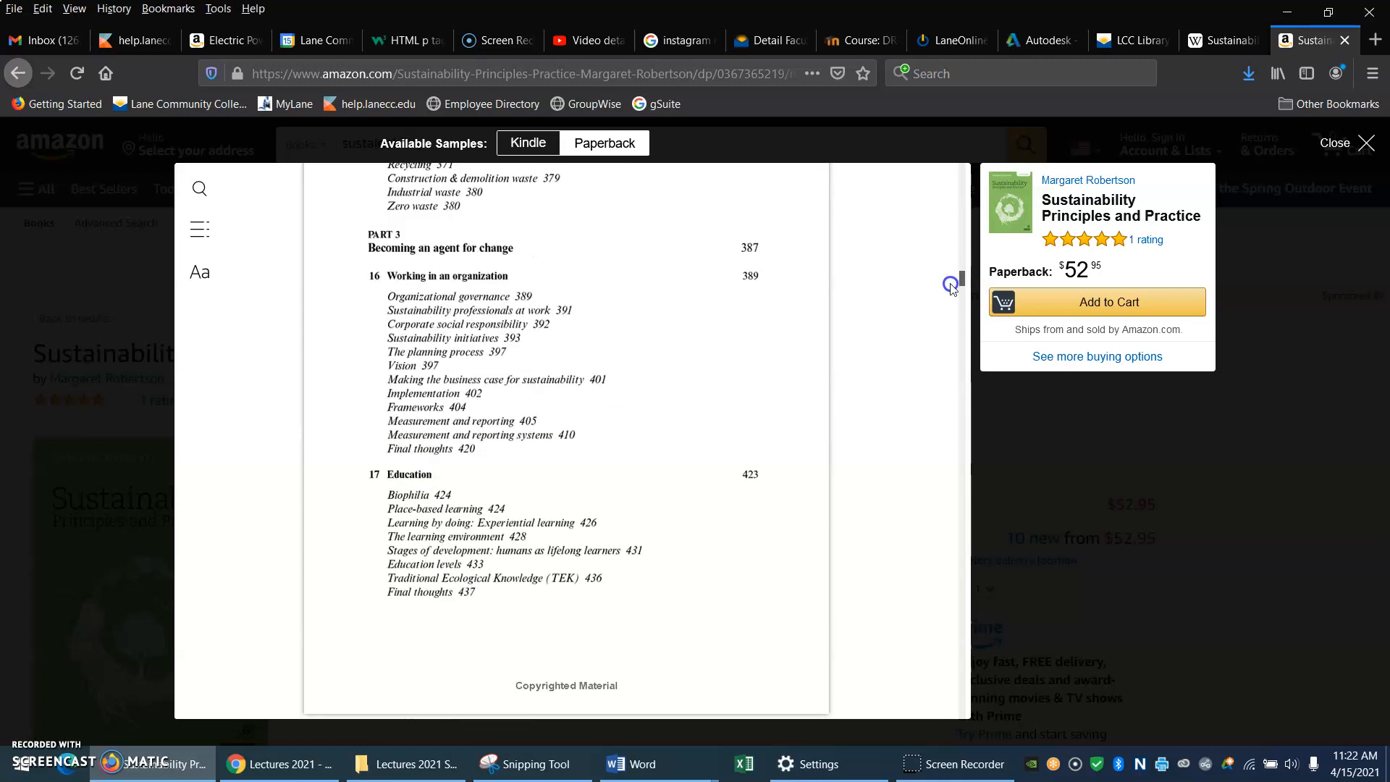
{"action": "mouse_move", "coordinate": [1327, 175]}
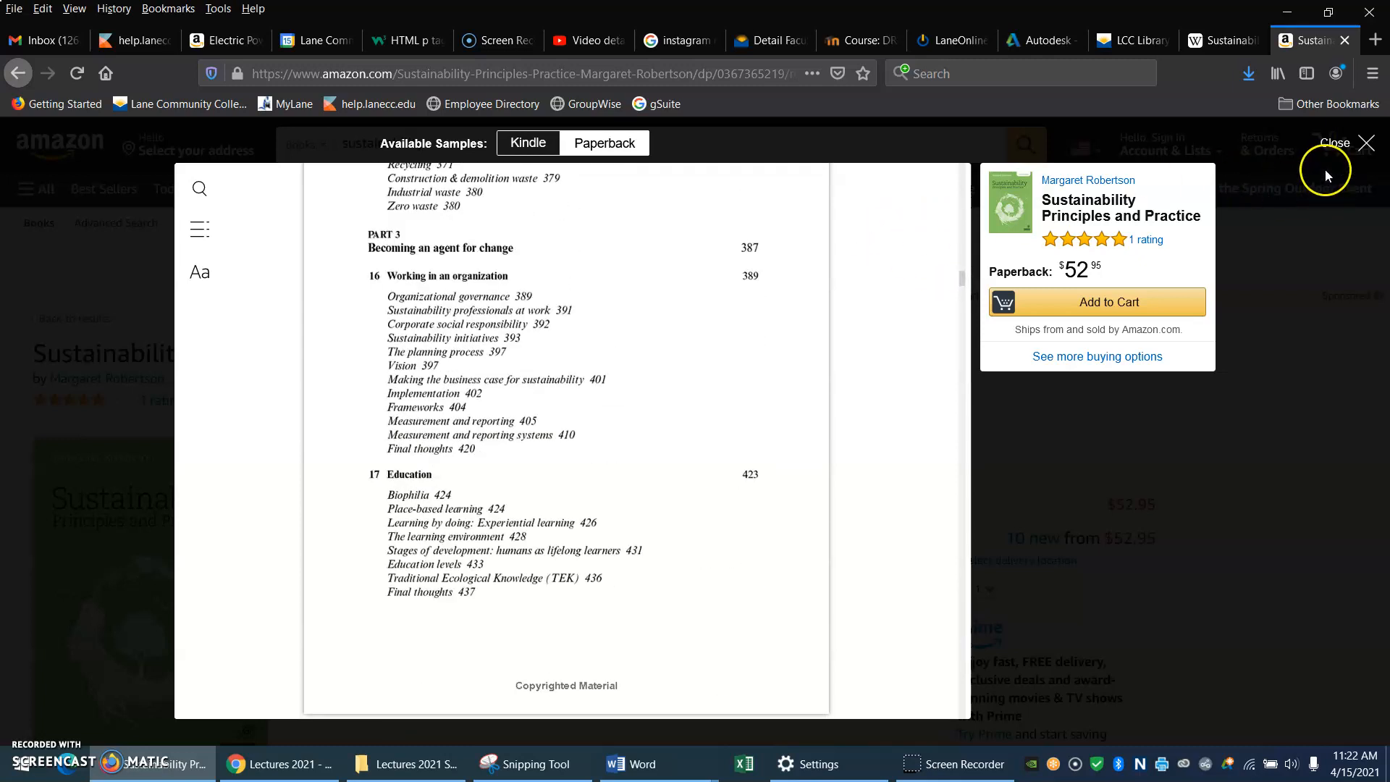
{"action": "left_click", "coordinate": [1333, 144]}
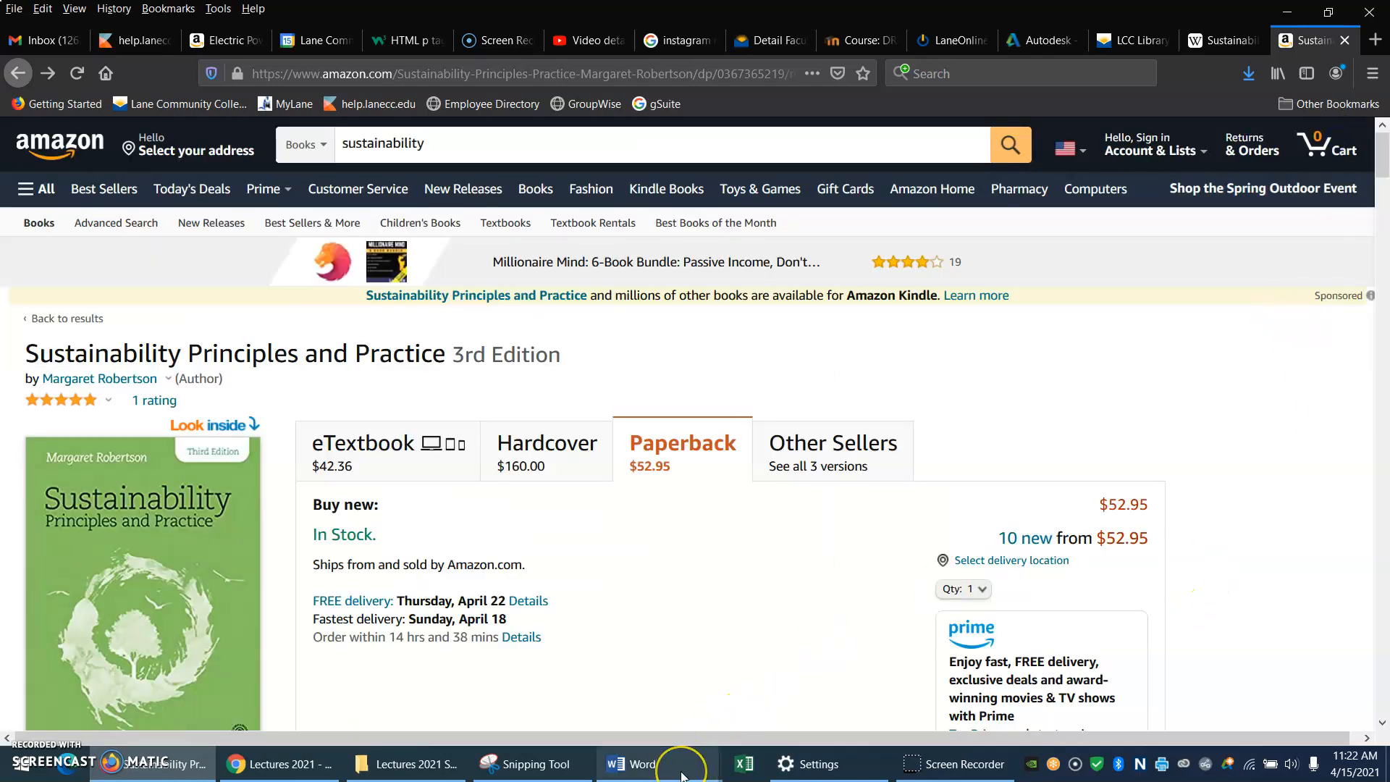
{"action": "mouse_move", "coordinate": [630, 762]}
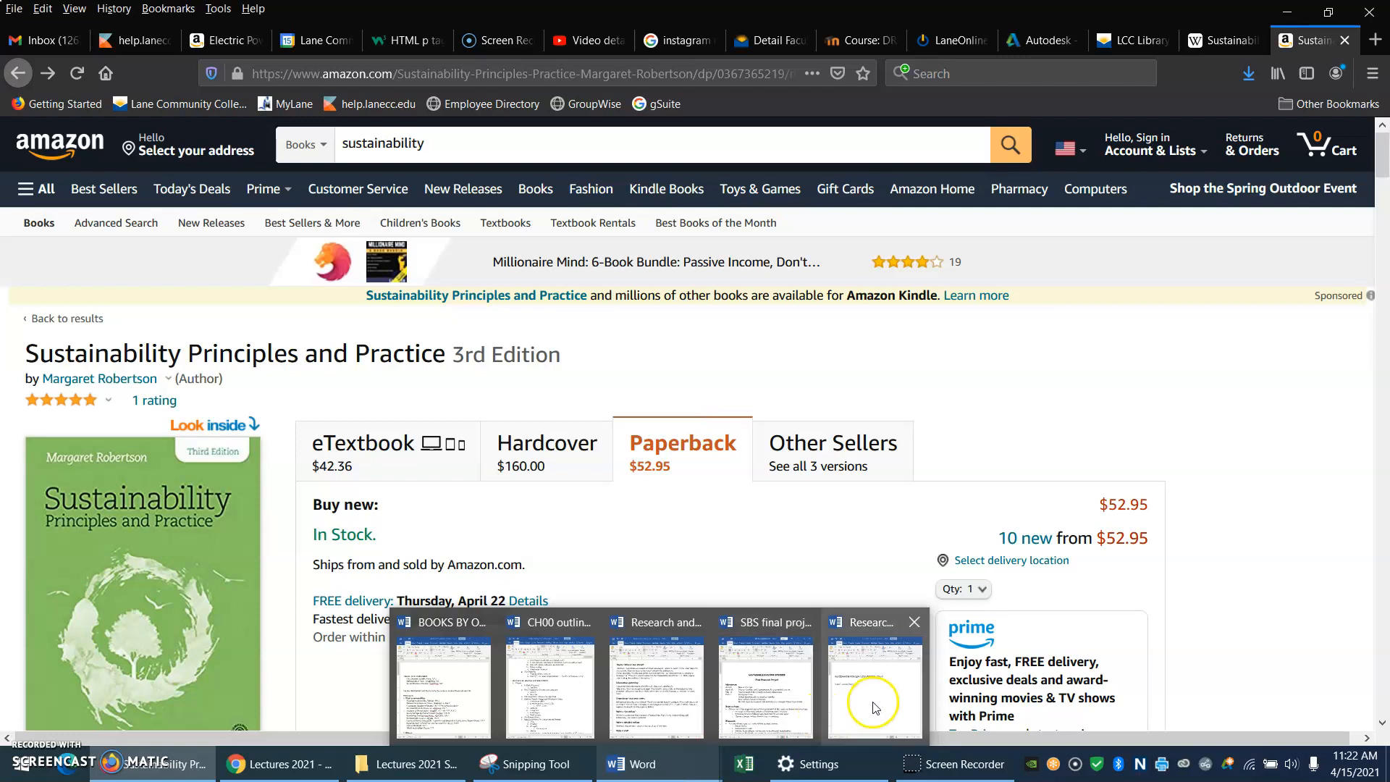
Step: In the Research outline, list Buildings, Recycling, Climate change and Economics under 'What is sustainability?'
{"action": "left_click", "coordinate": [864, 686]}
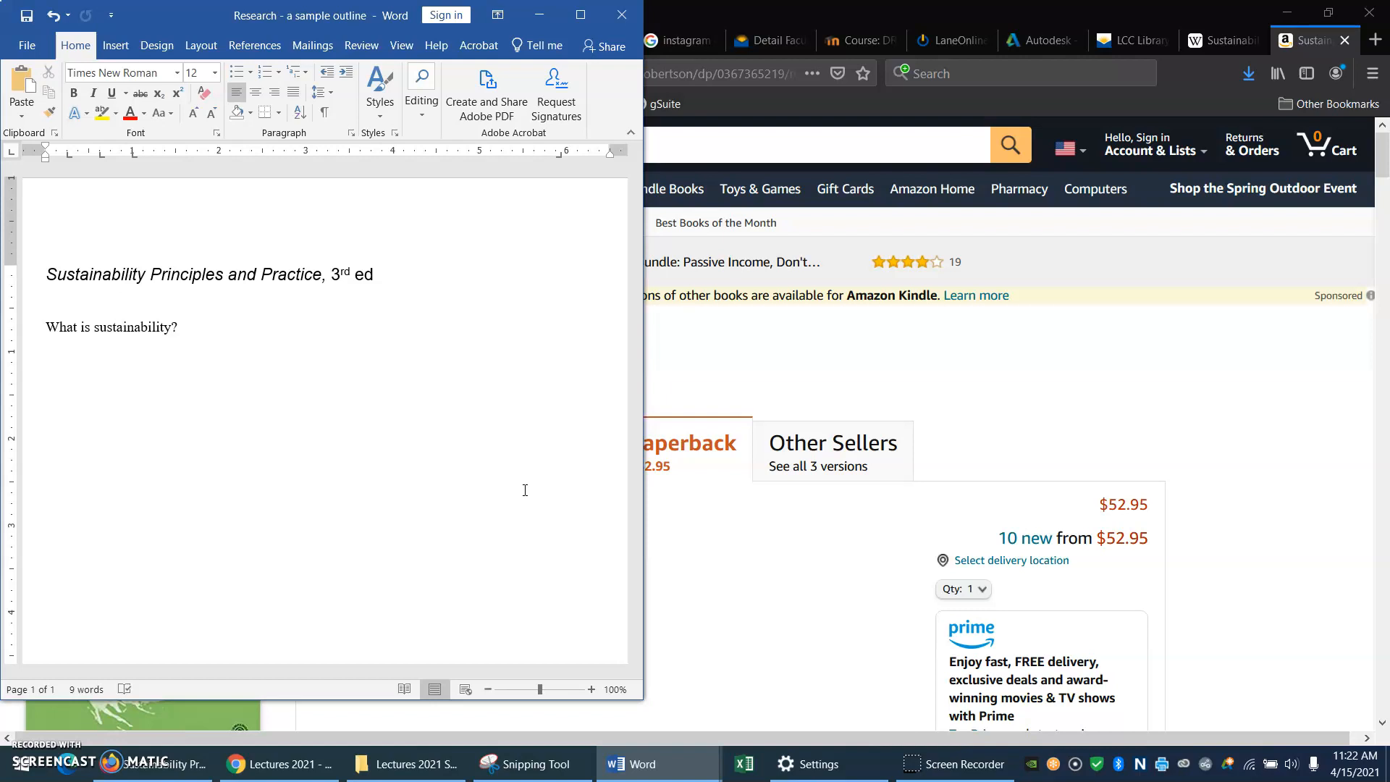
{"action": "type", "text": "Buildings"}
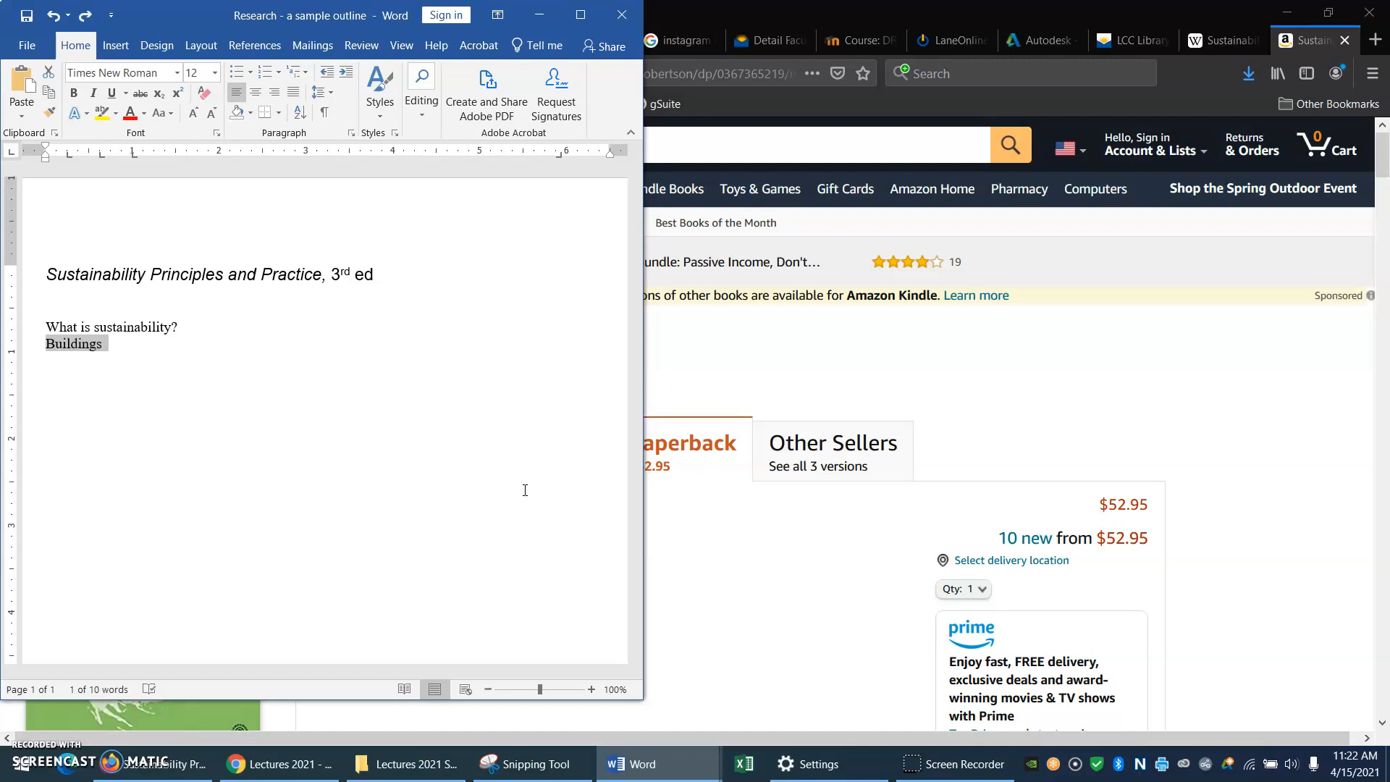
{"action": "type", "text": "Recycling"}
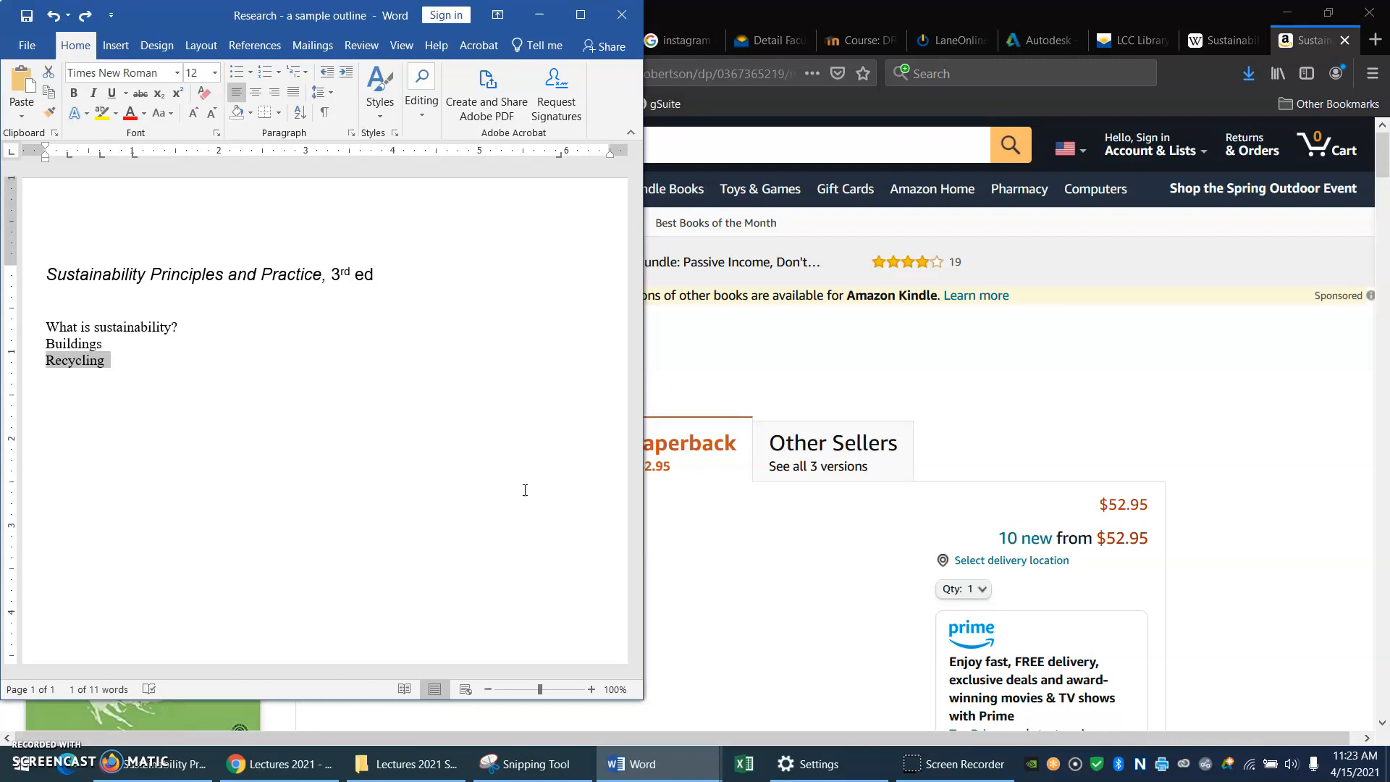
{"action": "type", "text": "Climate change"}
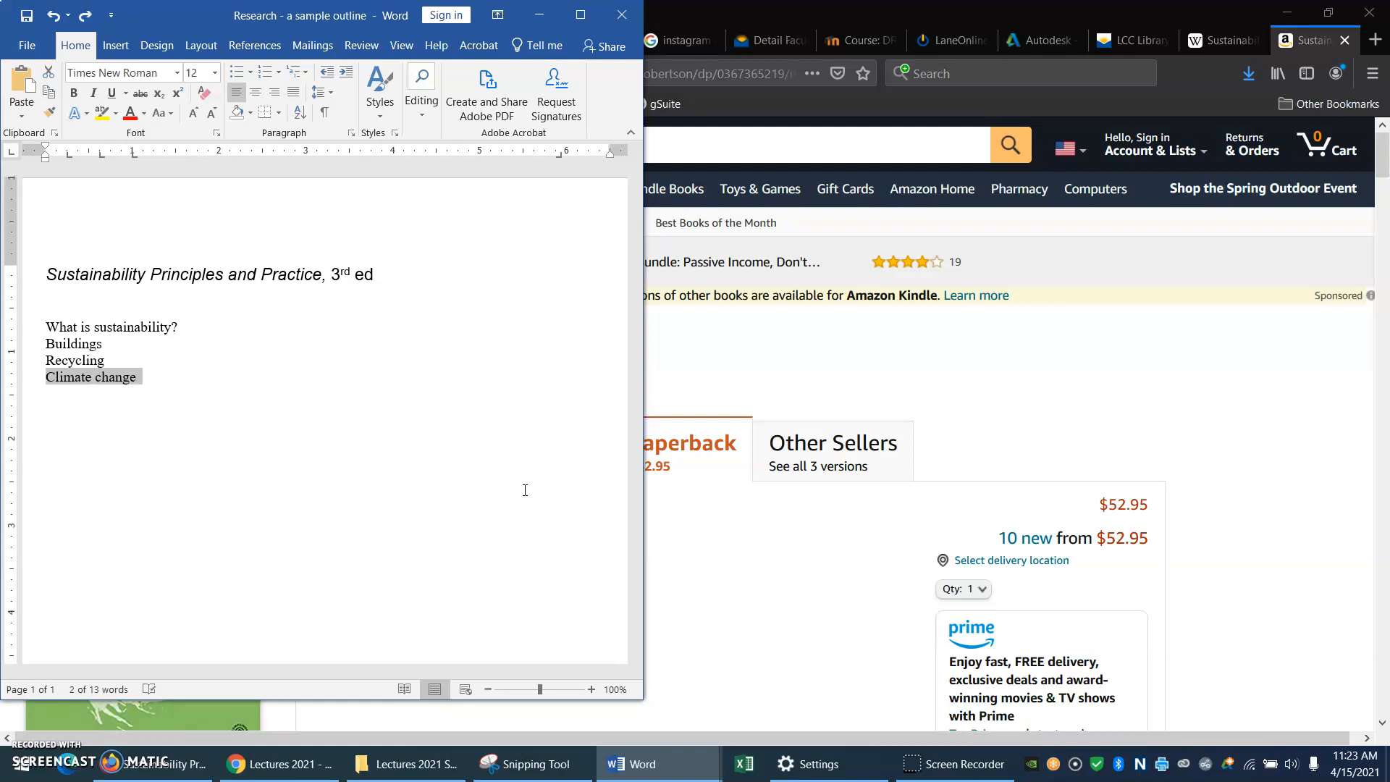
{"action": "type", "text": "Economics"}
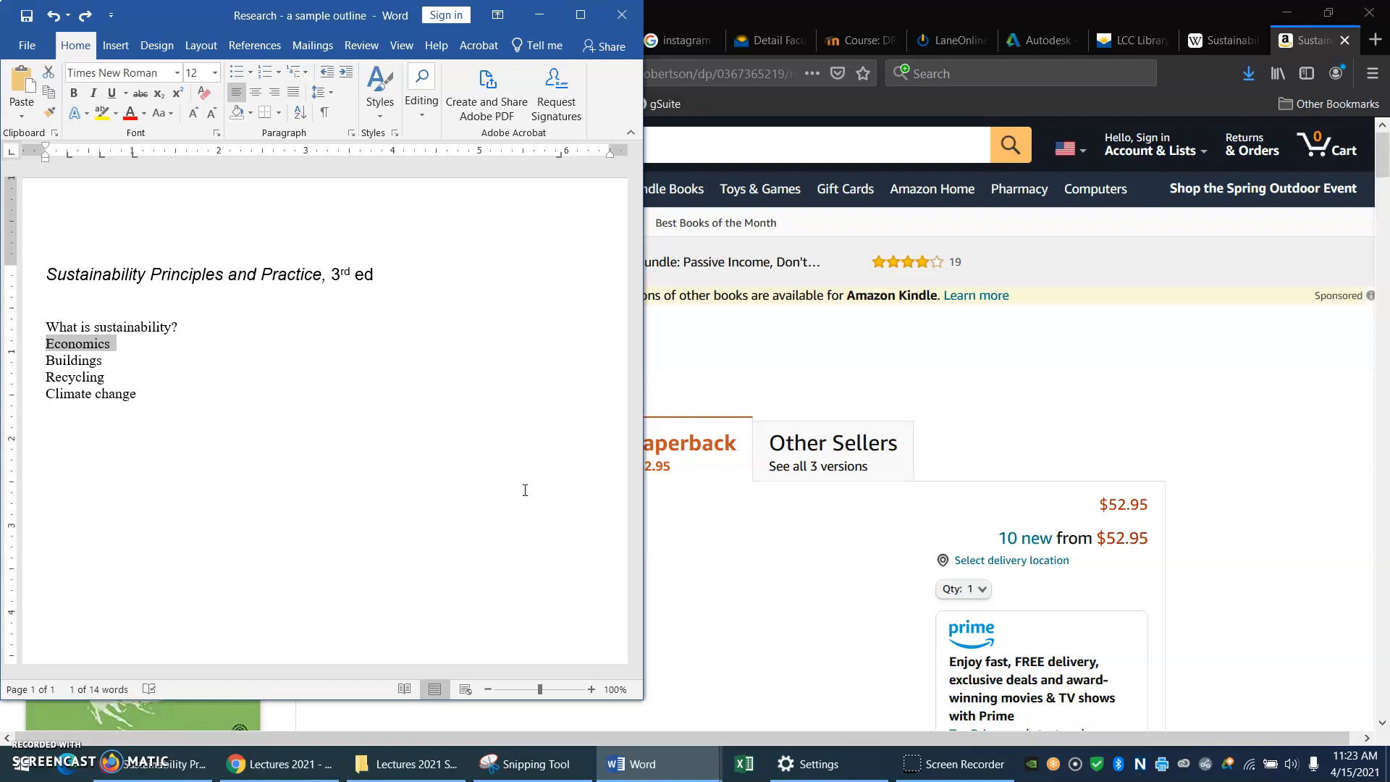
{"action": "left_click", "coordinate": [260, 405]}
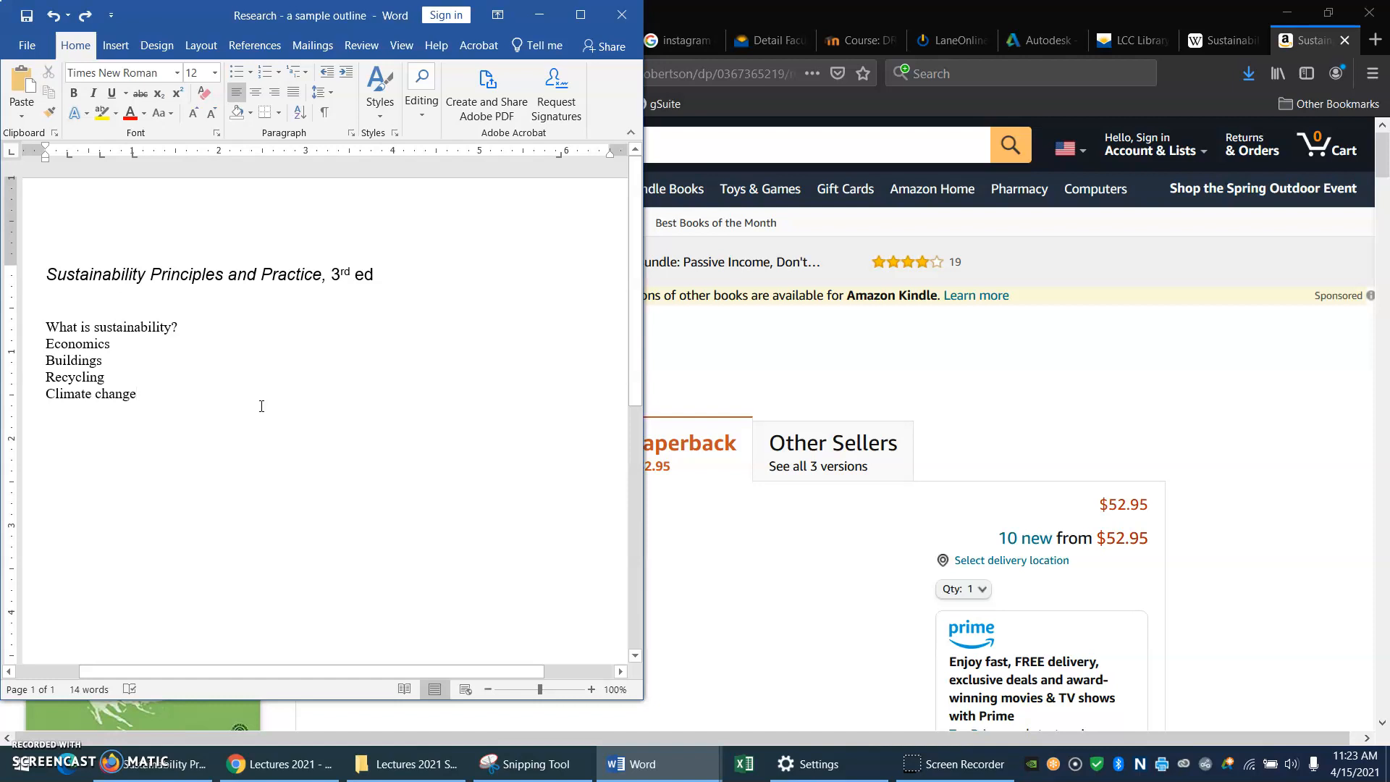
{"action": "left_click", "coordinate": [138, 394]}
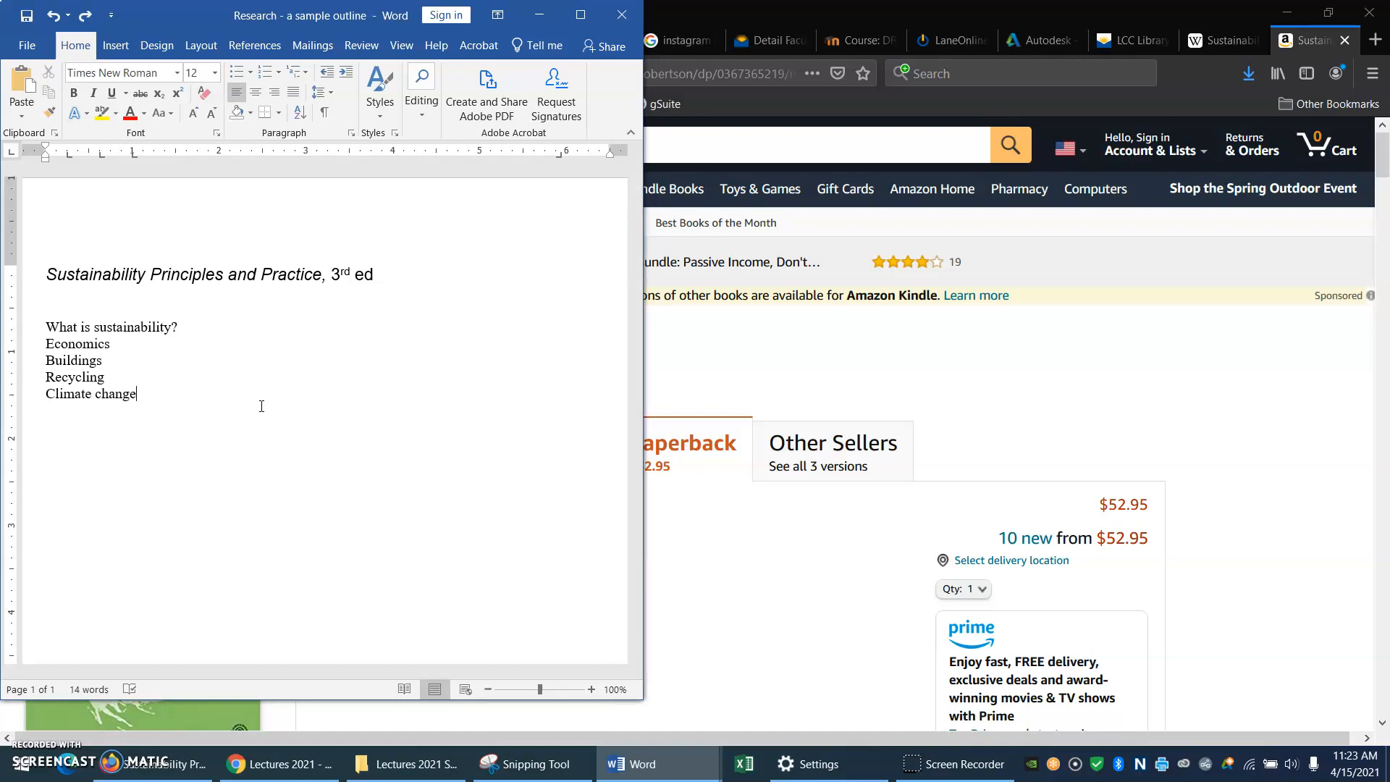
Step: Add 'Solar heating' and 'Renewable energy' under Buildings, and 'How to do it?' and 'Benefits? Why do it?' under Recycling
{"action": "type", "text": "Solar heating"}
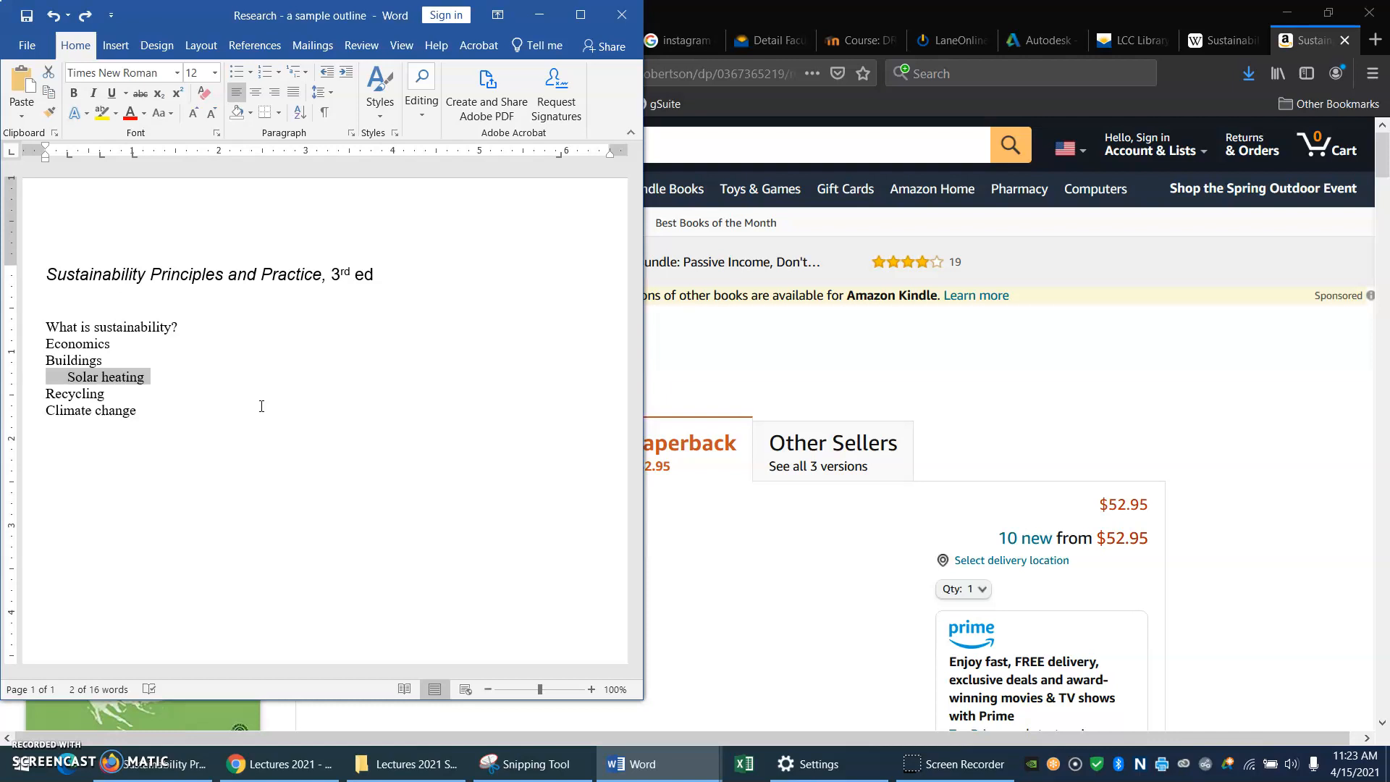
{"action": "type", "text": "Renewable energy"}
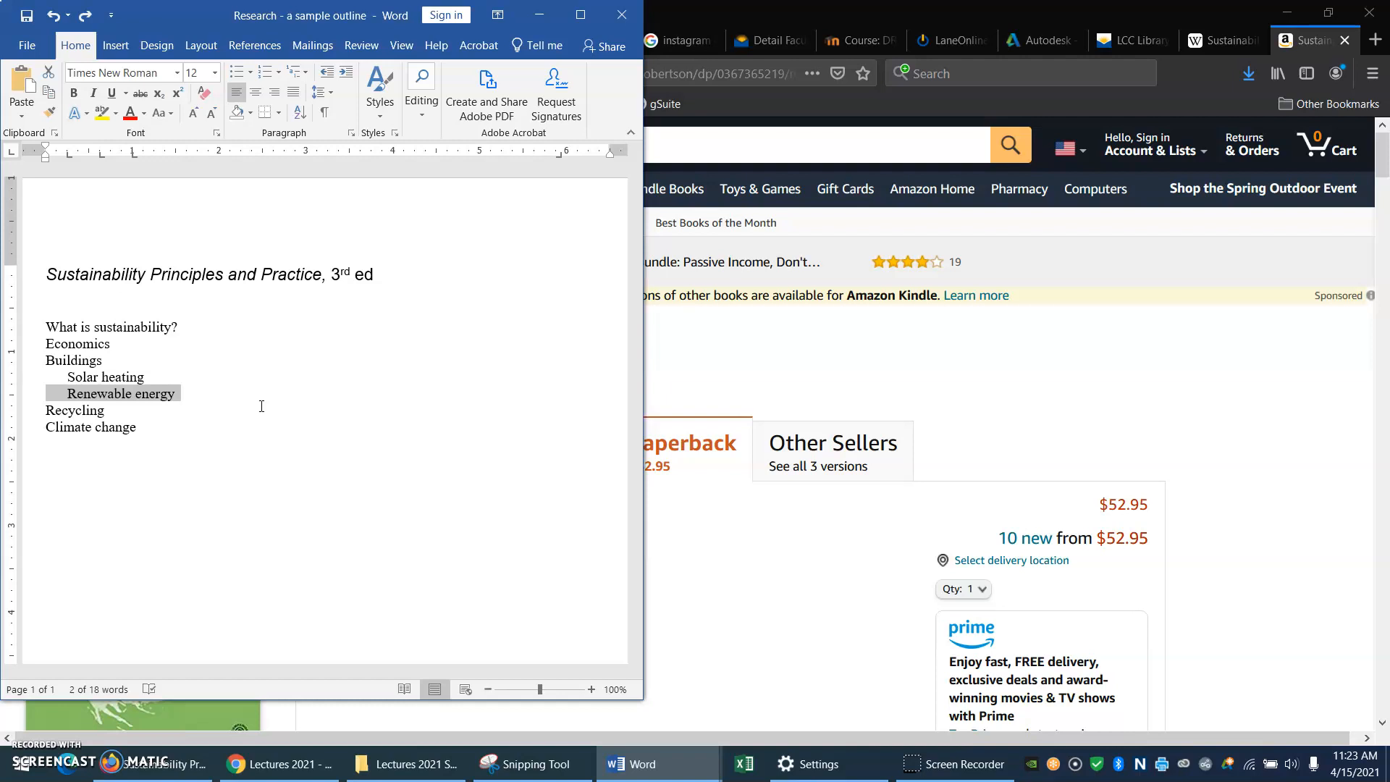
{"action": "type", "text": "How to do it?"}
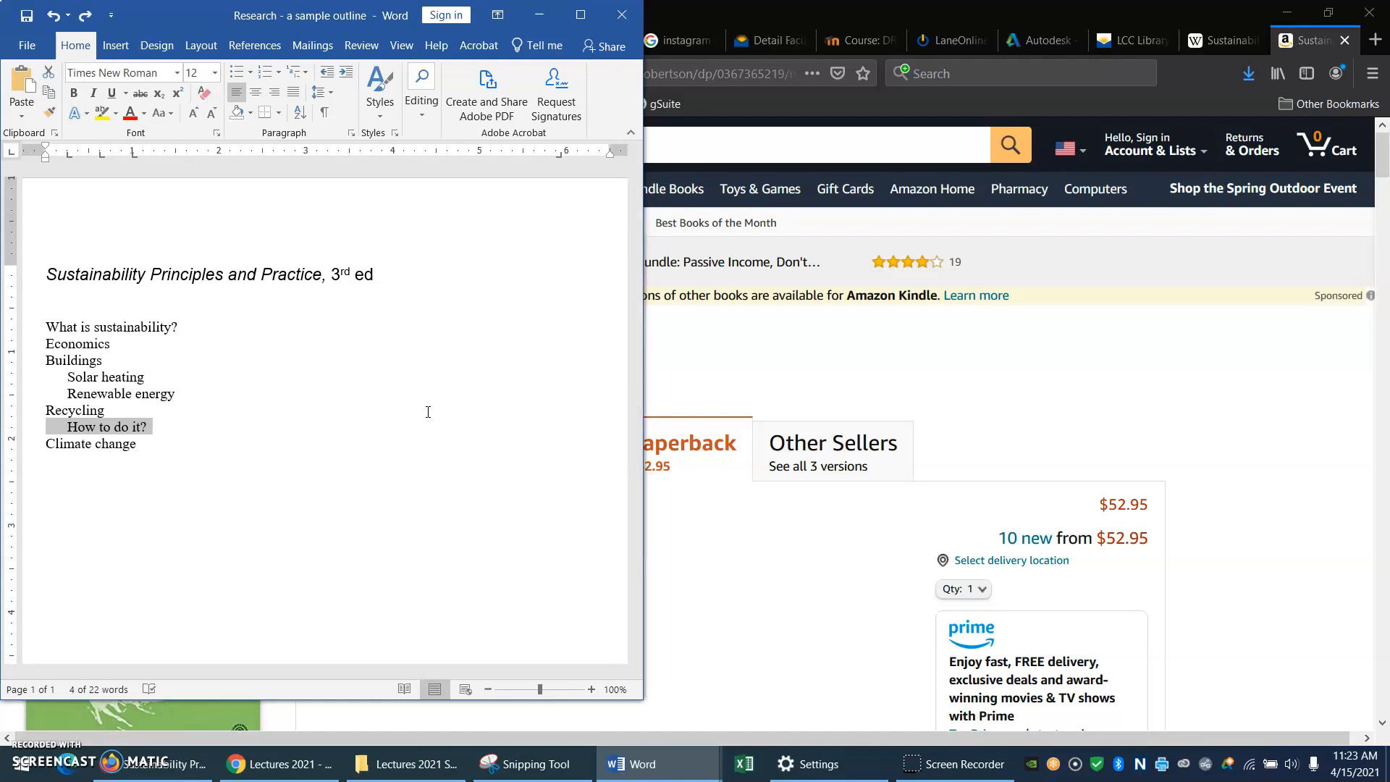
{"action": "type", "text": "Benefits? Why do it?"}
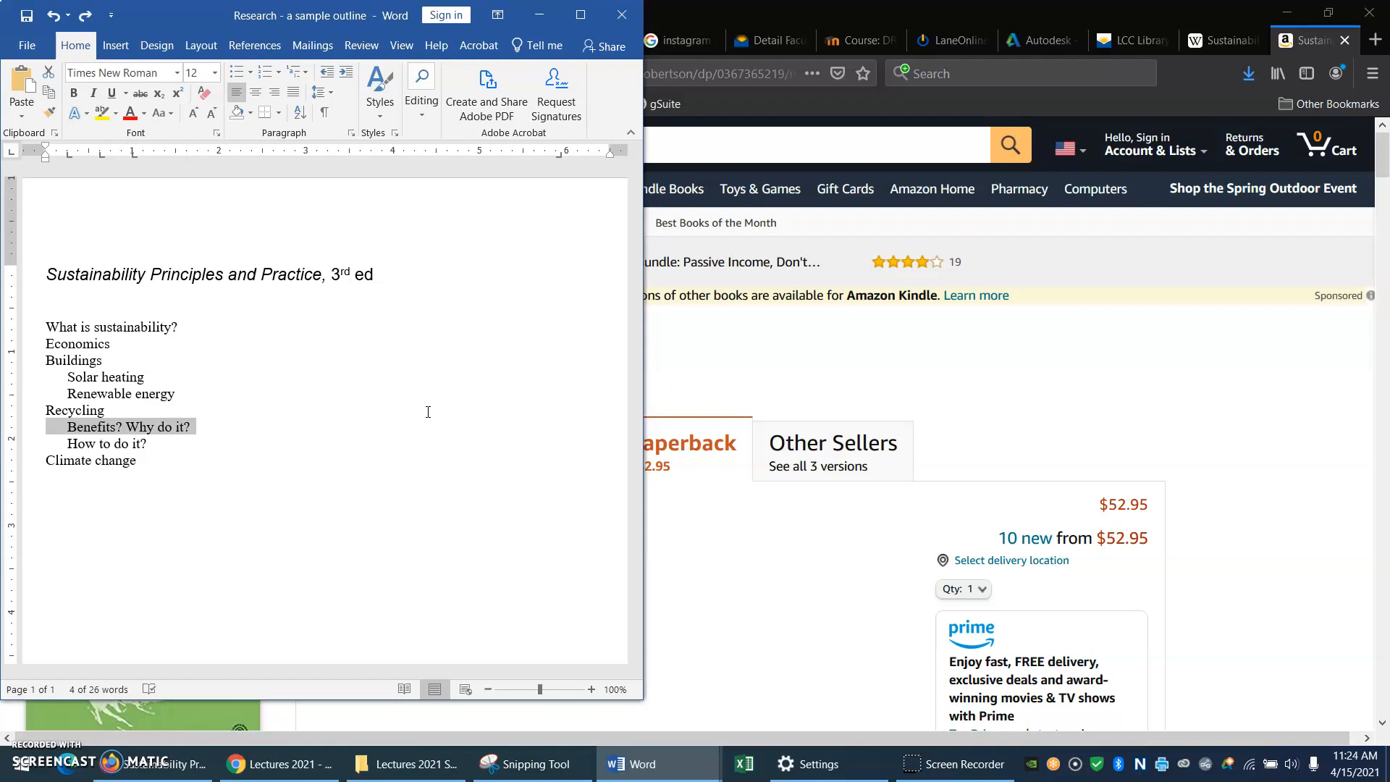
Step: Add 'Science background', 'Impacts' and 'How to address climate change' under Climate change
{"action": "type", "text": "Science background"}
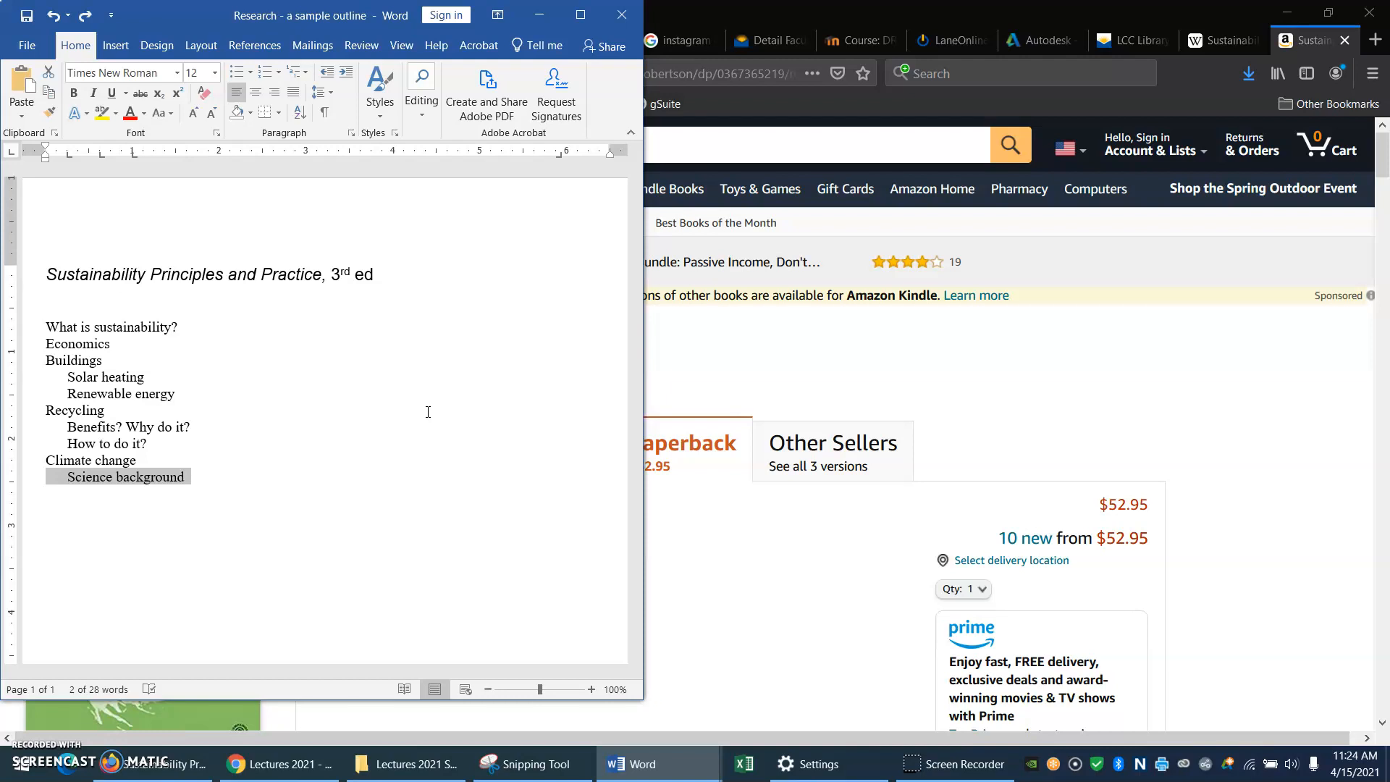
{"action": "type", "text": "Impacts"}
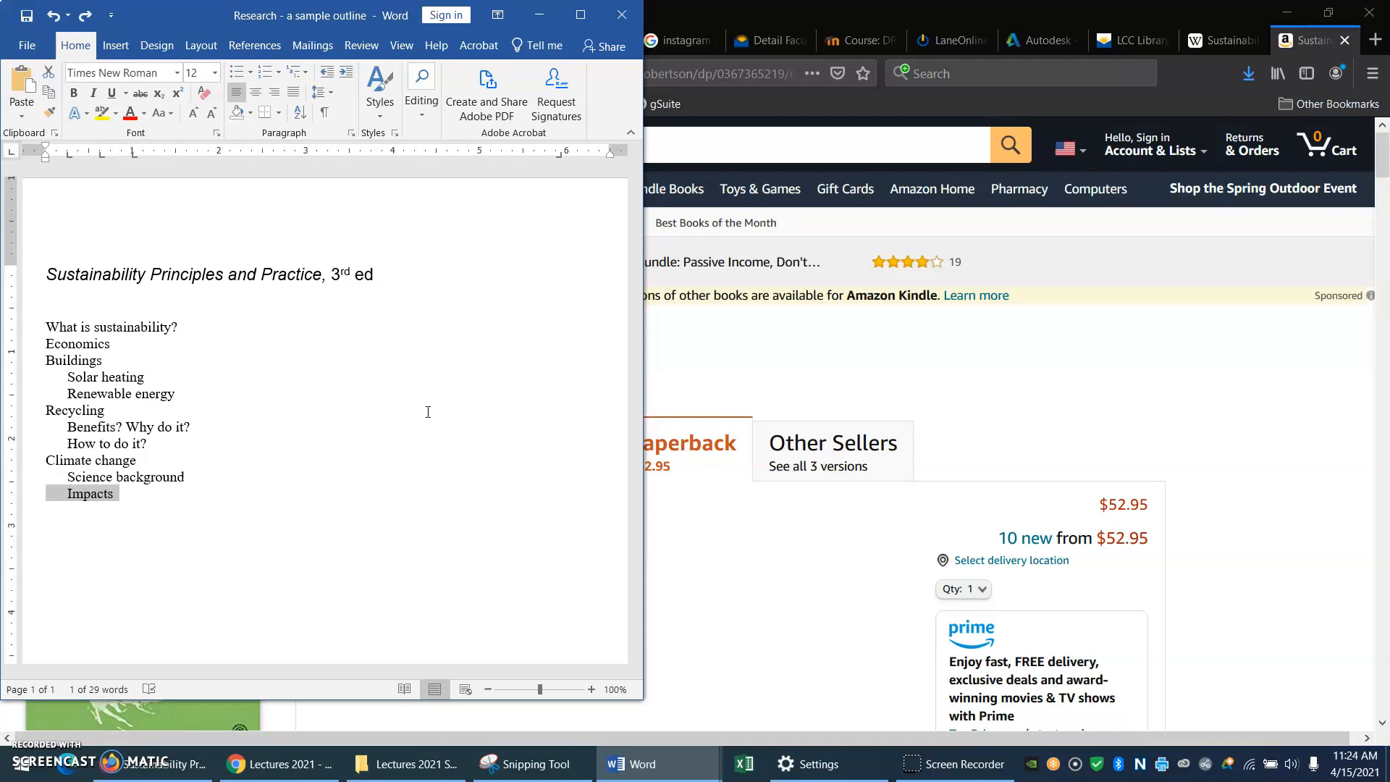
{"action": "type", "text": "How to address climate change"}
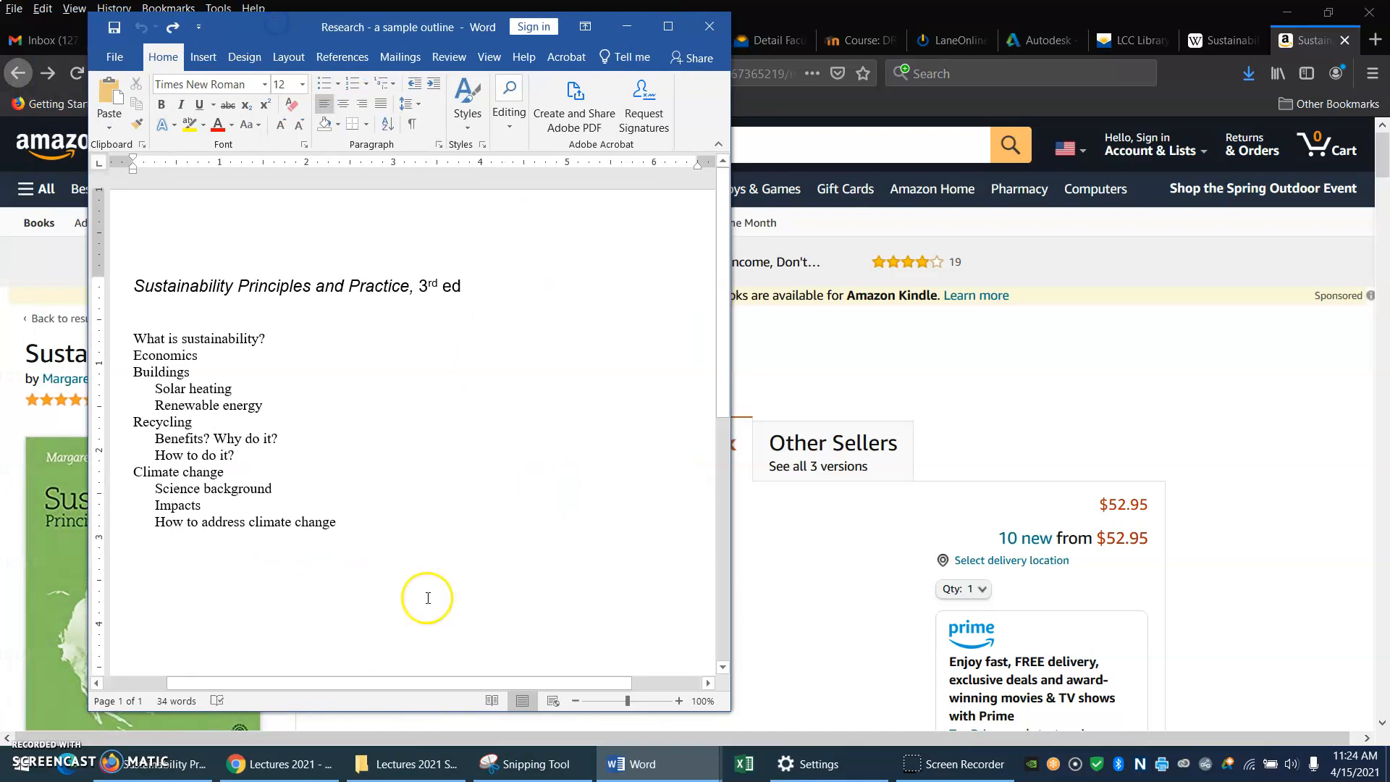
{"action": "mouse_move", "coordinate": [633, 762]}
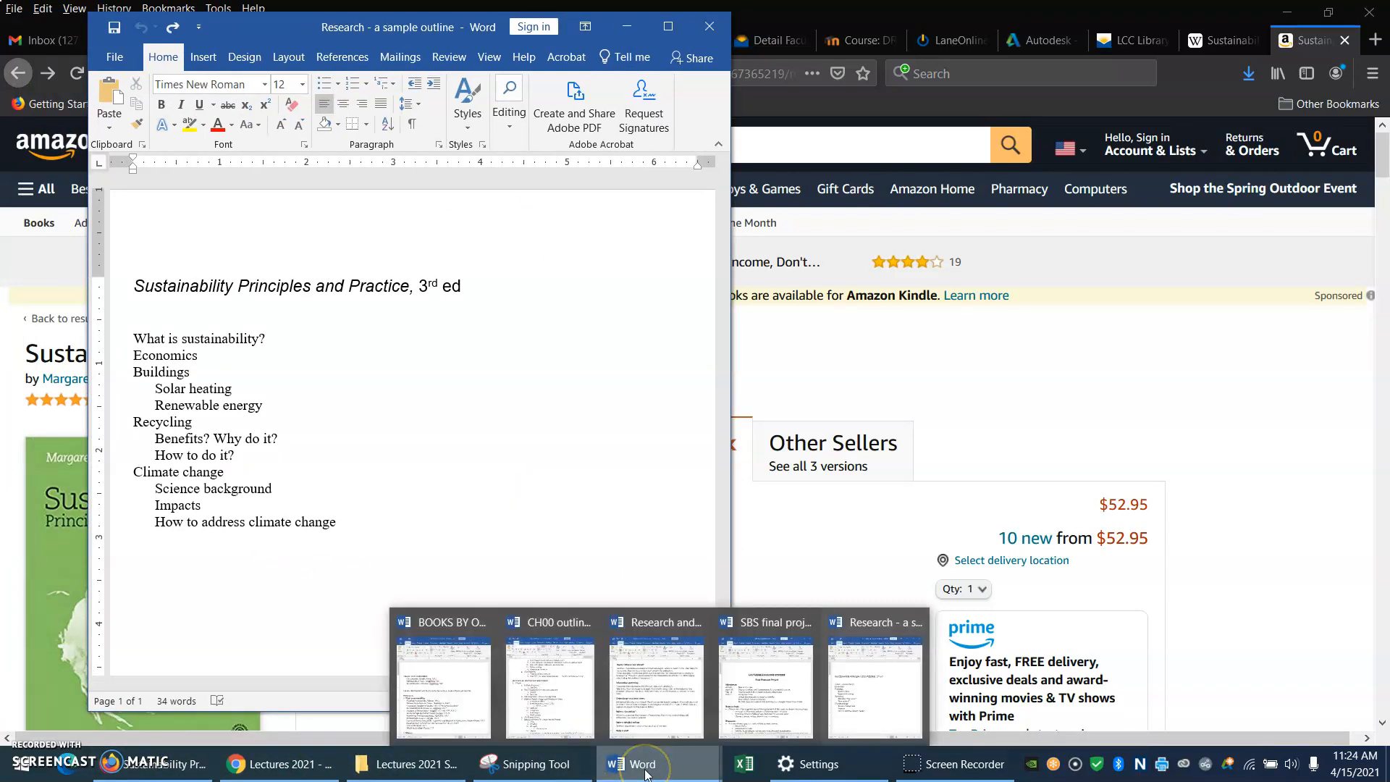
Step: Apply a Multilevel List to the topics and demote Solar heating and Renewable energy to a and b under Buildings
{"action": "left_click", "coordinate": [133, 588]}
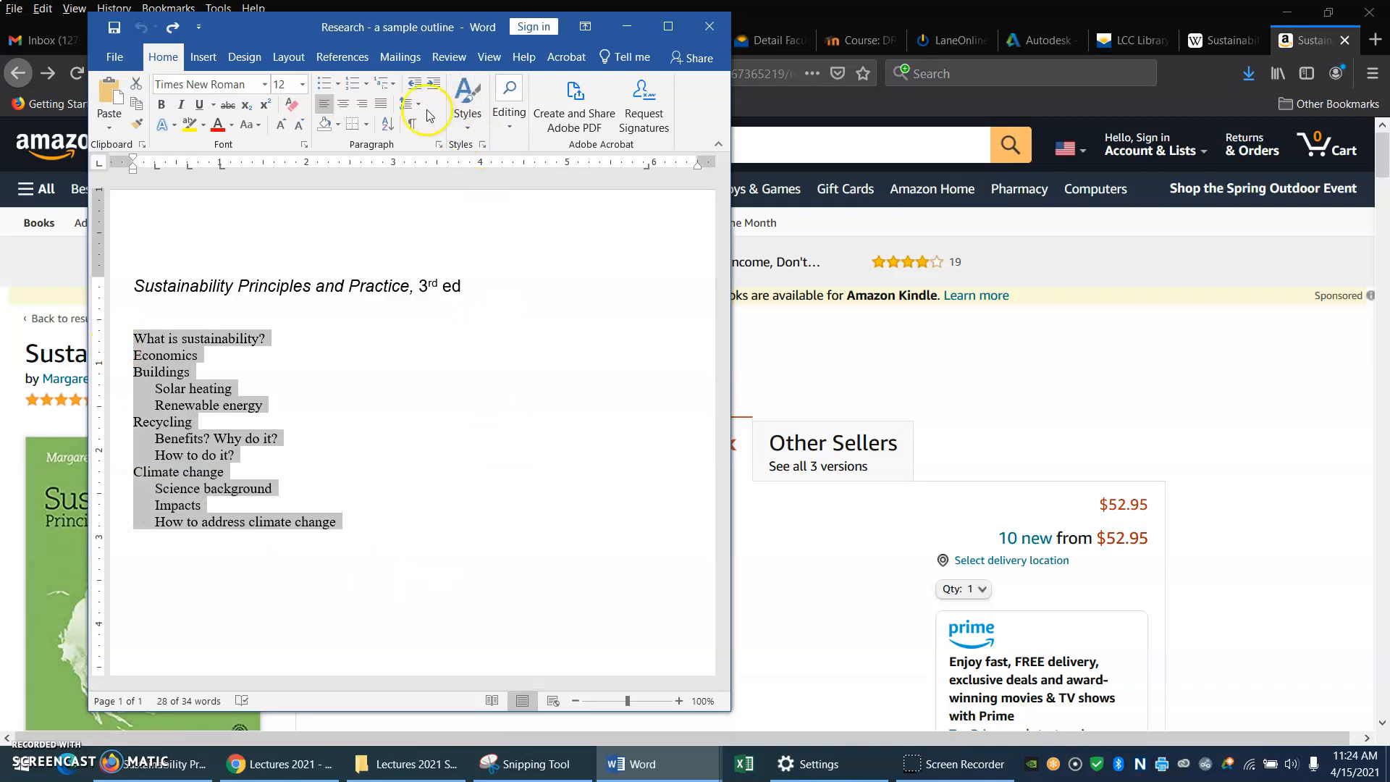
{"action": "mouse_move", "coordinate": [377, 84]}
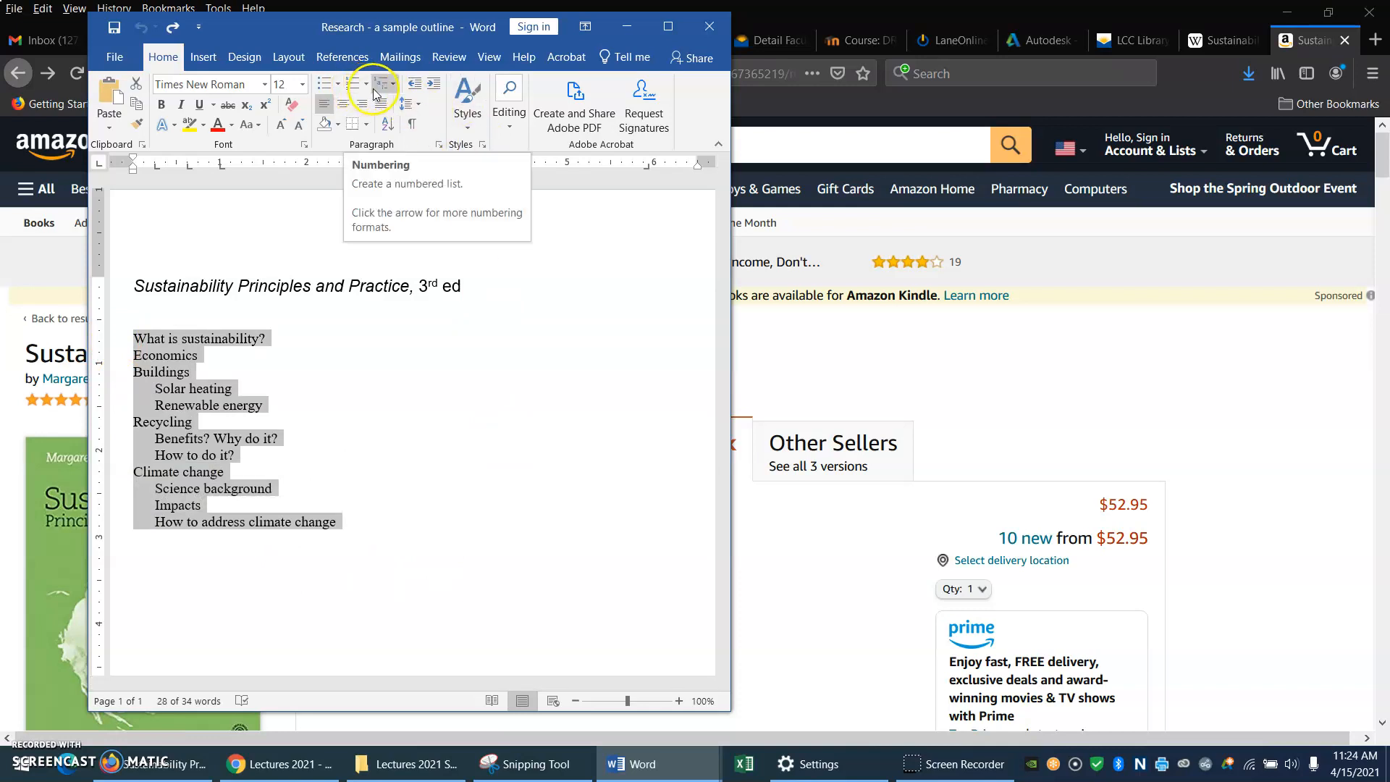
{"action": "mouse_move", "coordinate": [382, 84]}
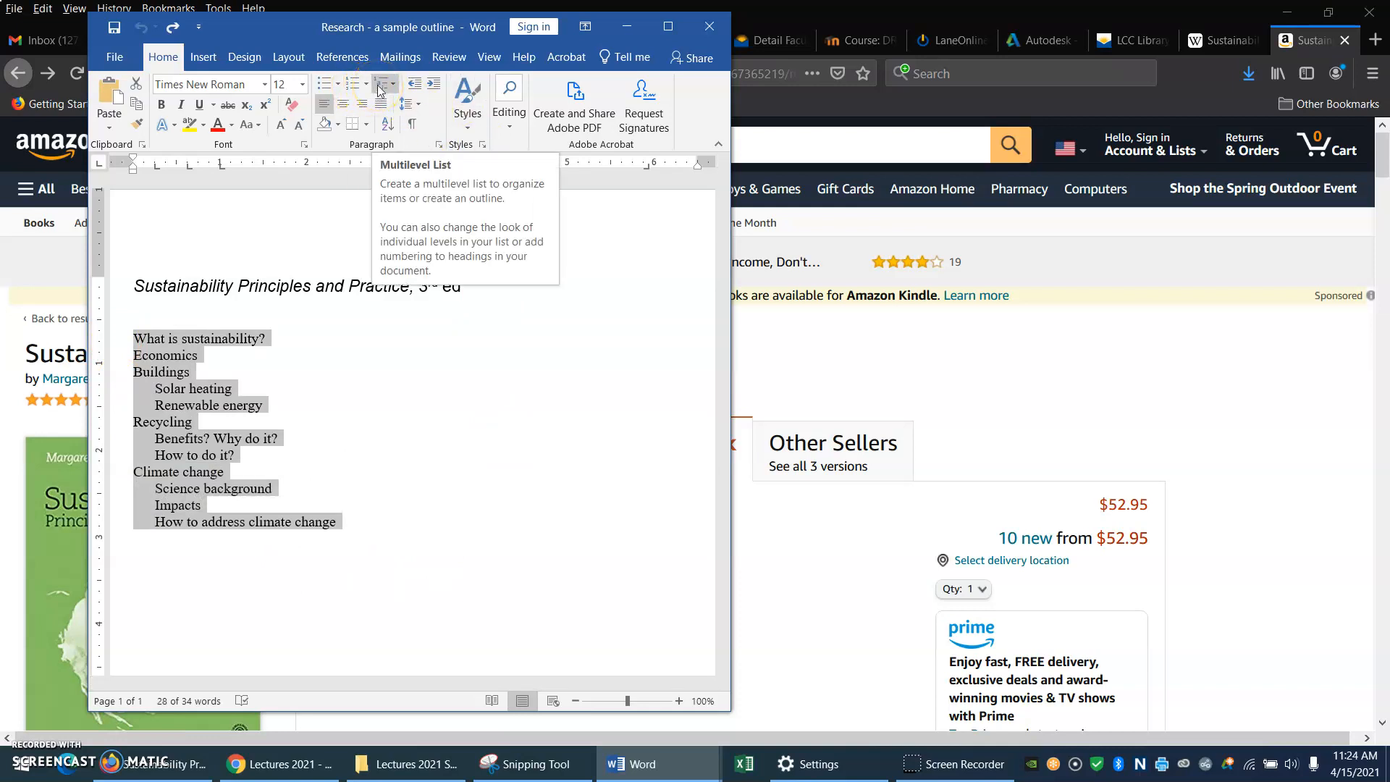
{"action": "left_click", "coordinate": [380, 84]}
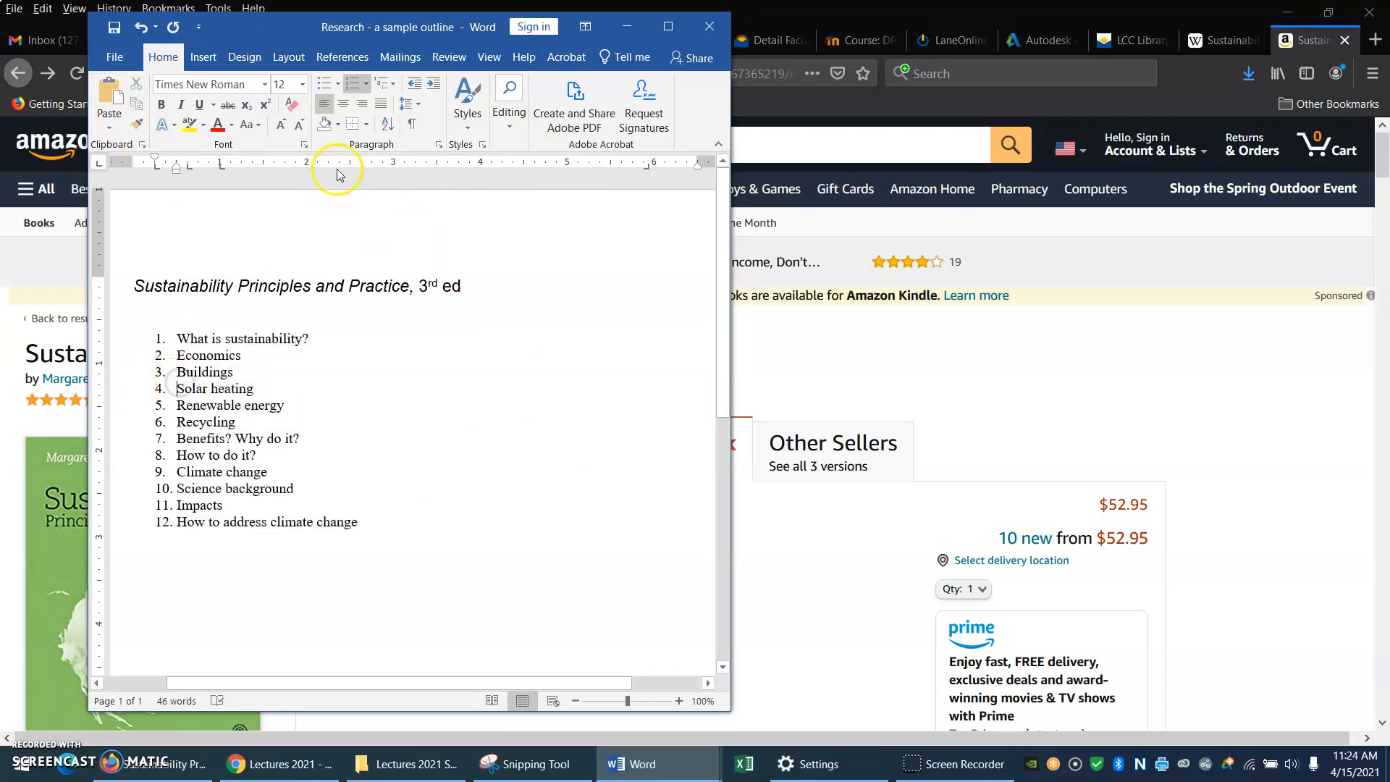
{"action": "left_click", "coordinate": [431, 83]}
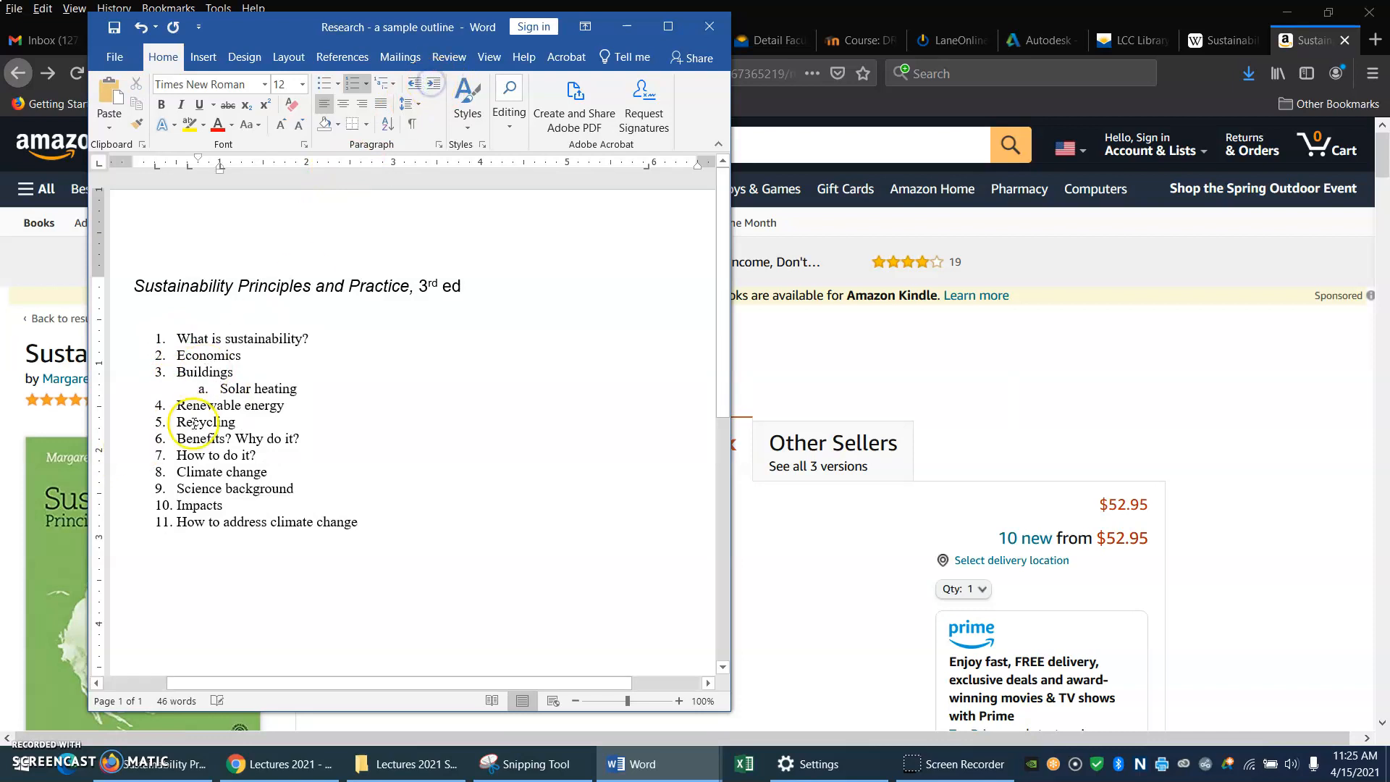
{"action": "double_click", "coordinate": [258, 387]}
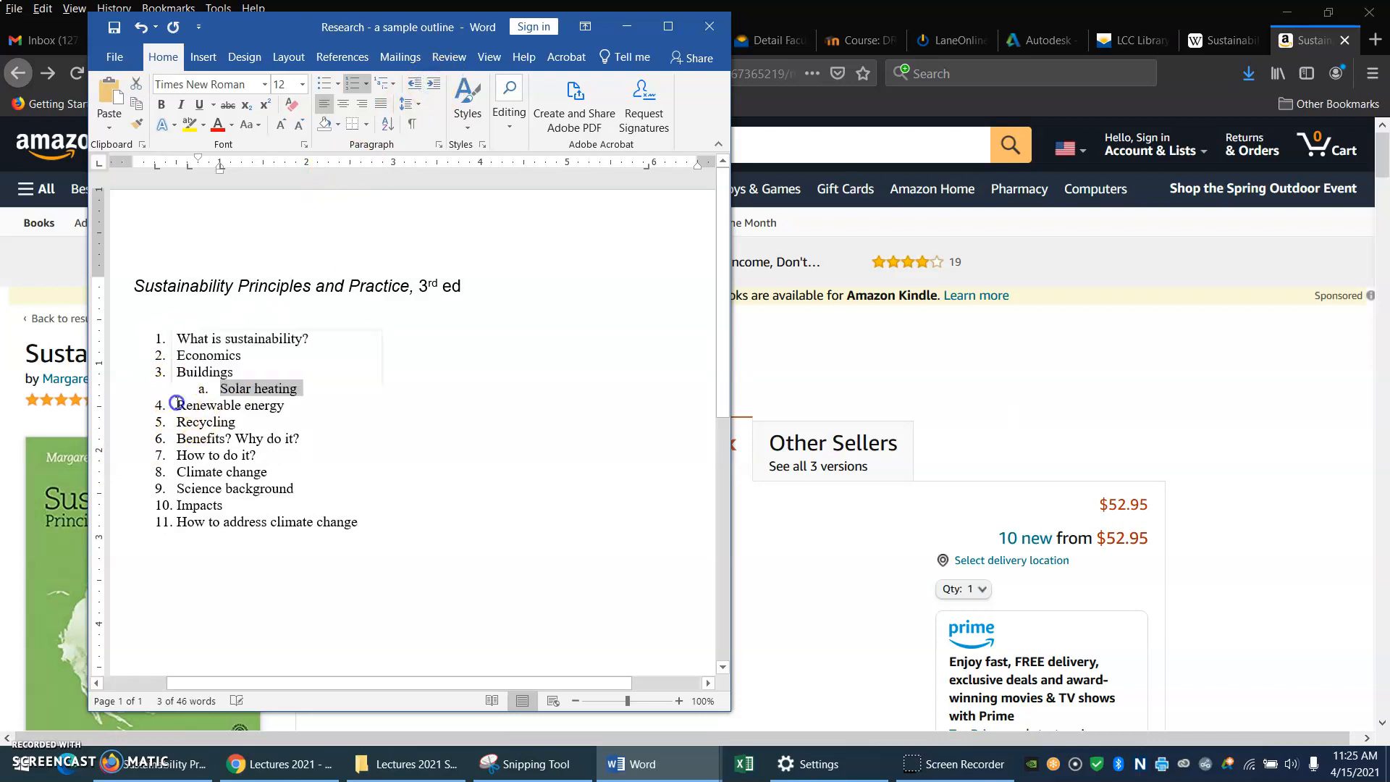
{"action": "left_click", "coordinate": [431, 81]}
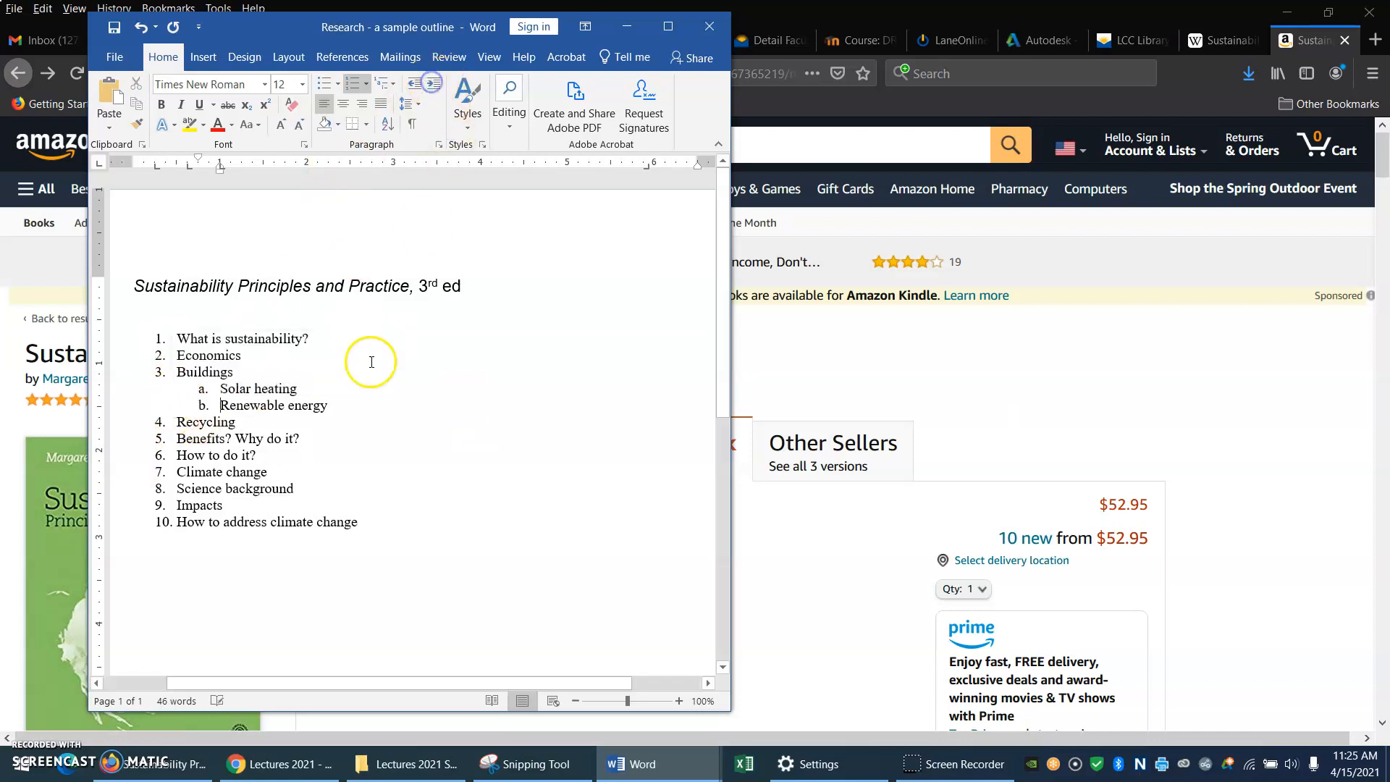
{"action": "mouse_move", "coordinate": [632, 763]}
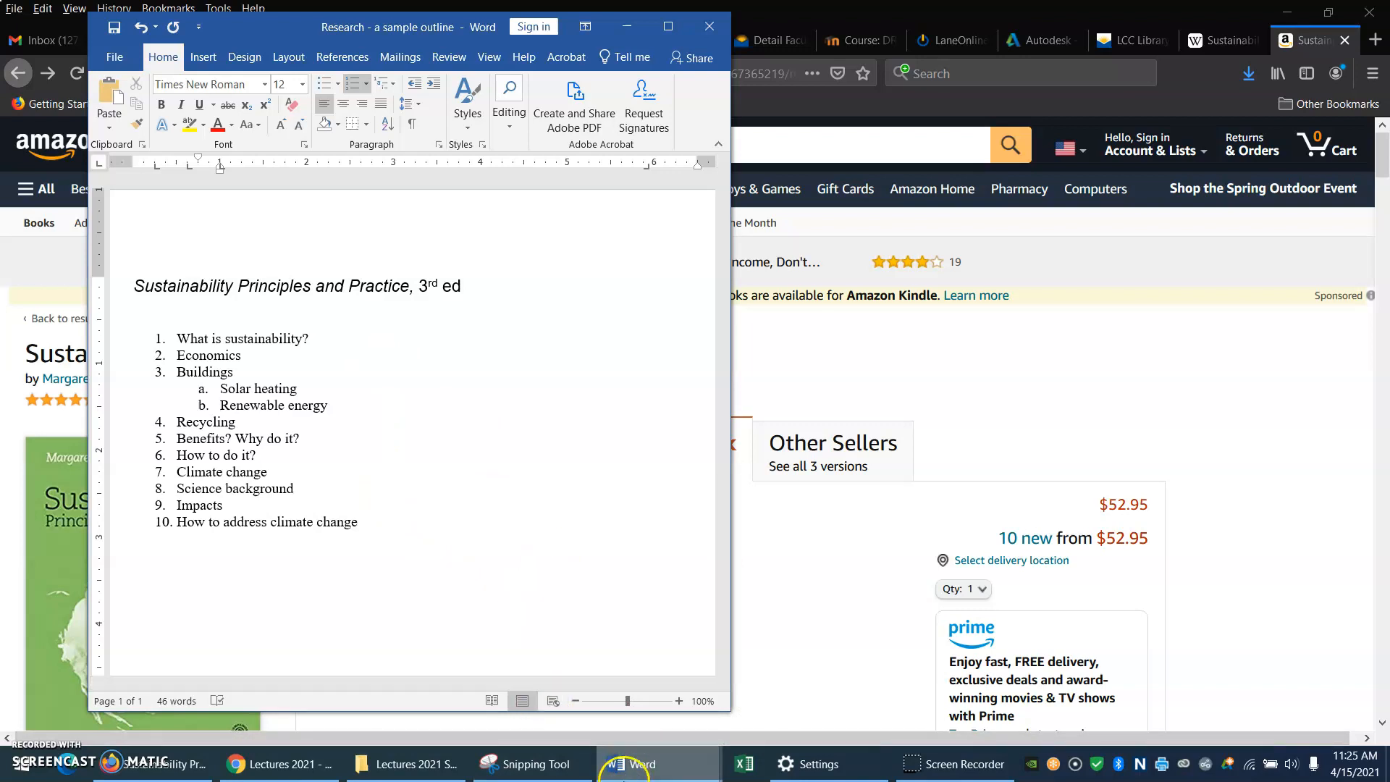
{"action": "mouse_move", "coordinate": [631, 763]}
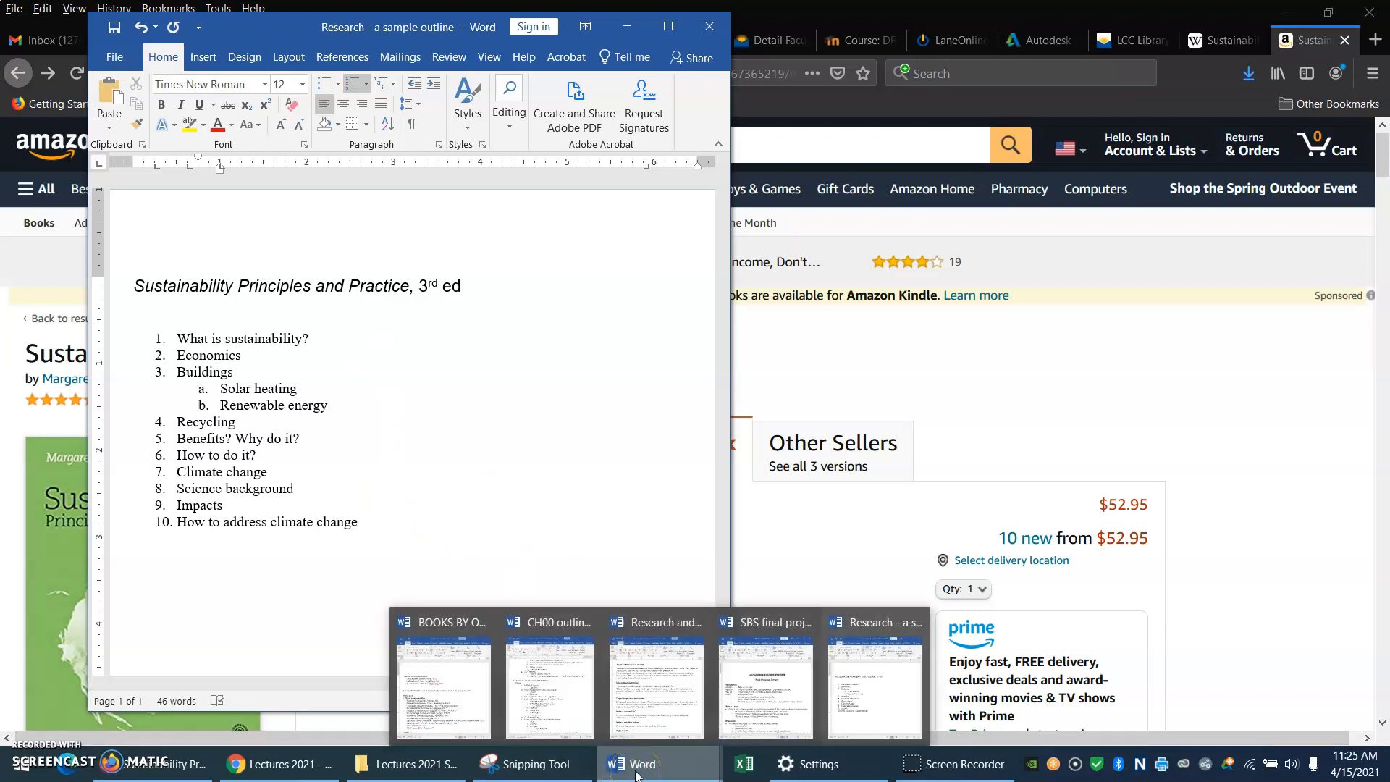
{"action": "mouse_move", "coordinate": [547, 686]}
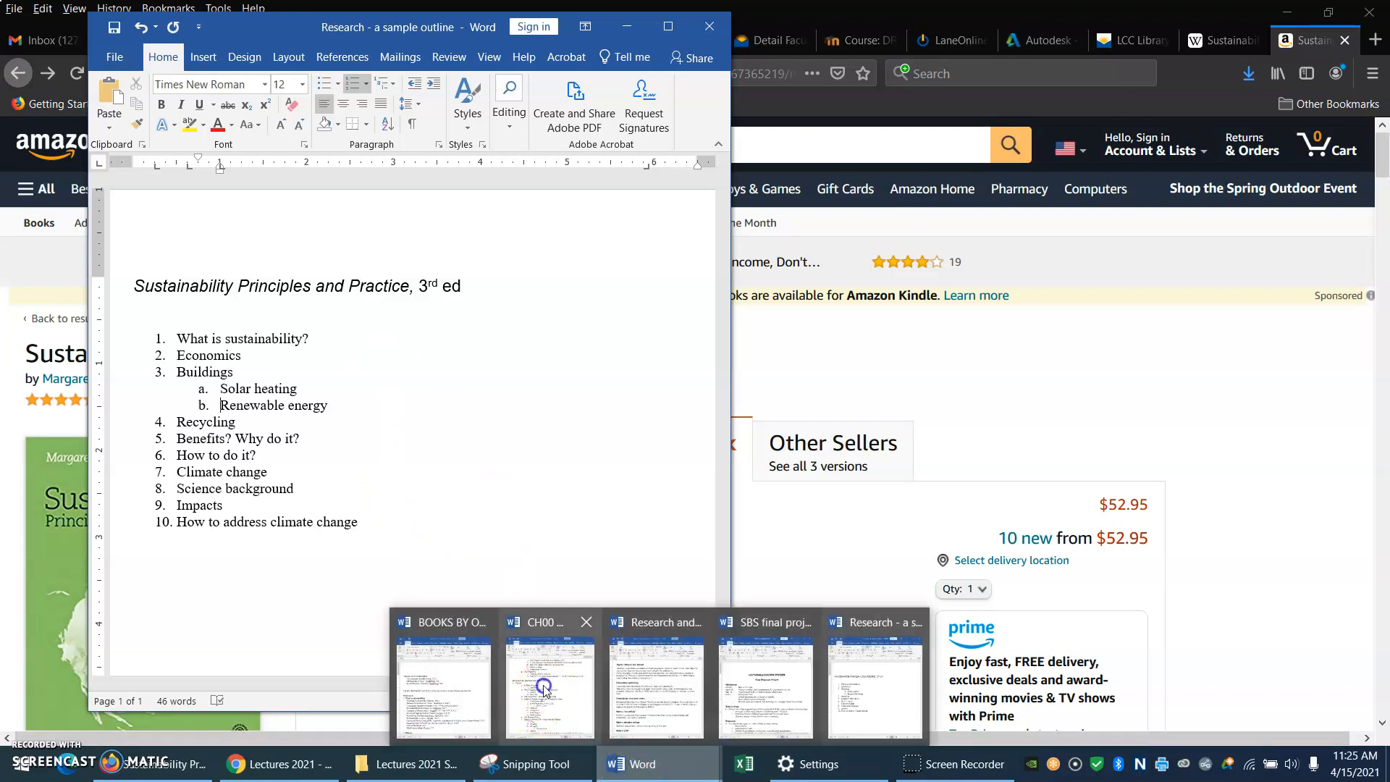
Step: Bring up the detailed CH00 outline and review it from the top through its sections and subtopics
{"action": "left_click", "coordinate": [547, 686]}
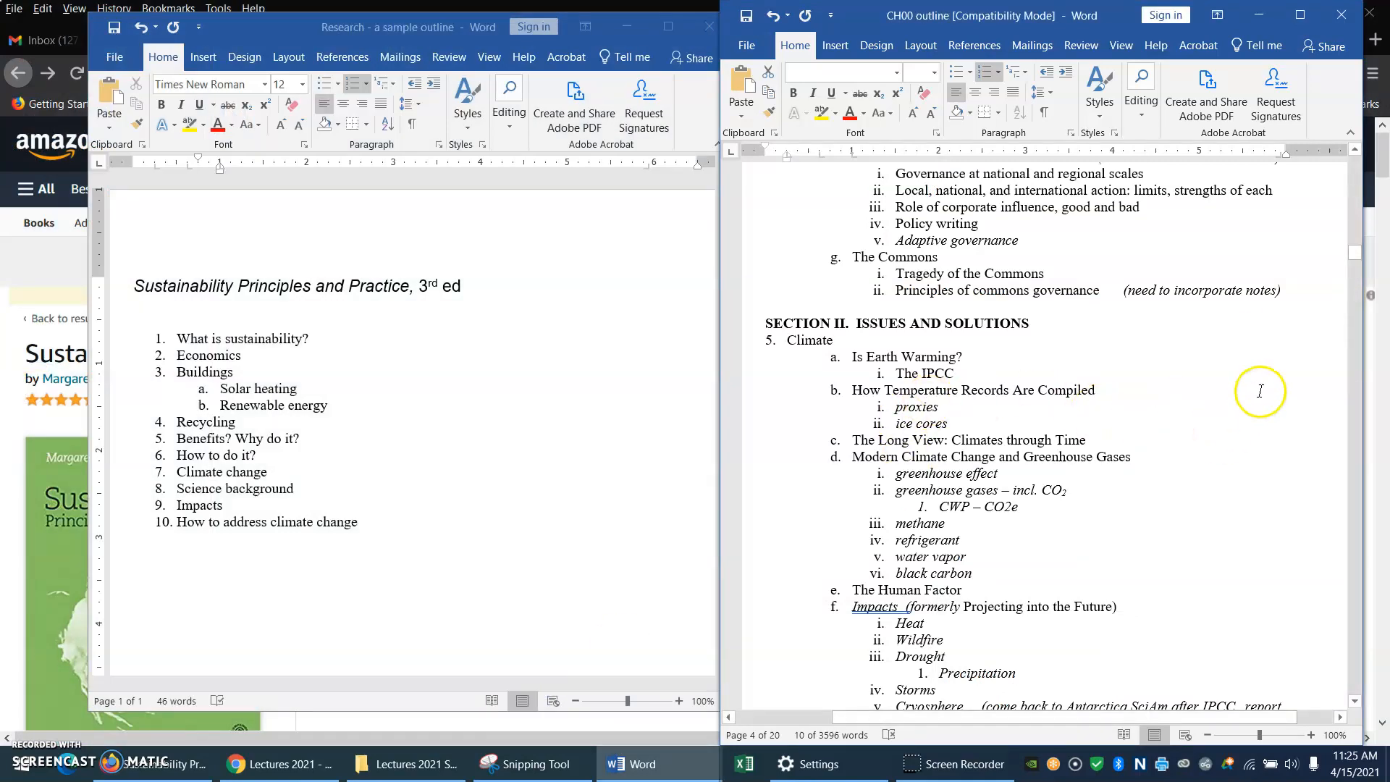
{"action": "mouse_move", "coordinate": [1359, 256]}
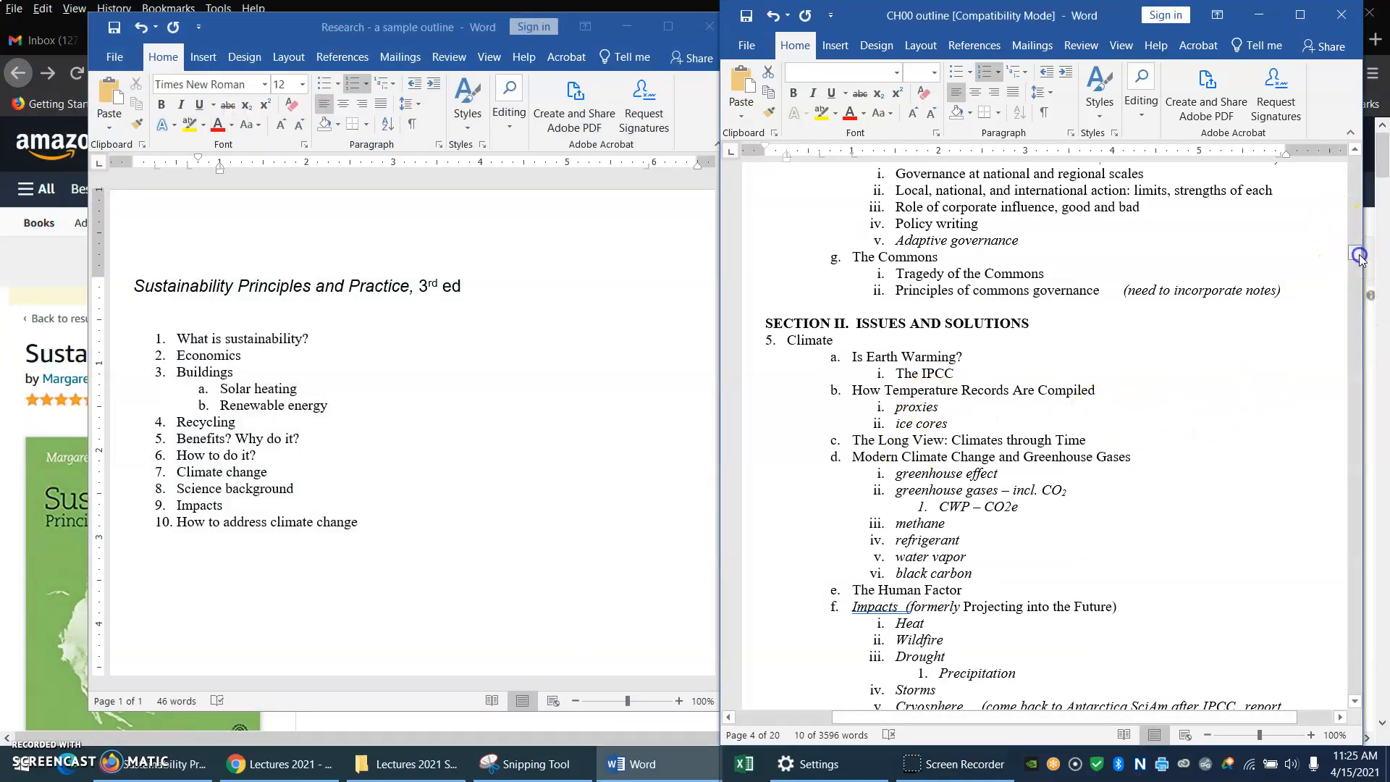
{"action": "scroll", "scroll_direction": "up", "scroll_amount": 3}
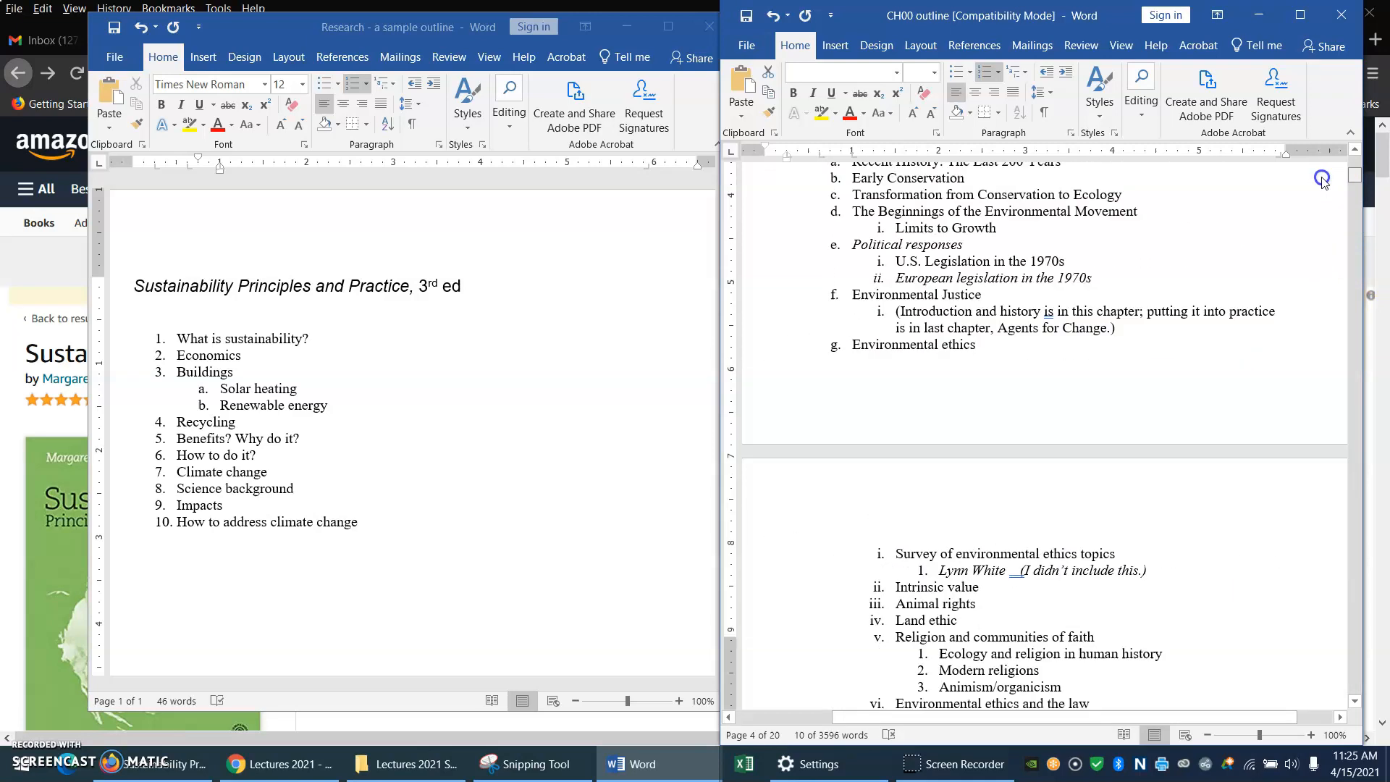
{"action": "scroll", "scroll_direction": "up", "scroll_amount": 3}
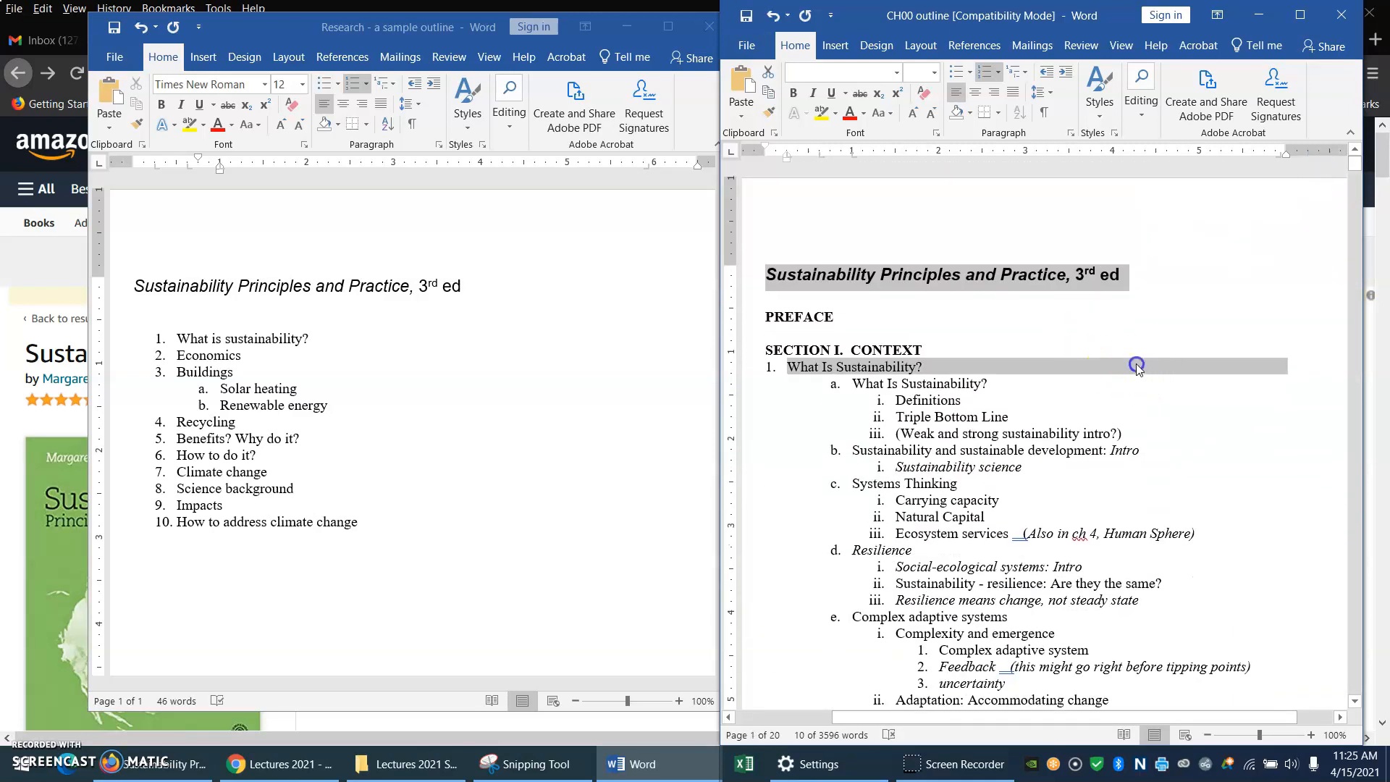
{"action": "left_click", "coordinate": [984, 373]}
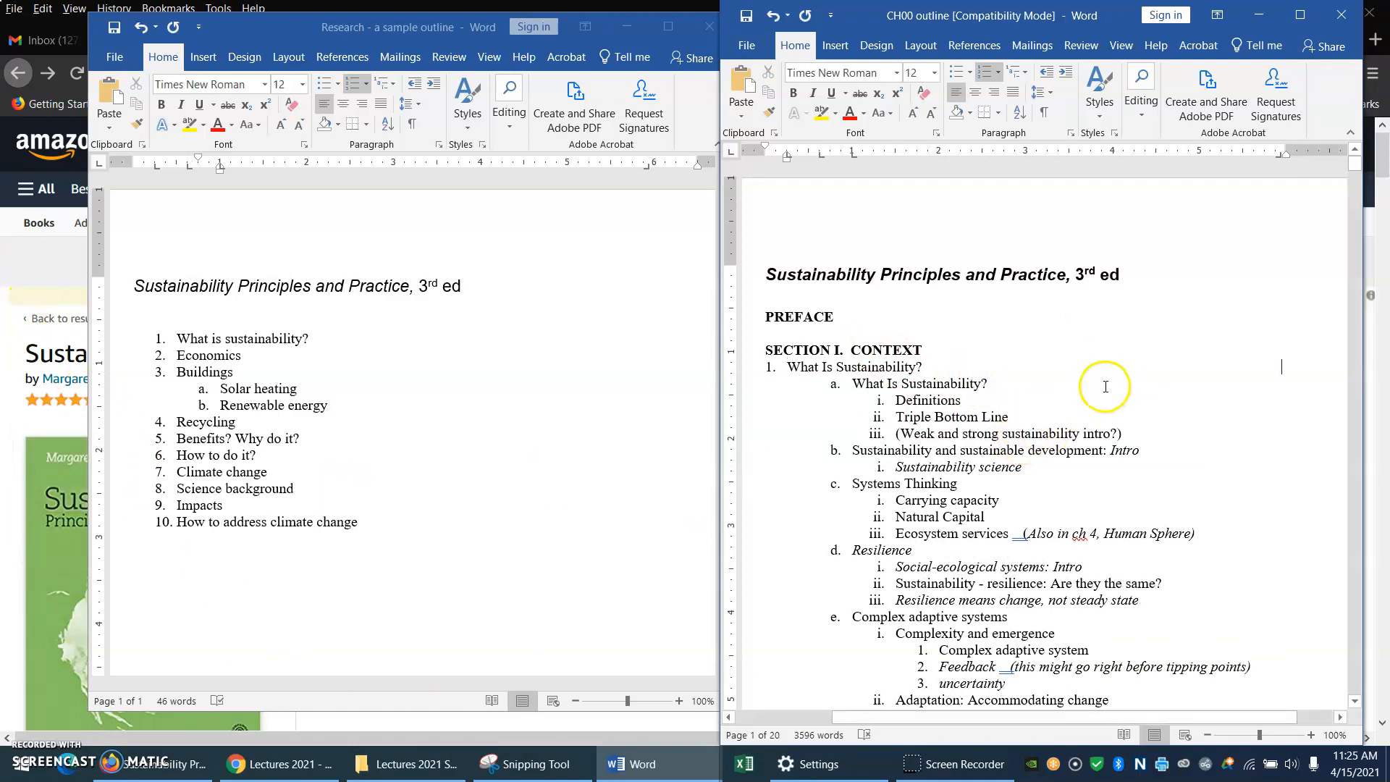
{"action": "mouse_move", "coordinate": [1014, 465]}
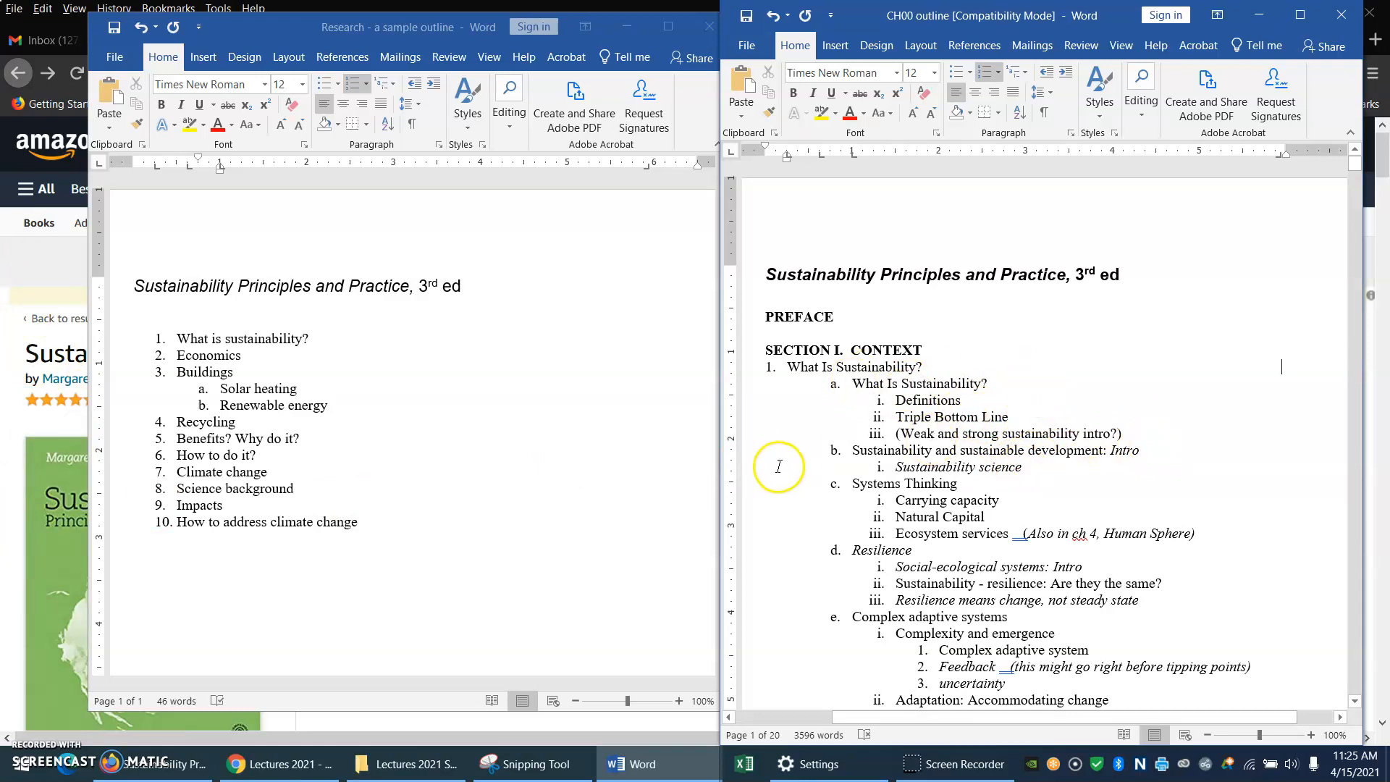
{"action": "mouse_move", "coordinate": [1015, 599]}
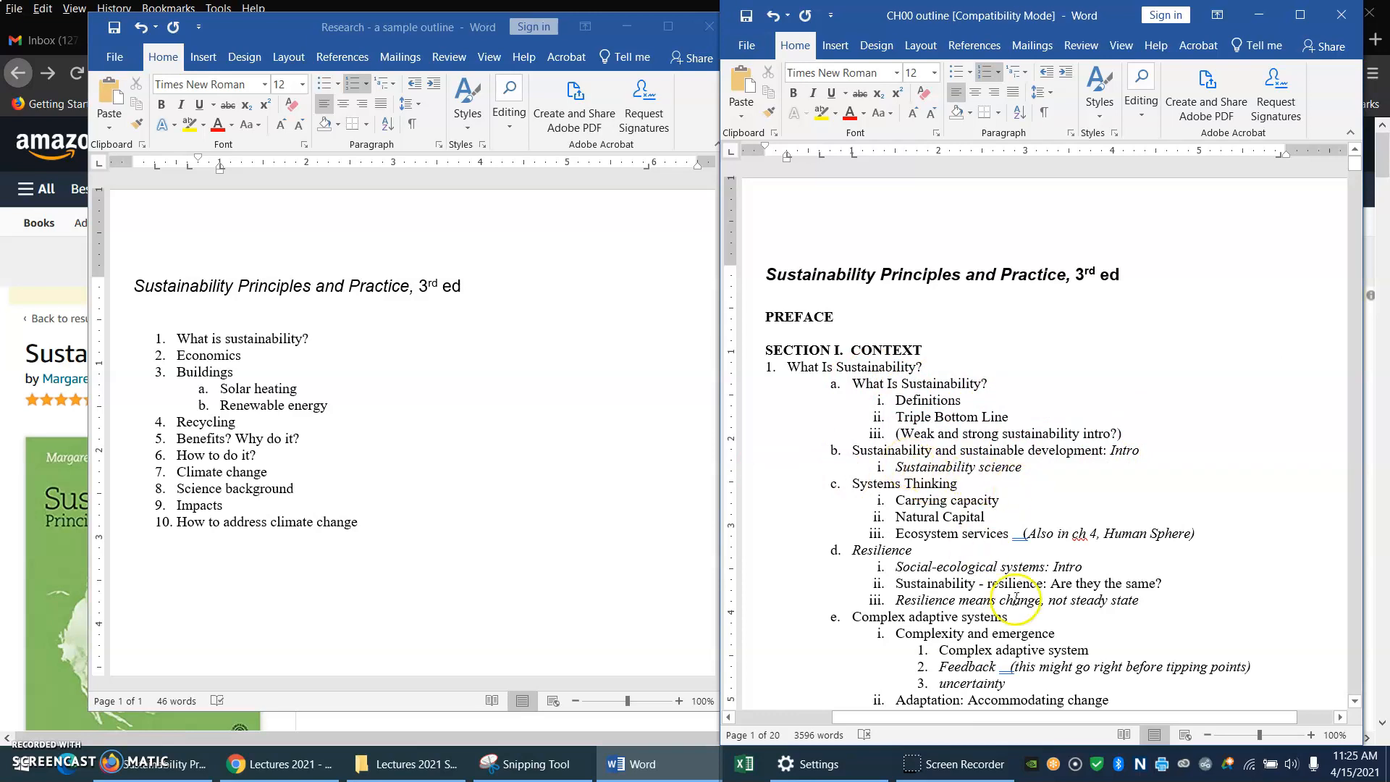
{"action": "mouse_move", "coordinate": [1218, 589]}
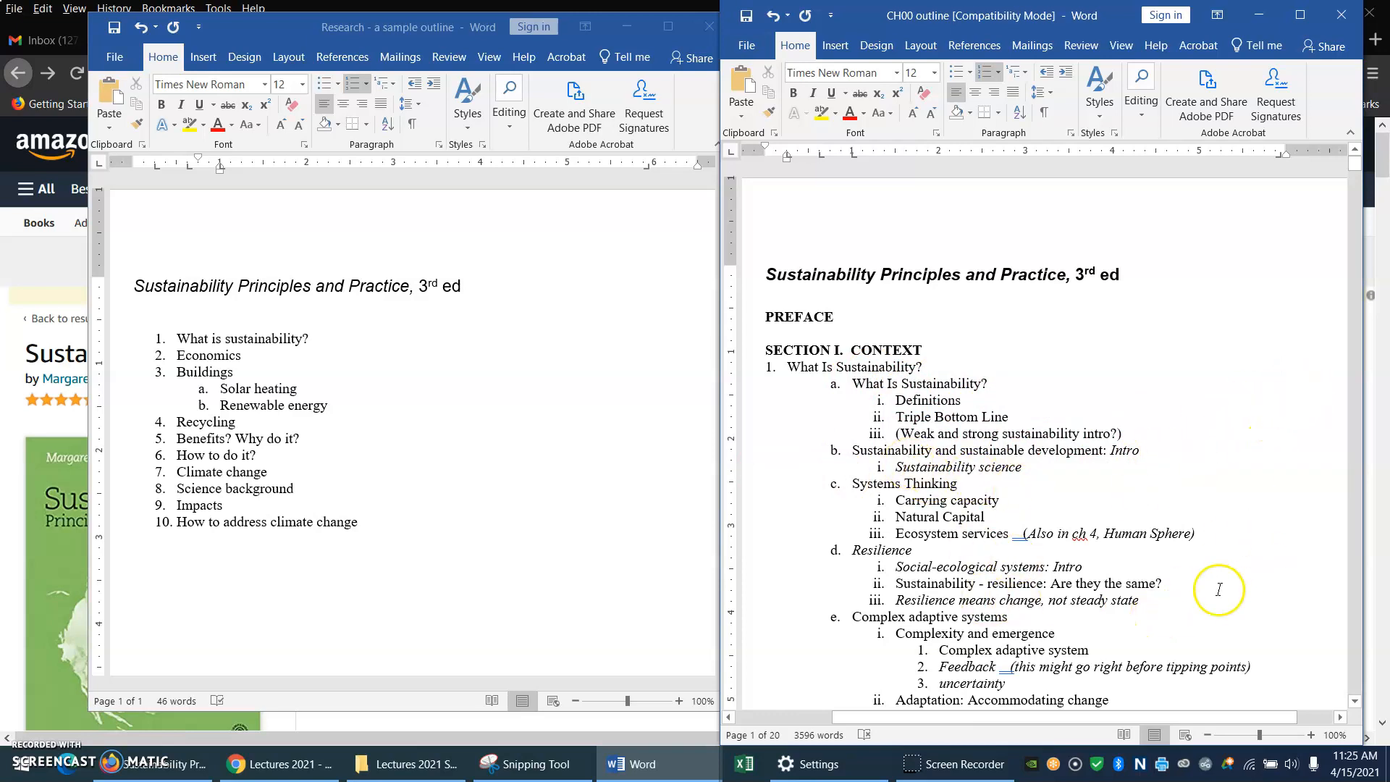
{"action": "mouse_move", "coordinate": [533, 514]}
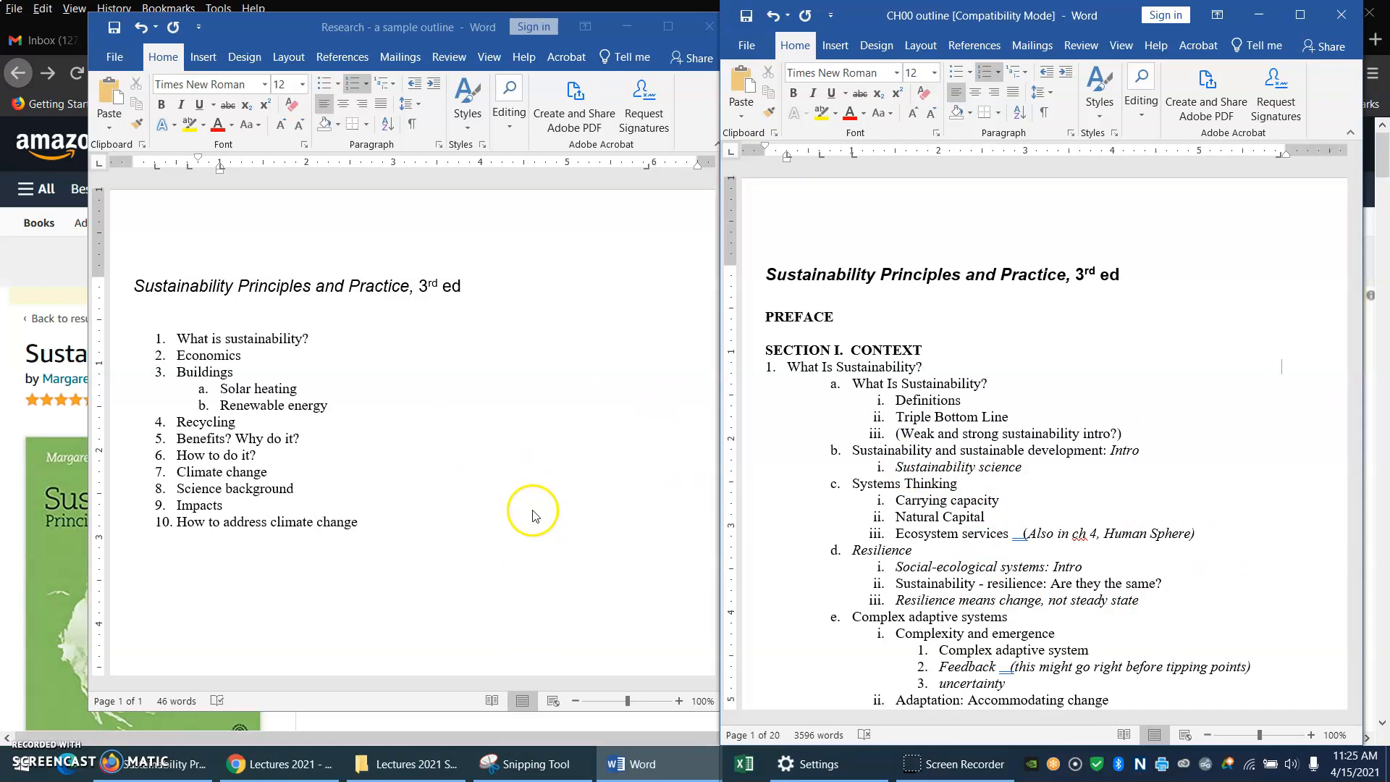
{"action": "mouse_move", "coordinate": [534, 514]}
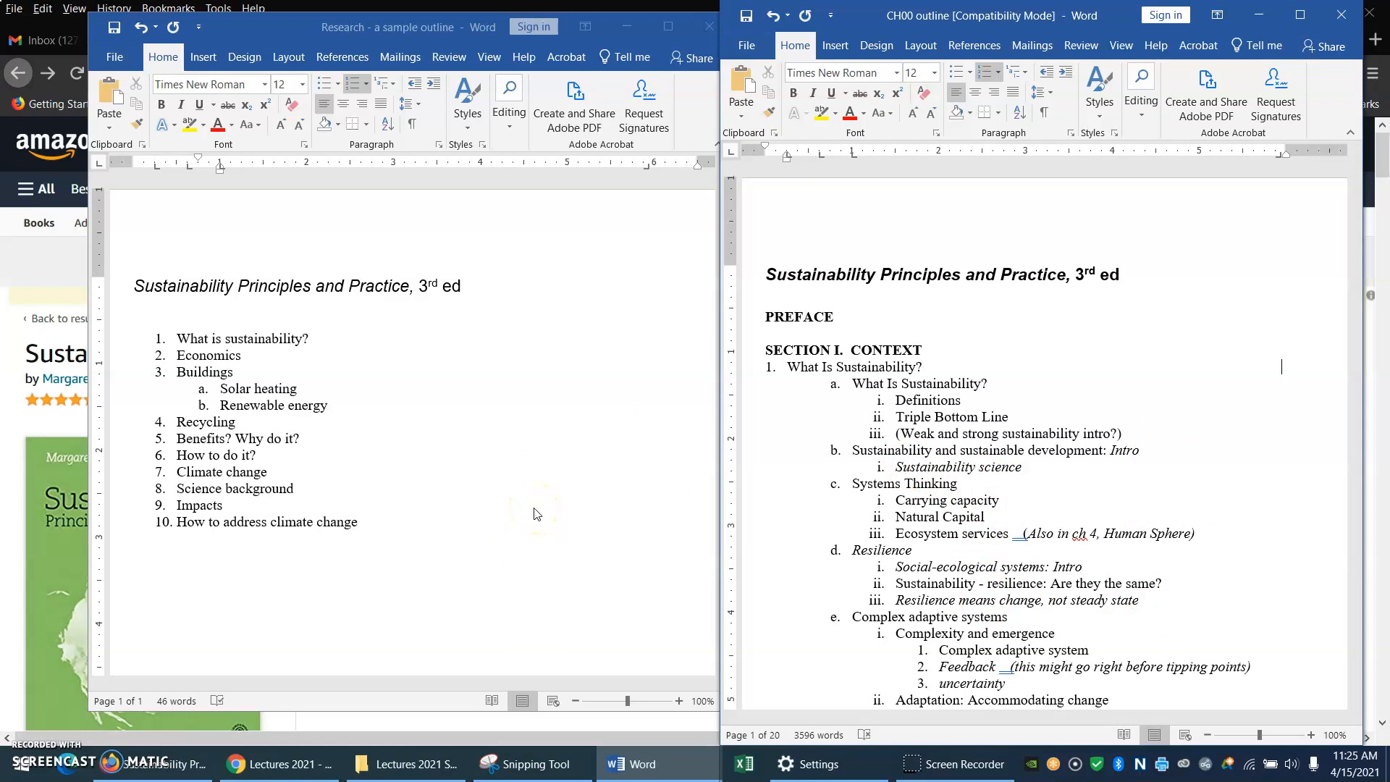
{"action": "mouse_move", "coordinate": [1039, 554]}
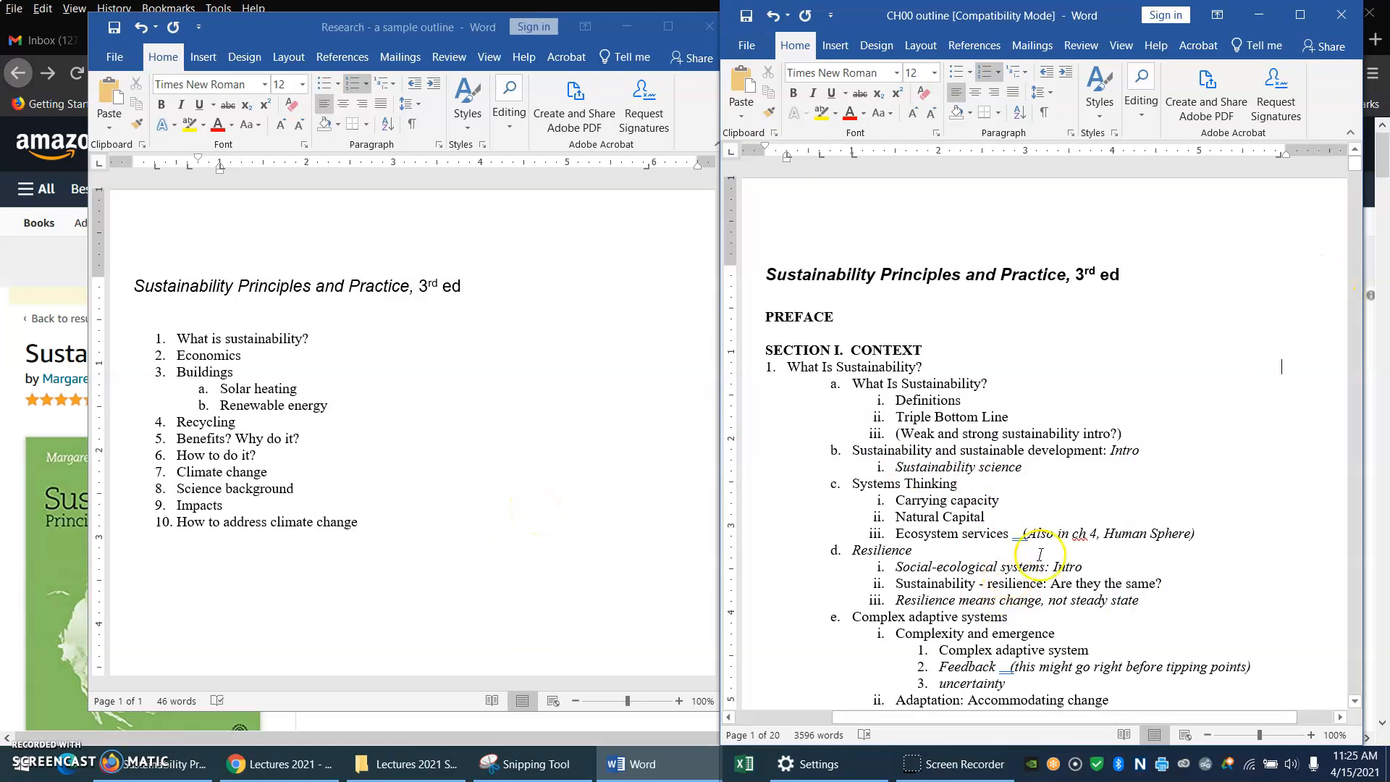
{"action": "mouse_move", "coordinate": [638, 762]}
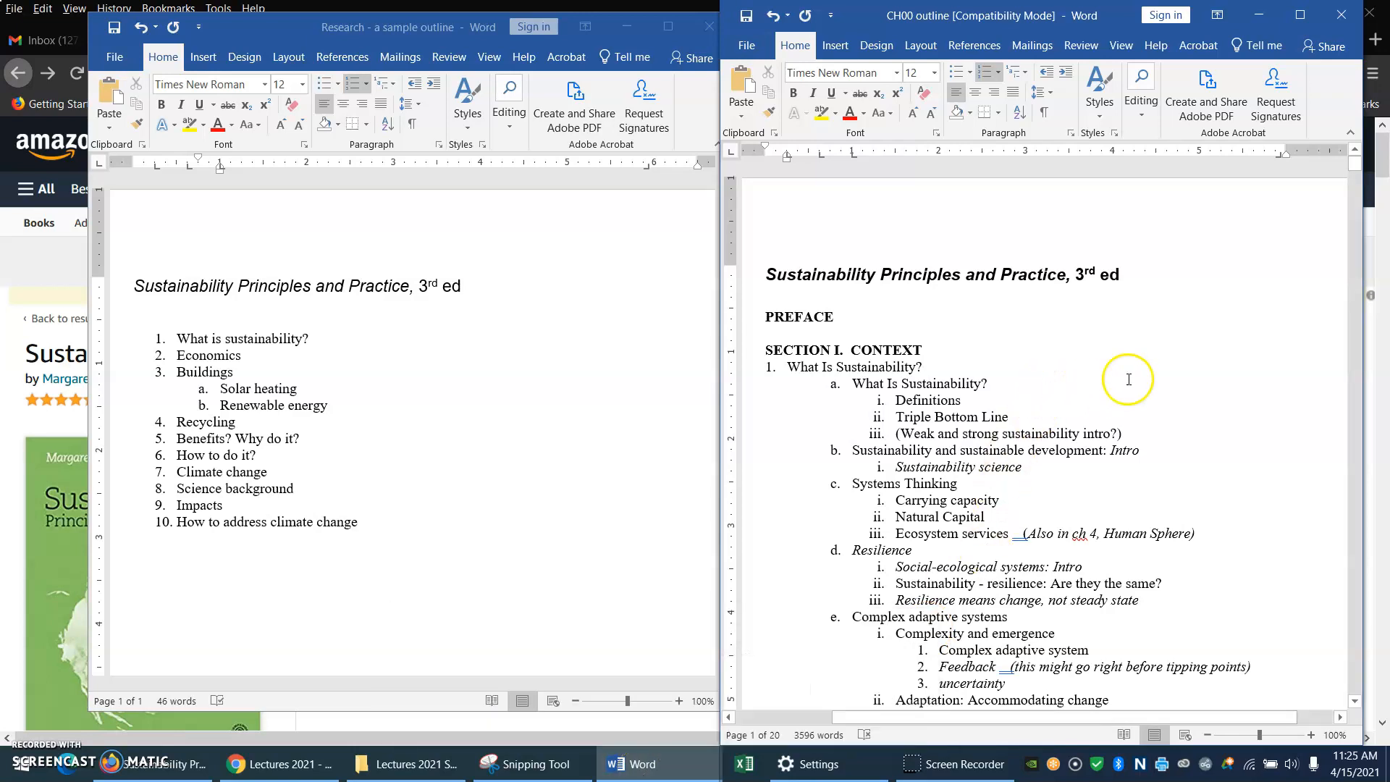
{"action": "scroll", "scroll_direction": "down", "scroll_amount": 3}
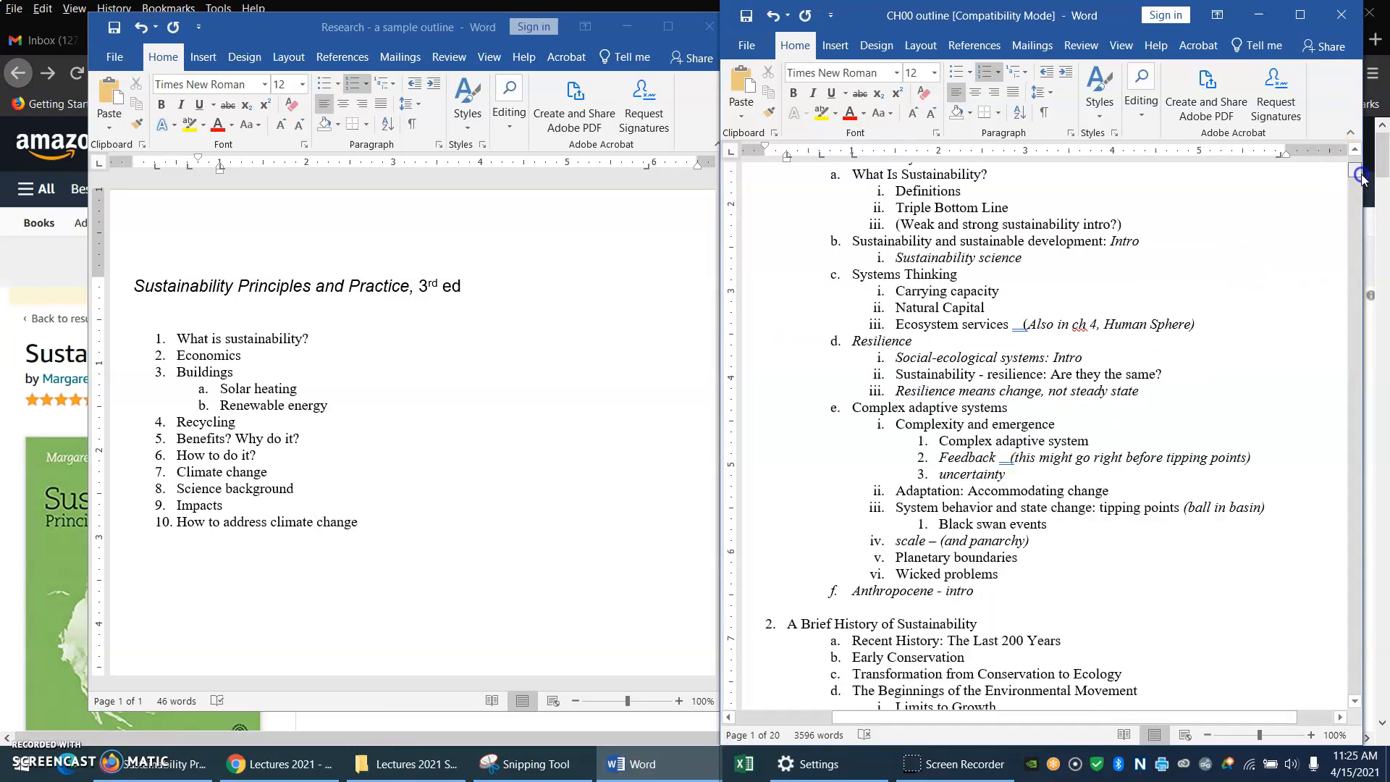
{"action": "scroll", "scroll_direction": "down", "scroll_amount": 3}
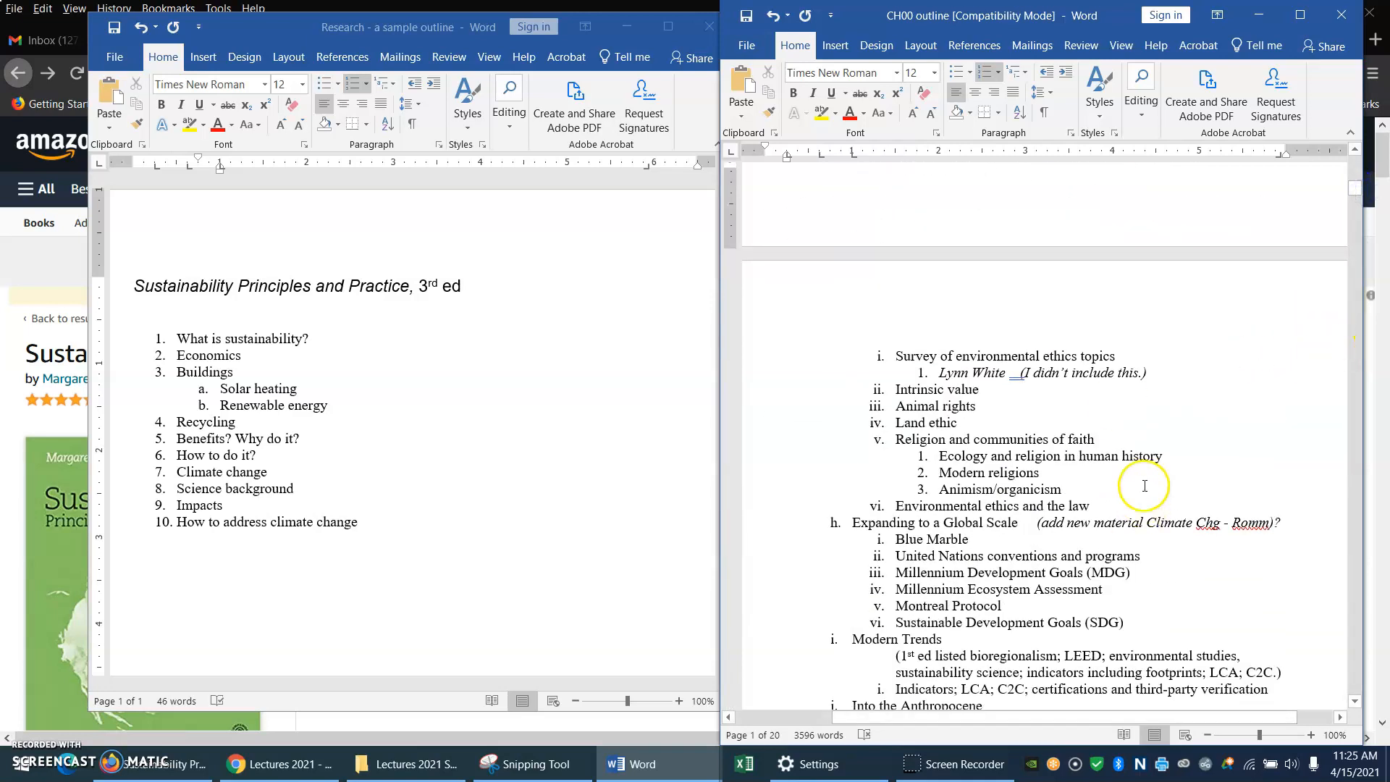
{"action": "mouse_move", "coordinate": [1344, 204]}
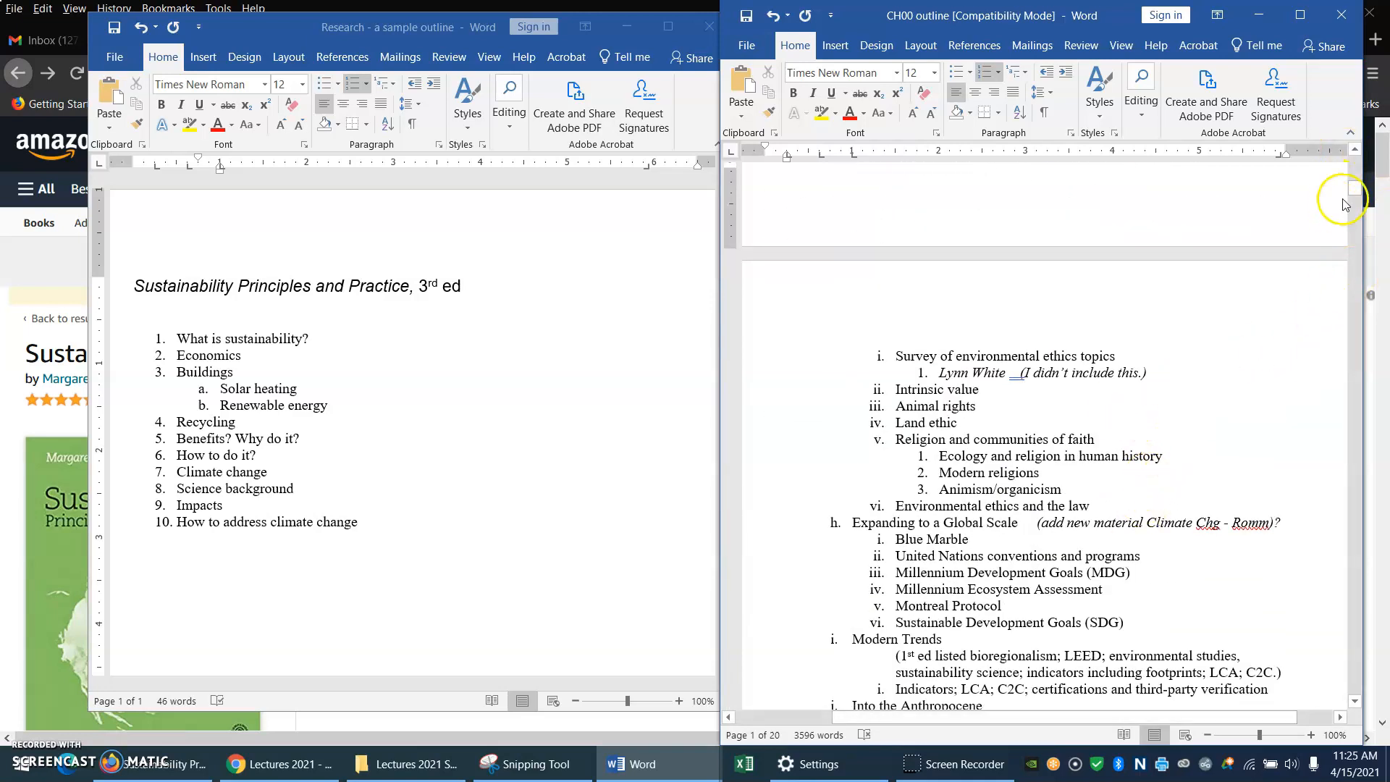
{"action": "scroll", "scroll_direction": "down", "scroll_amount": 3}
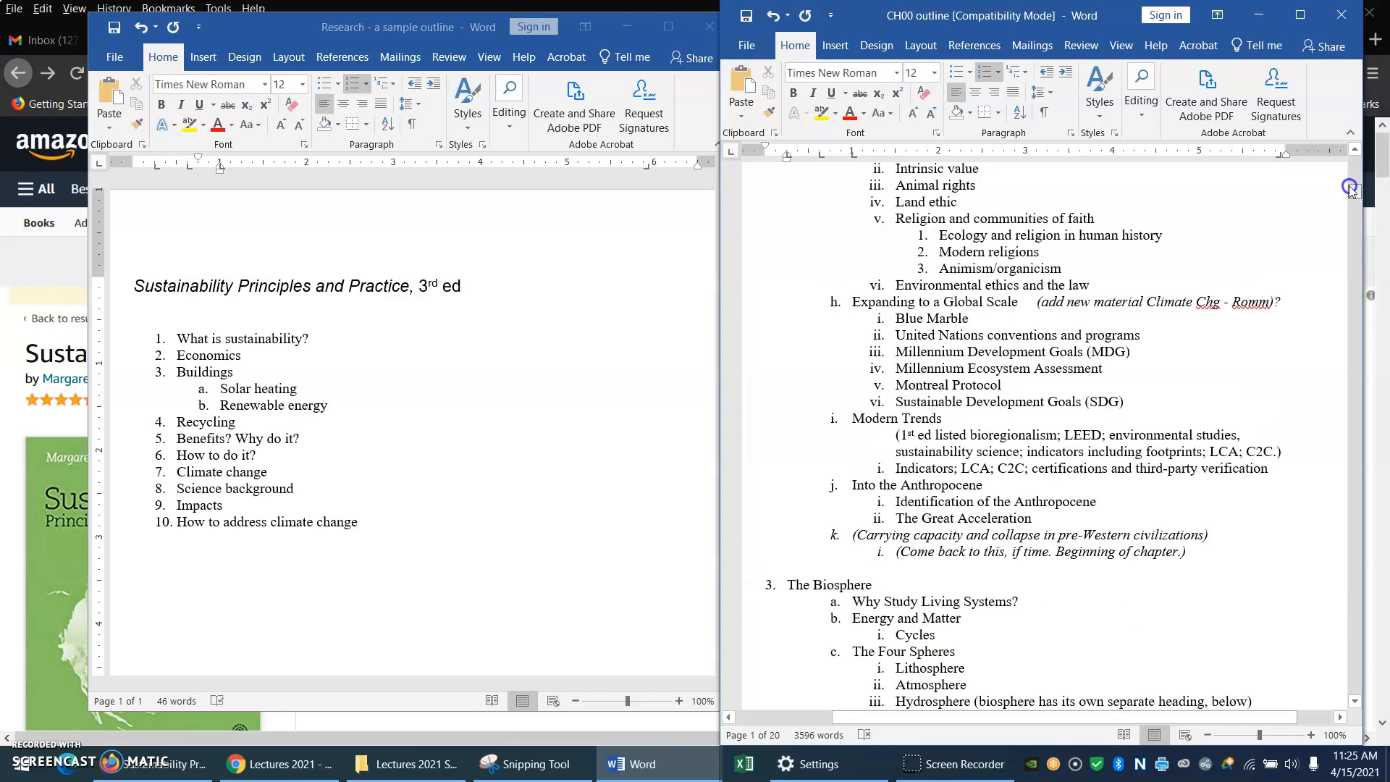
{"action": "scroll", "scroll_direction": "up", "scroll_amount": 3}
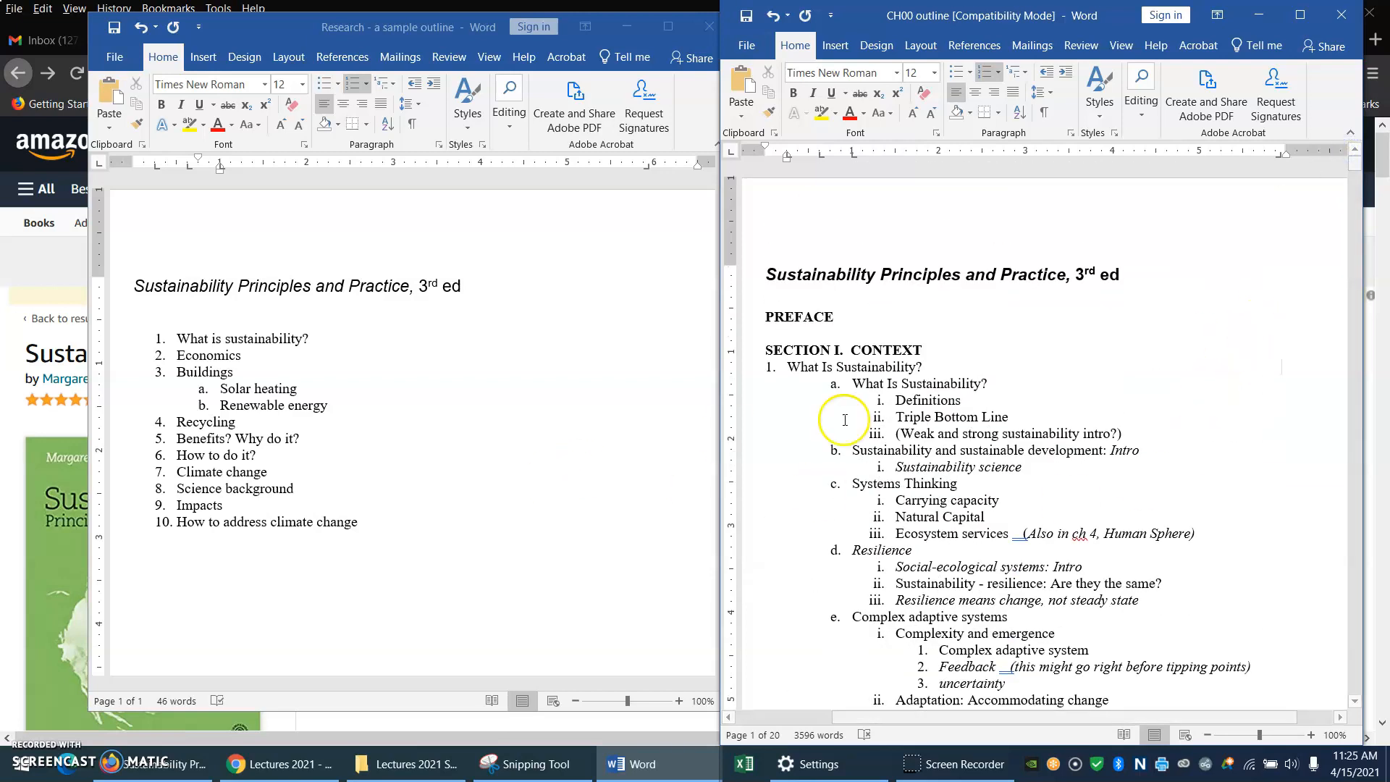
{"action": "mouse_move", "coordinate": [1229, 459]}
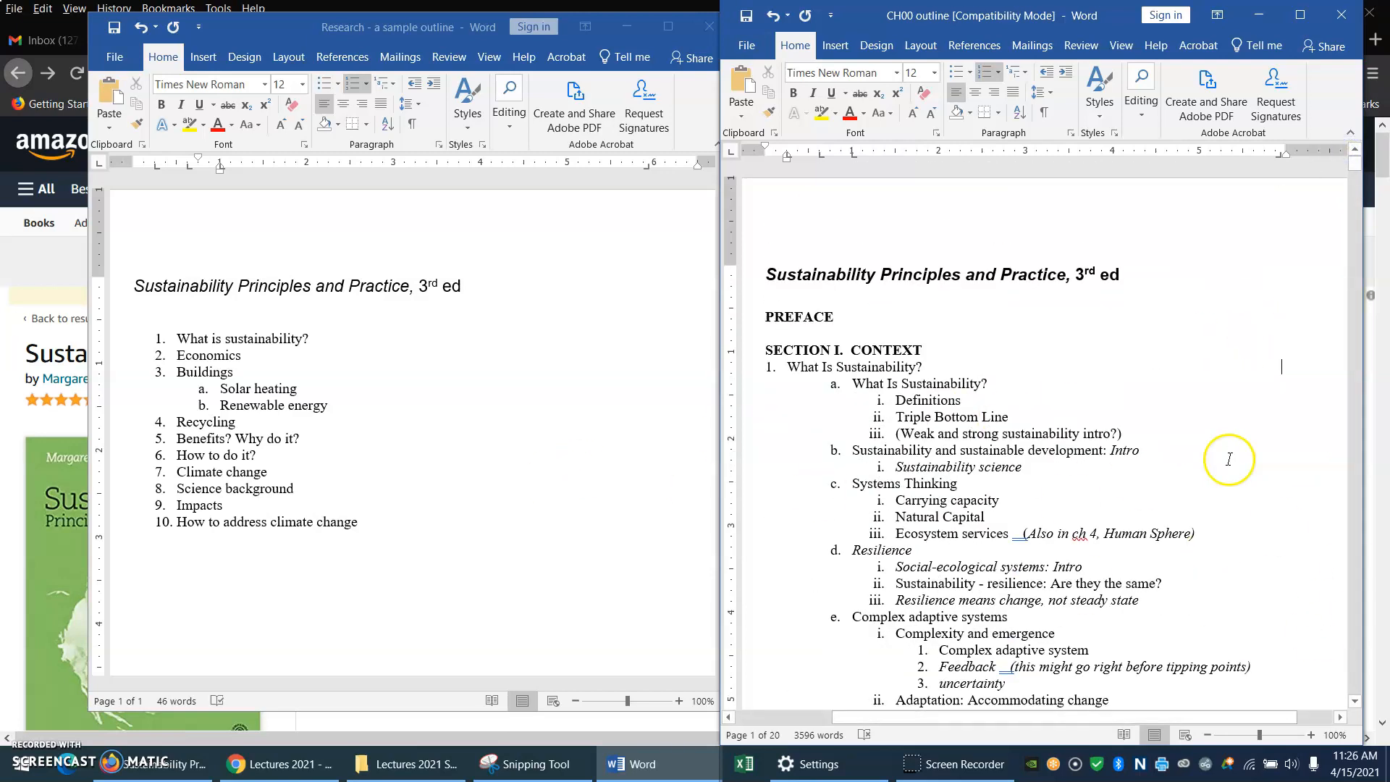
{"action": "mouse_move", "coordinate": [953, 417]}
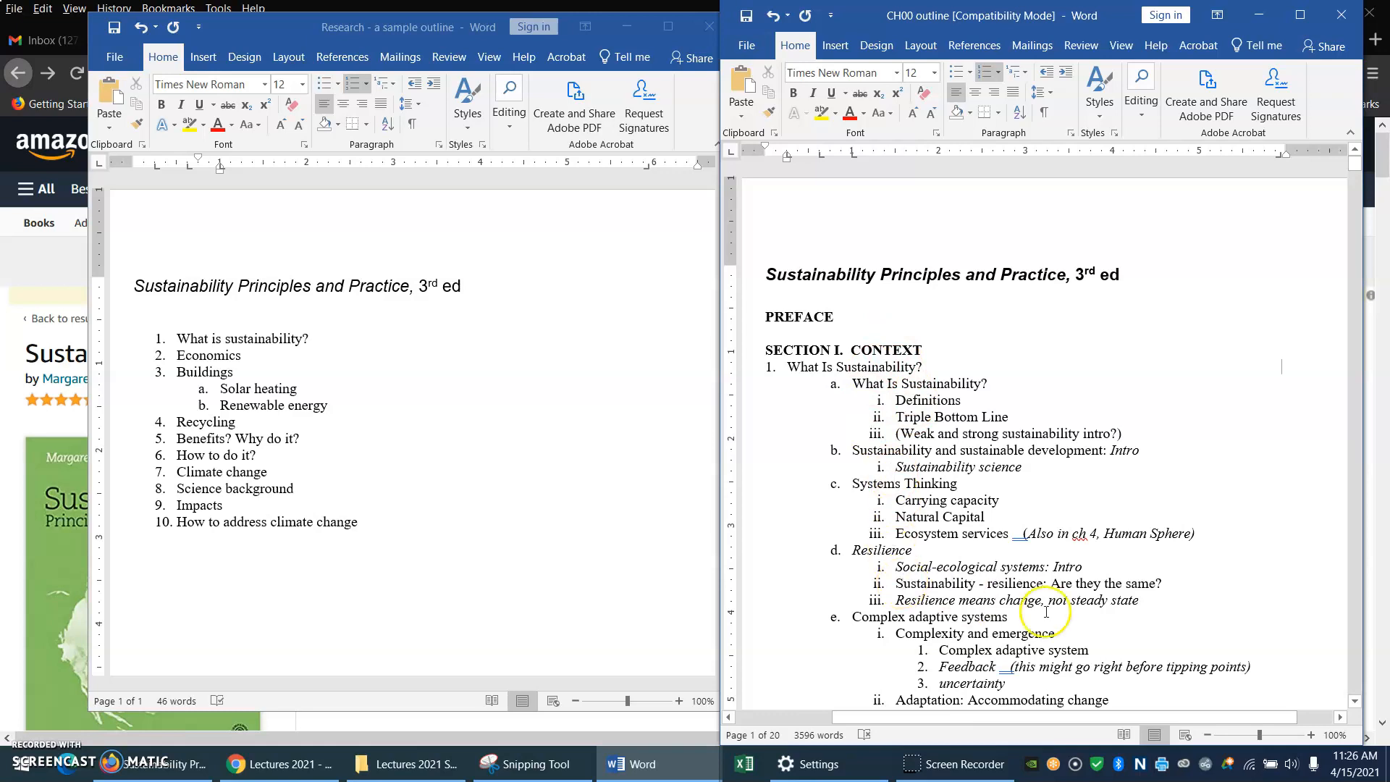
{"action": "mouse_move", "coordinate": [634, 763]}
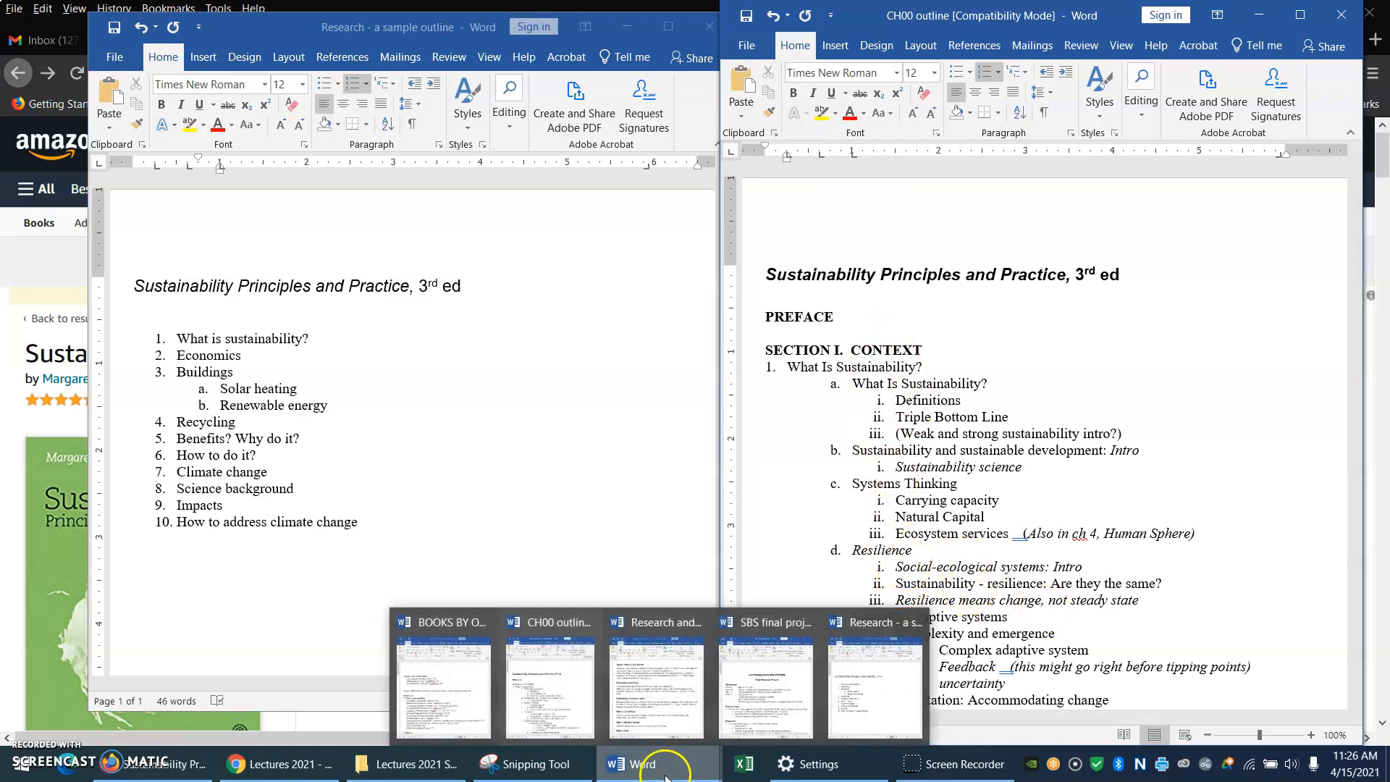
Step: Bring the BOOKS BY OUTLINE document forward beside the CH00 outline
{"action": "left_click", "coordinate": [440, 682]}
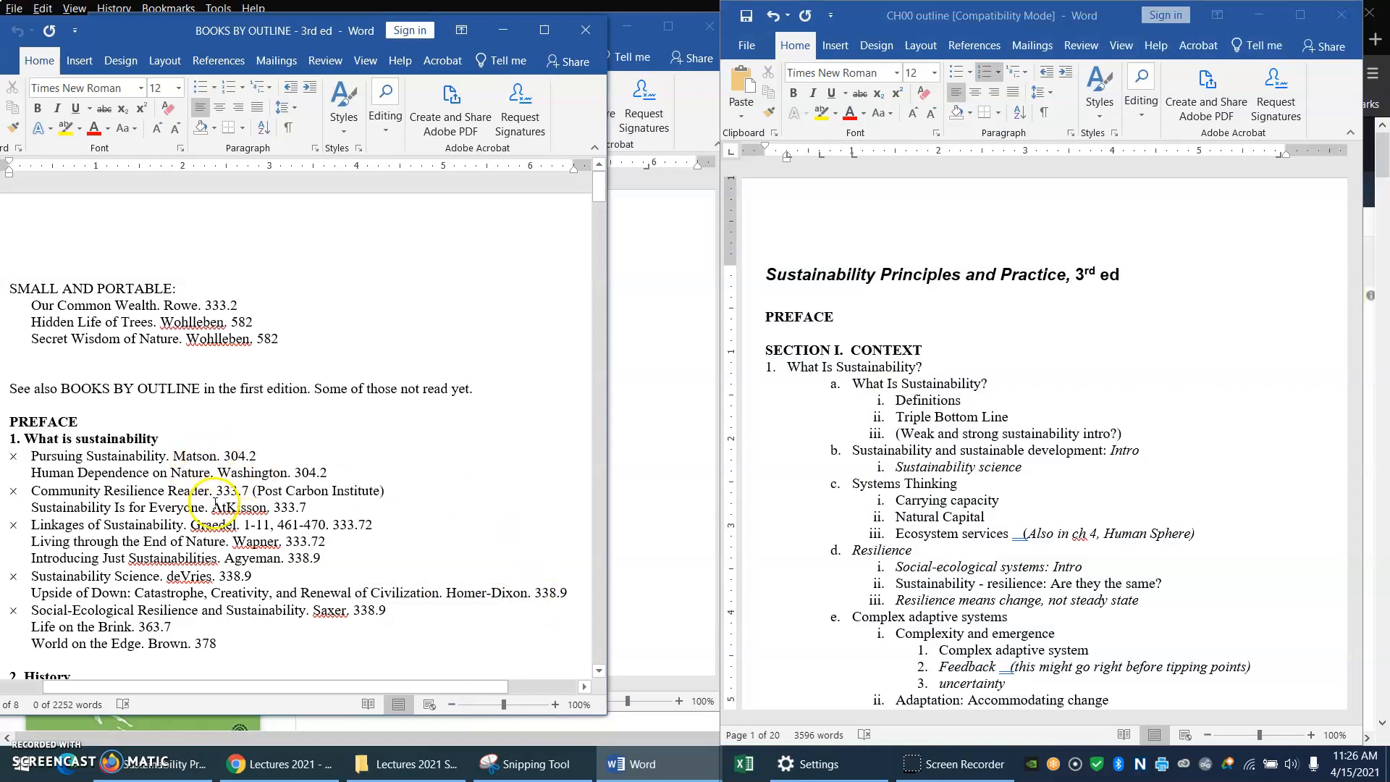
{"action": "mouse_move", "coordinate": [208, 464]}
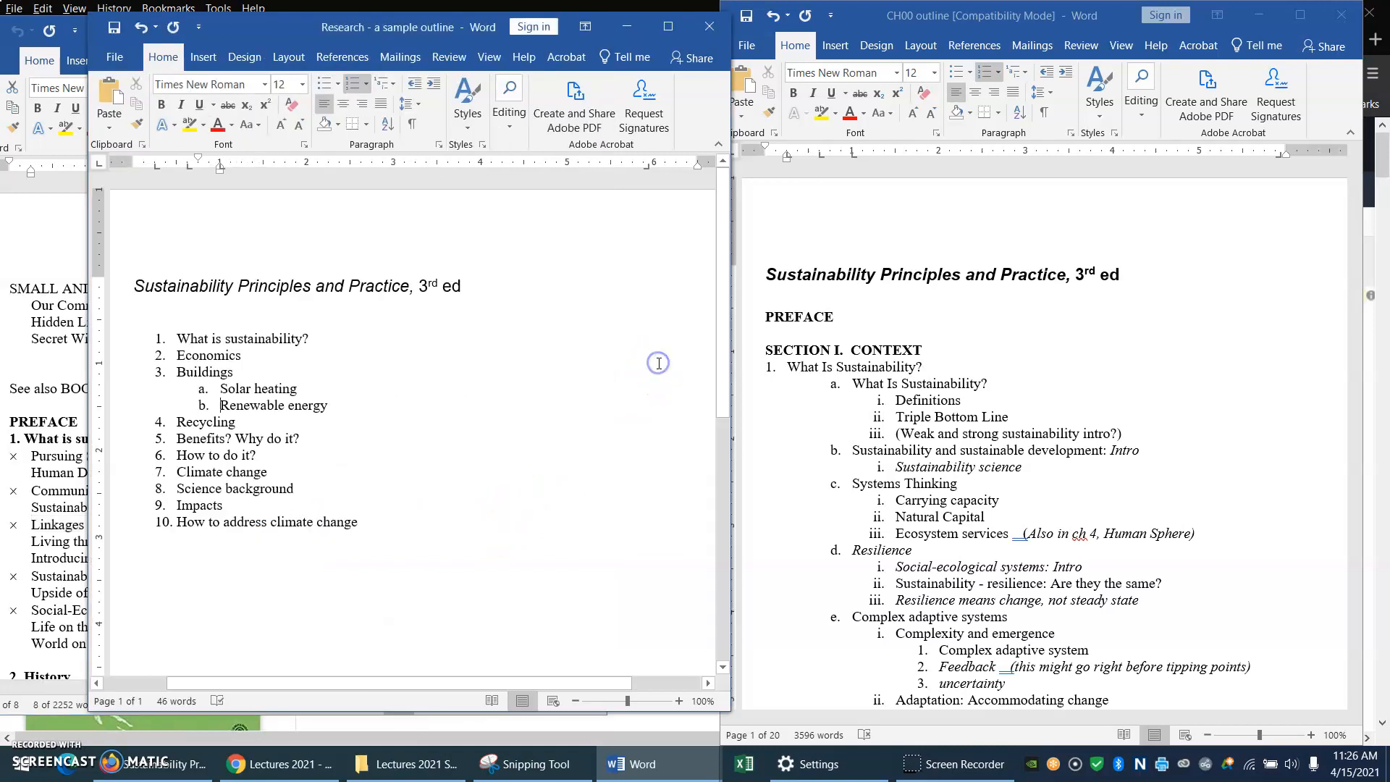
{"action": "mouse_move", "coordinate": [176, 182]}
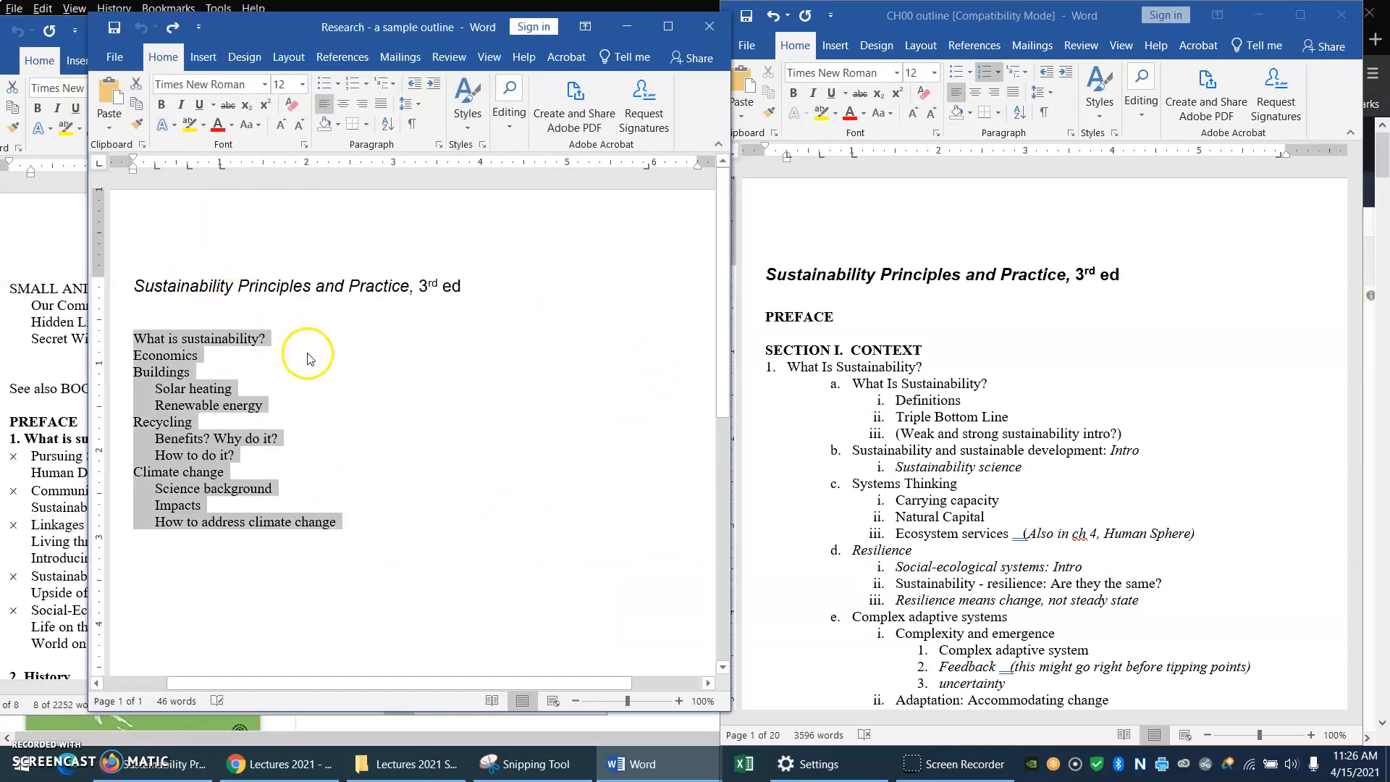
{"action": "left_click", "coordinate": [325, 381]}
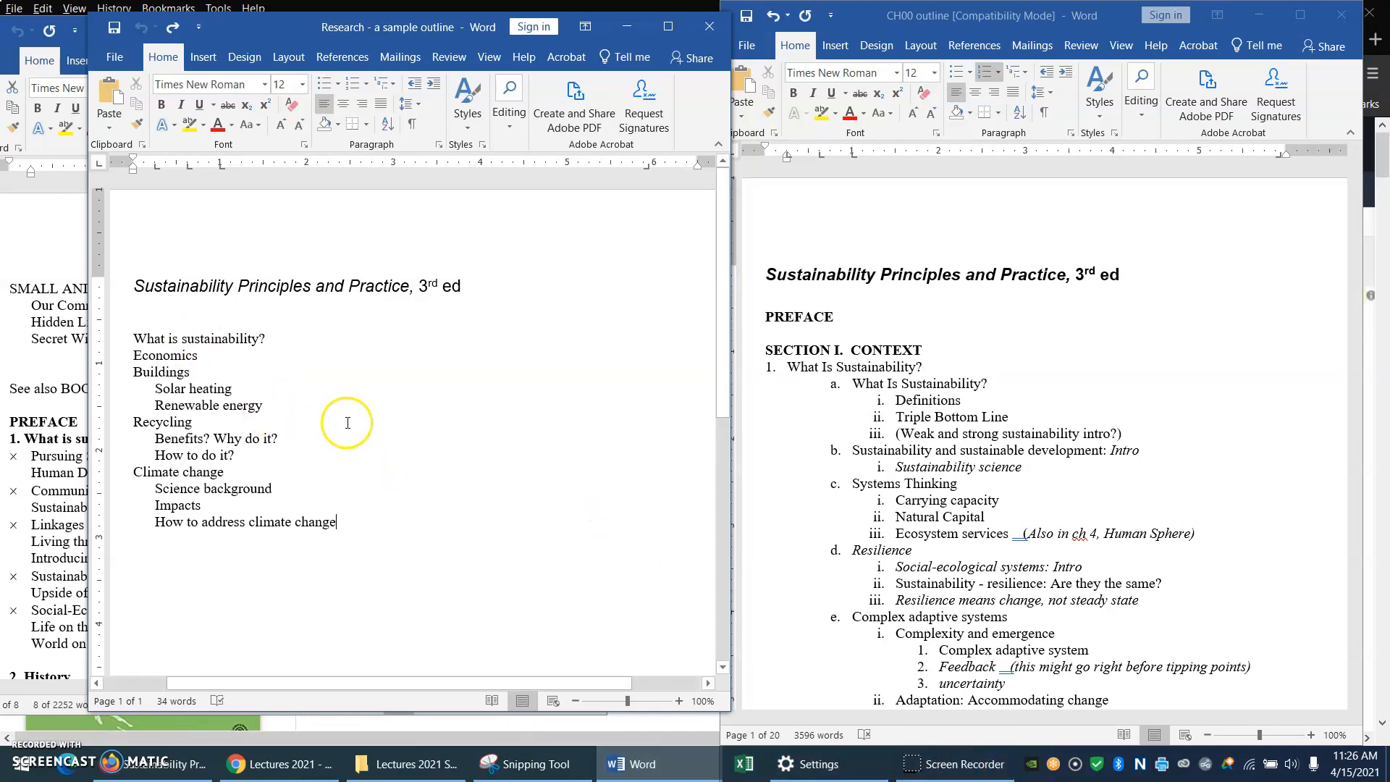
{"action": "mouse_move", "coordinate": [368, 464]}
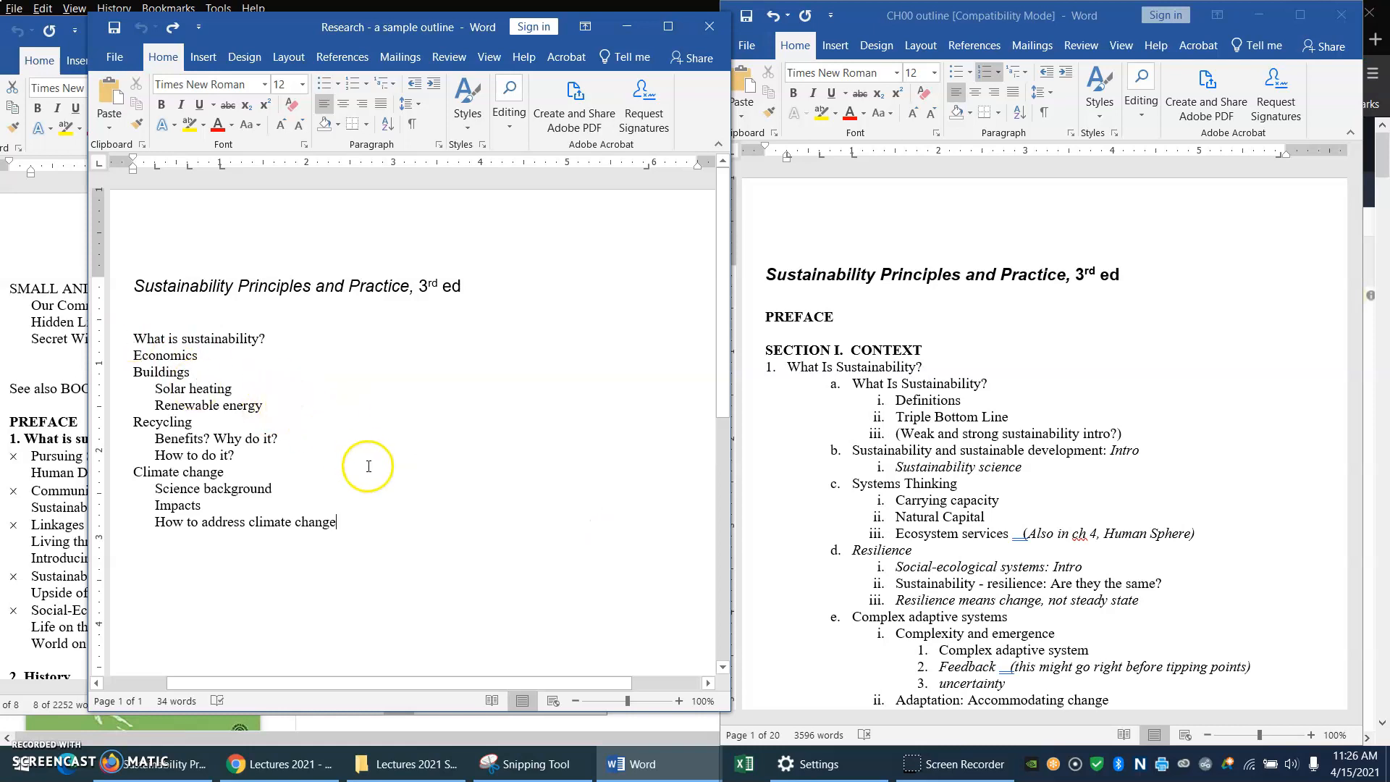
{"action": "mouse_move", "coordinate": [416, 533]}
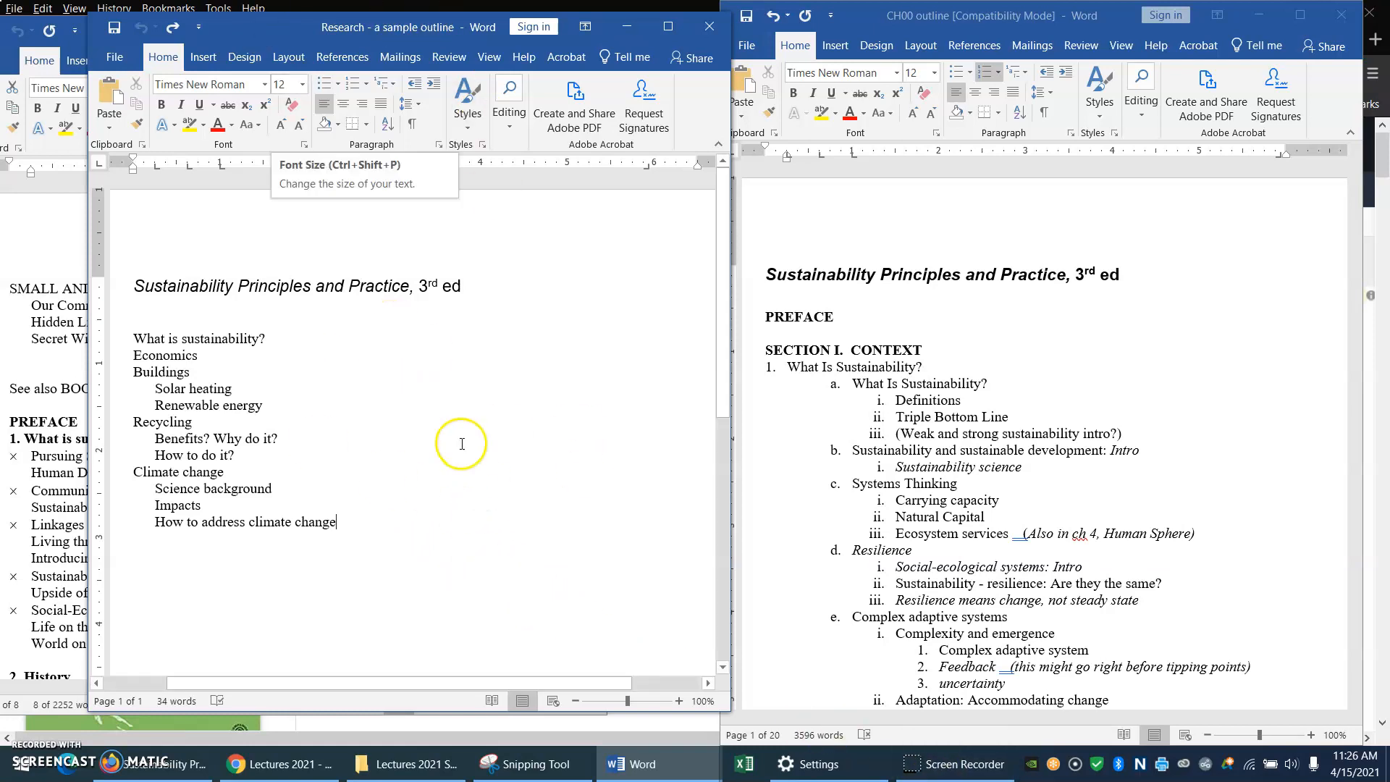
{"action": "mouse_move", "coordinate": [454, 558]}
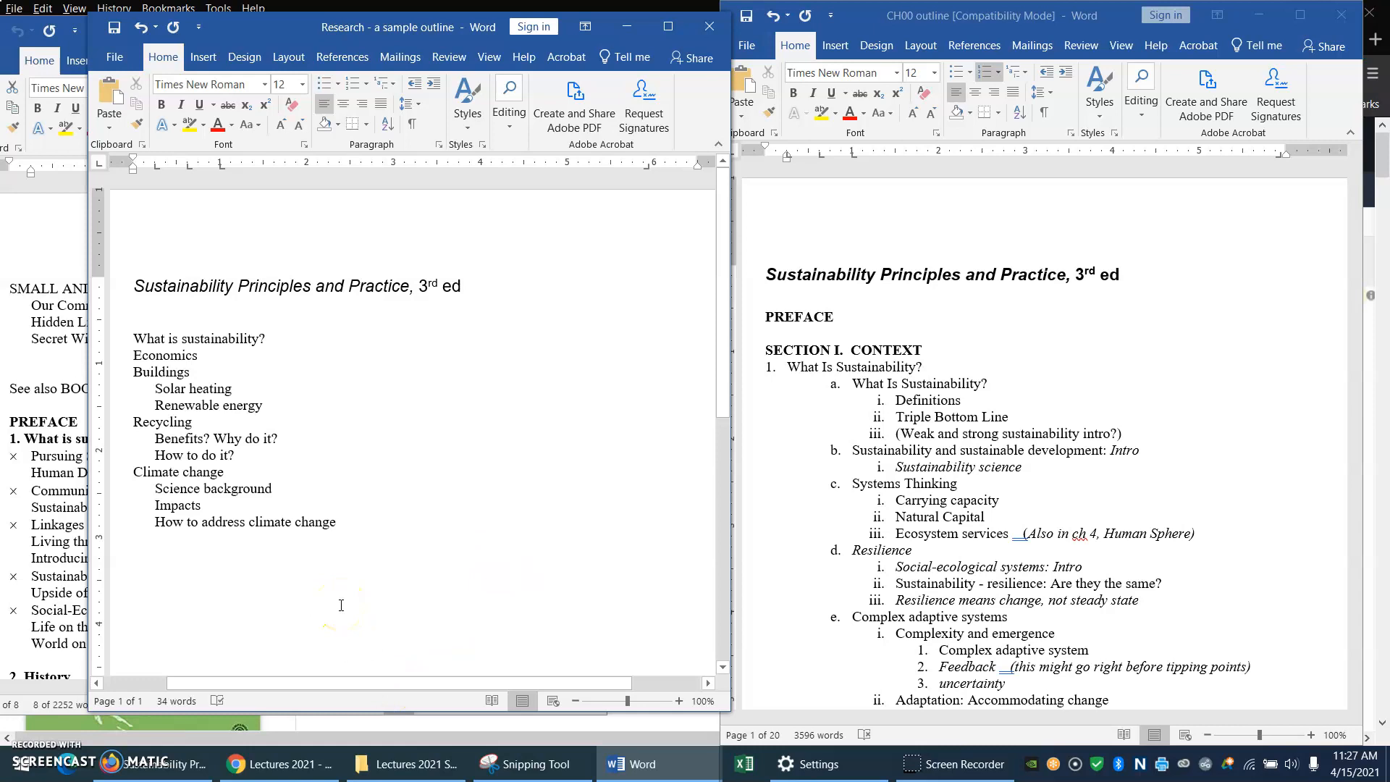
Step: Add the source lines Whatissustainability.epa.gov and Sustainability.ucla.edu below the outline
{"action": "left_click", "coordinate": [133, 554]}
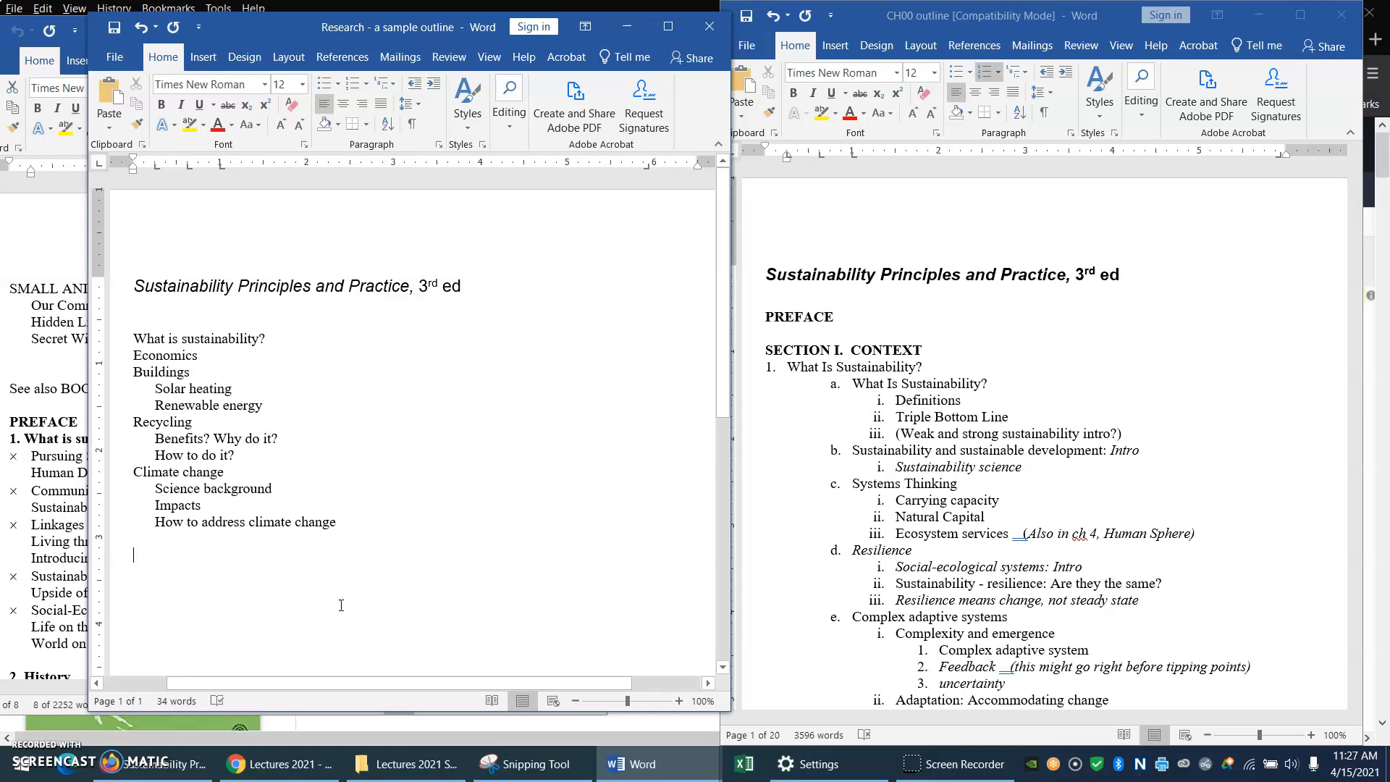
{"action": "type", "text": "whatissustainability.ep"}
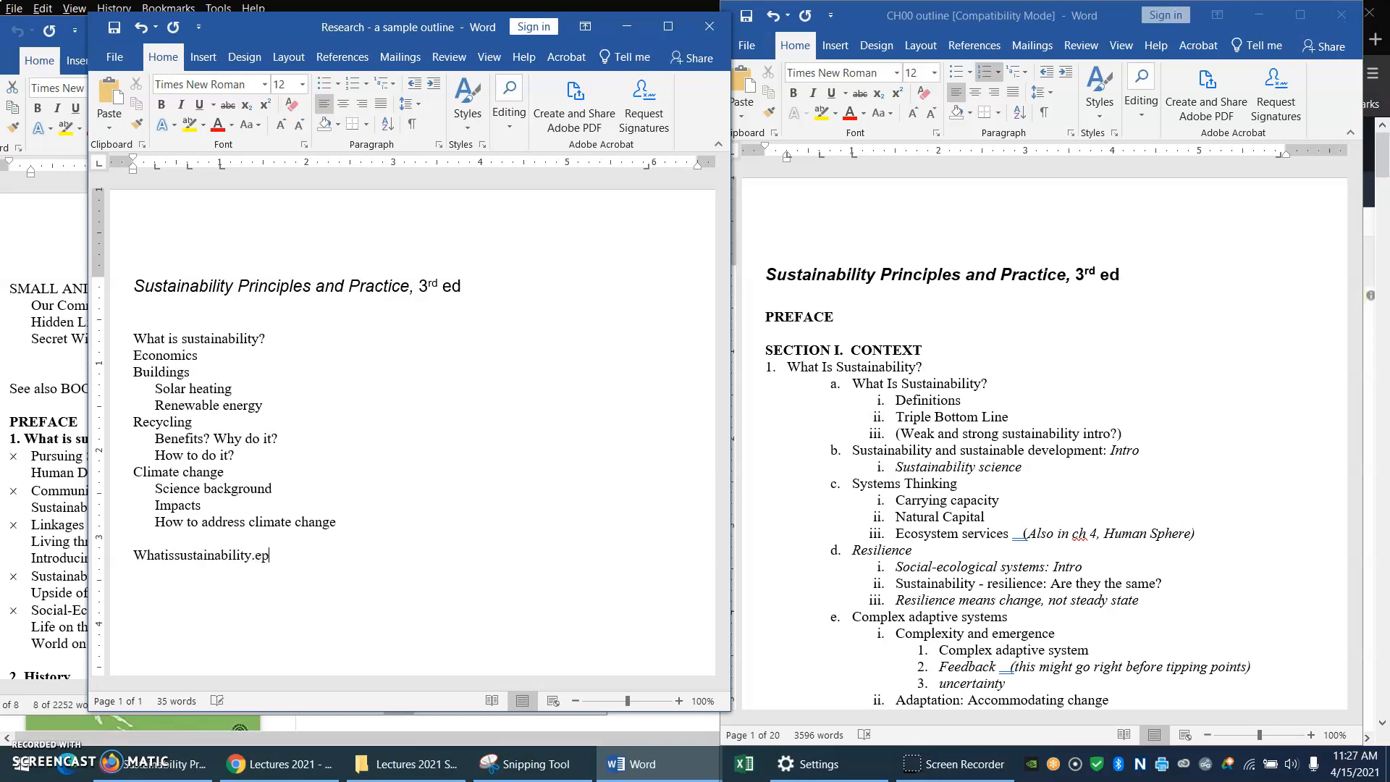
{"action": "type", "text": "a.gov"}
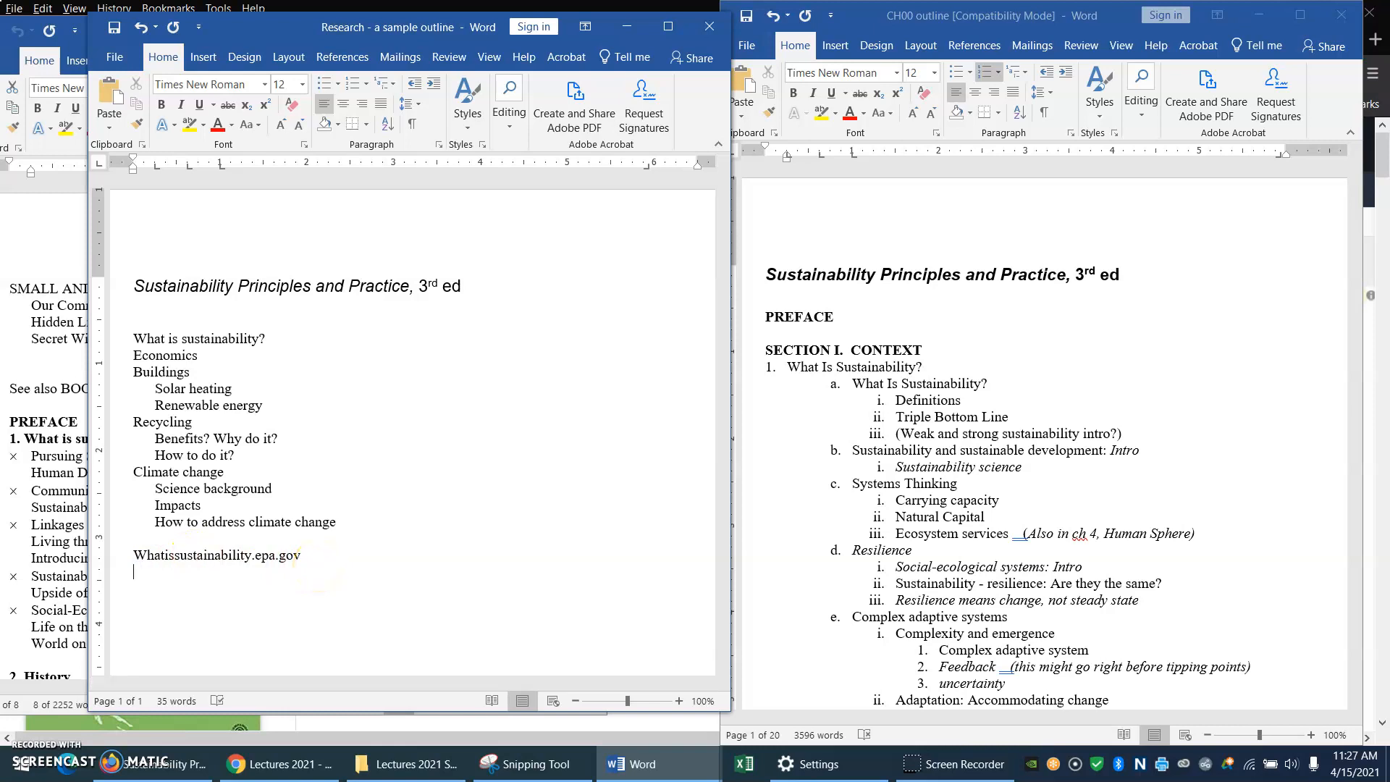
{"action": "type", "text": "sustainability"}
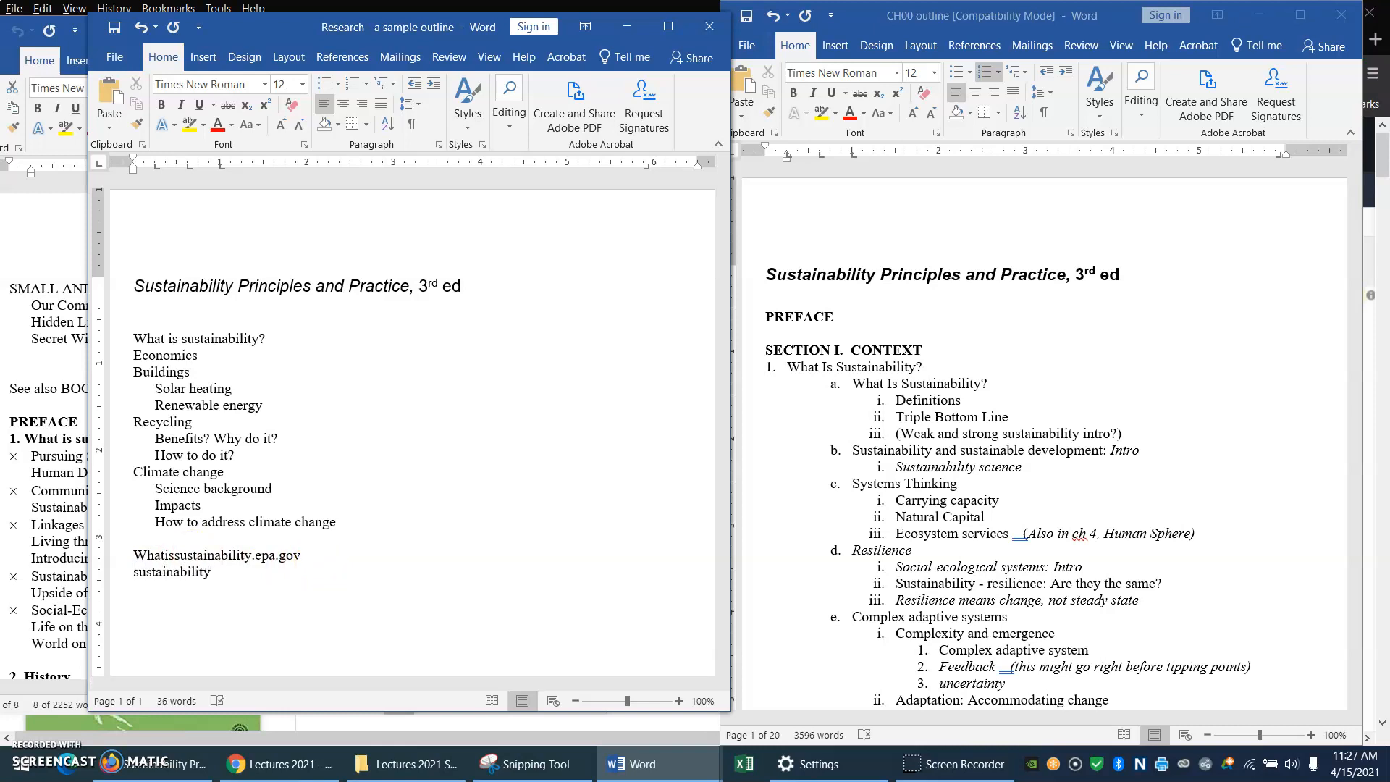
{"action": "type", "text": "Sustainability.ucla."}
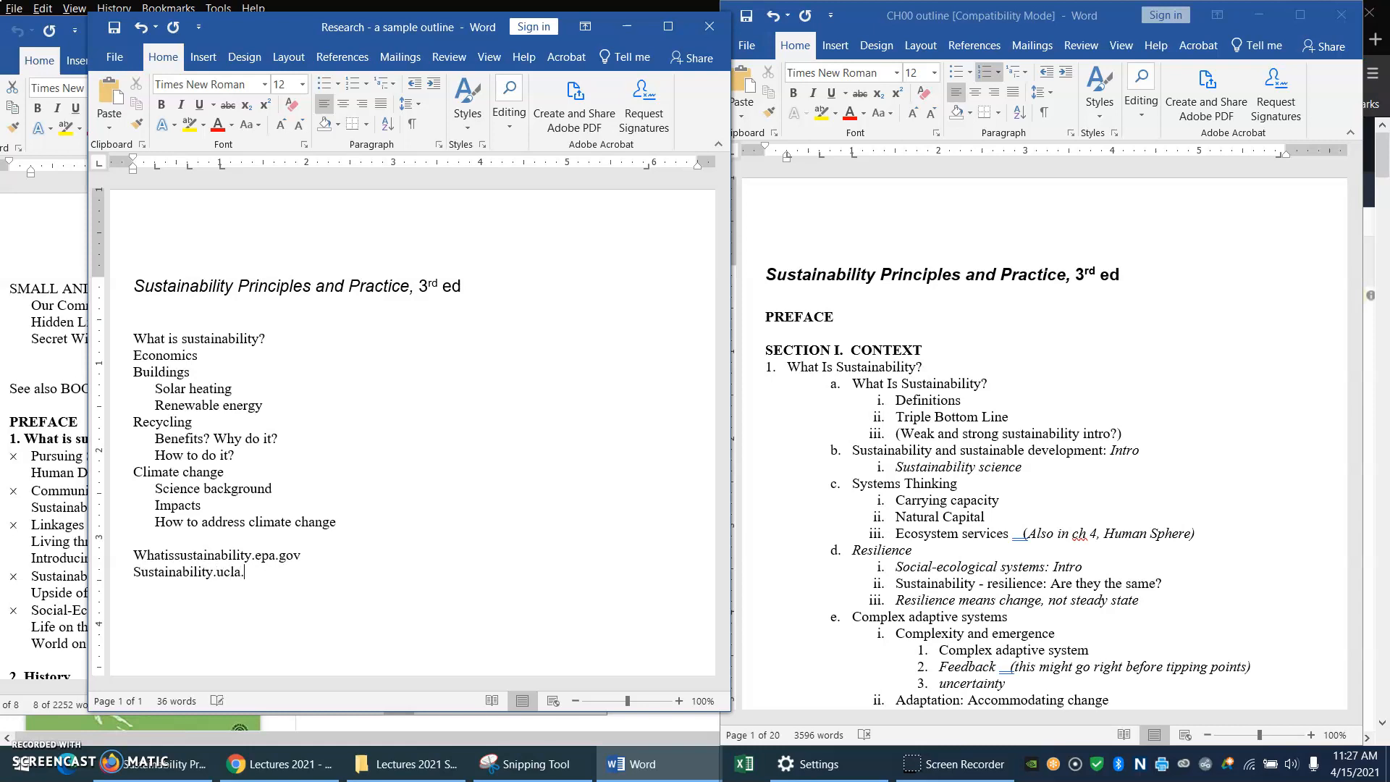
{"action": "type", "text": "edu"}
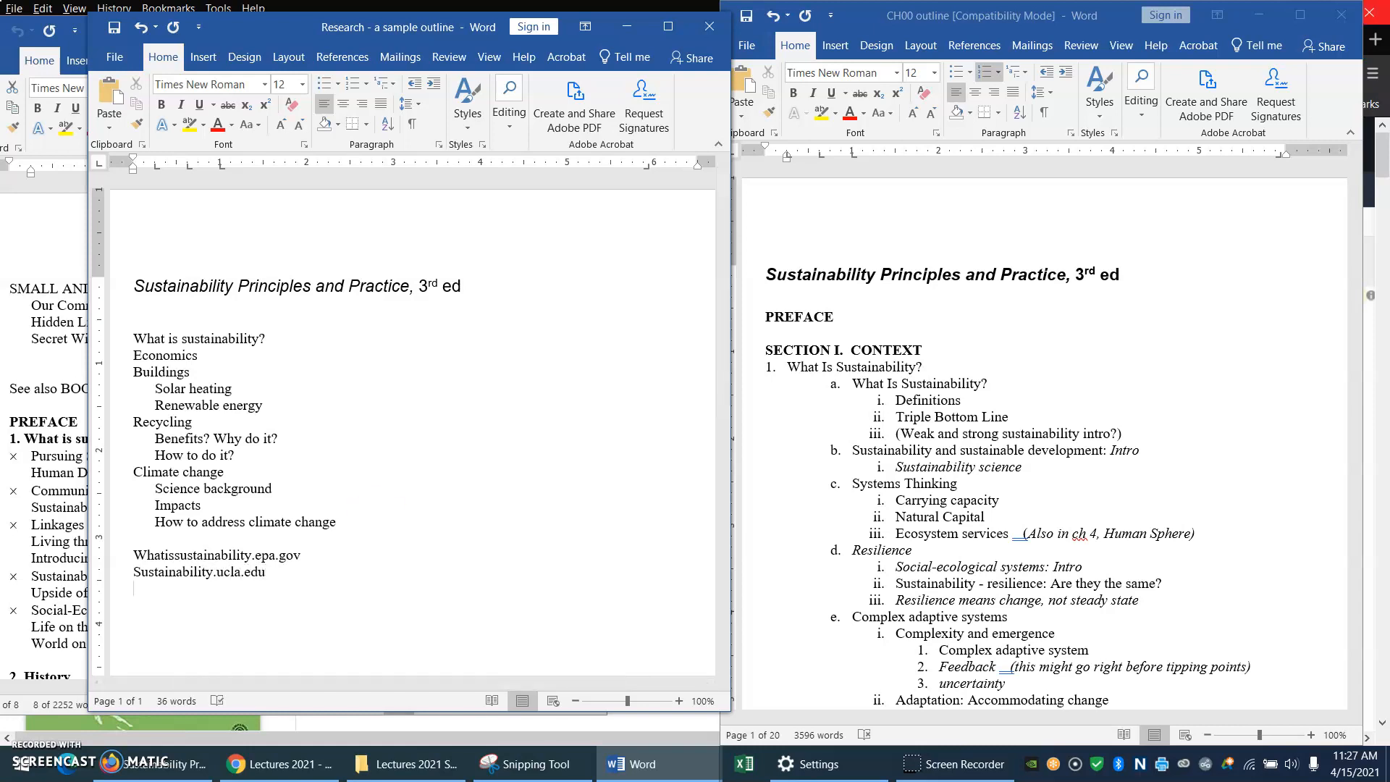
{"action": "mouse_move", "coordinate": [543, 451]}
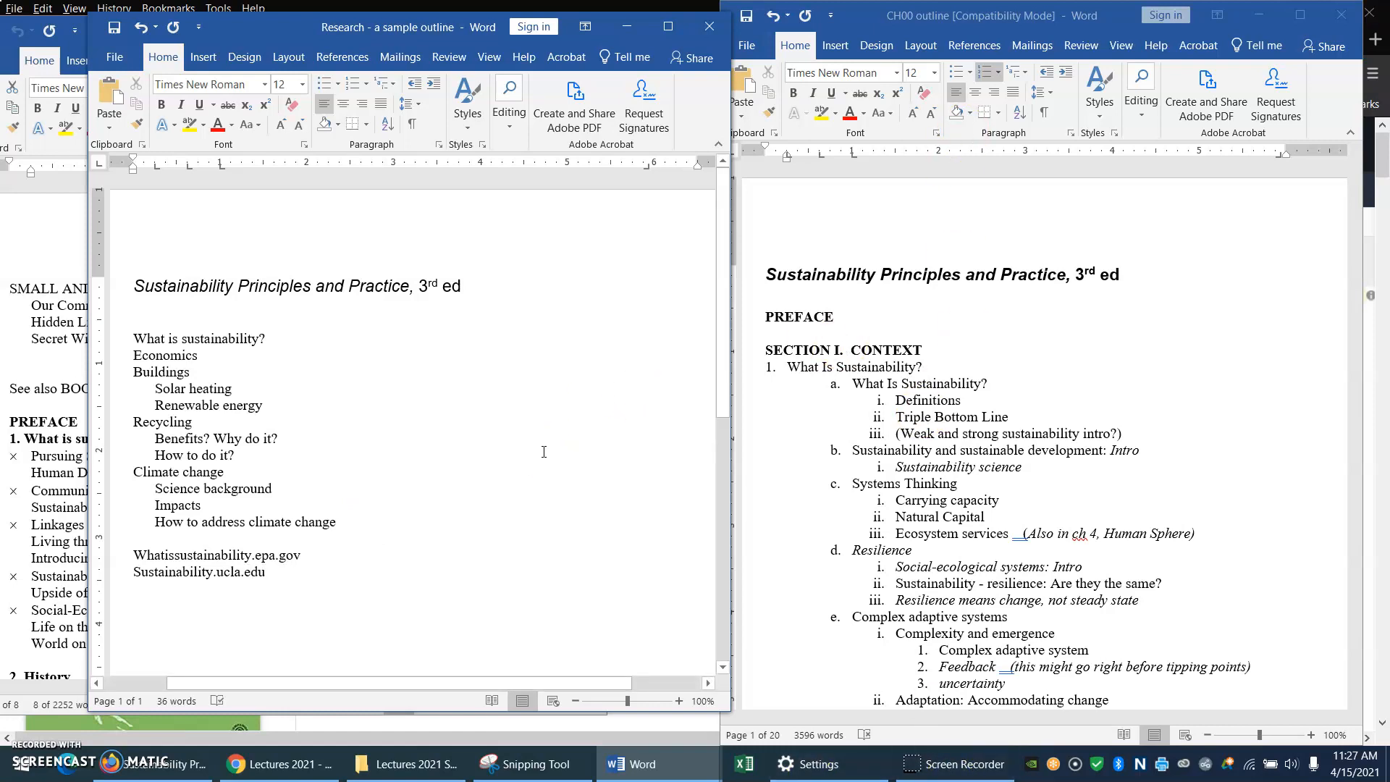
Step: Add Cardonna's History of Sustainability as the third source, with the title italicised
{"action": "type", "text": "Cardonna"}
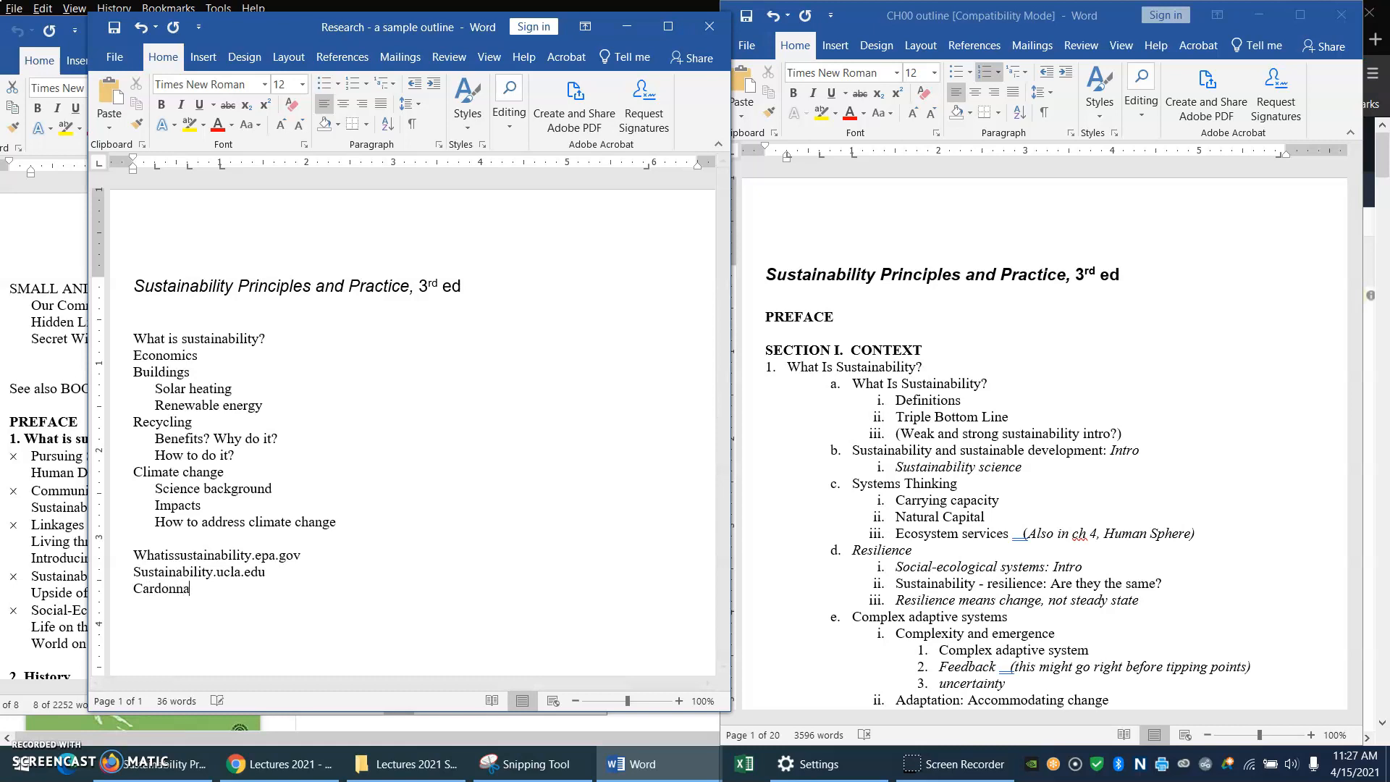
{"action": "type", "text": "."}
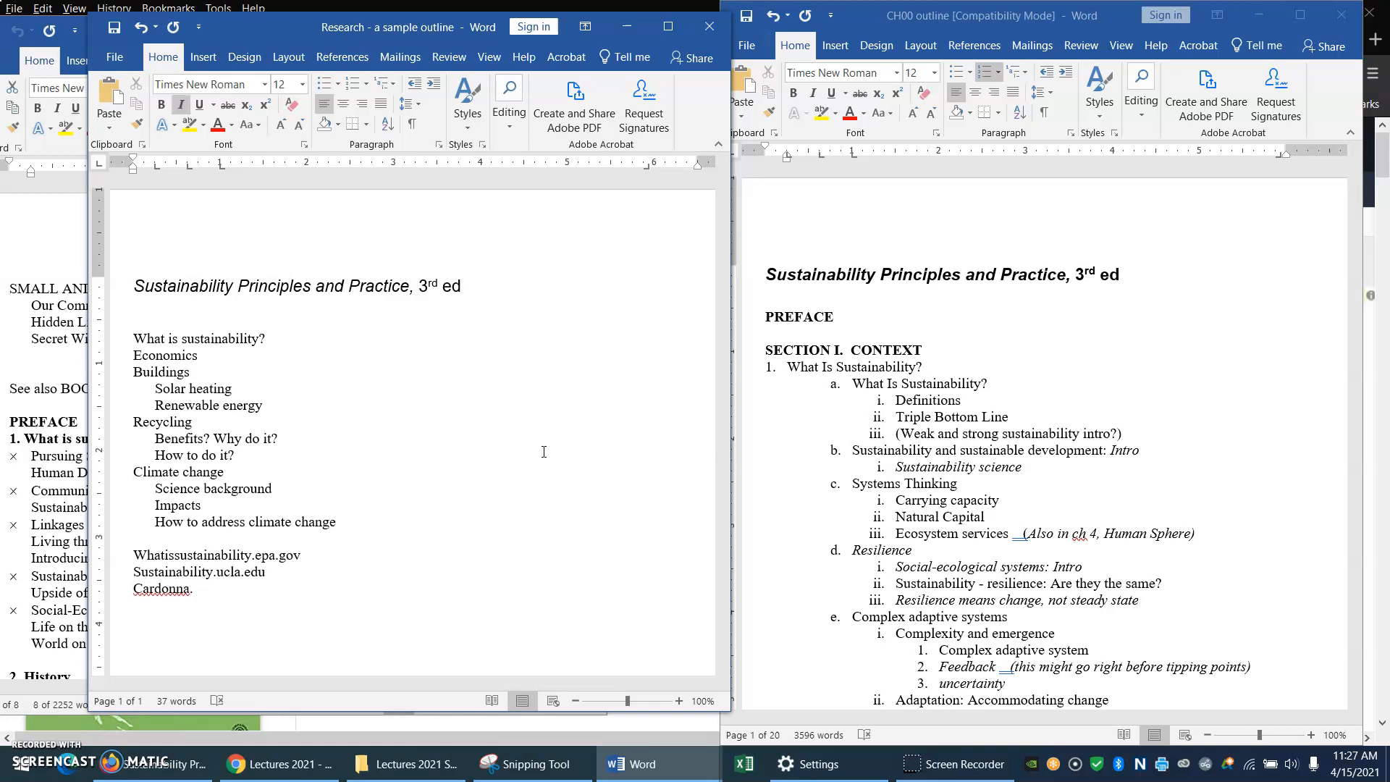
{"action": "type", "text": "History of Sustaina"}
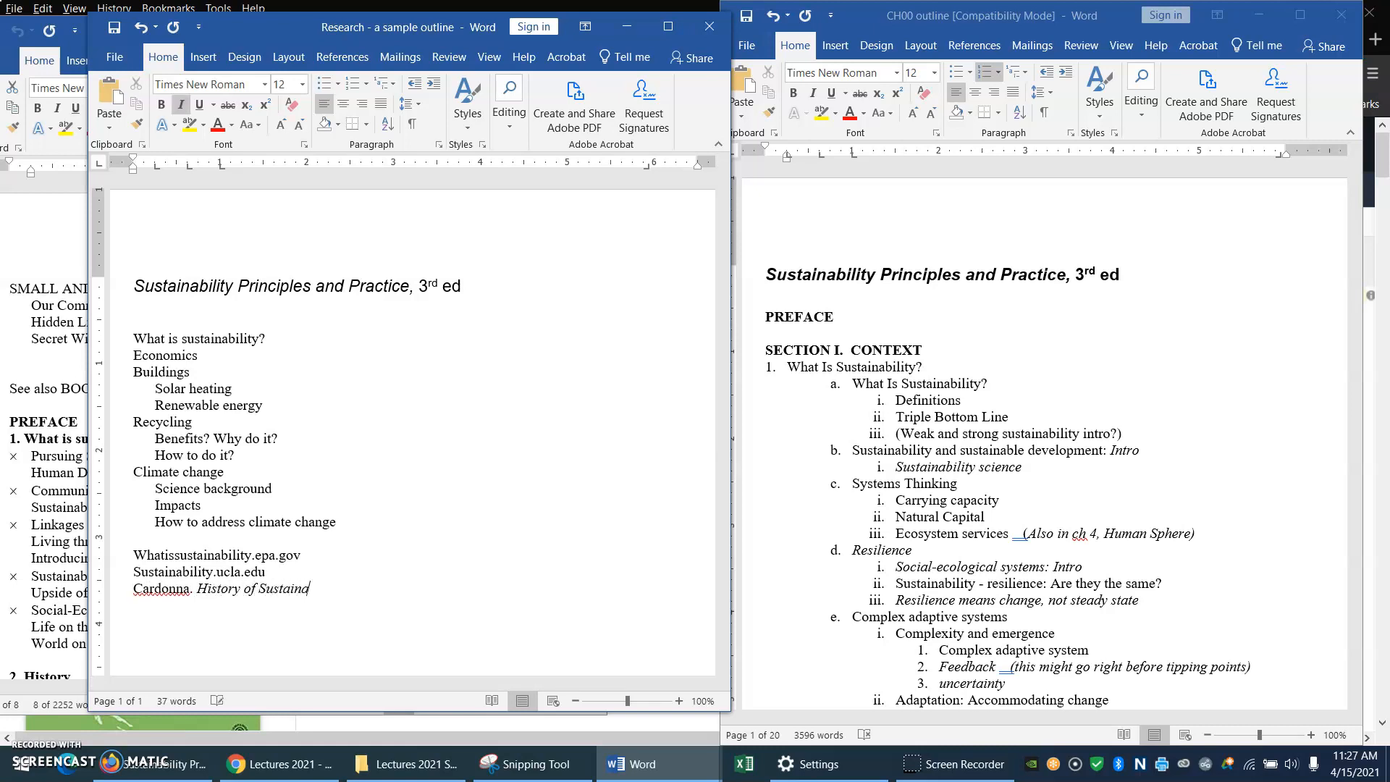
{"action": "type", "text": "bility."}
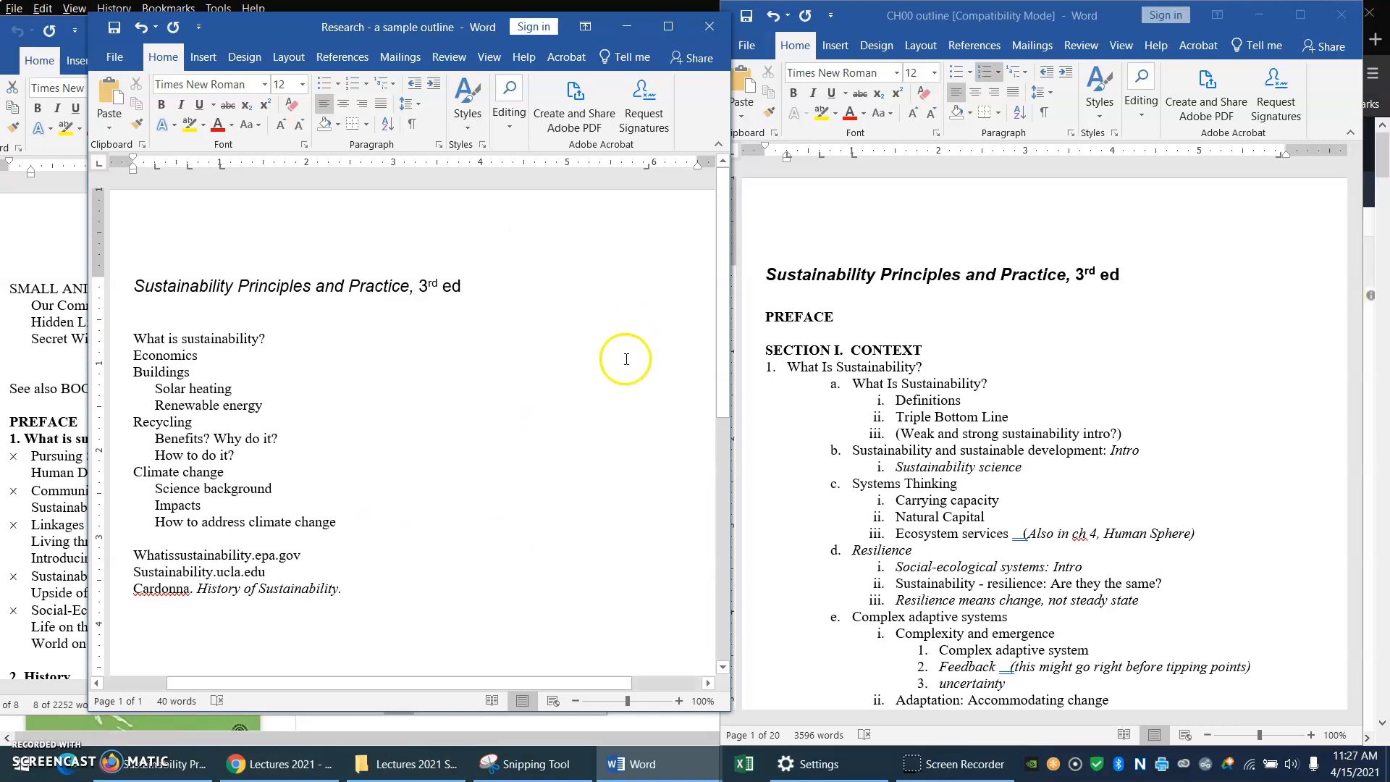
{"action": "mouse_move", "coordinate": [640, 763]}
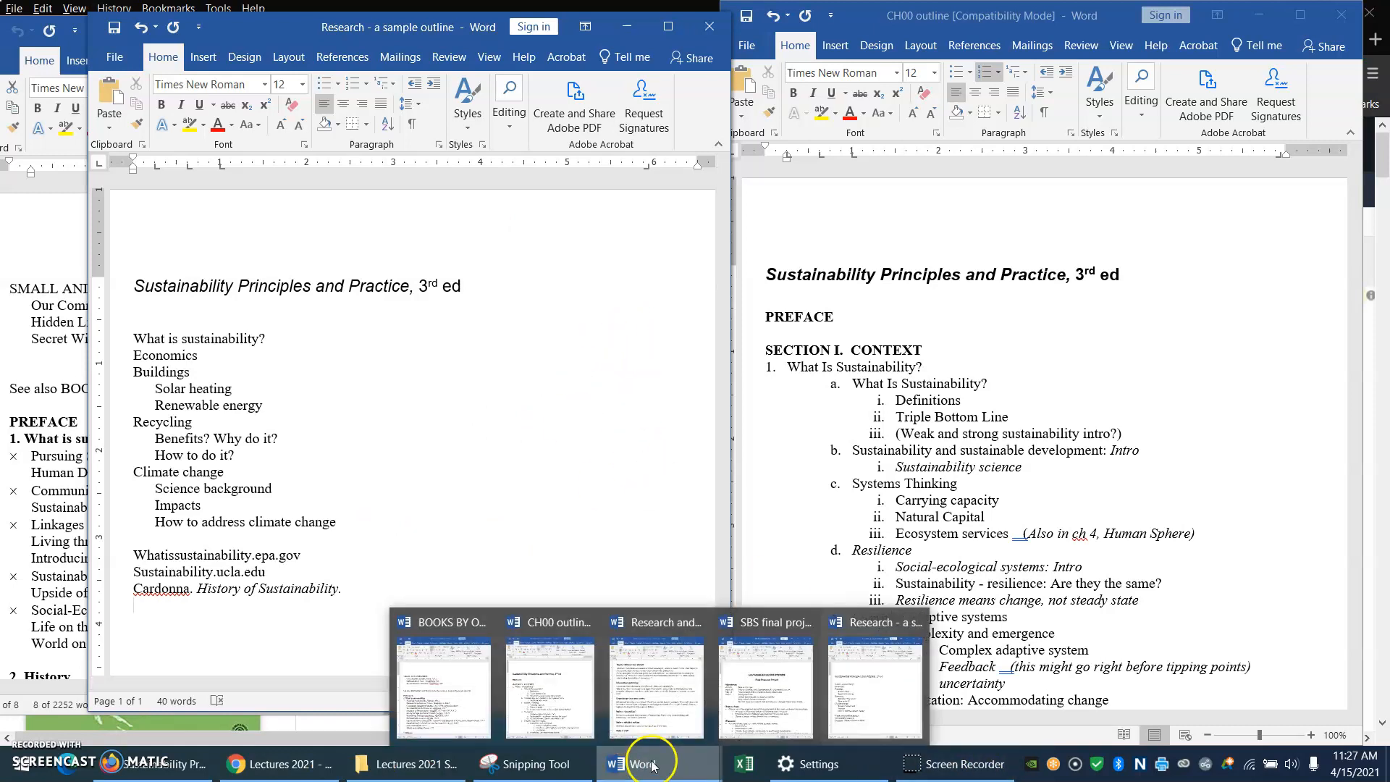
Step: Bring the research and writing steps handout forward and close the BOOKS BY OUTLINE document
{"action": "left_click", "coordinate": [654, 684]}
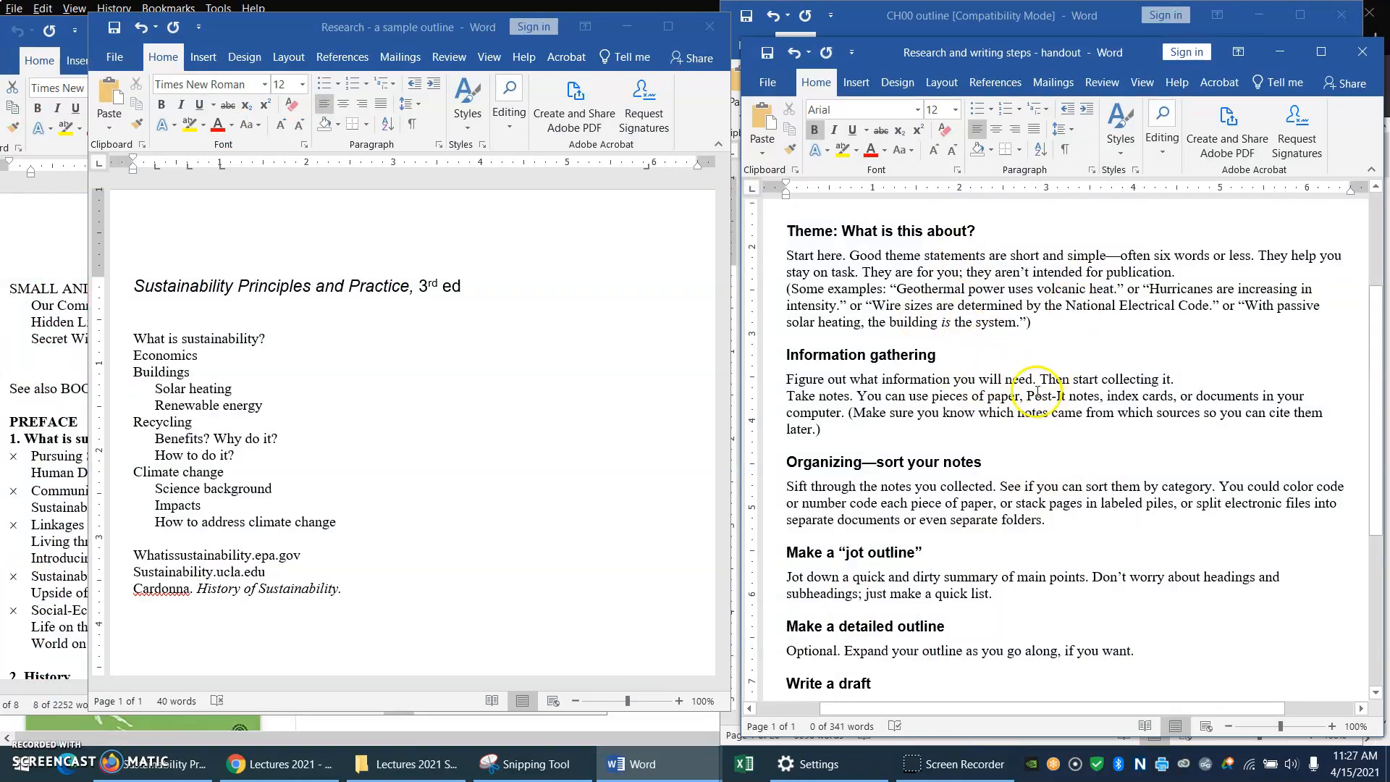
{"action": "mouse_move", "coordinate": [1028, 418]}
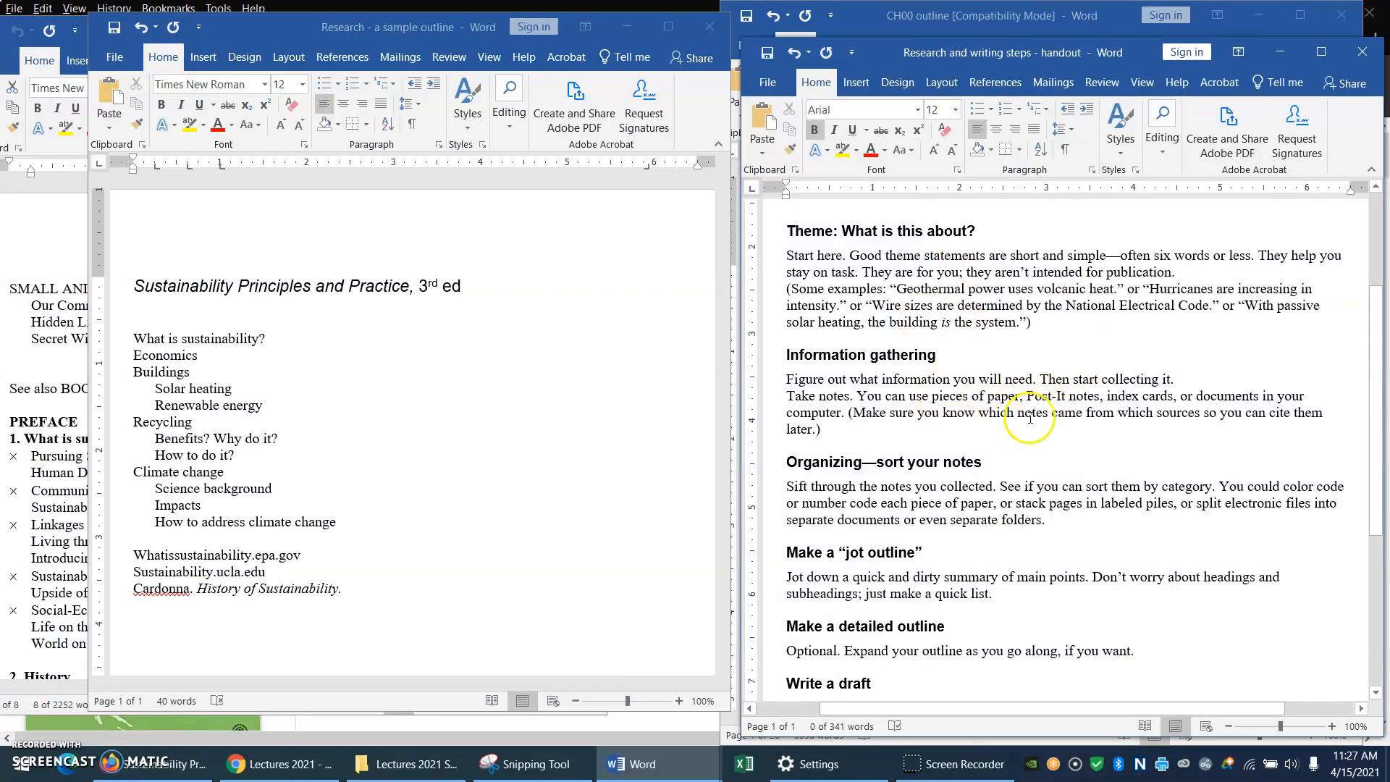
{"action": "mouse_move", "coordinate": [1140, 491]}
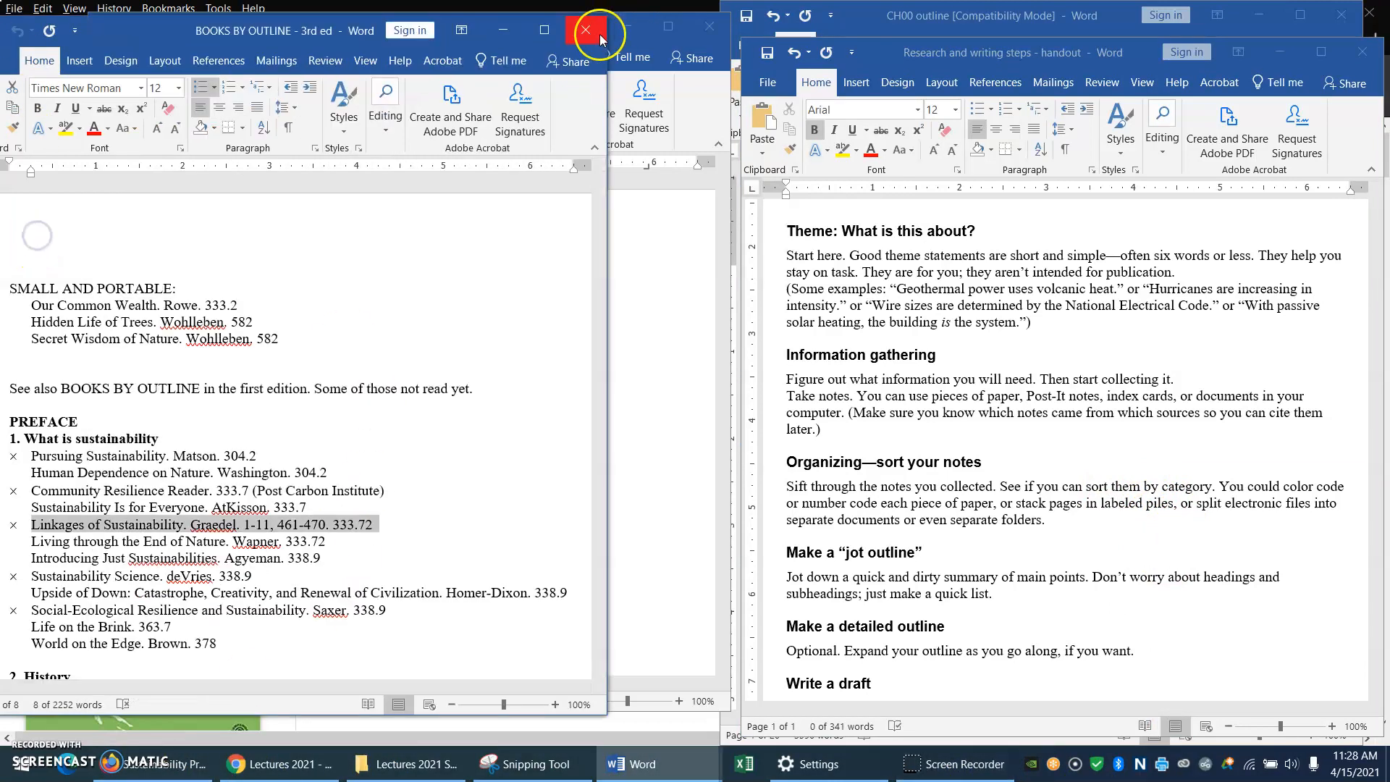
{"action": "left_click", "coordinate": [583, 29]}
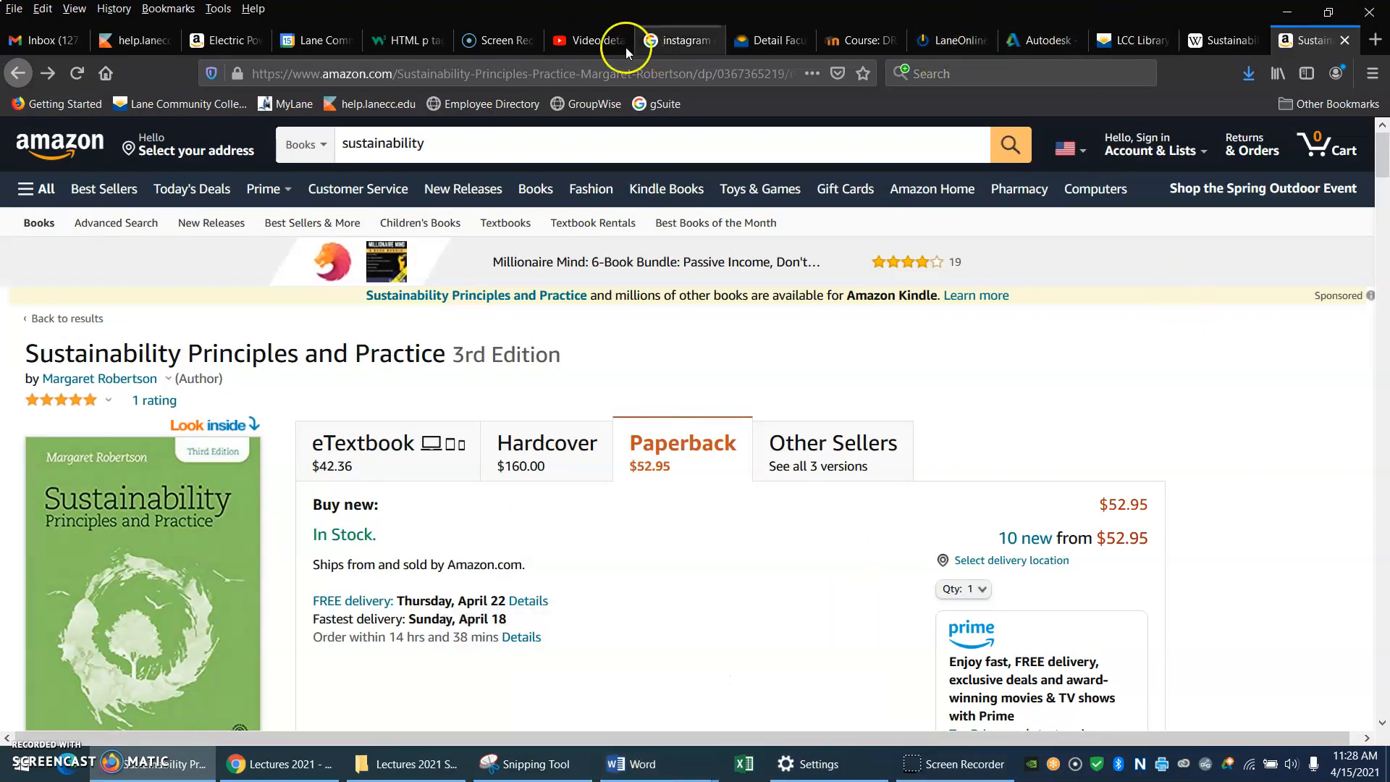
Step: Switch Firefox from the Amazon book page to the Screencast-O-Matic recorder page
{"action": "left_click", "coordinate": [496, 41]}
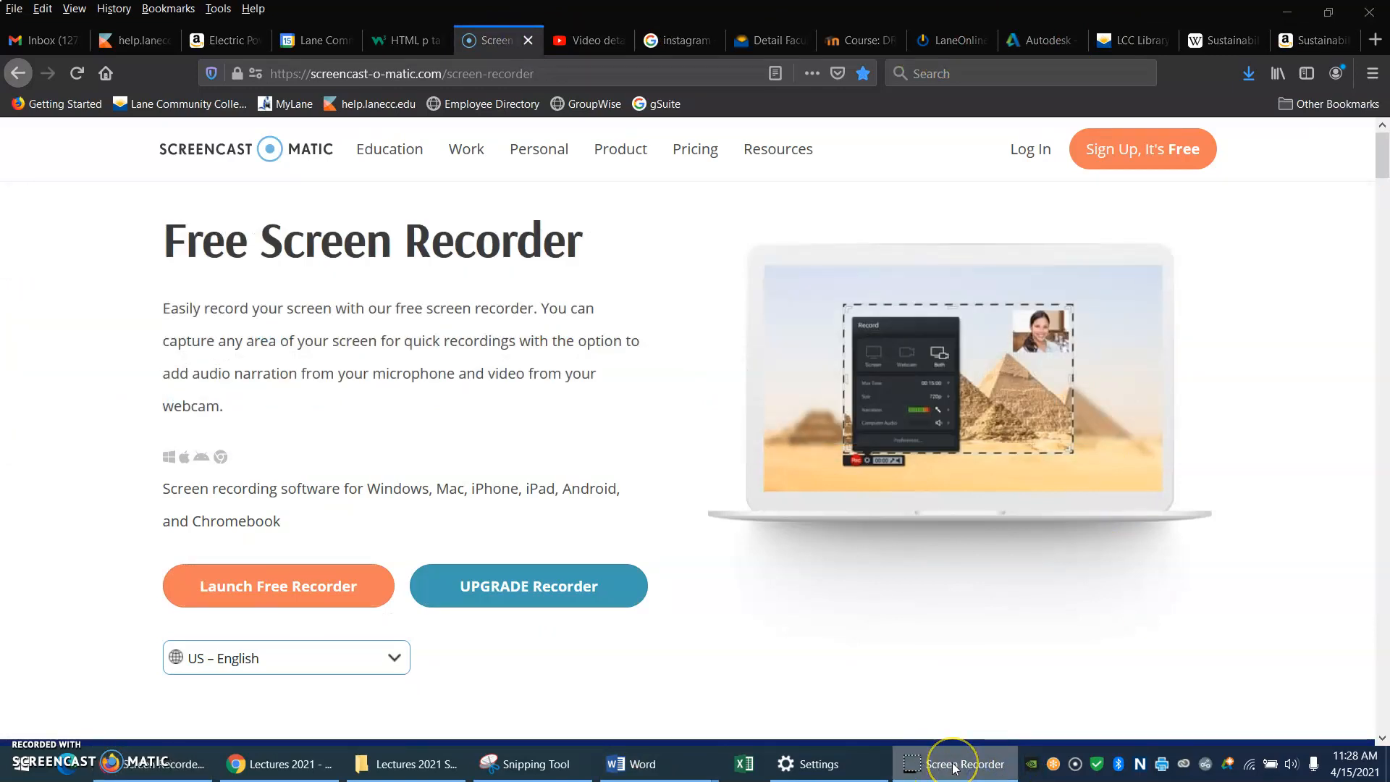
{"action": "mouse_move", "coordinate": [1127, 634]}
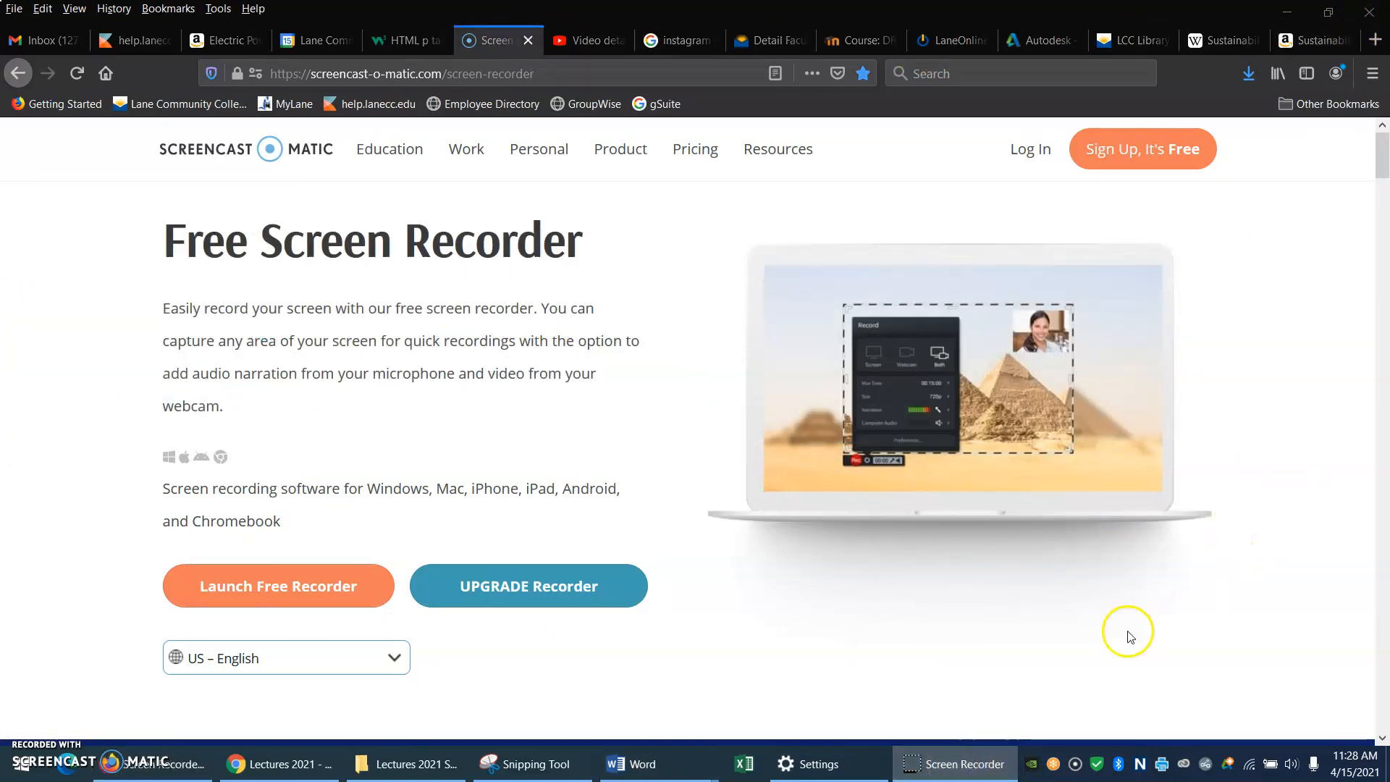